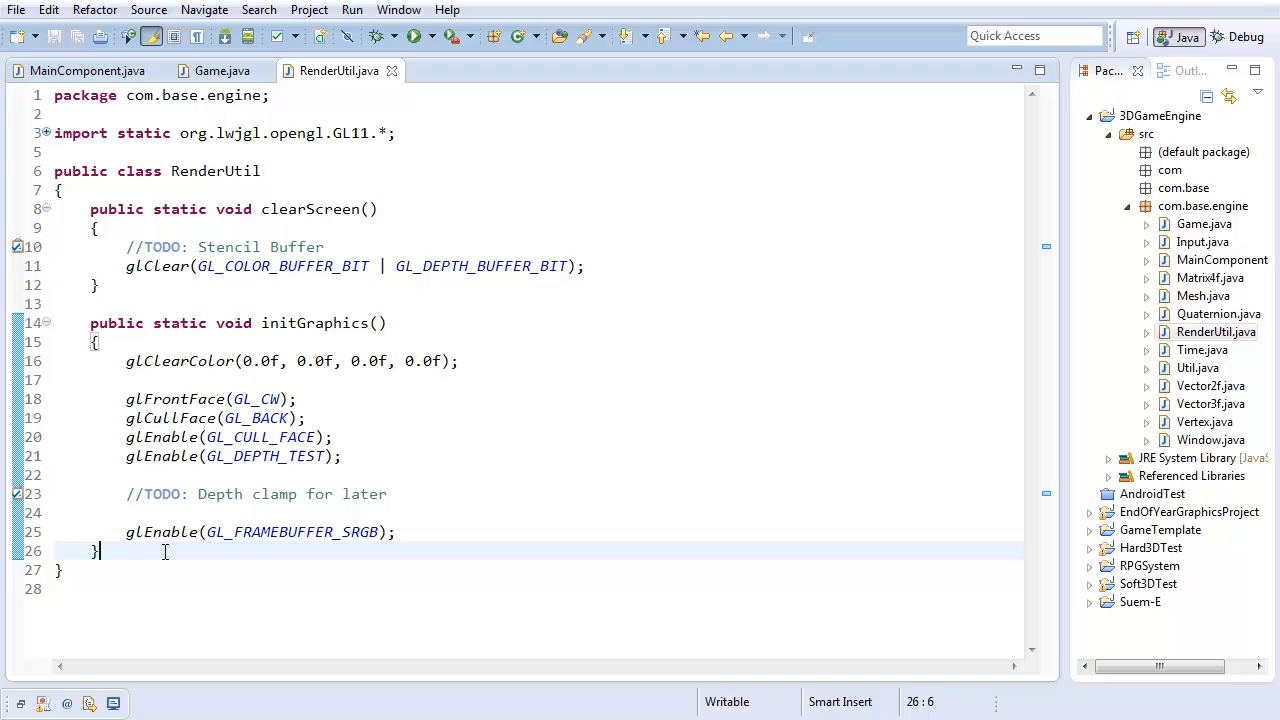
# Write public static String getOpenGLVersion() in RenderUtil returning glGetString(GL_VERSION)
pyautogui.write('pub')
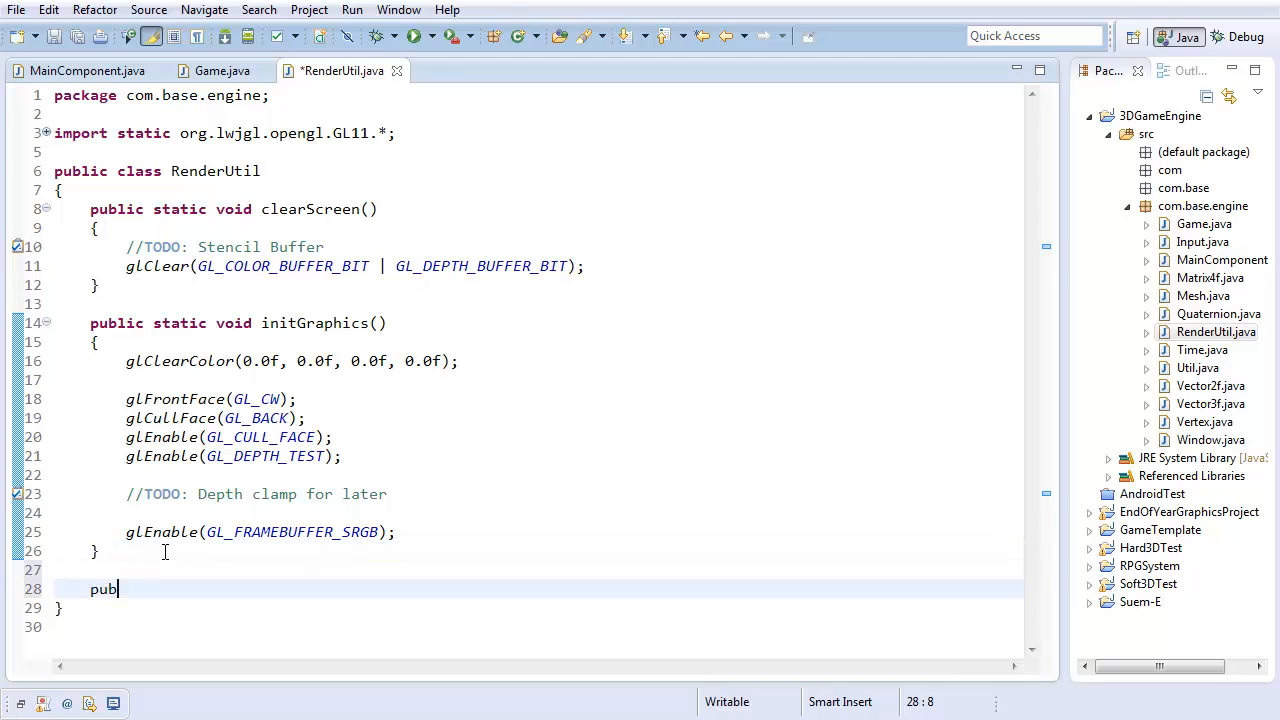
pyautogui.write('lic static St')
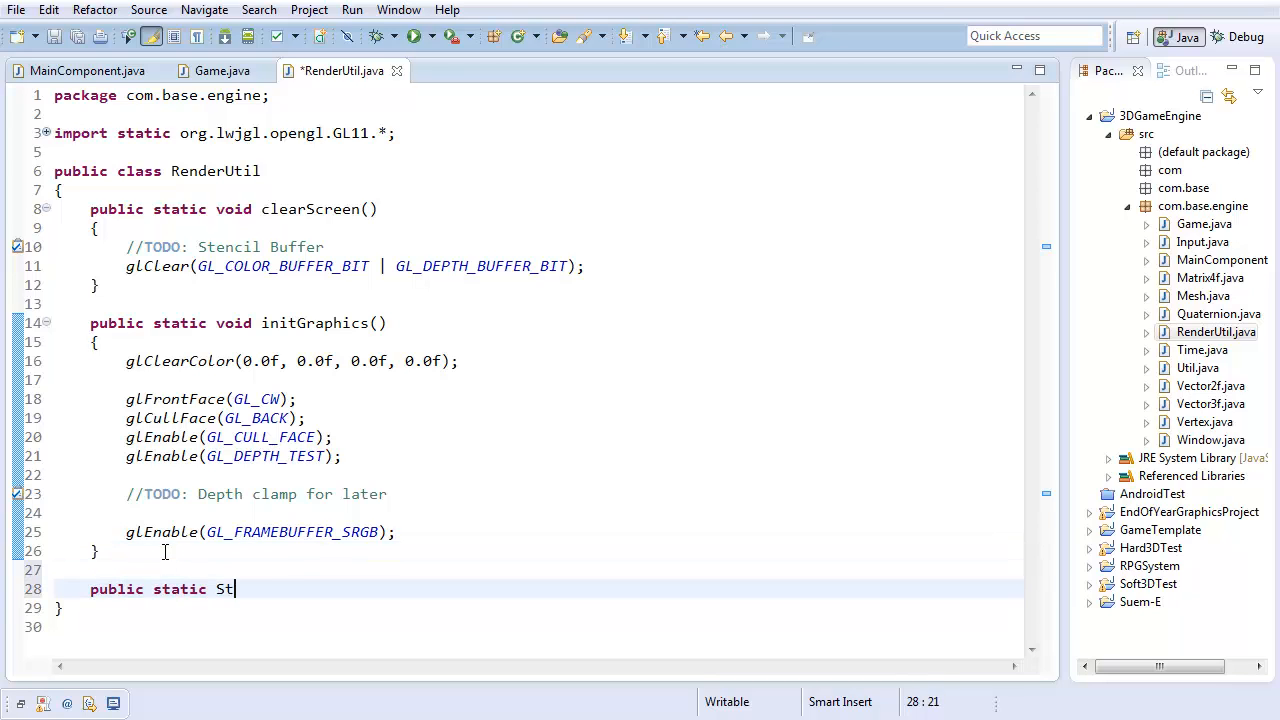
pyautogui.write('ring')
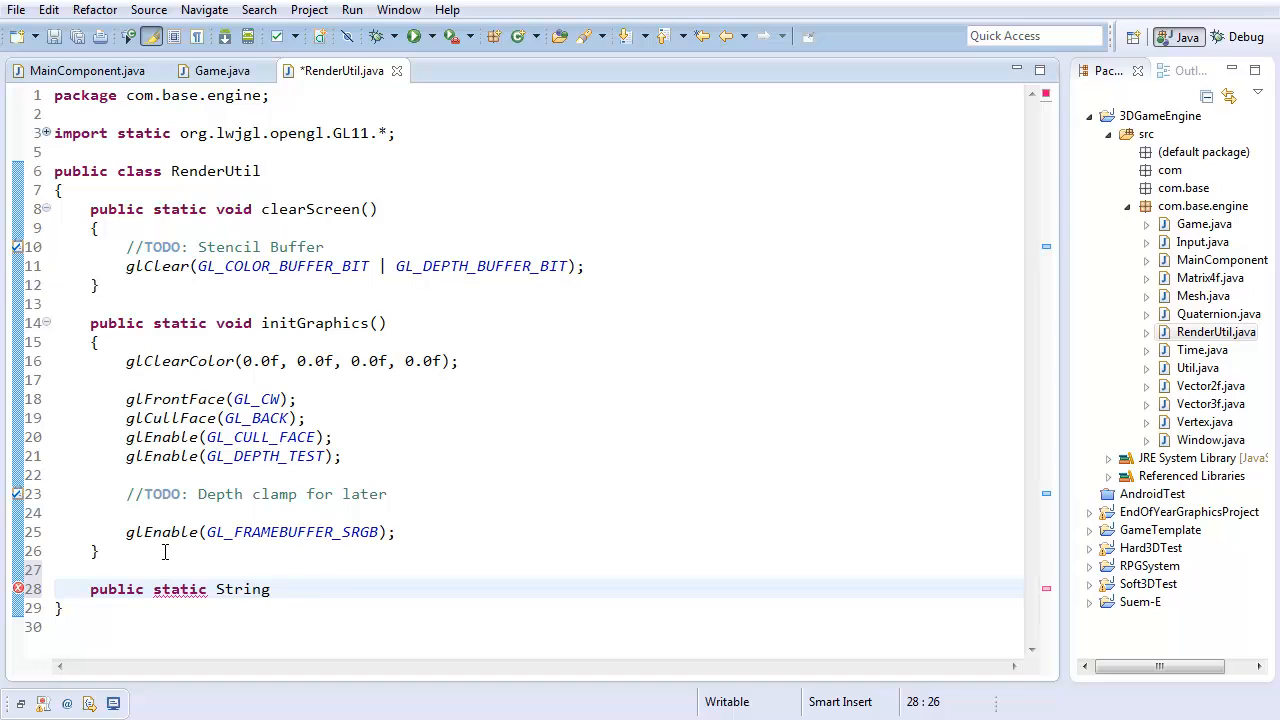
pyautogui.write('getOpenGLVers')
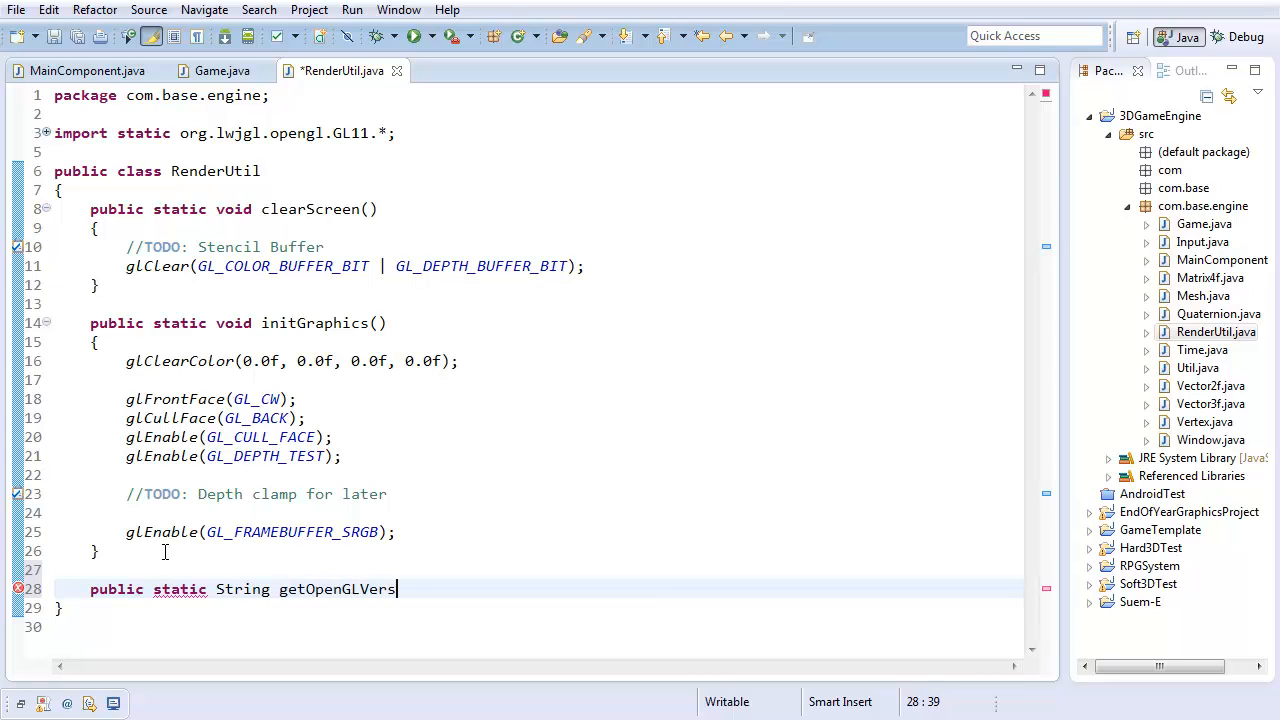
pyautogui.write('ion()')
pyautogui.write('{')
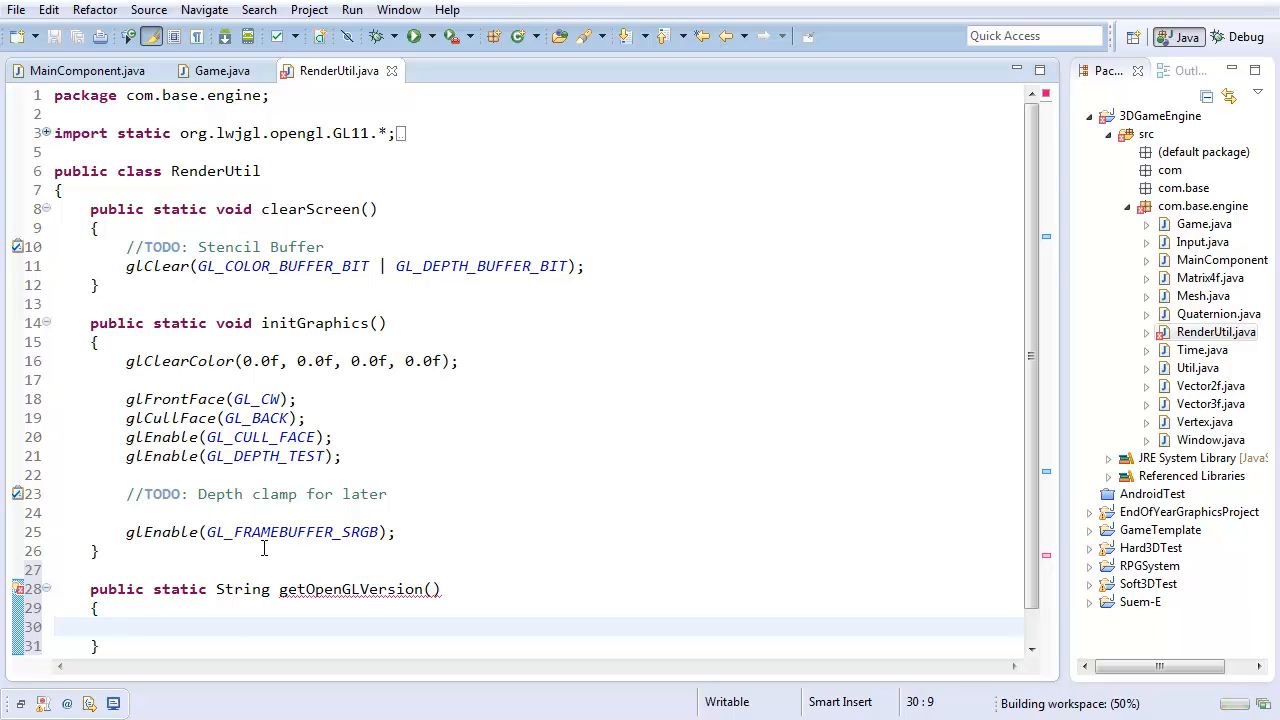
pyautogui.write('return')
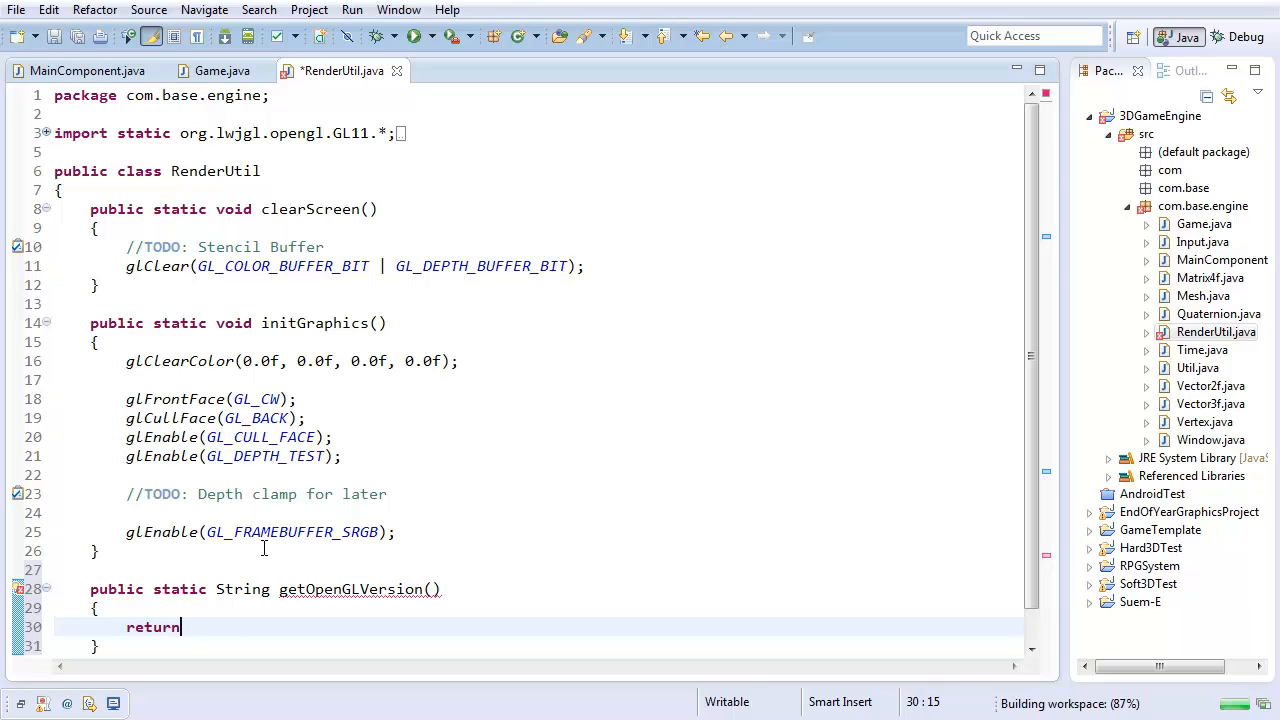
pyautogui.write('glGetString')
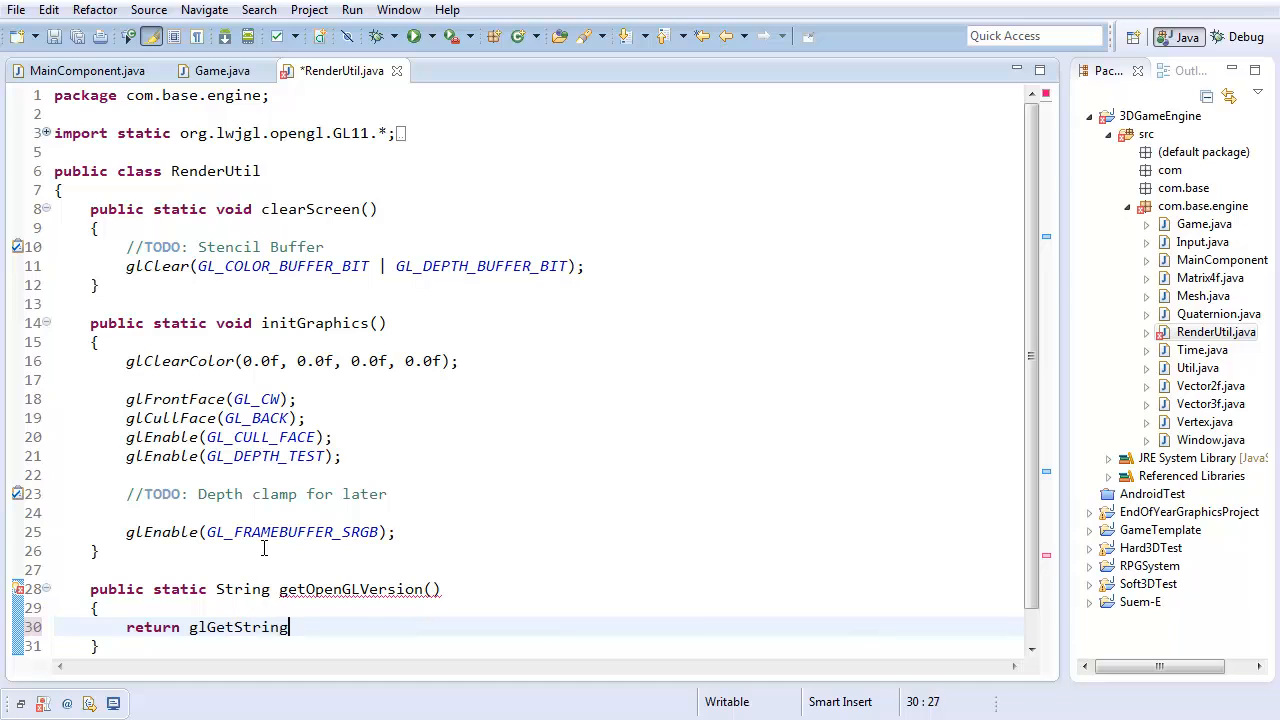
pyautogui.write('(GL_VERSION')
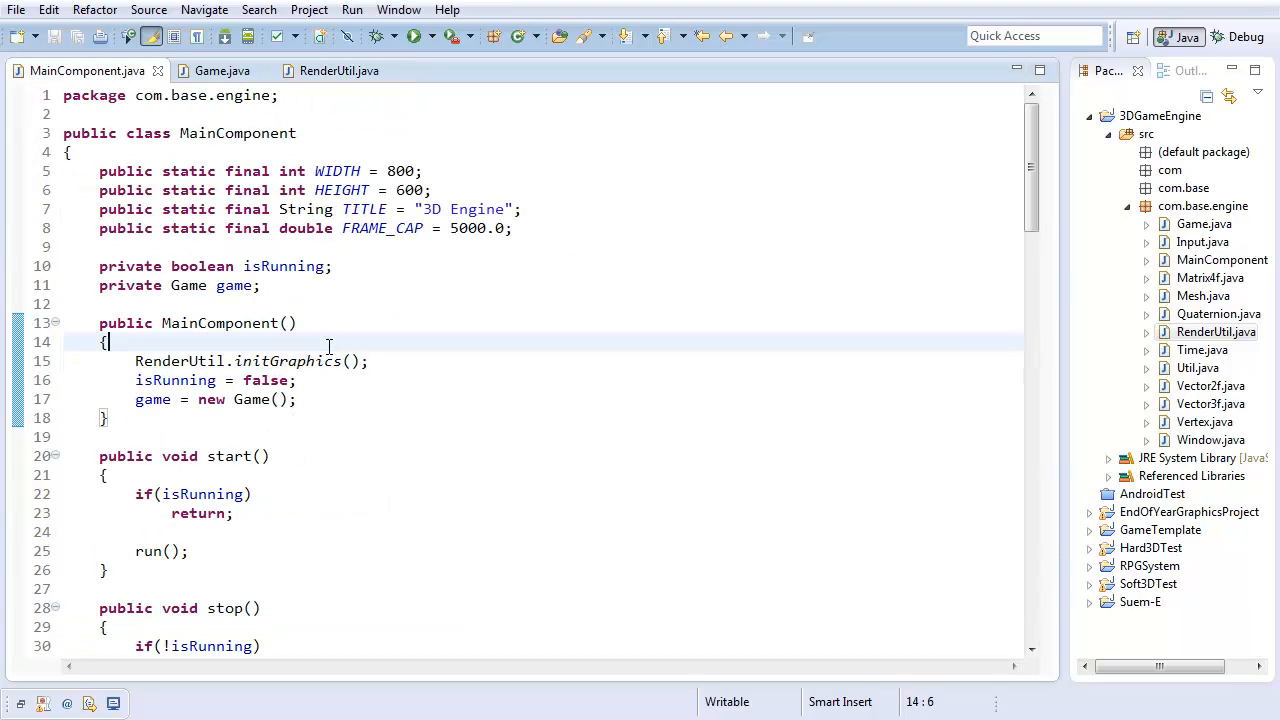
# Print RenderUtil.getOpenGLVersion() in the MainComponent constructor and run the engine
pyautogui.write('System.out.print')
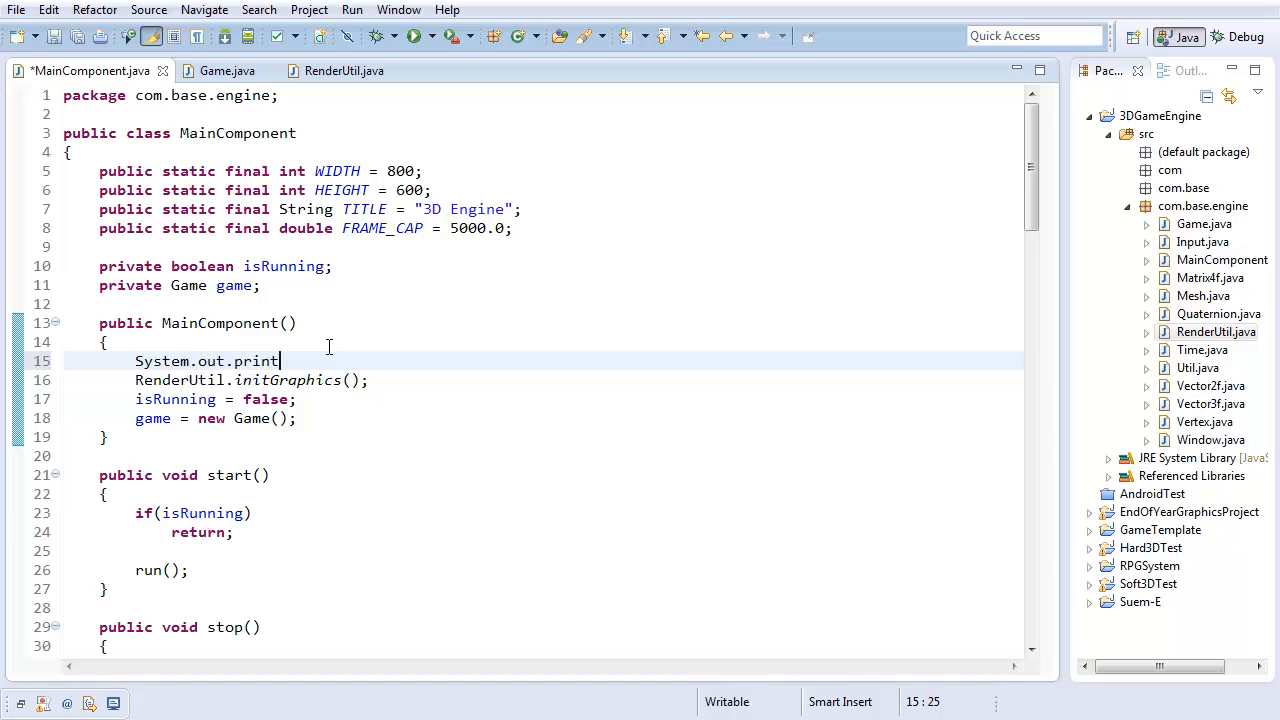
pyautogui.write('ln();')
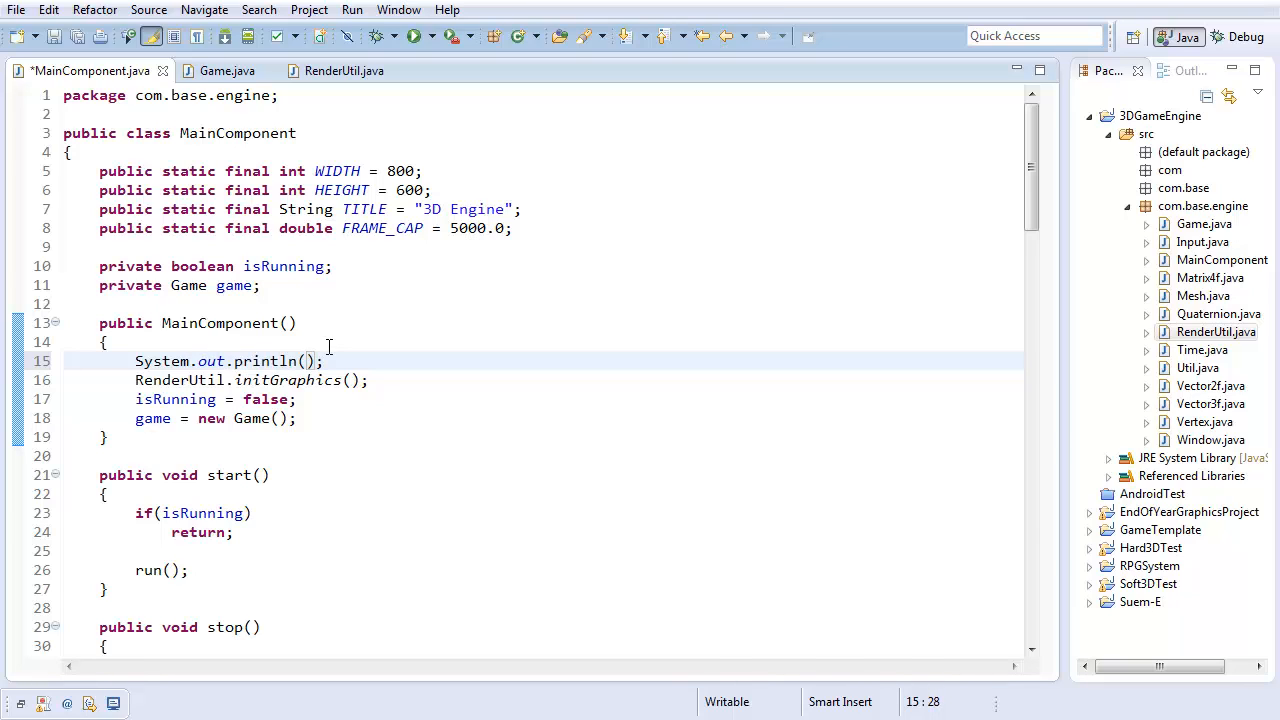
pyautogui.write('RenderUi')
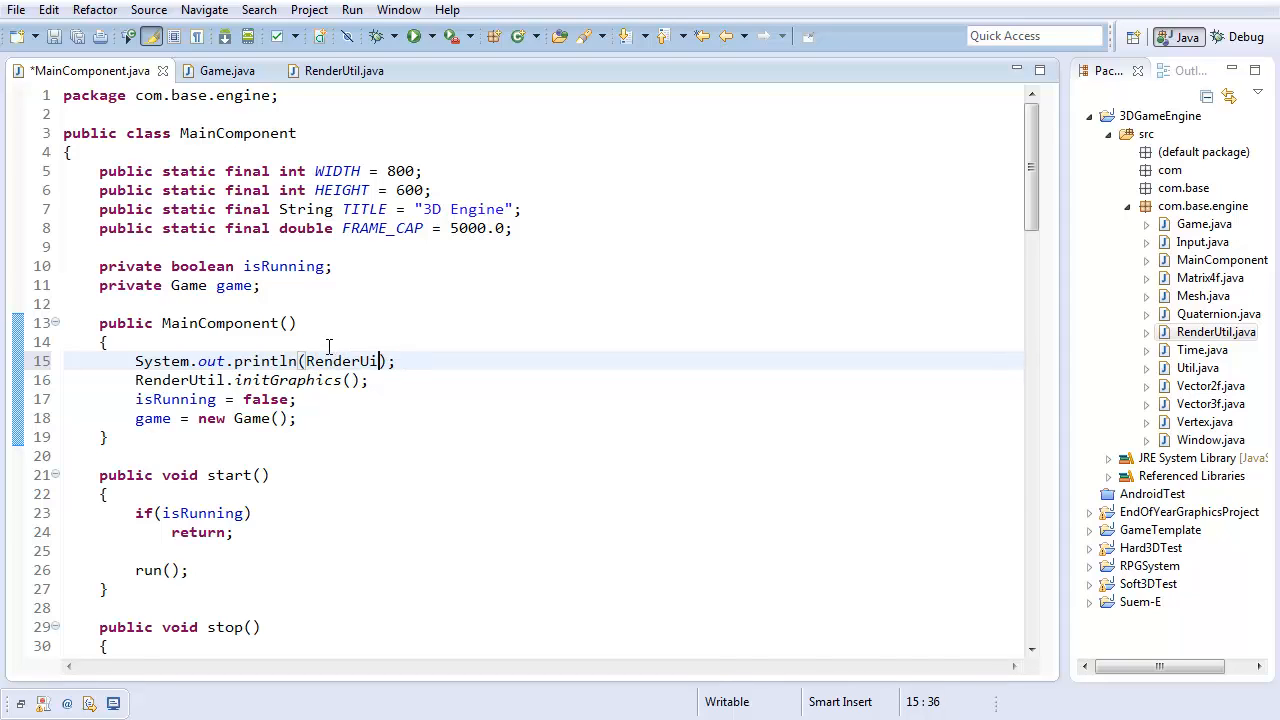
pyautogui.write('.getOpenGLVersion()')
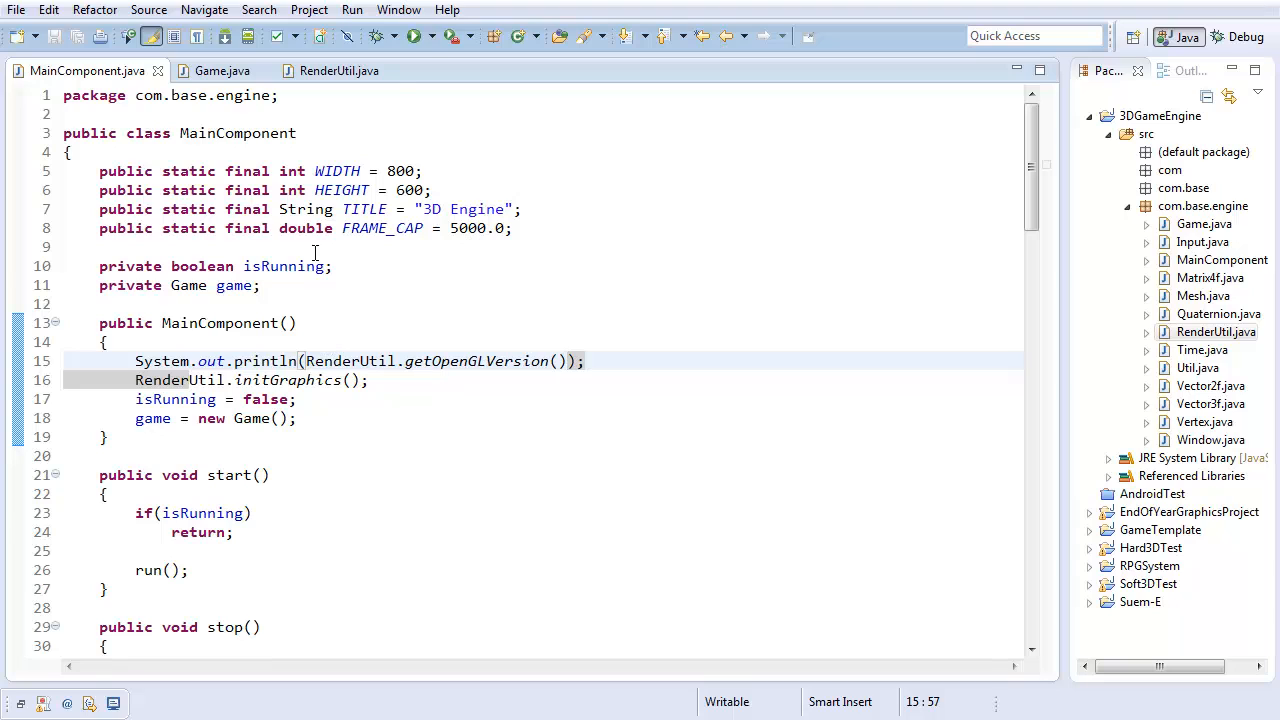
pyautogui.click(413, 36)
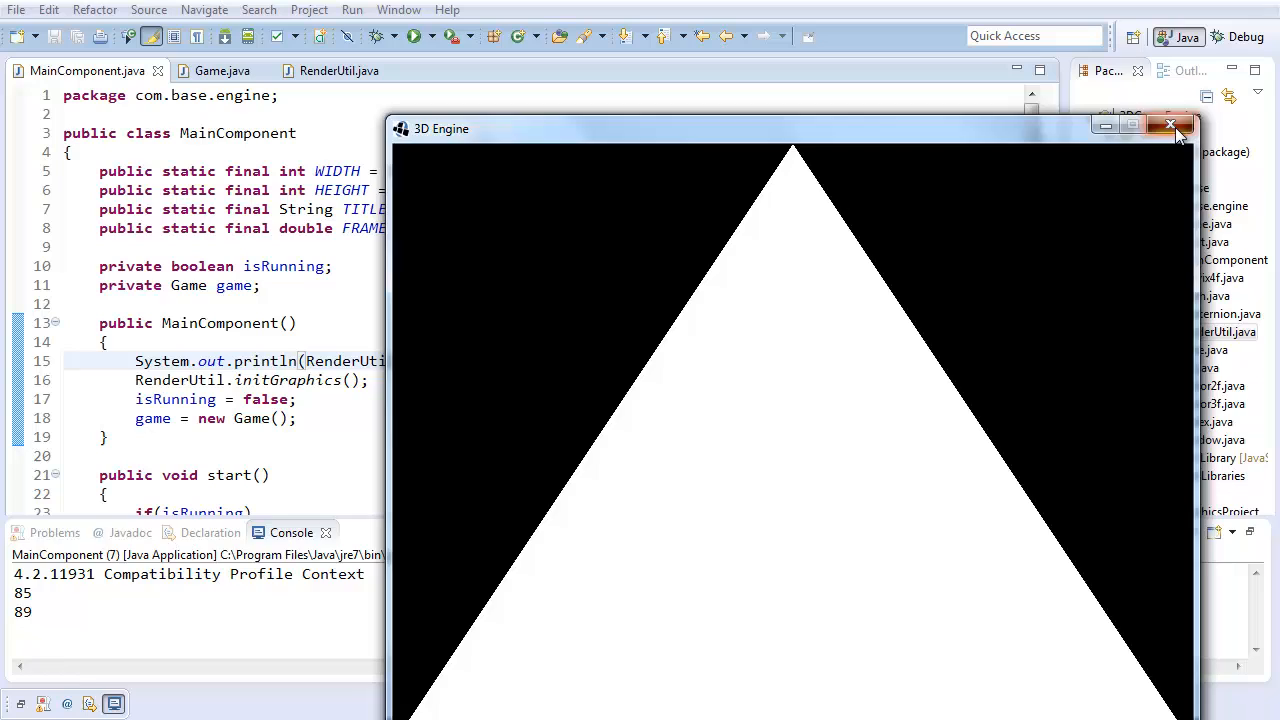
pyautogui.click(1171, 128)
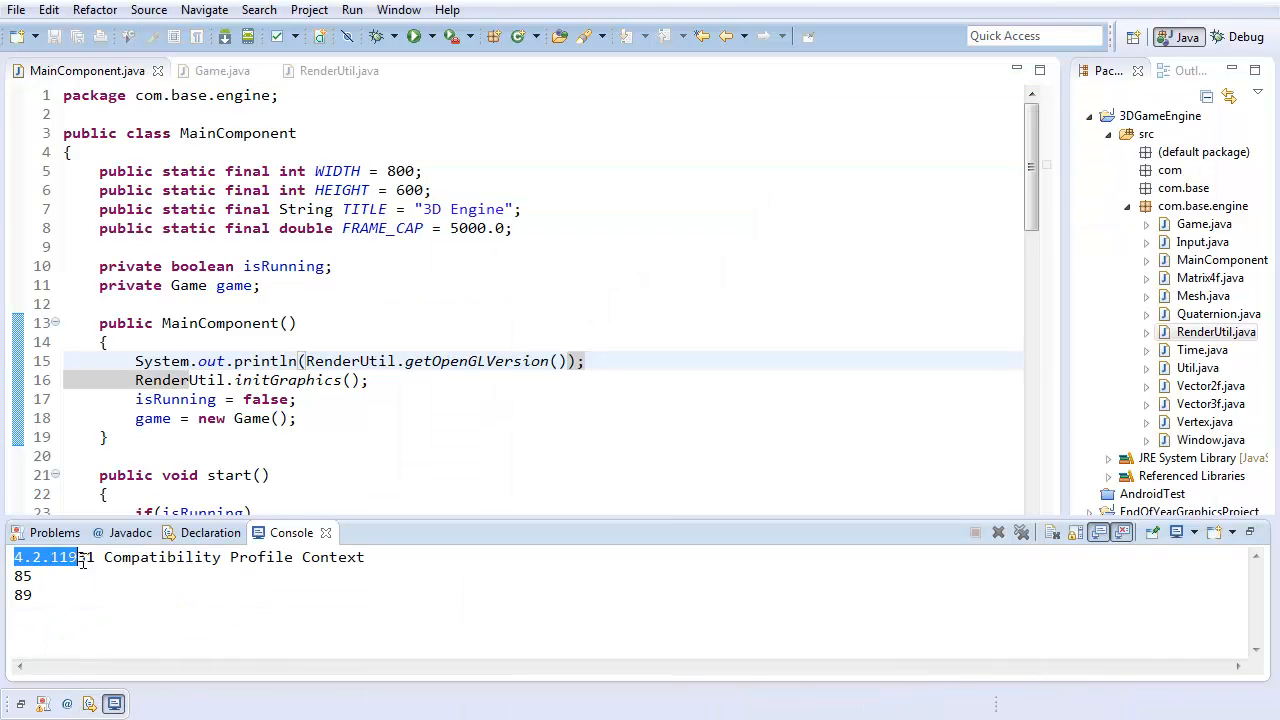
pyautogui.click(65, 557)
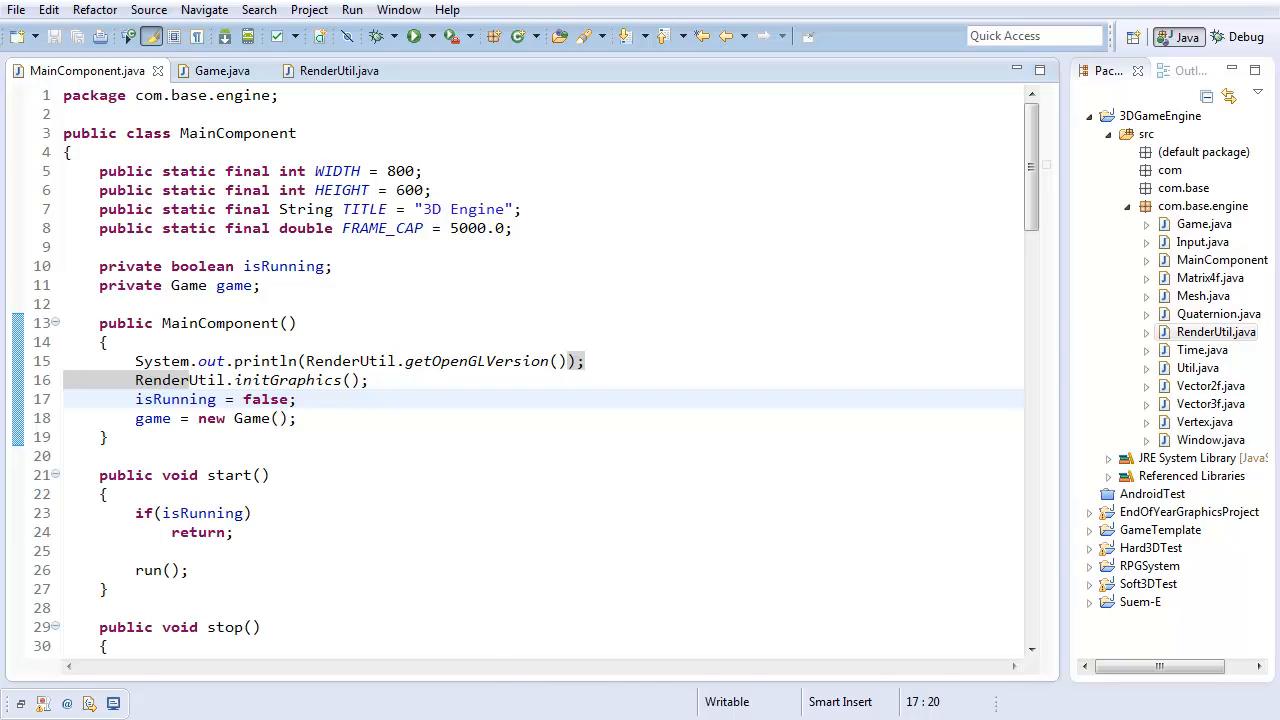
# Create the ResourceLoader class in package com.base.engine through the New Class wizard
pyautogui.click(235, 399)
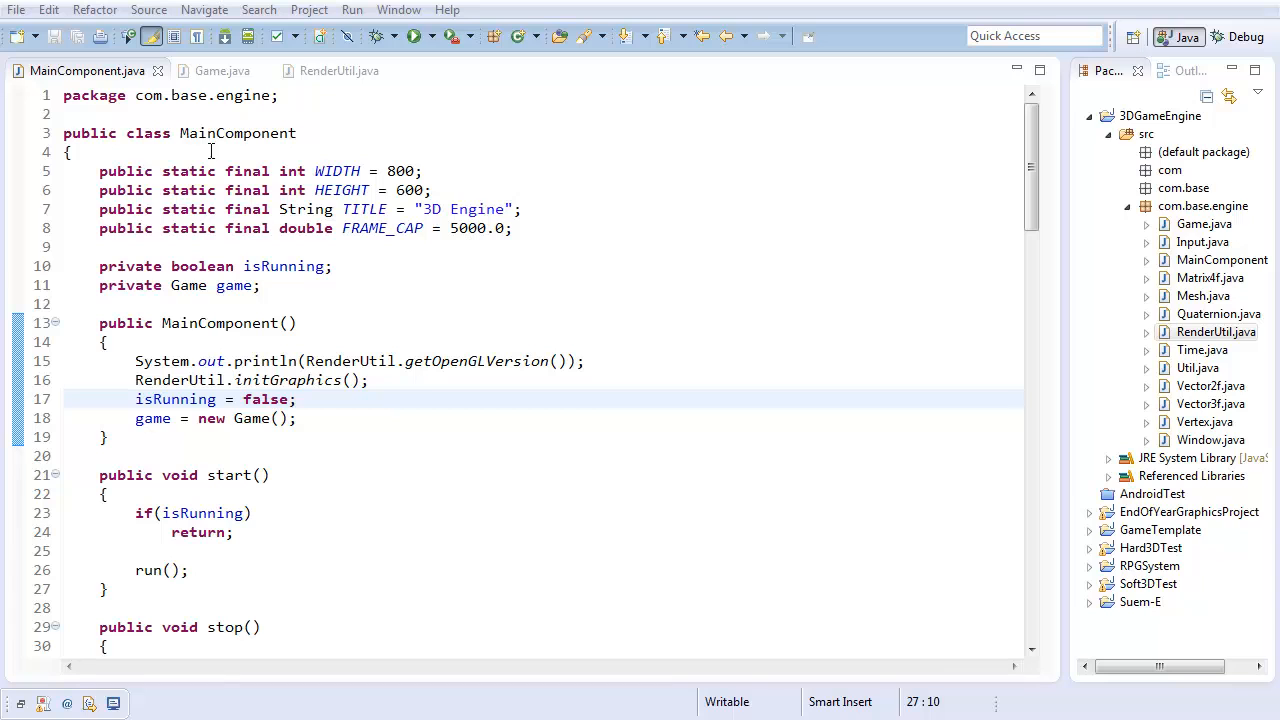
pyautogui.click(349, 550)
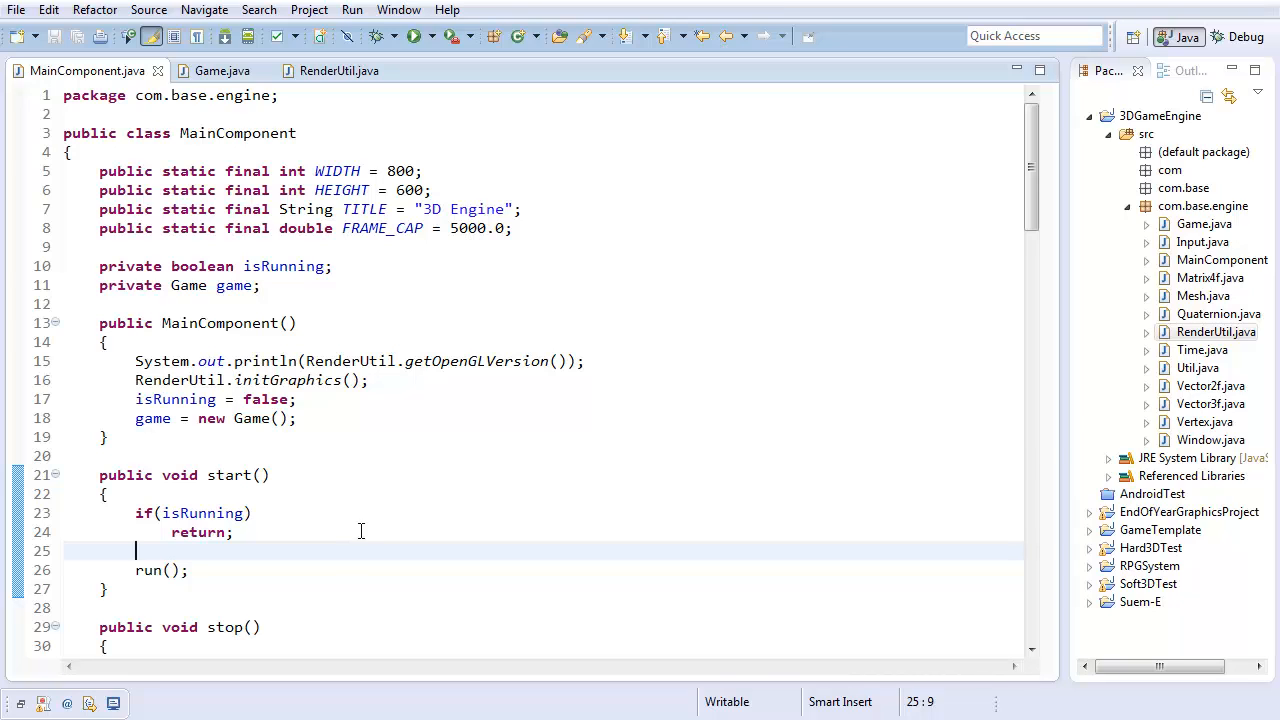
pyautogui.moveTo(1035, 168)
pyautogui.write('ResourceL')
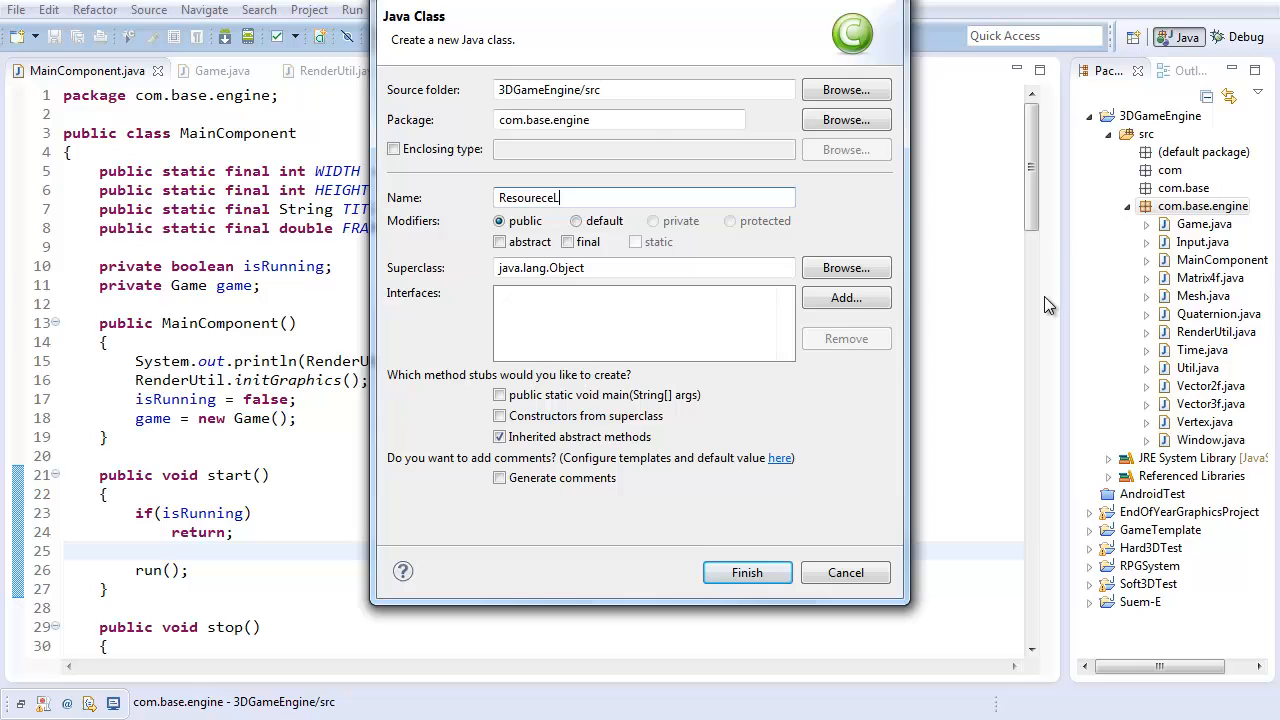
pyautogui.click(747, 572)
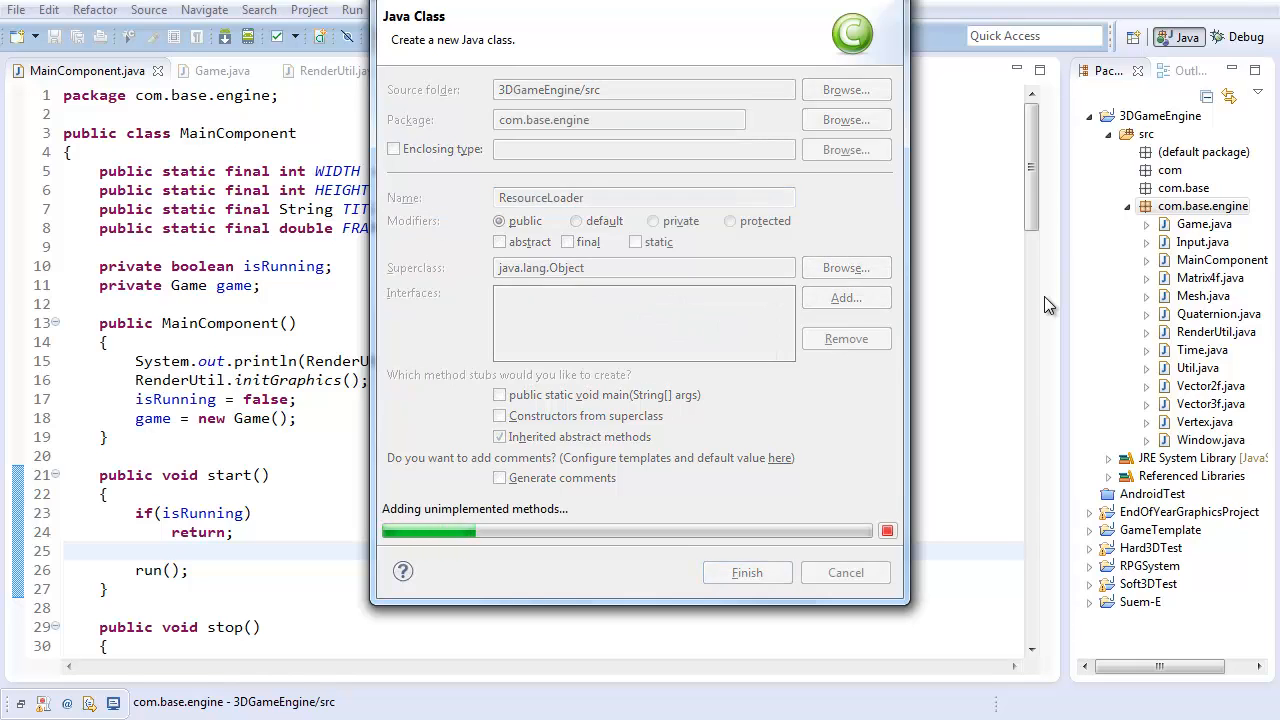
pyautogui.click(746, 572)
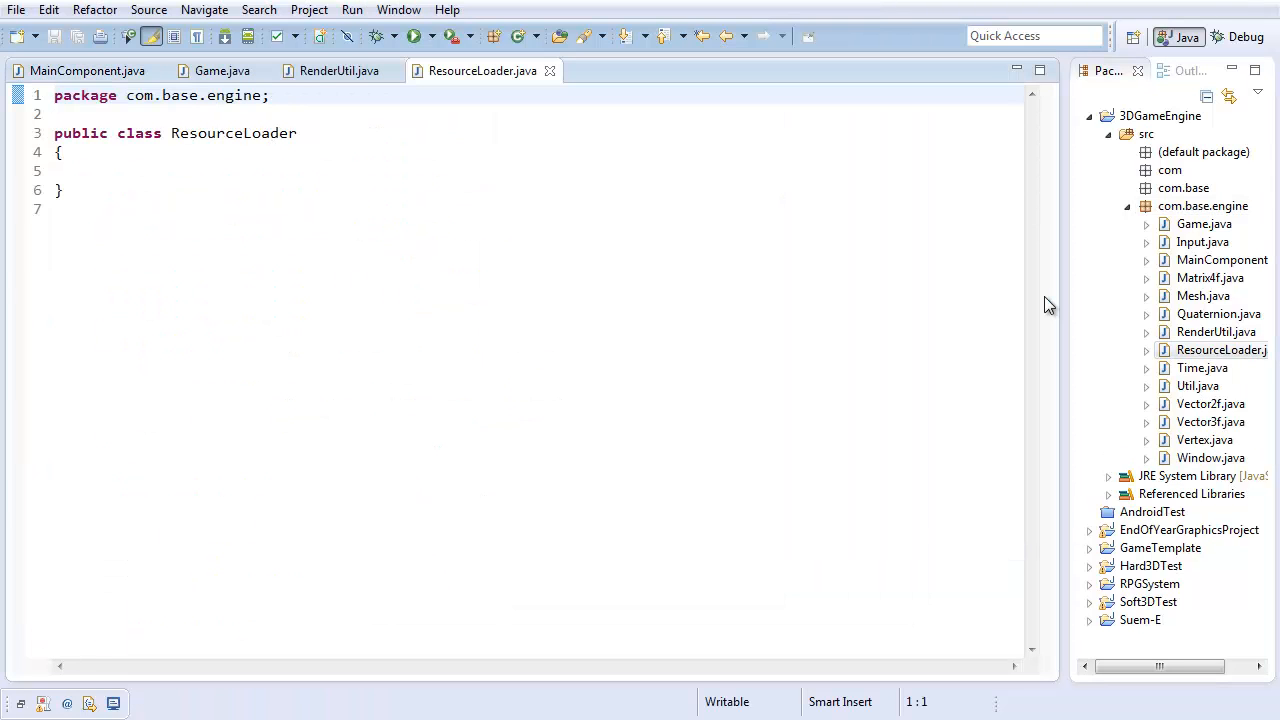
pyautogui.moveTo(1243, 176)
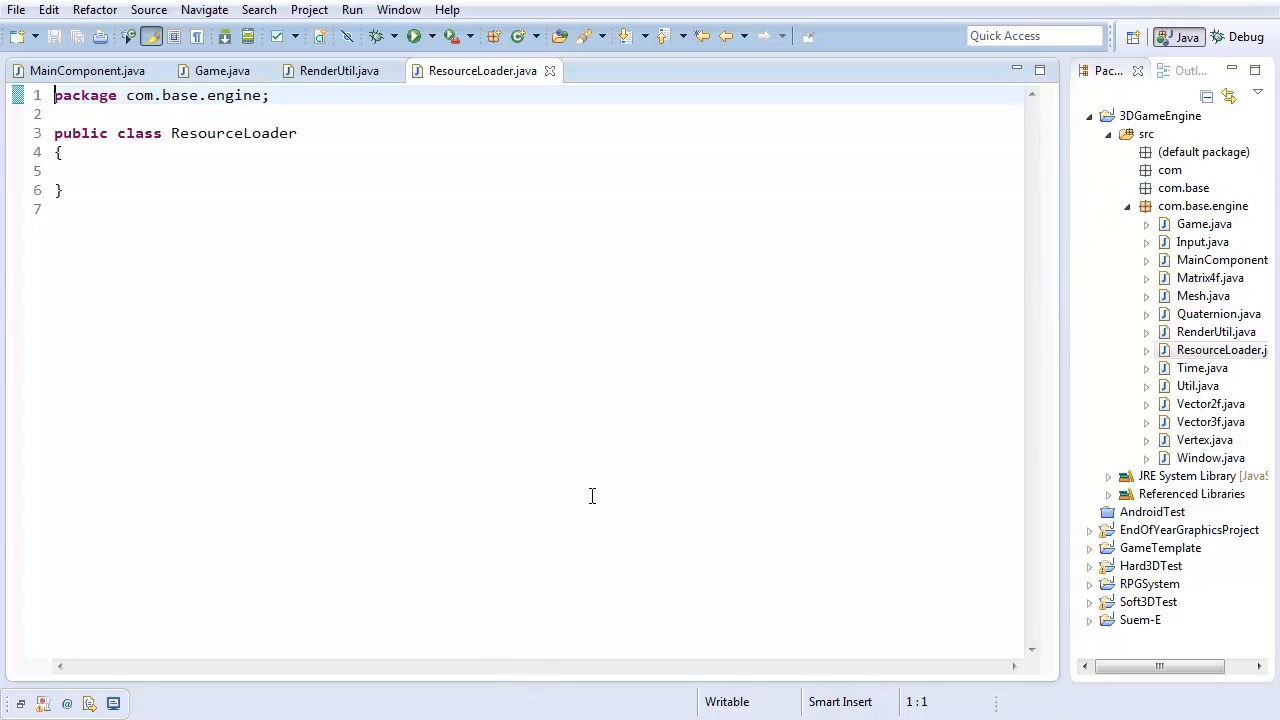
# Declare the public static String loadShader(String file...) method in ResourceLoader
pyautogui.write('pub')
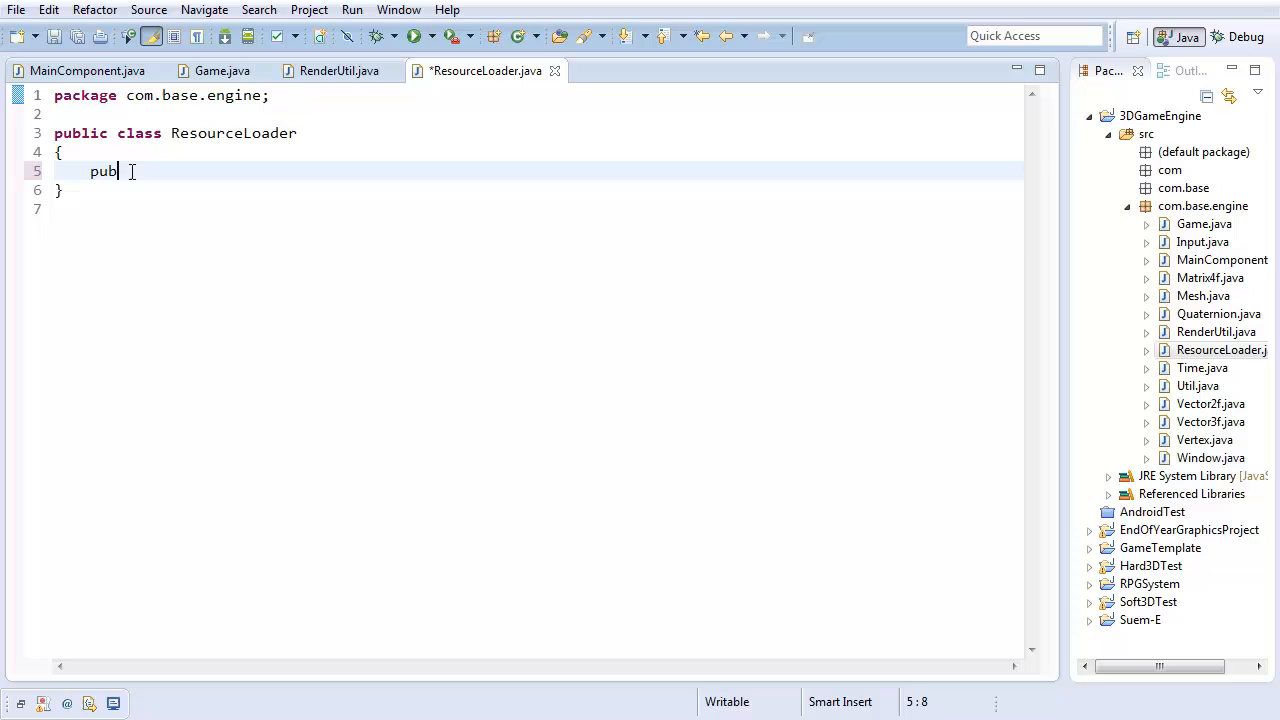
pyautogui.write('lic stat')
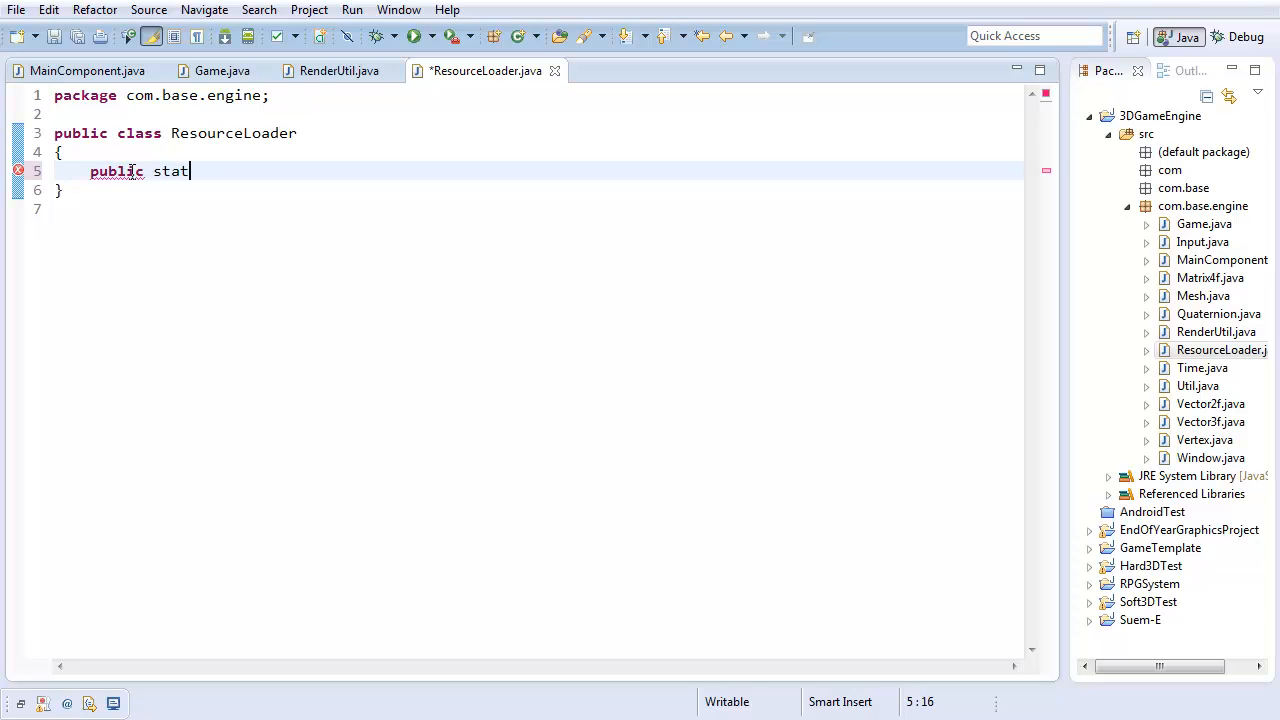
pyautogui.write('ic Strign')
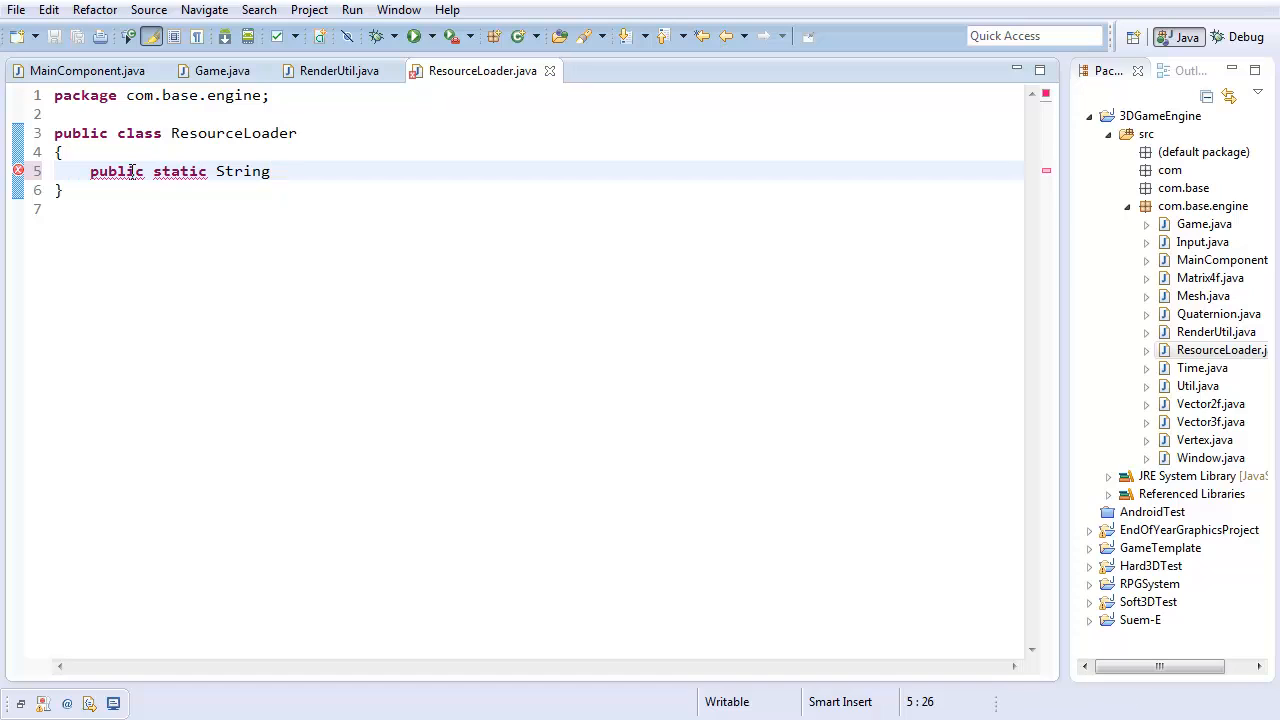
pyautogui.write('loadShader(')
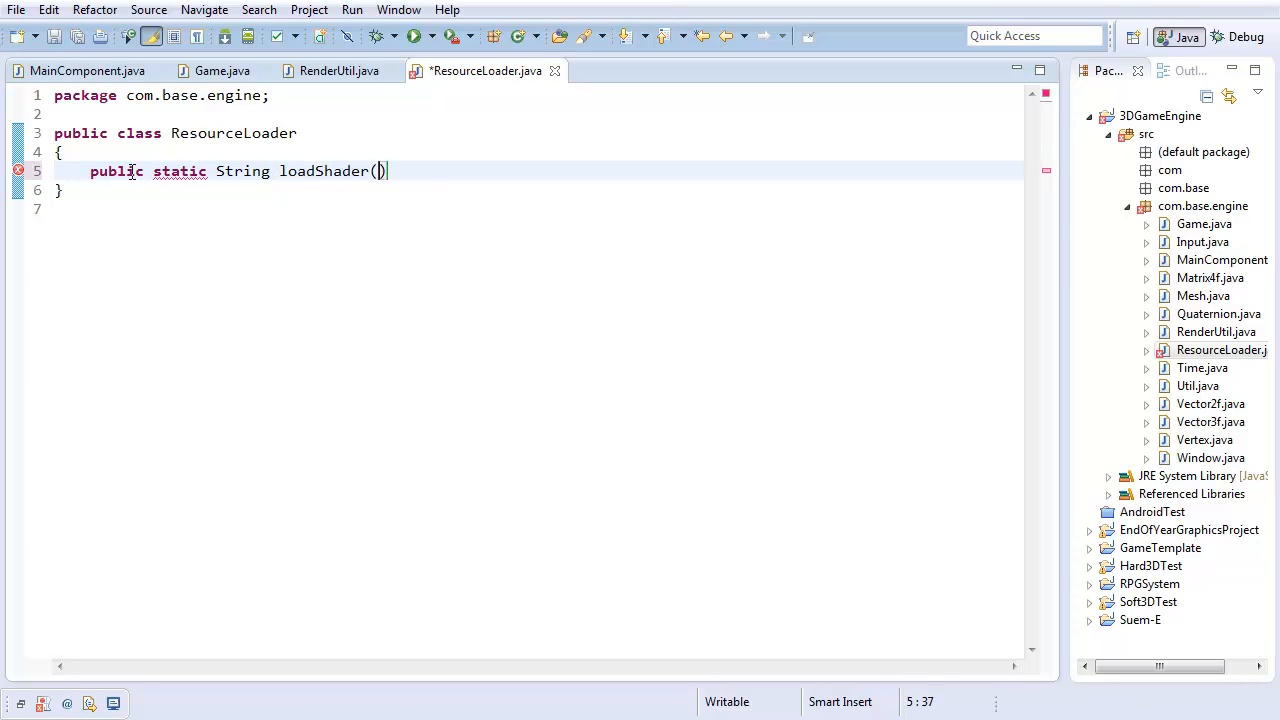
pyautogui.write('String fileName')
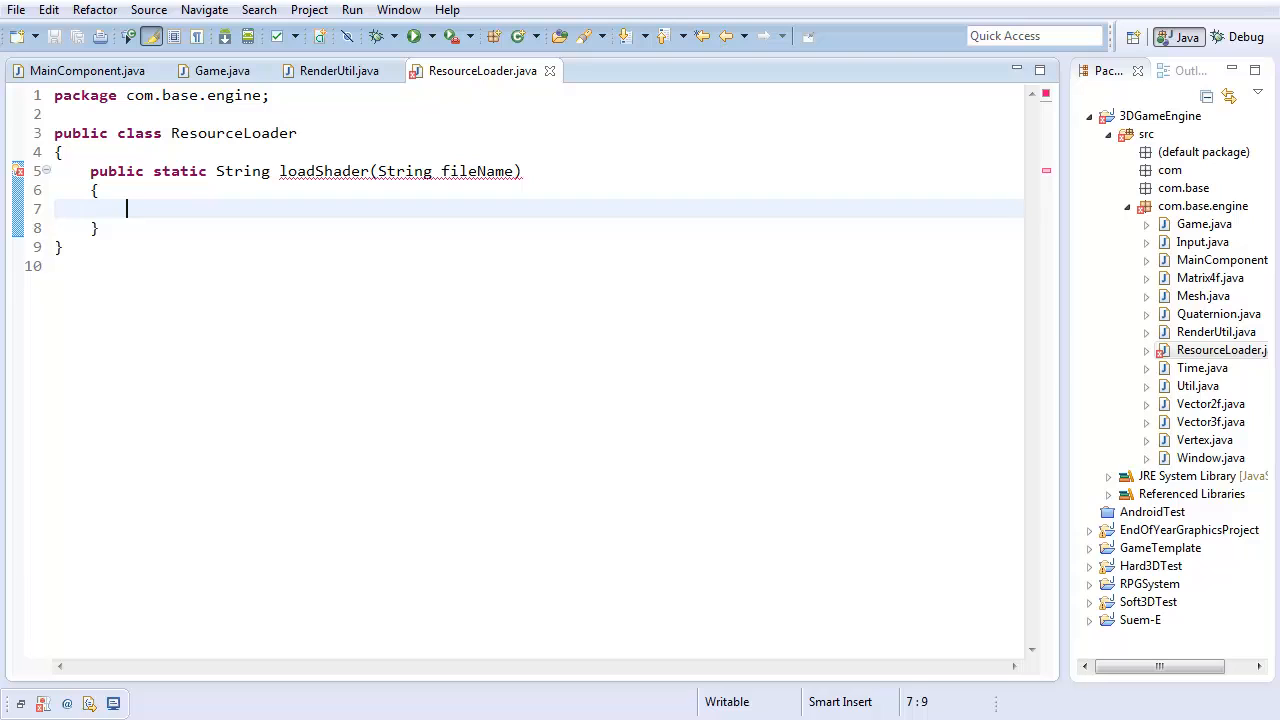
pyautogui.moveTo(171, 212)
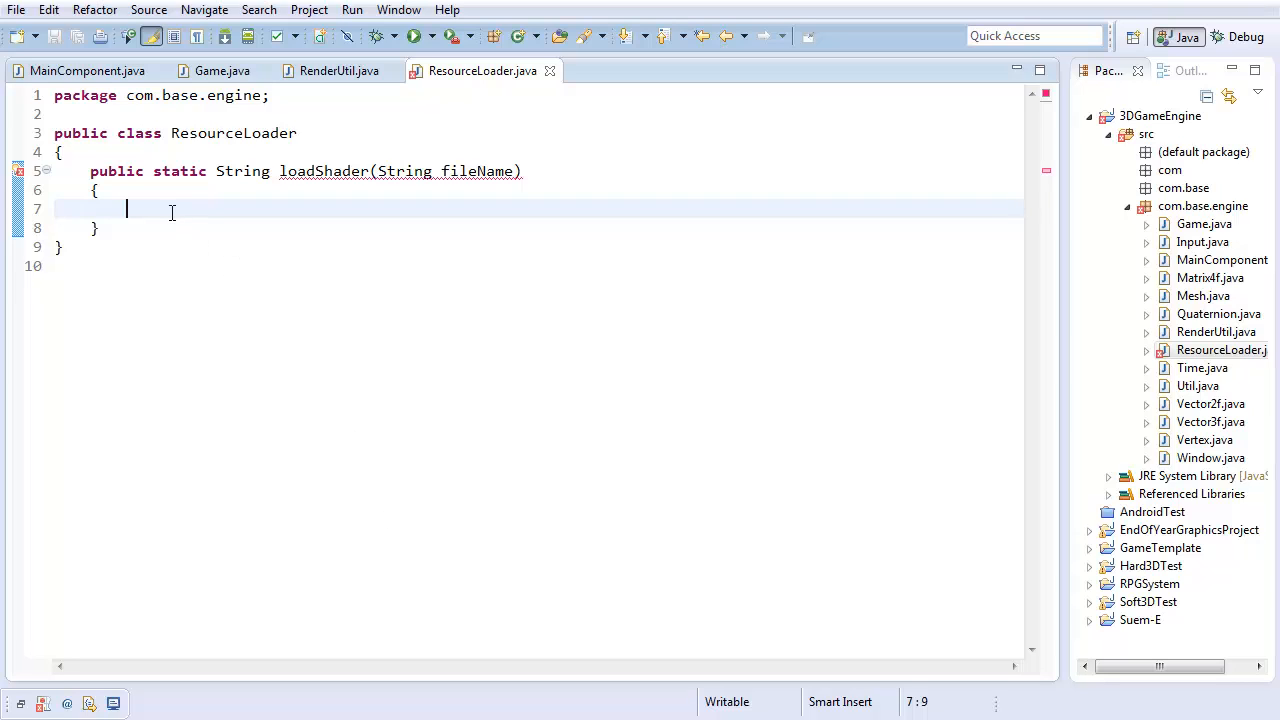
# Declare StringBuilder shaderSource = new StringBuilder() inside loadShader
pyautogui.write('String')
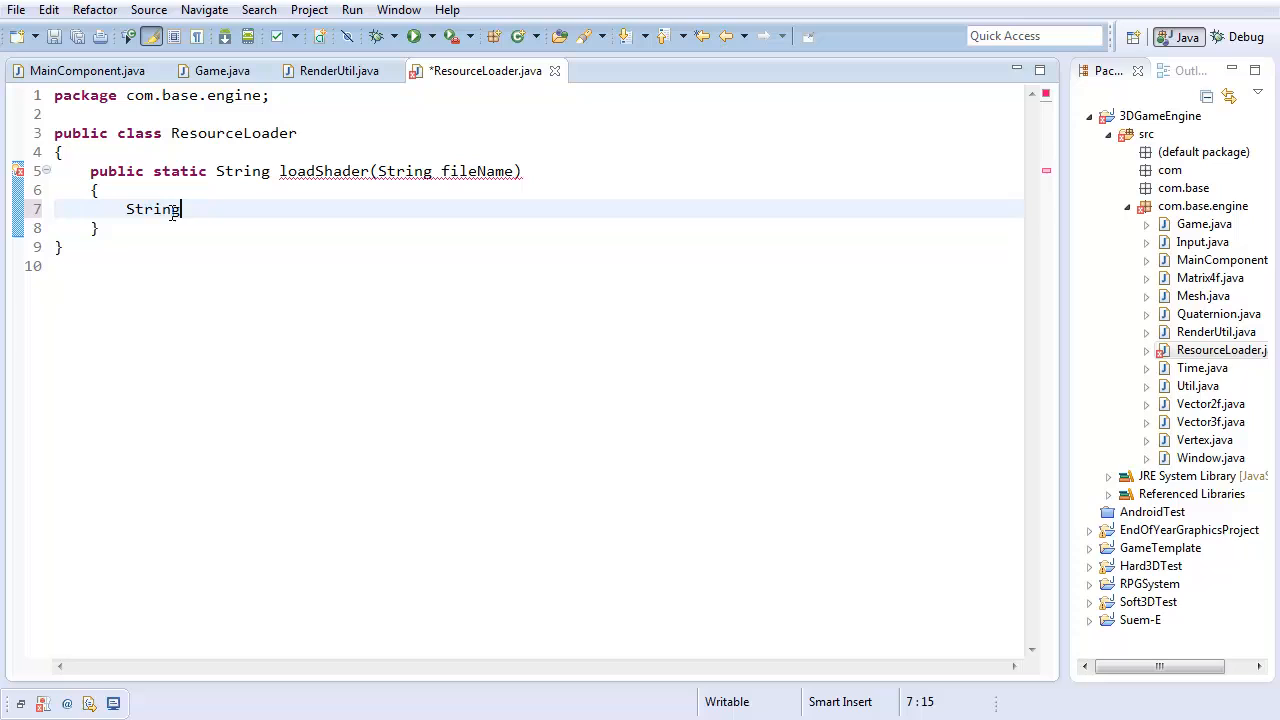
pyautogui.write('Builder')
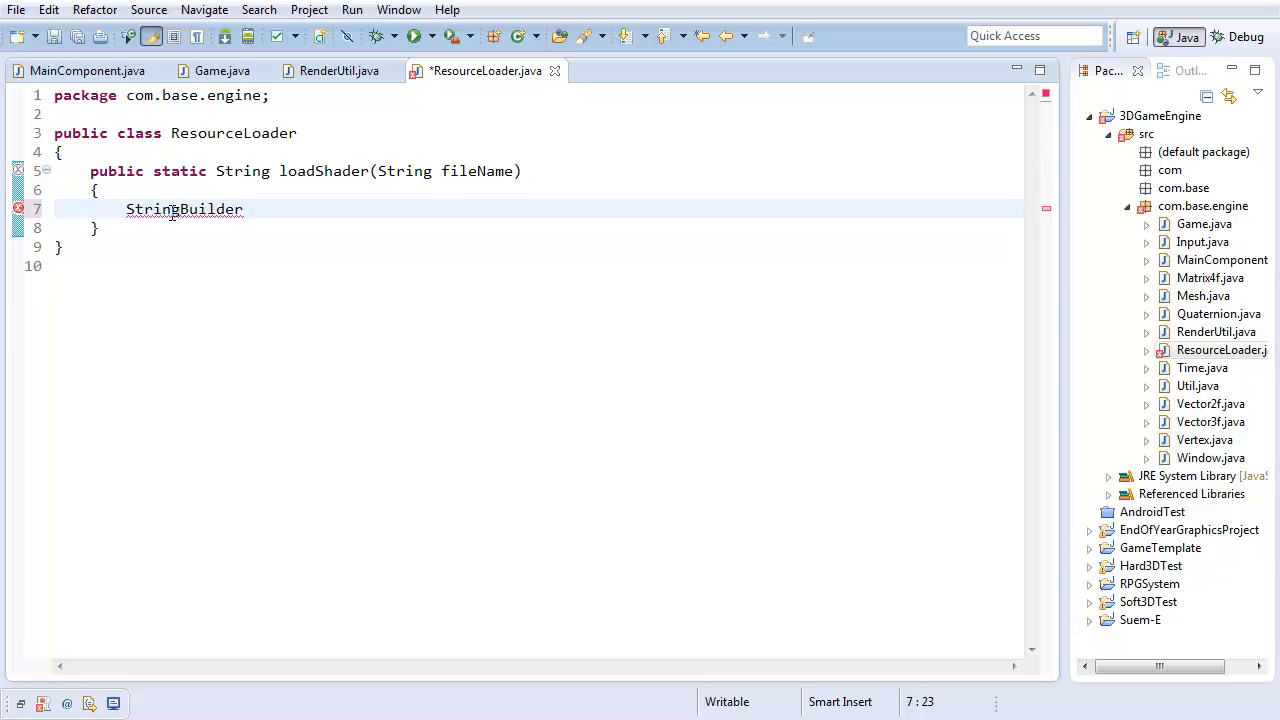
pyautogui.write('sha')
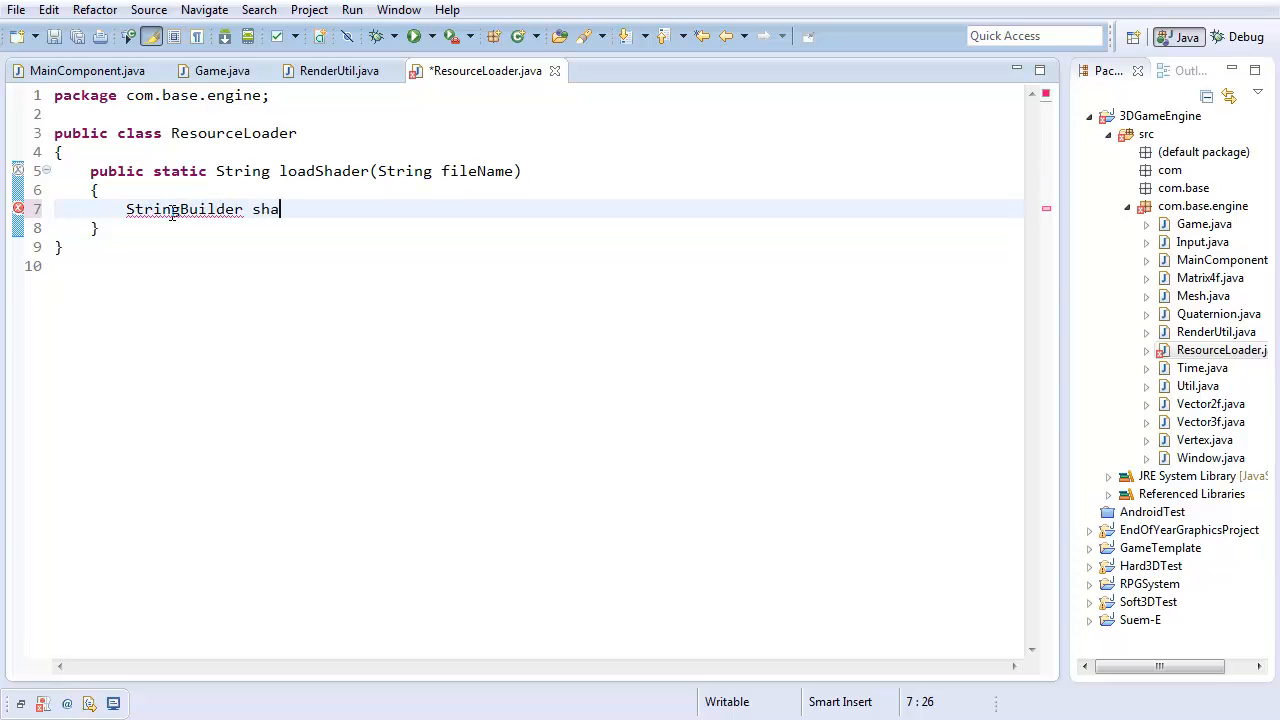
pyautogui.write('derSource = n')
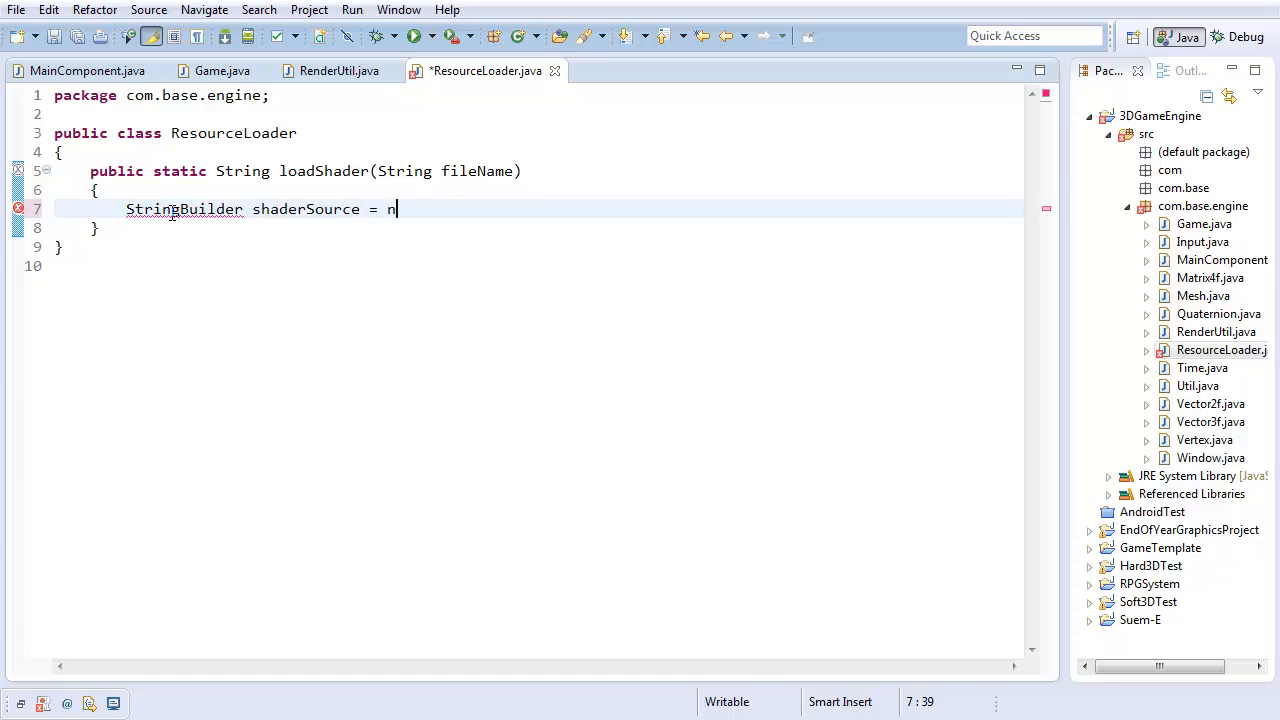
pyautogui.write('ew StringBuilder();')
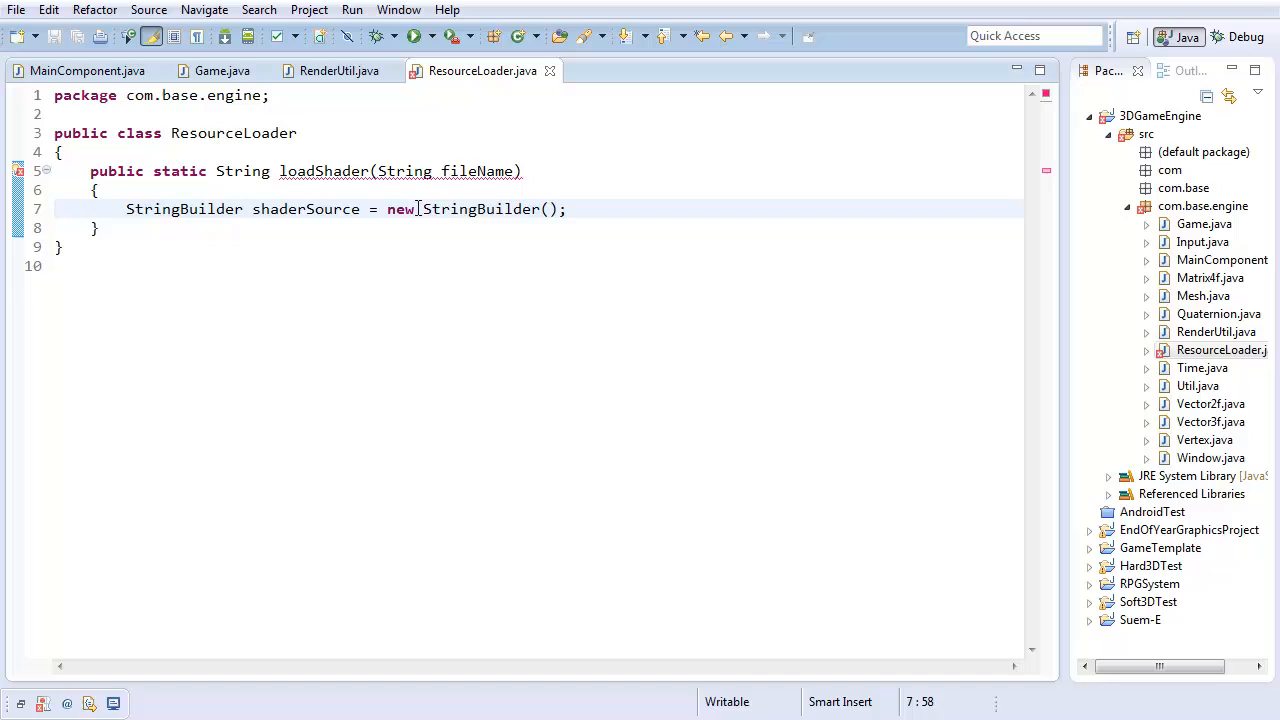
pyautogui.press('Return')
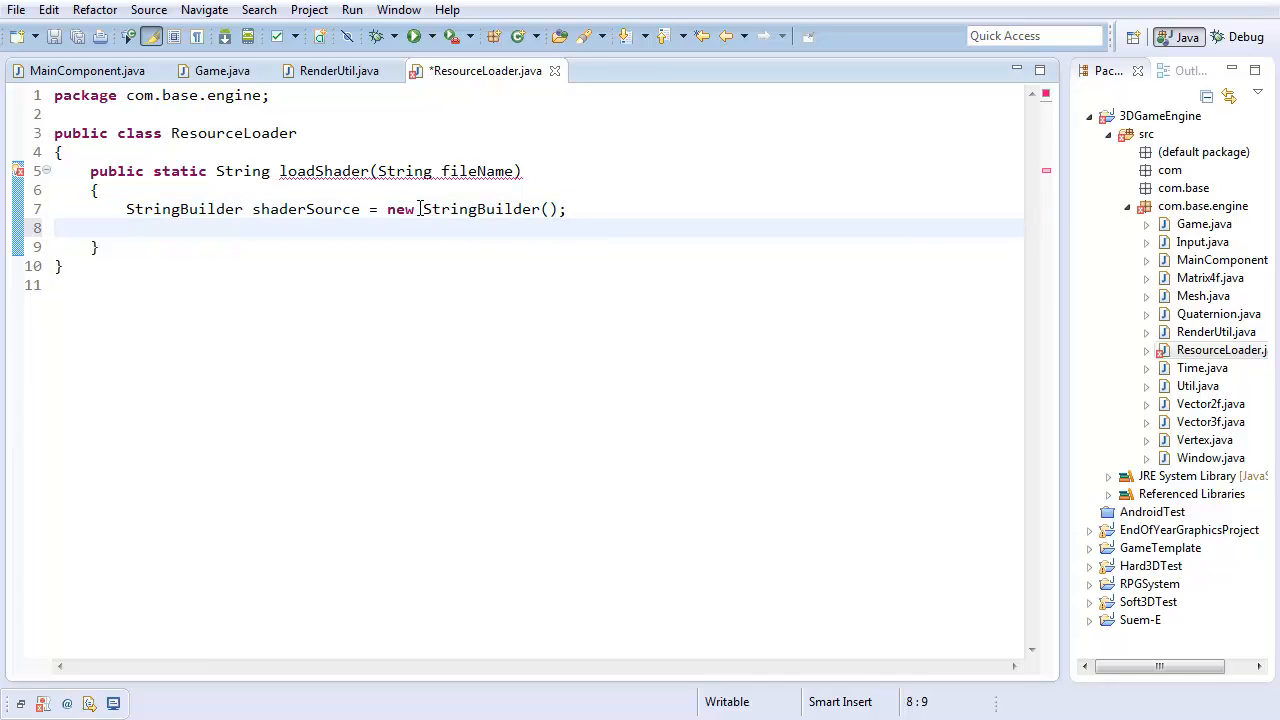
# Make loadShader return shaderSource.toString() and save the file
pyautogui.write('render')
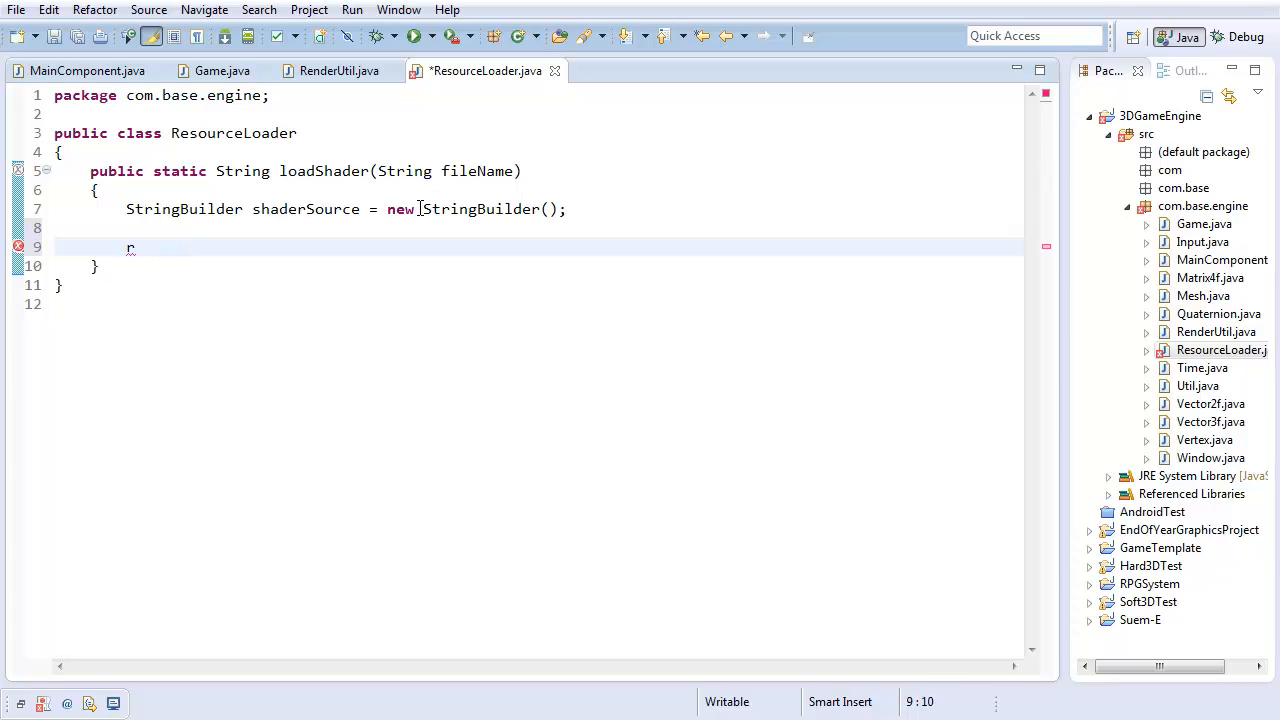
pyautogui.write('eturn shaderS')
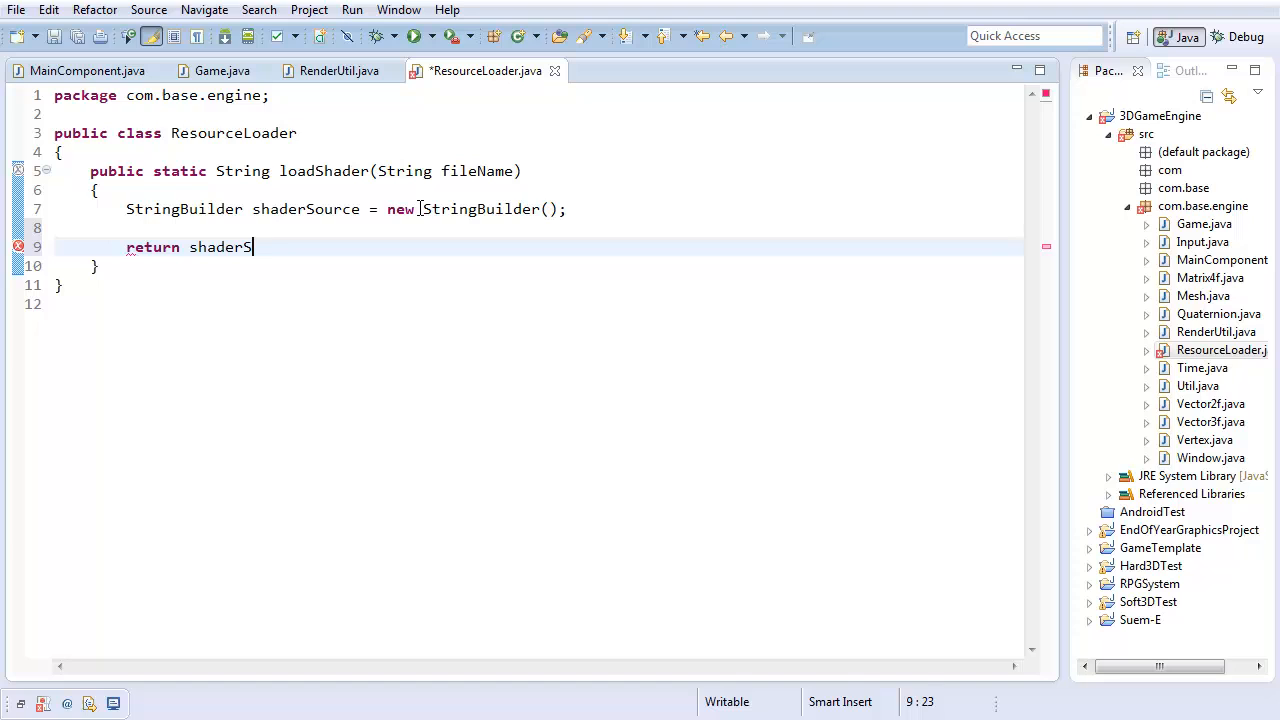
pyautogui.write('ource.toString();')
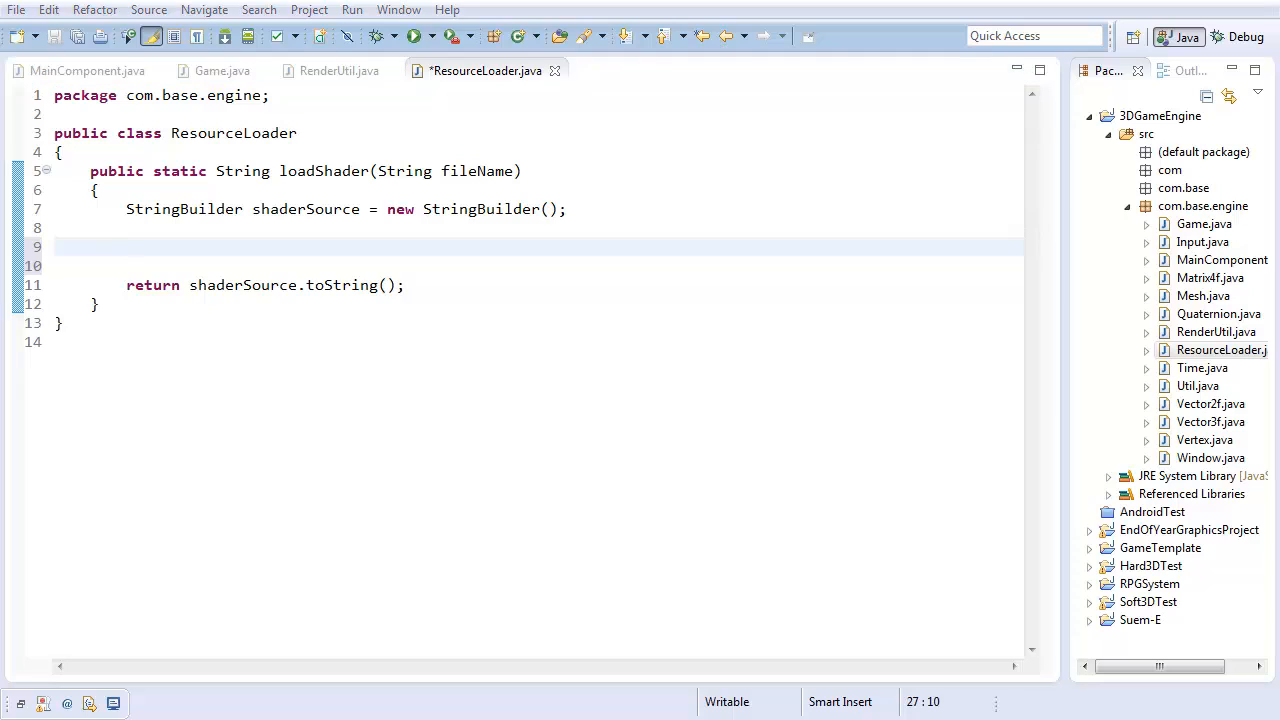
pyautogui.click(234, 247)
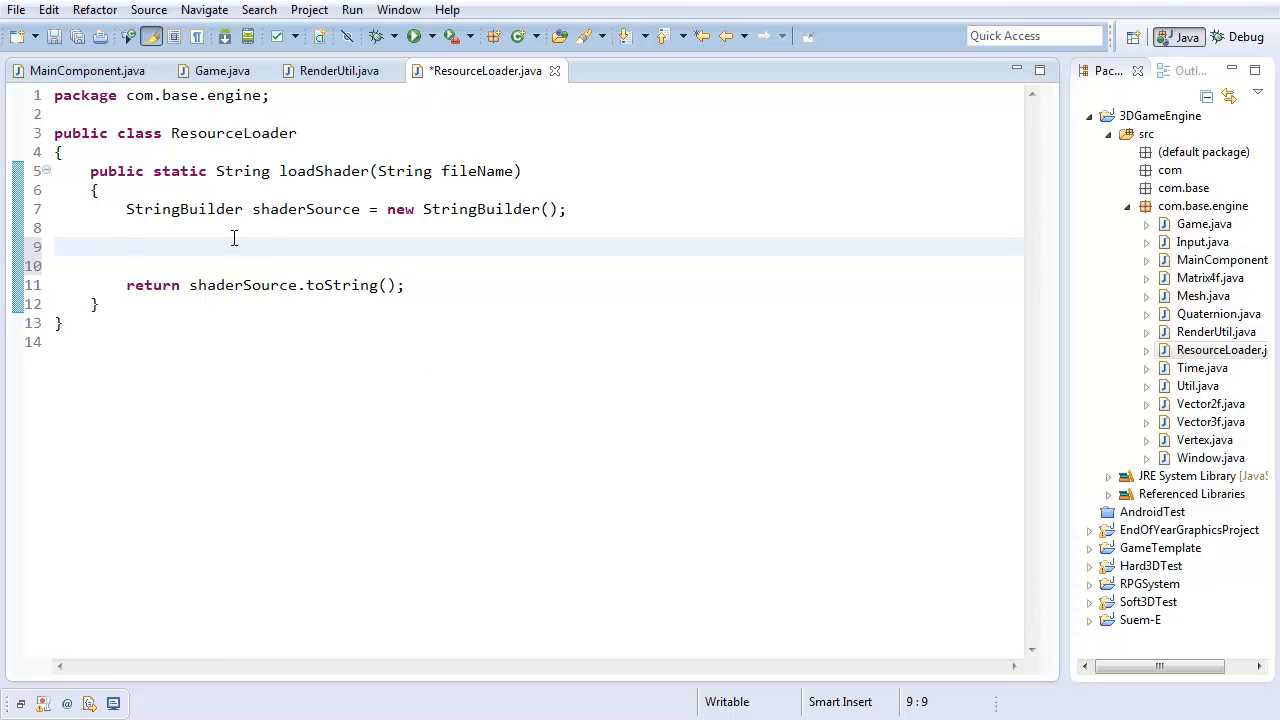
pyautogui.press('ctrl+s')
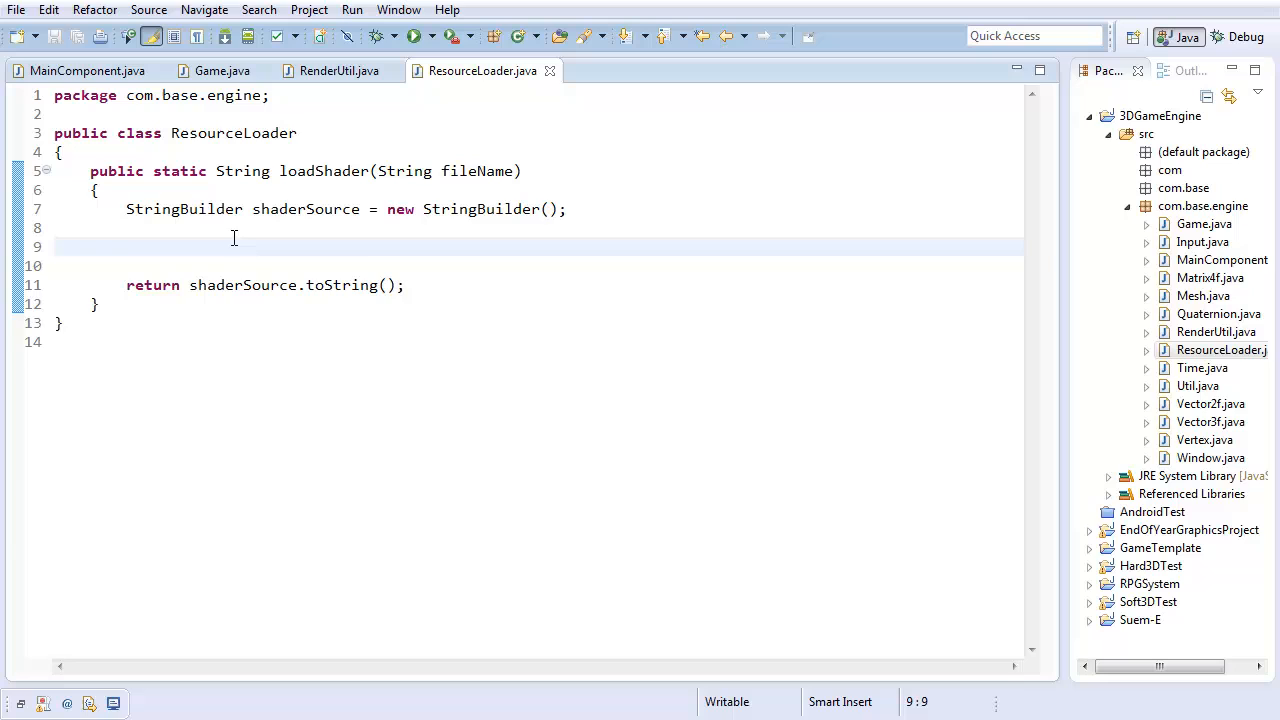
# Declare a BufferedReader shaderReader initialised to null and add its import
pyautogui.write('BufferedReda')
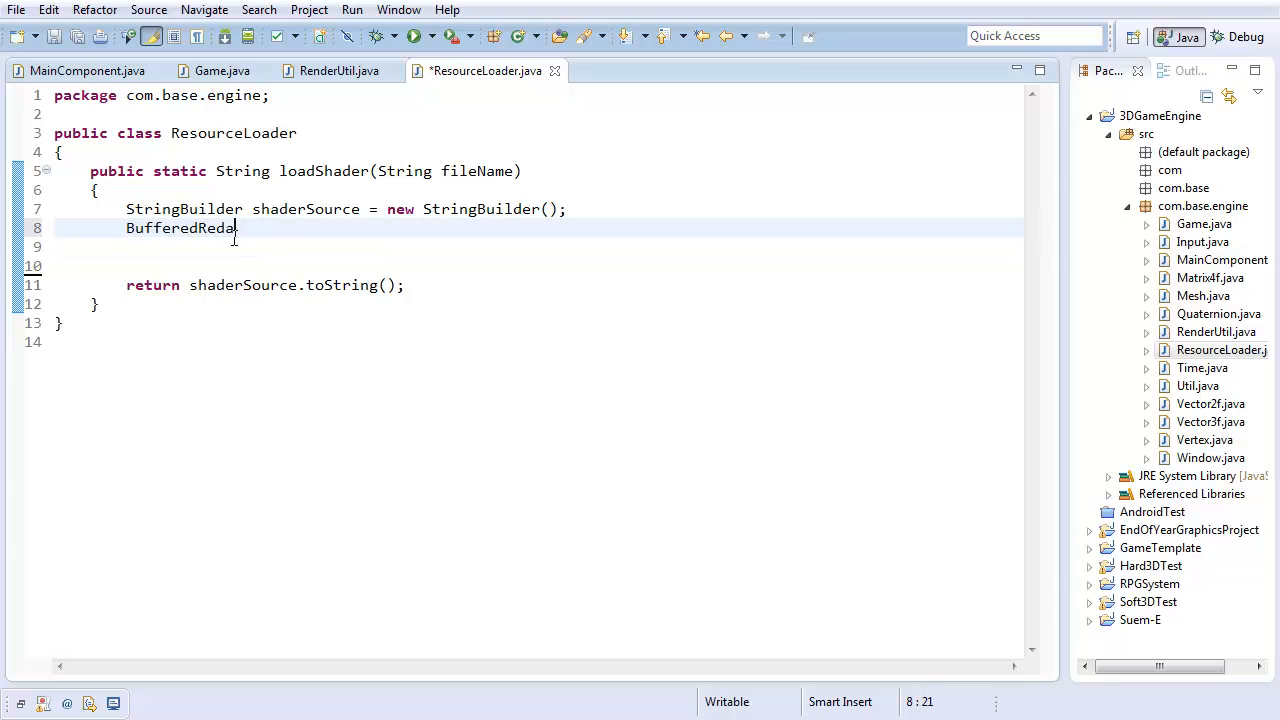
pyautogui.write('der shaderReader = new BufferReader();')
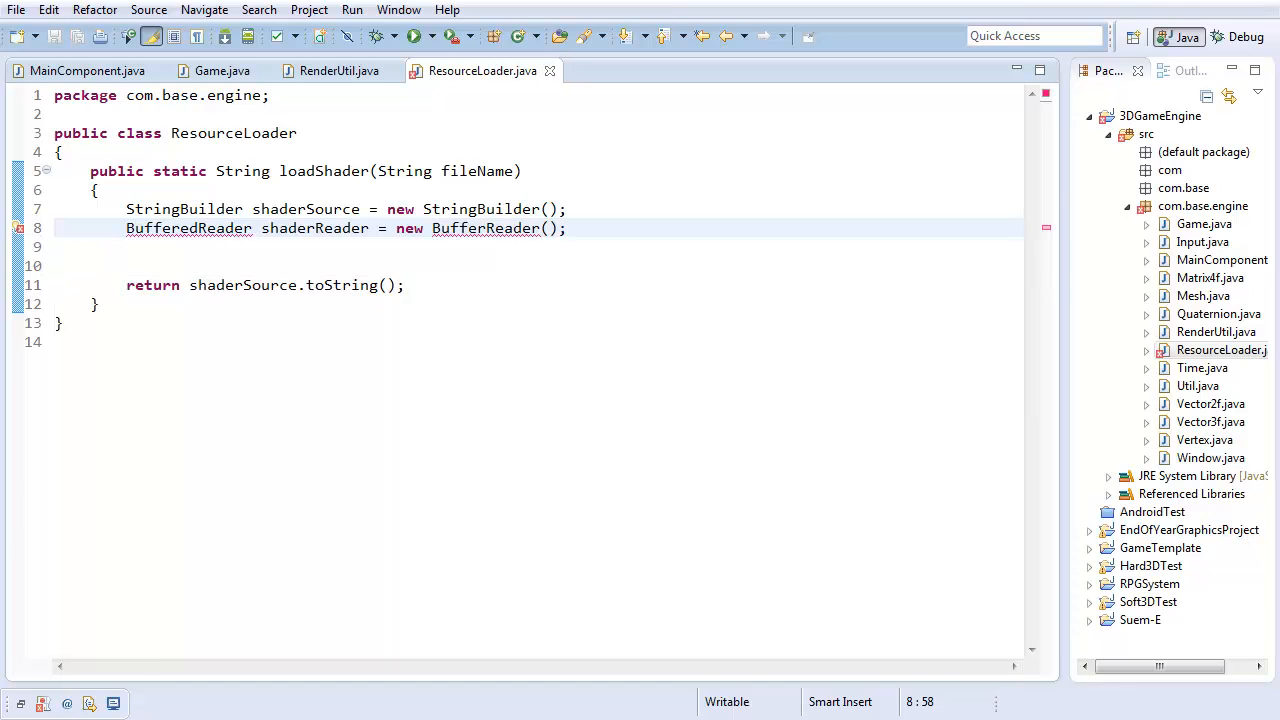
pyautogui.click(634, 273)
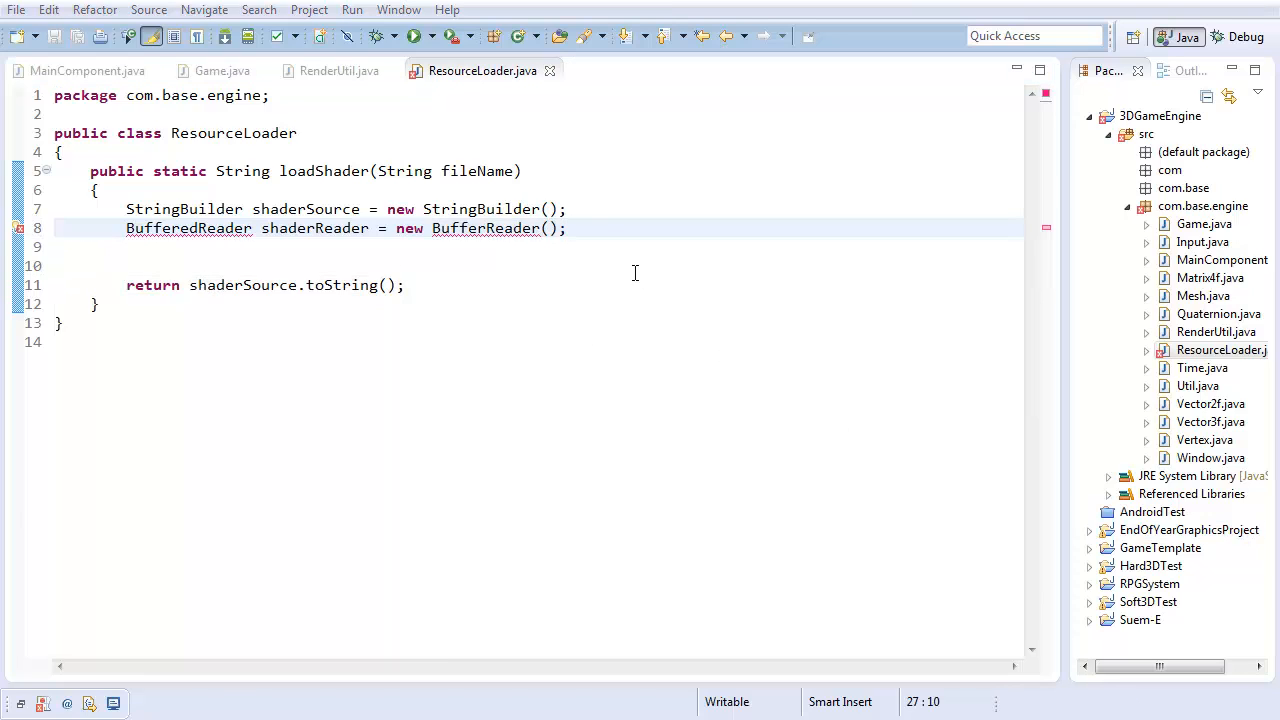
pyautogui.write('hu')
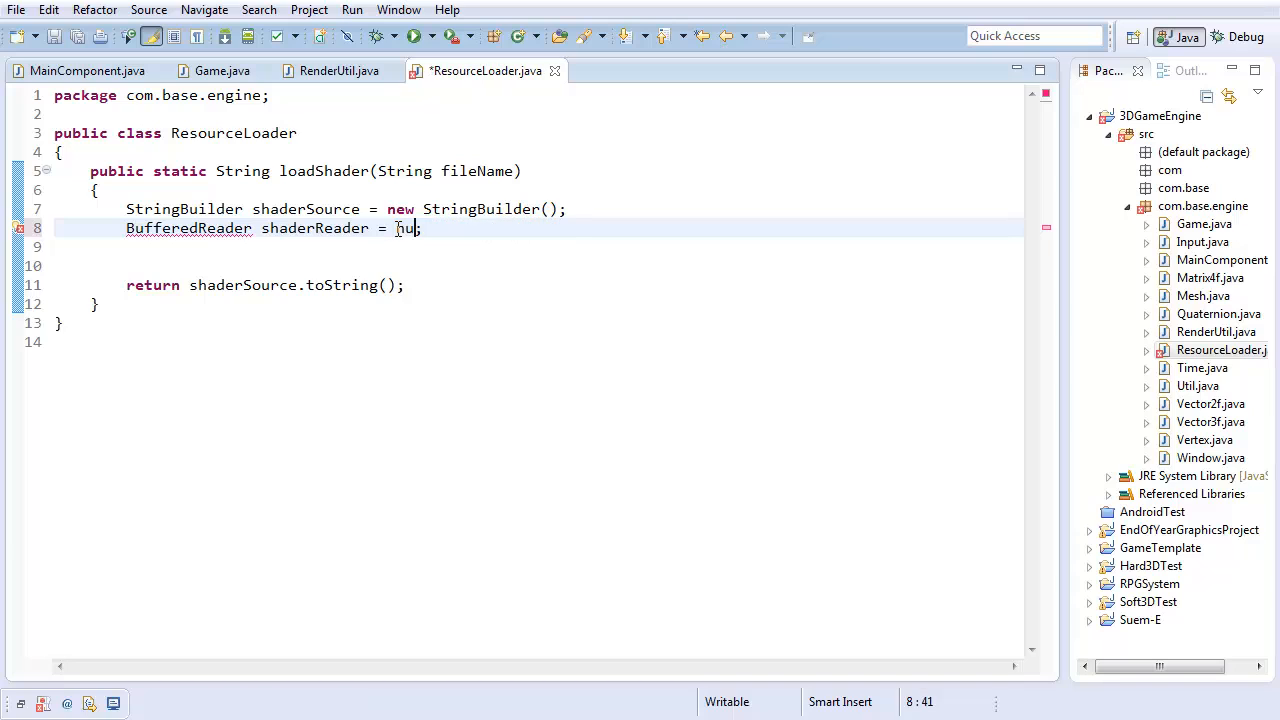
pyautogui.write('ll;')
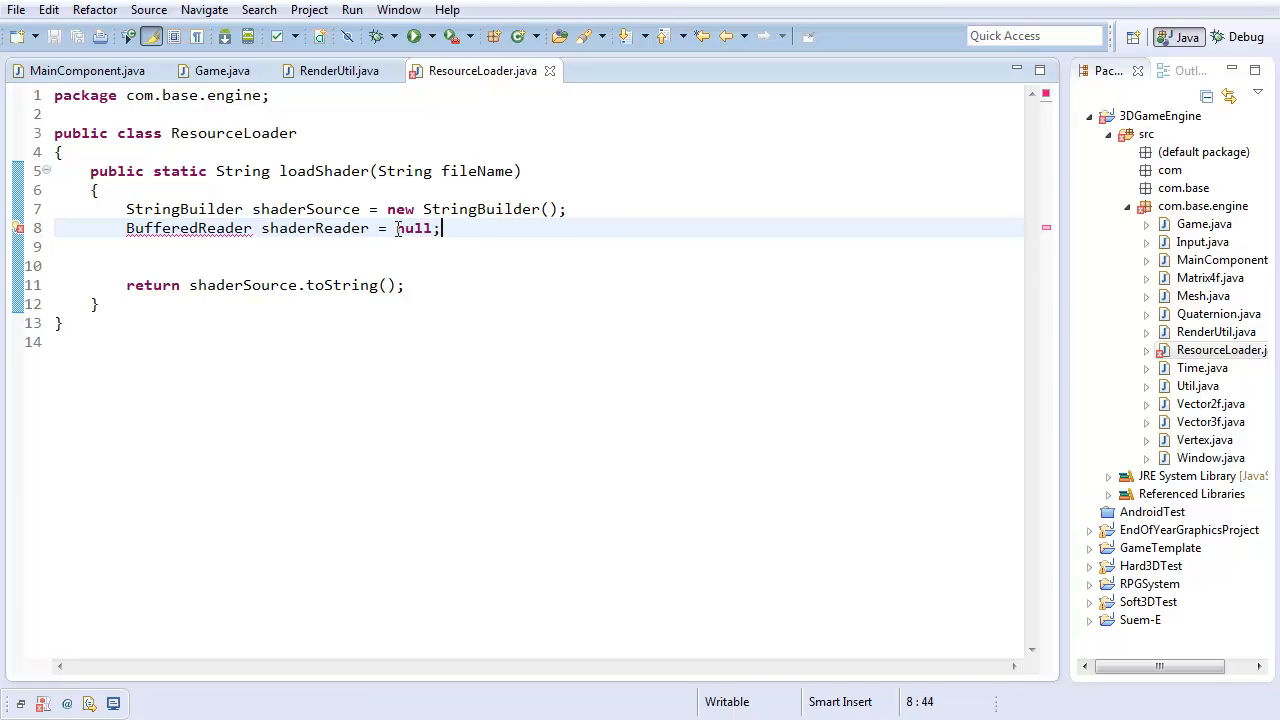
pyautogui.press('Enter')
pyautogui.write('cat')
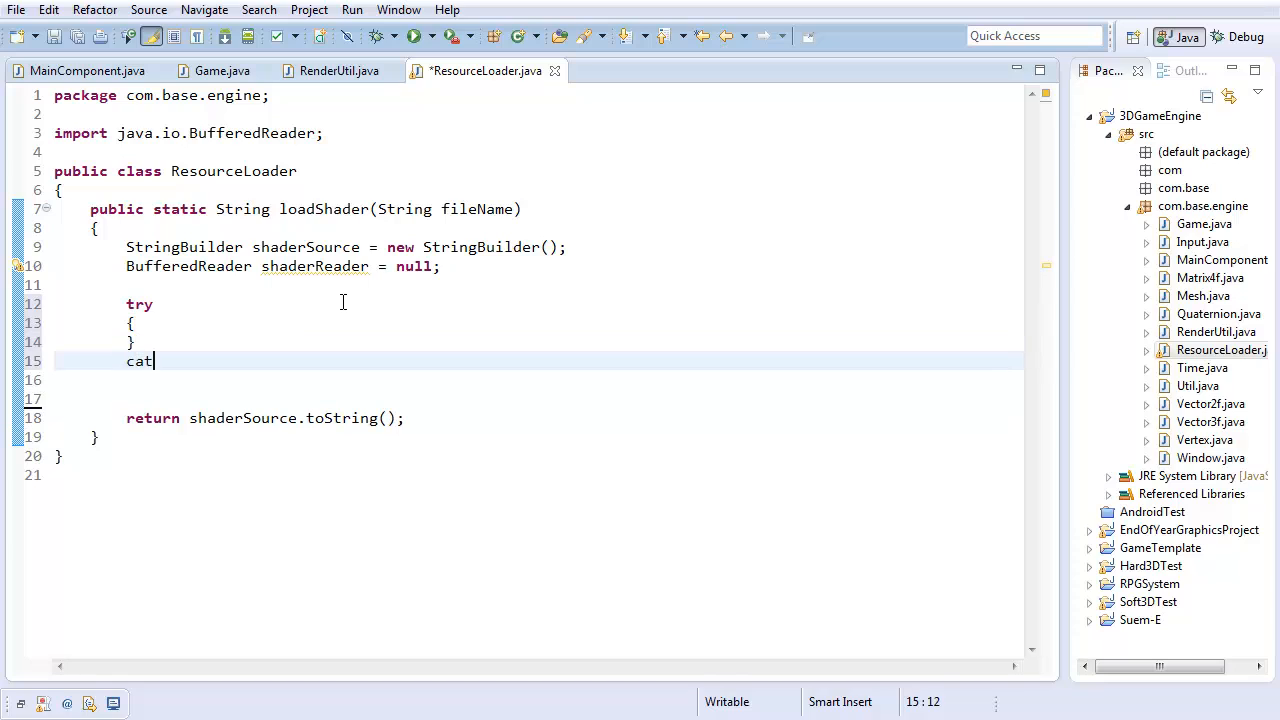
# Add catch(Exception e) calling e.printStackTrace() and System.exit(1) after the try
pyautogui.write('ch(E)')
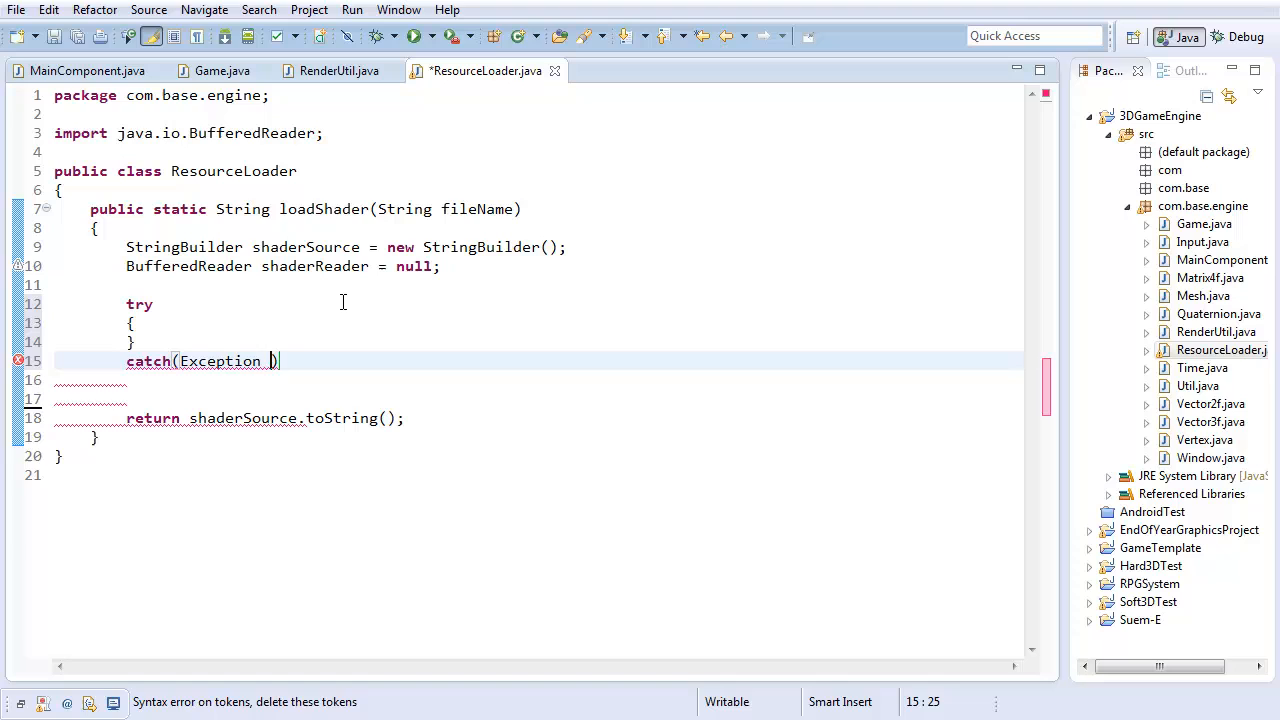
pyautogui.write('e)')
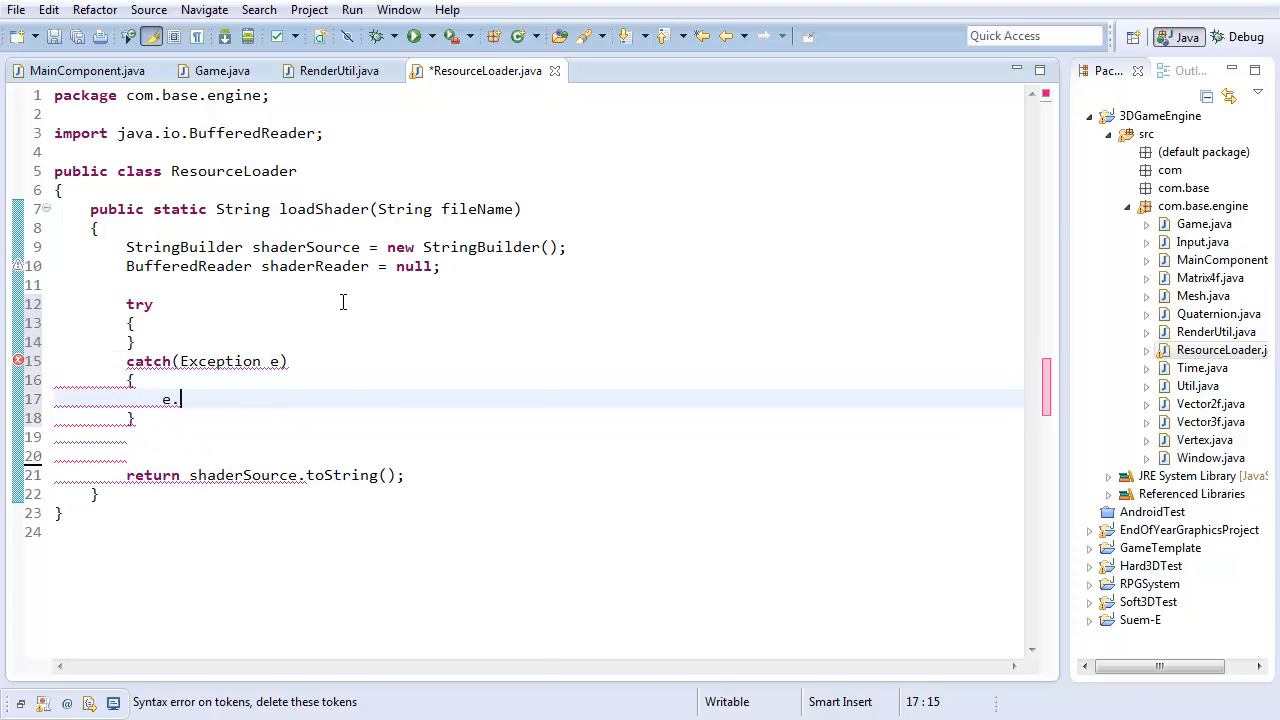
pyautogui.write('printStackTrace();')
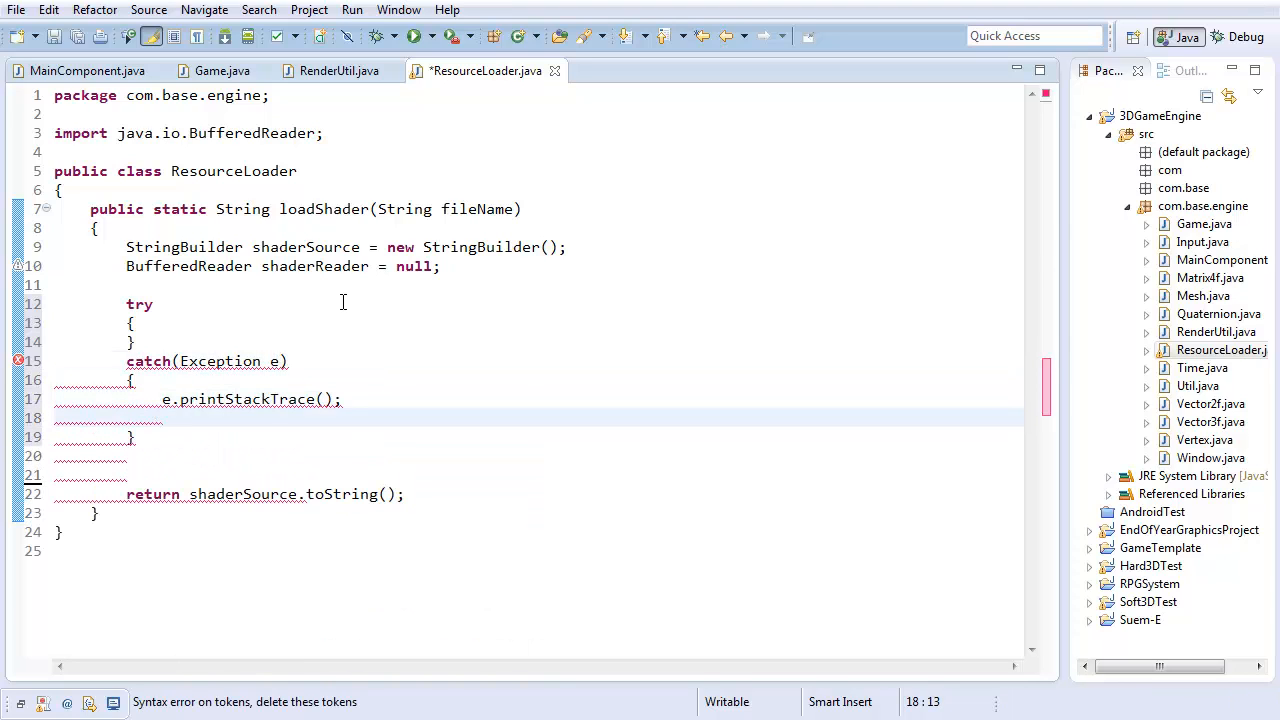
pyautogui.write('System.exit(1);')
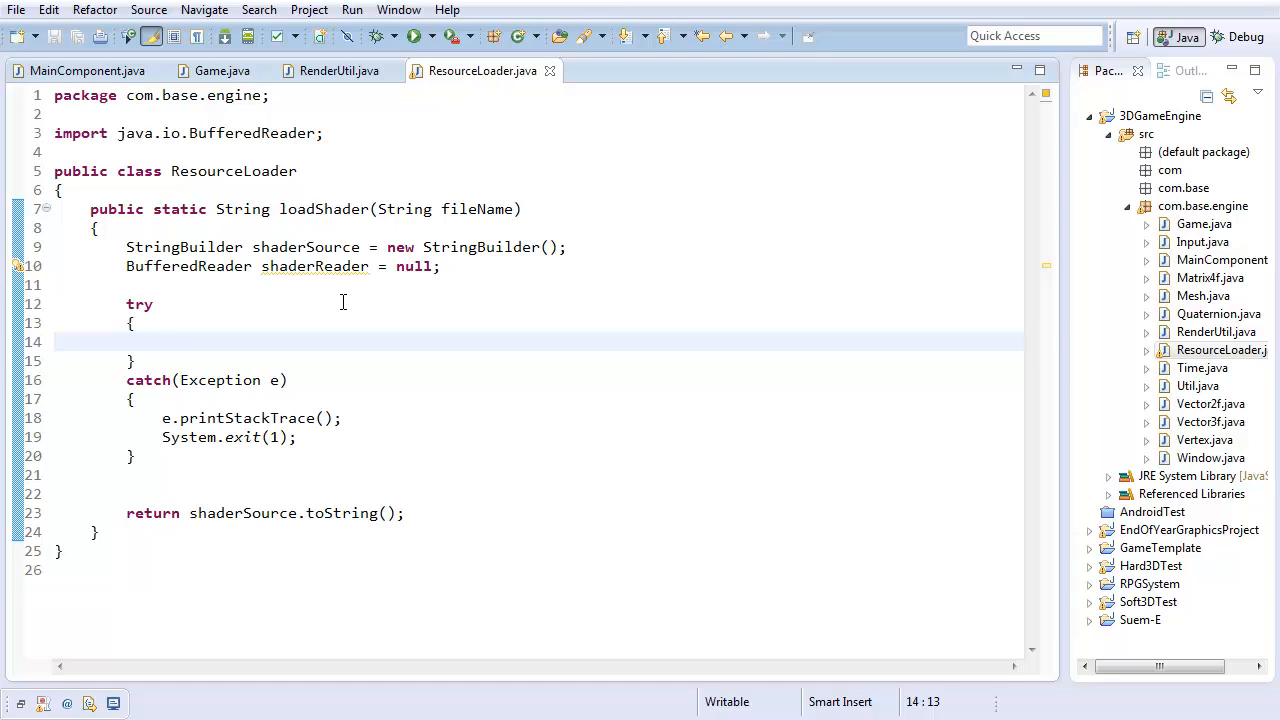
# Assign shaderReader a new BufferedReader on File("./res/shaders/" + fileName) inside the try
pyautogui.write('shaderReader \\ new')
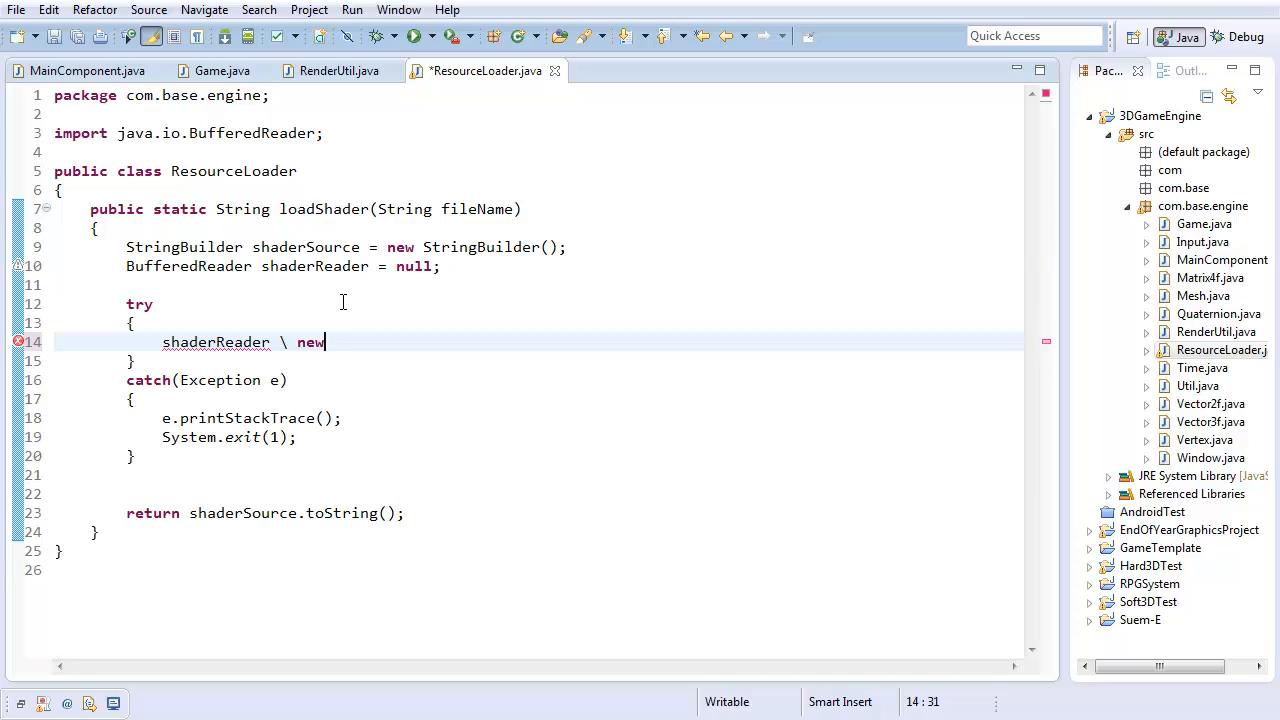
pyautogui.write('= new BufferedReader()')
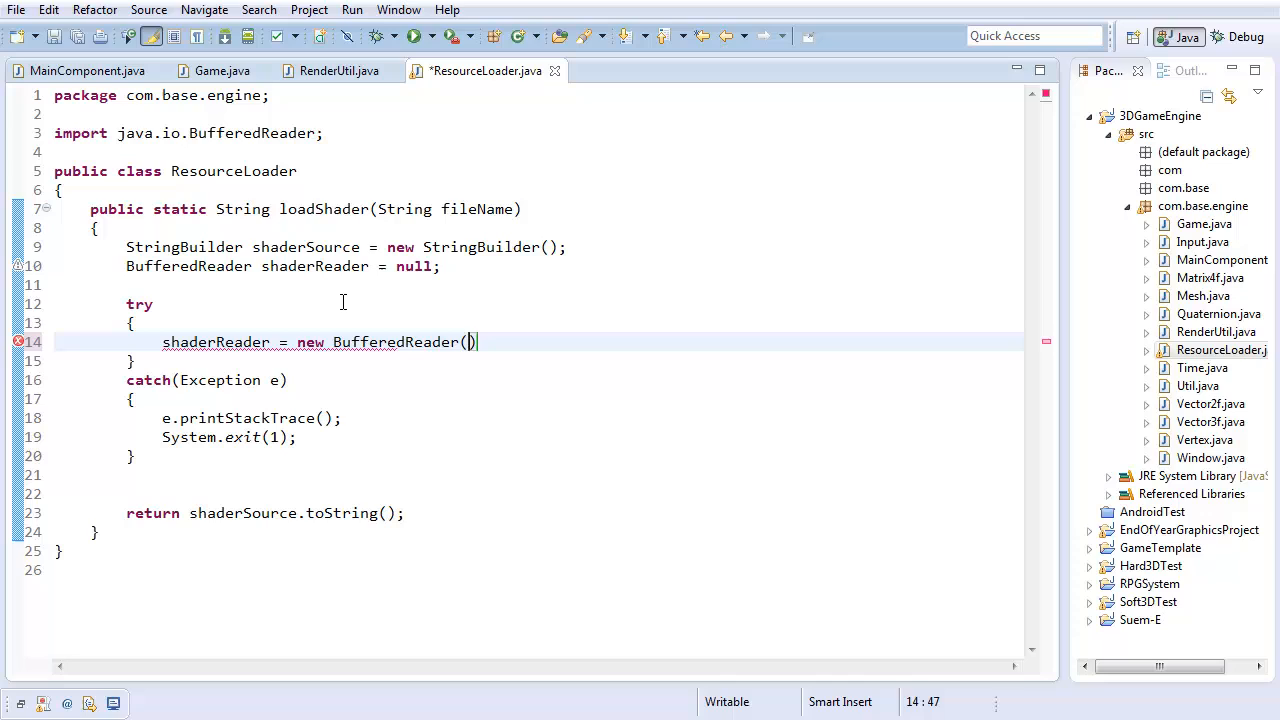
pyautogui.write('"/')
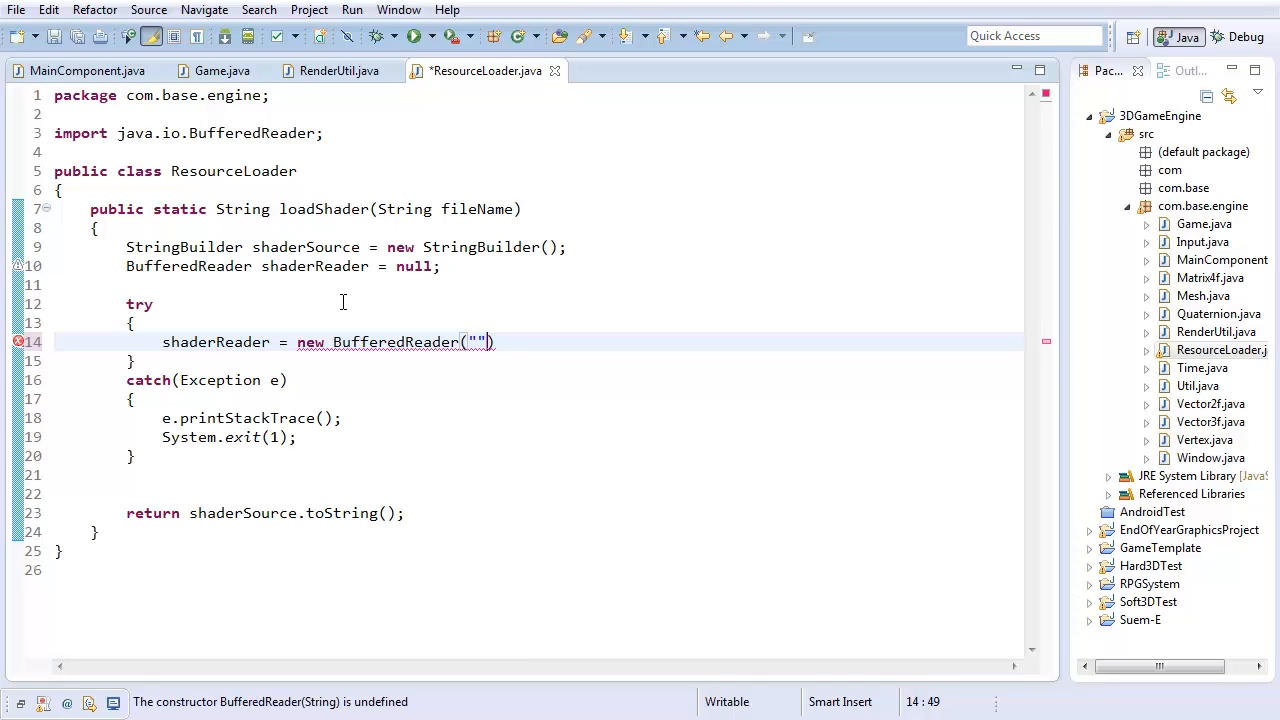
pyautogui.write('new File')
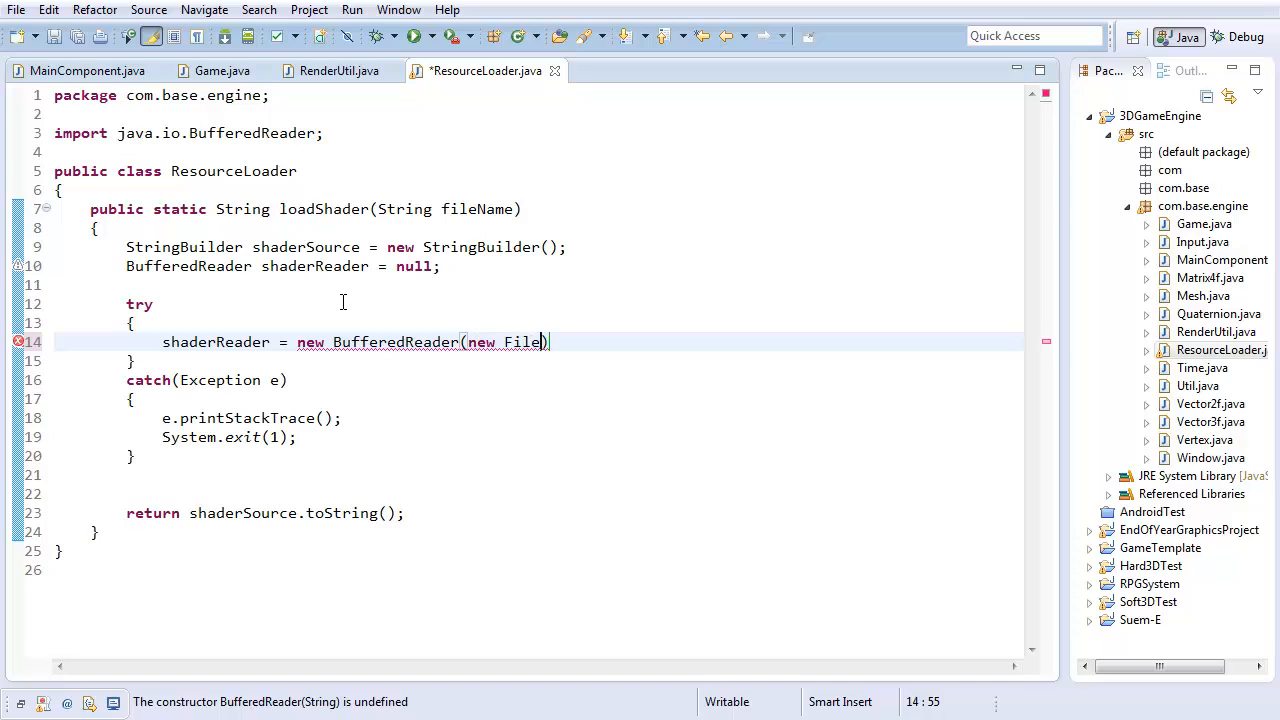
pyautogui.write('();')
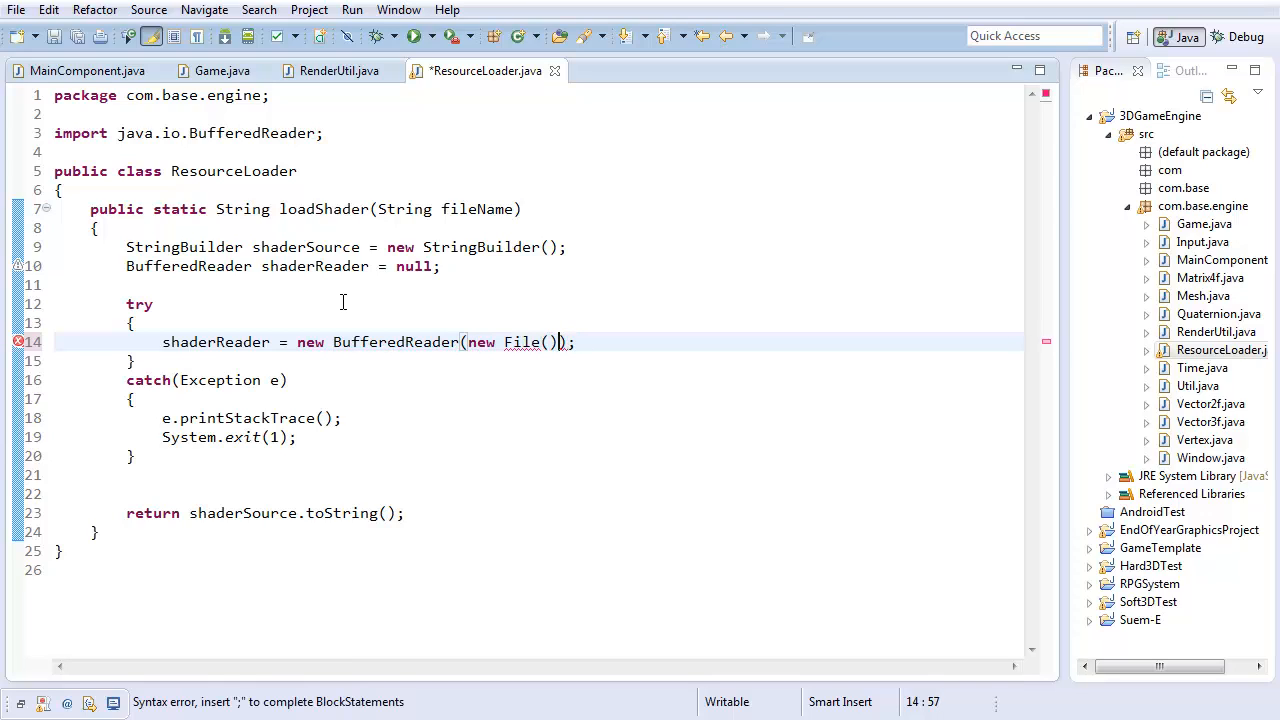
pyautogui.write('""')
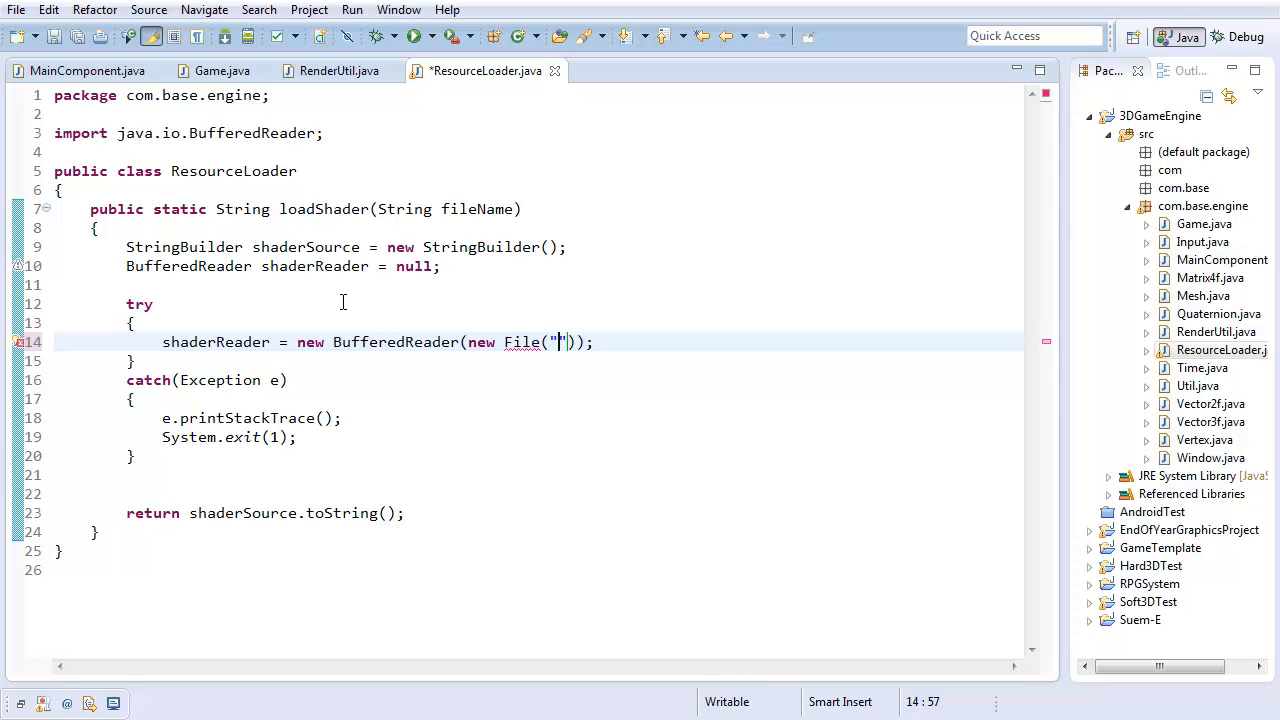
pyautogui.write('./res')
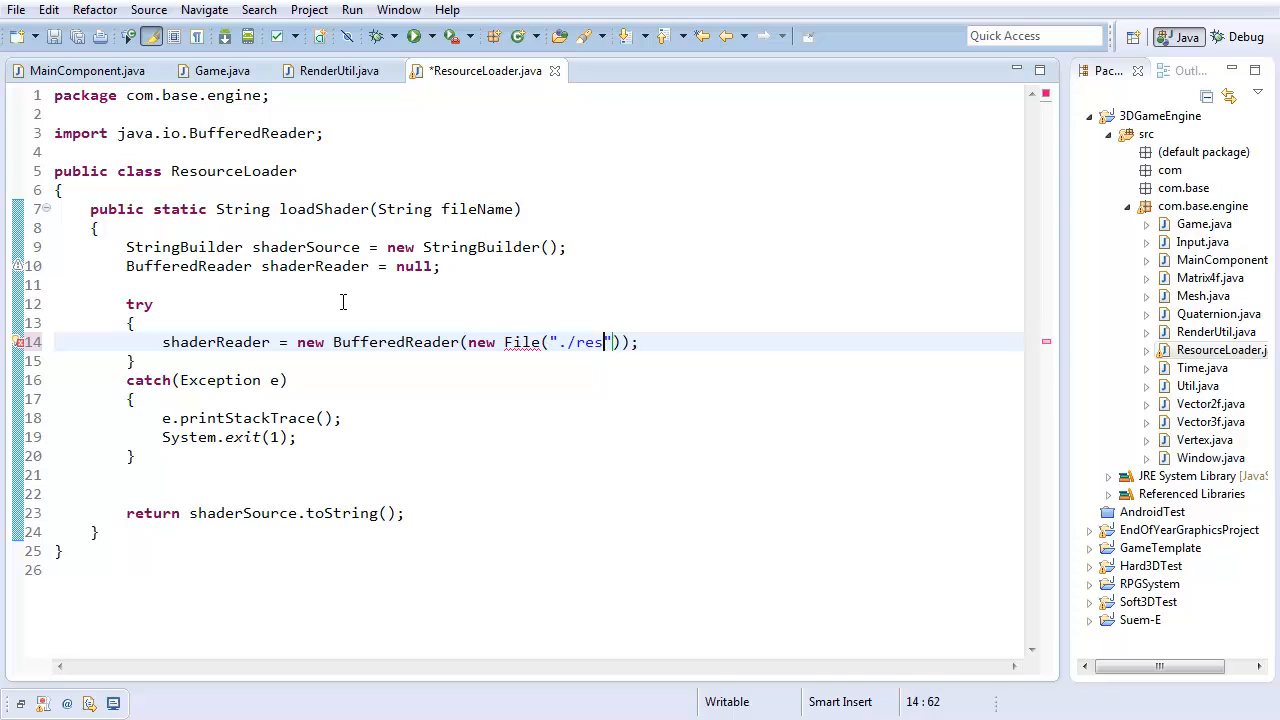
pyautogui.write('/sh')
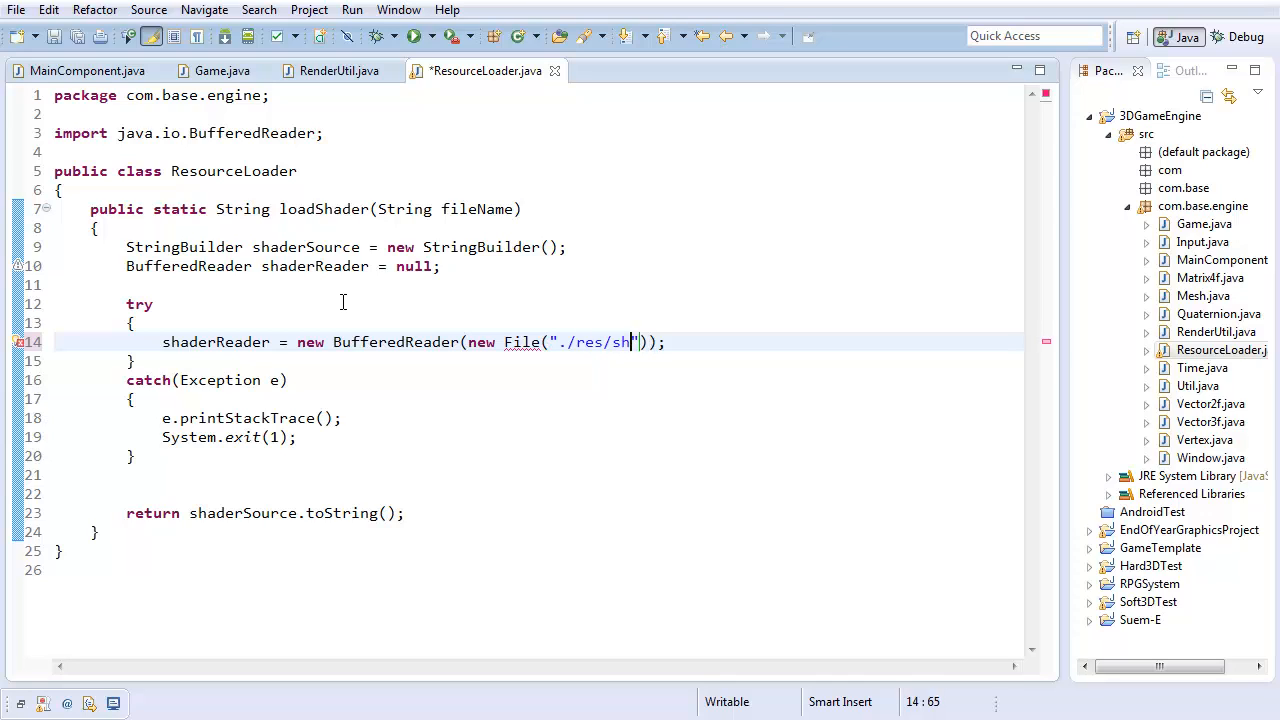
pyautogui.write('aders/')
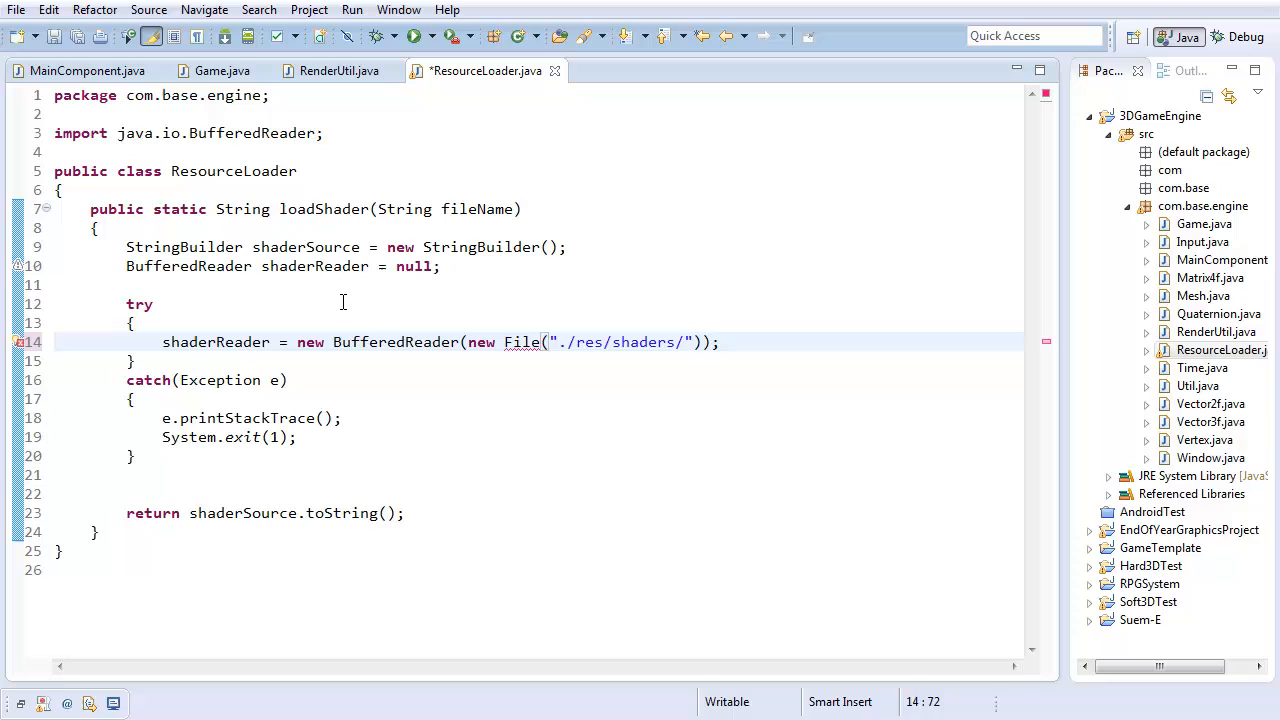
pyautogui.write('+ fileName')
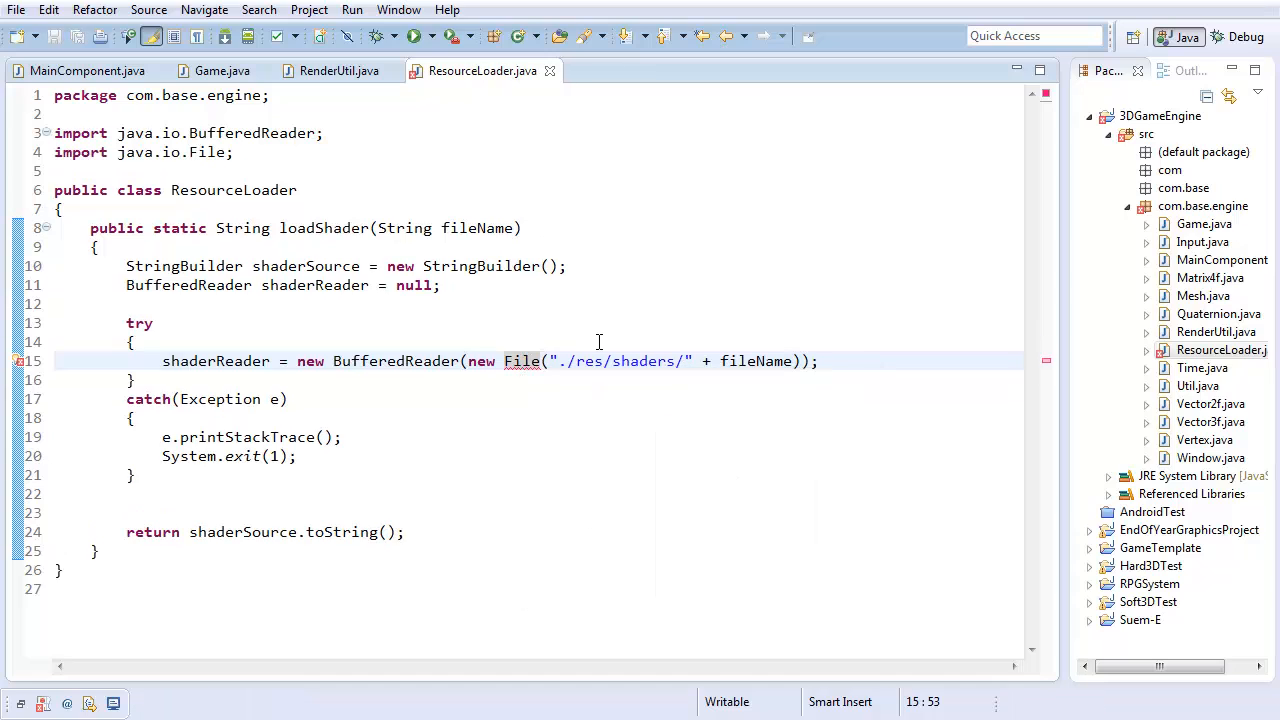
pyautogui.moveTo(480, 361)
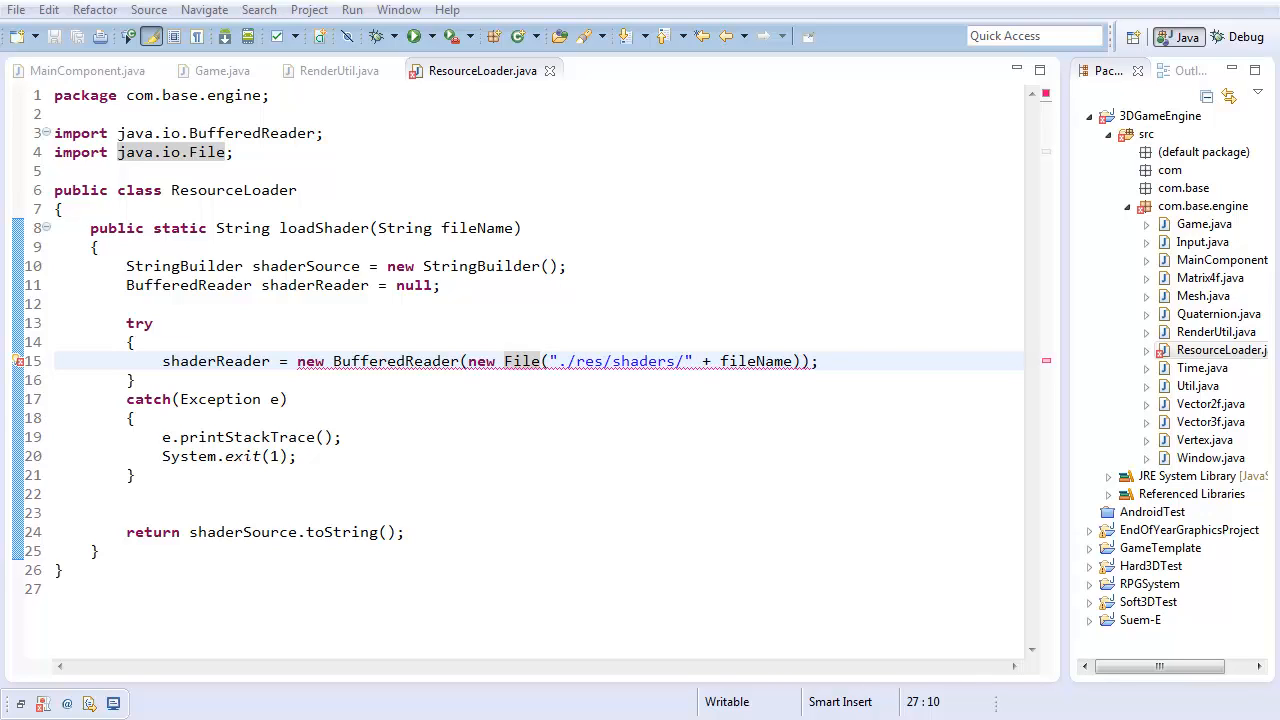
pyautogui.moveTo(1060, 407)
pyautogui.write('Reader')
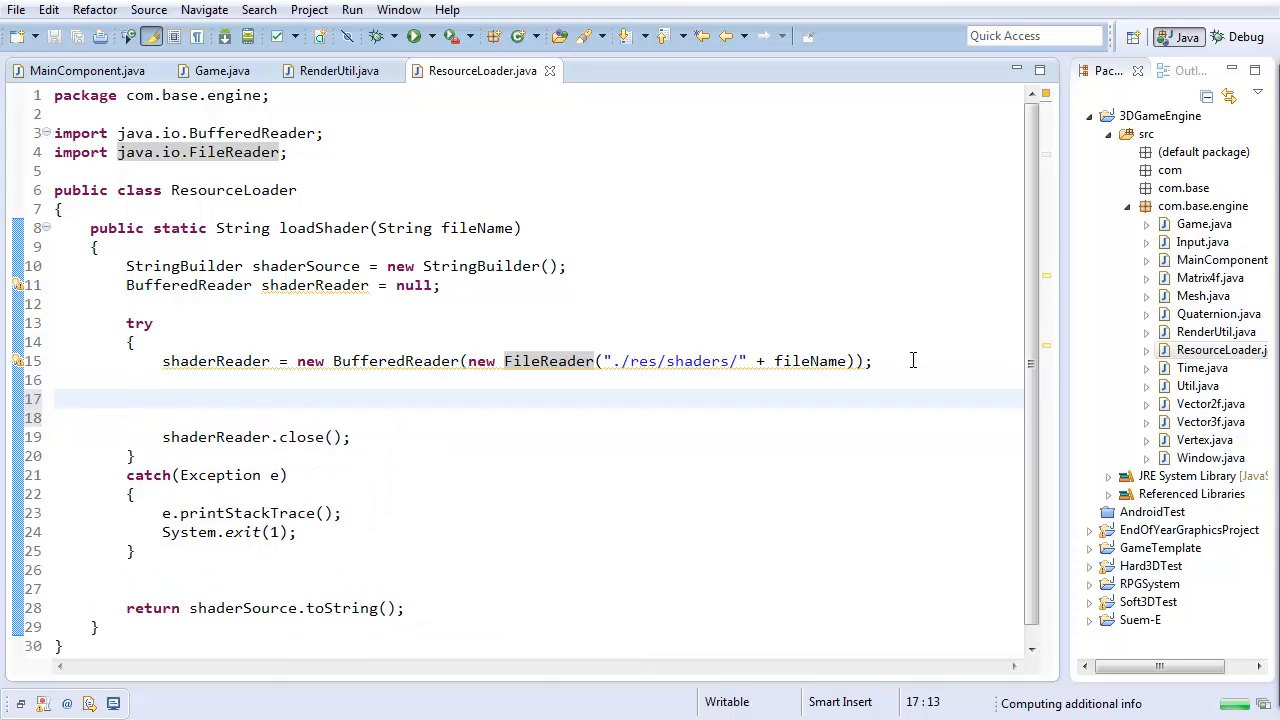
# Declare String line and loop while reading shaderReader lines until null
pyautogui.write('S')
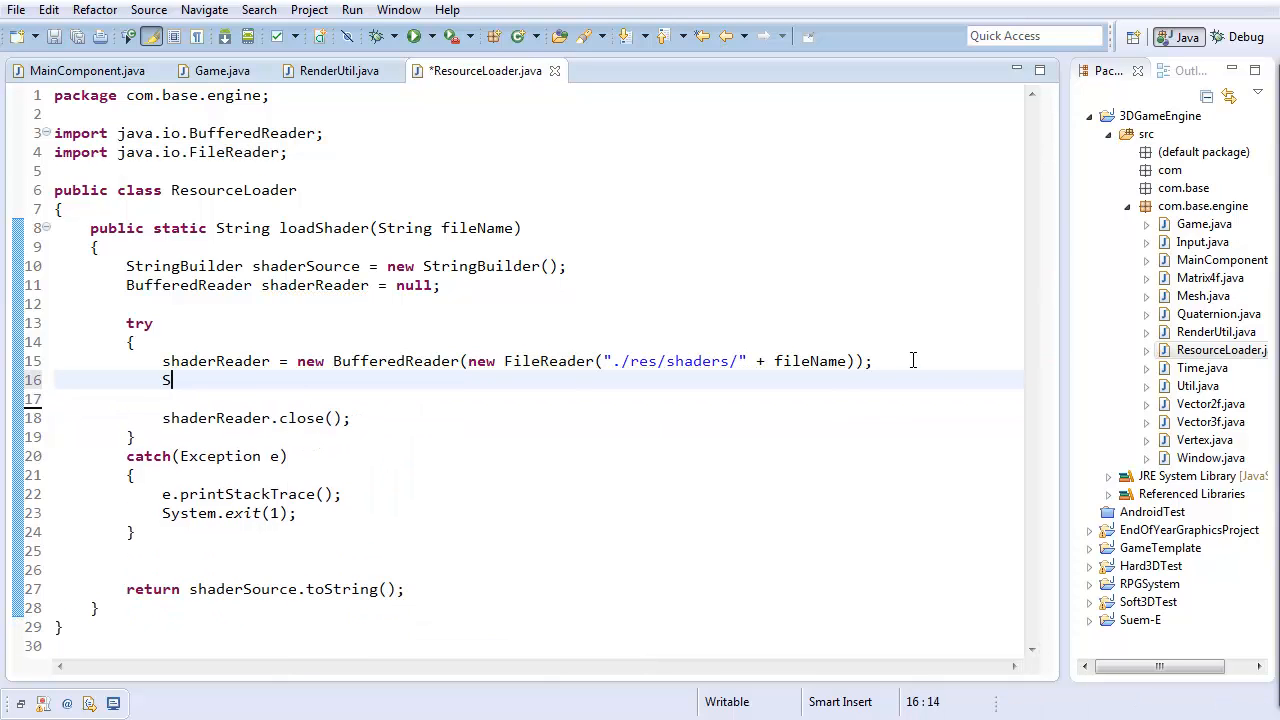
pyautogui.write('tring line;')
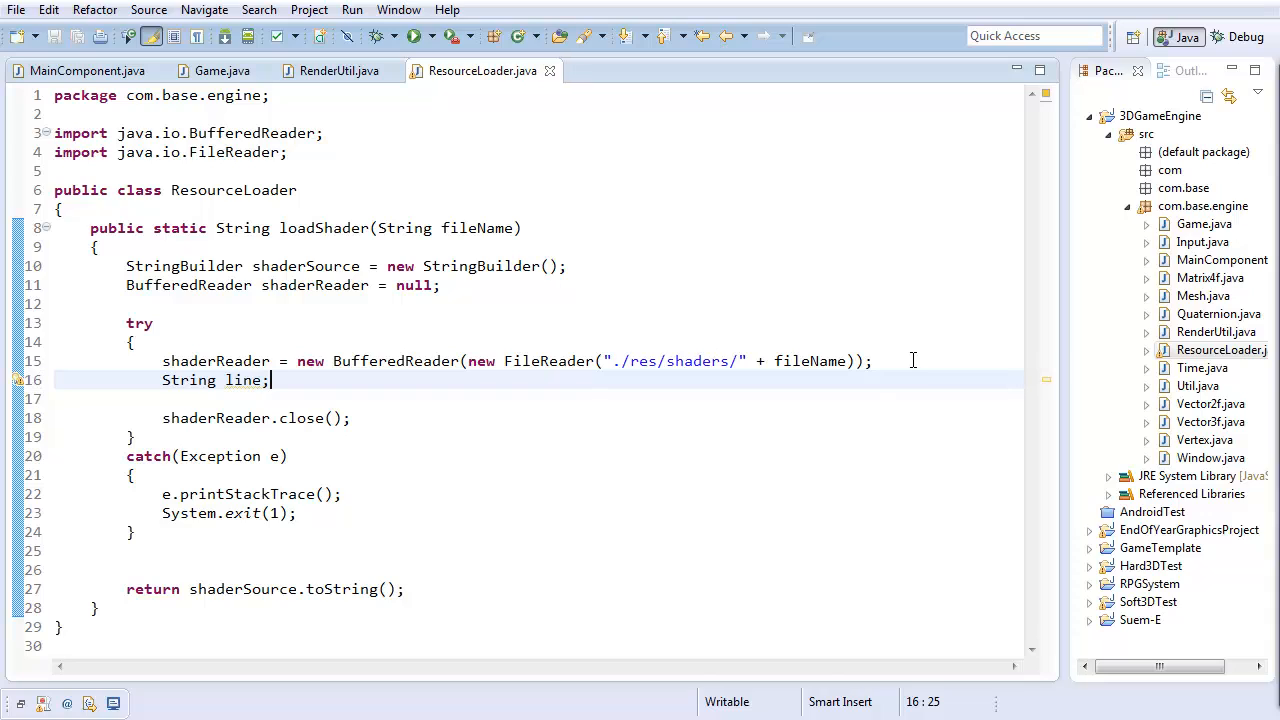
pyautogui.write('while(')
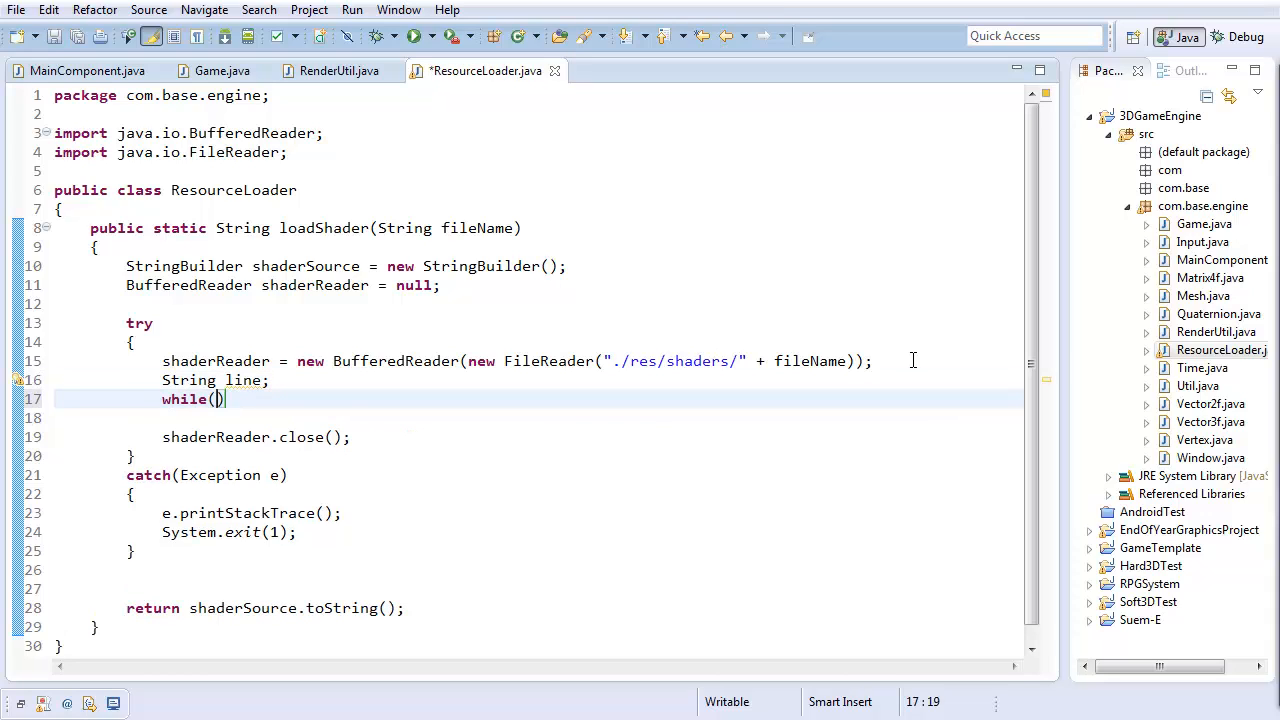
pyautogui.write('line =')
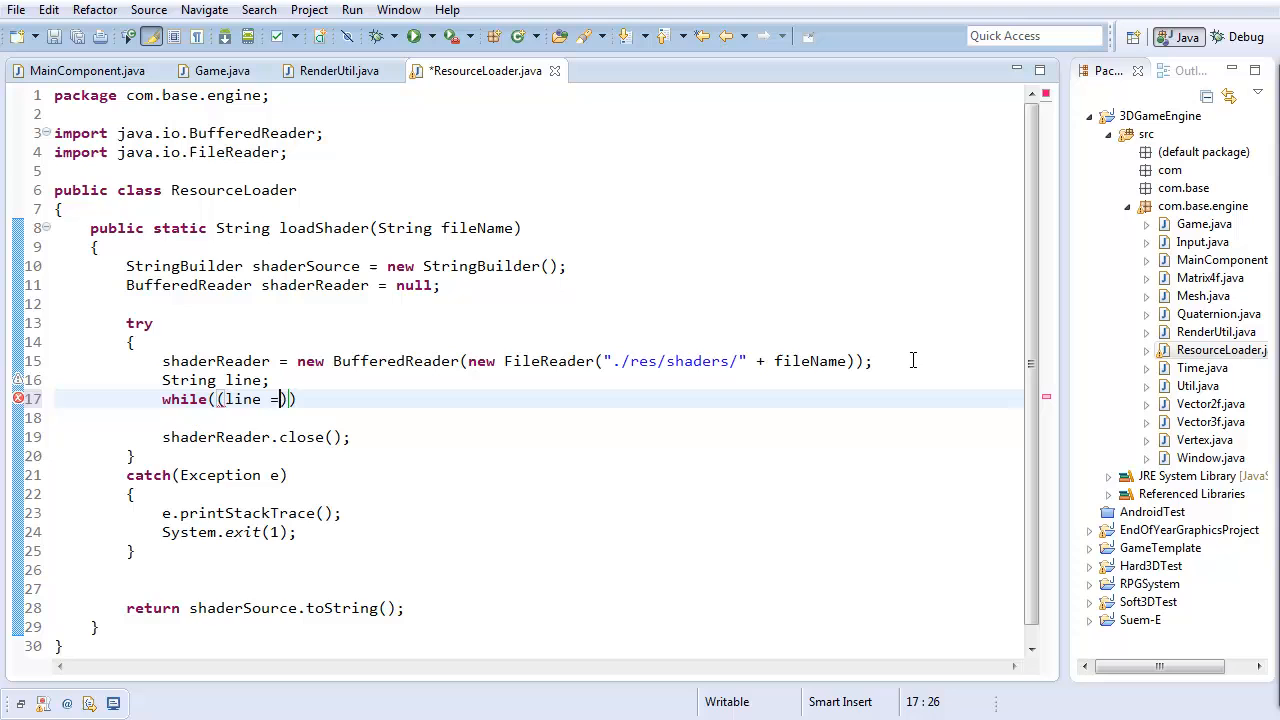
pyautogui.write('shaderReader.readLine(')
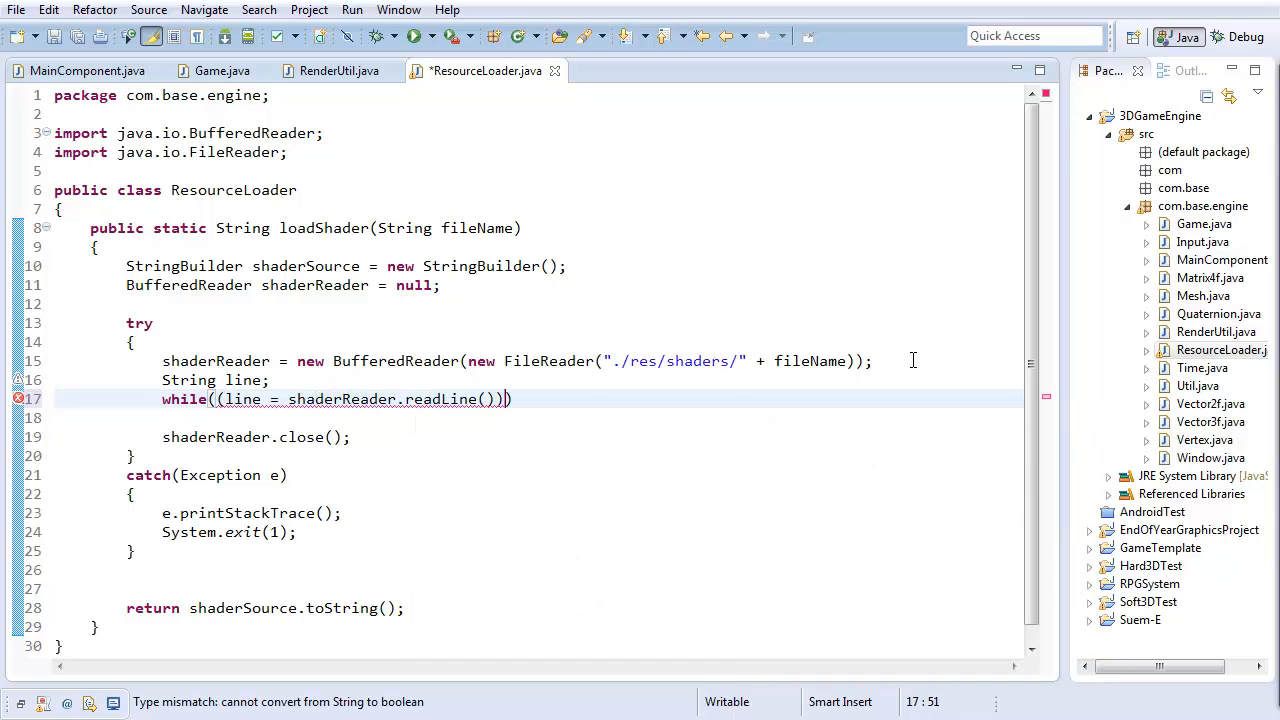
pyautogui.write('.')
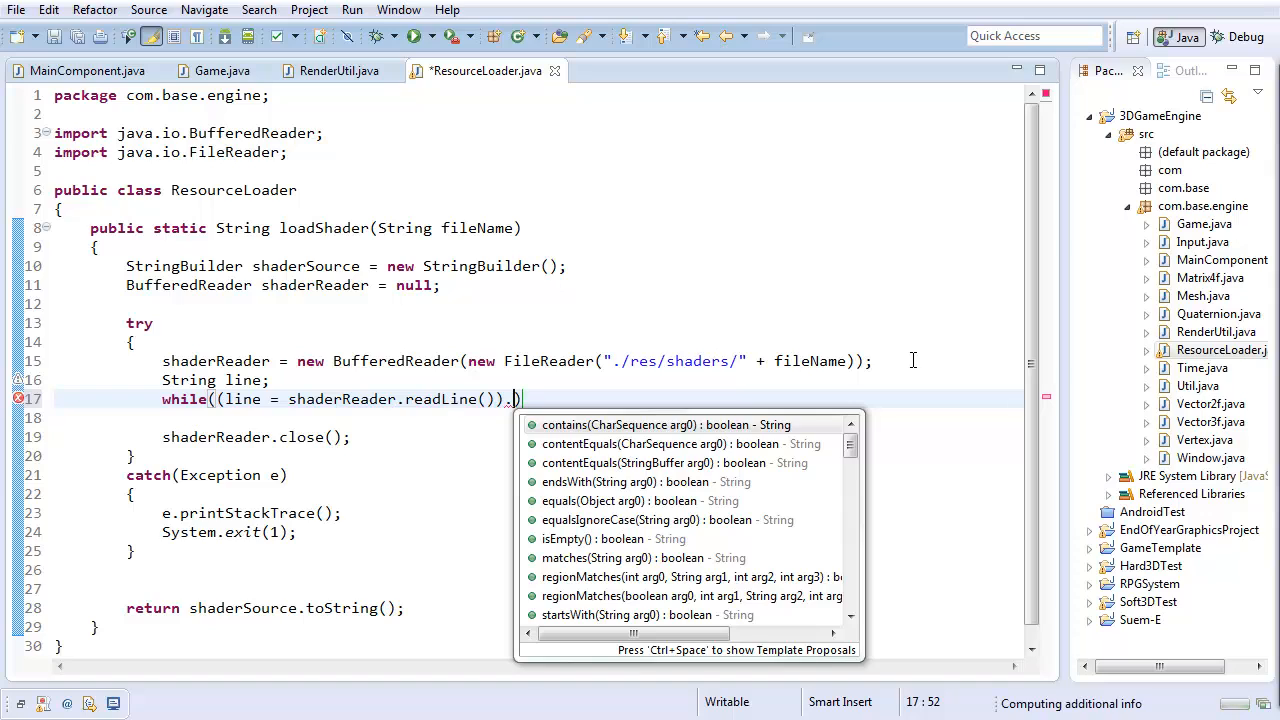
pyautogui.write('fil')
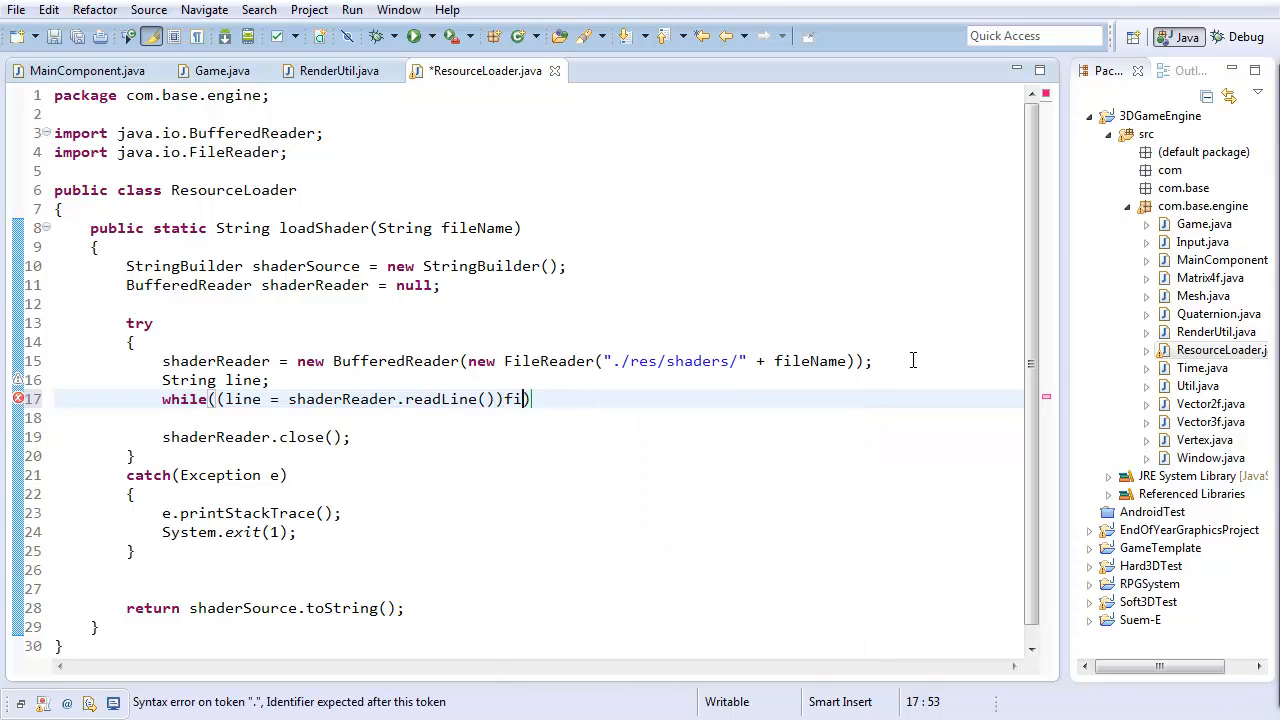
pyautogui.write('!= null)')
pyautogui.write('{')
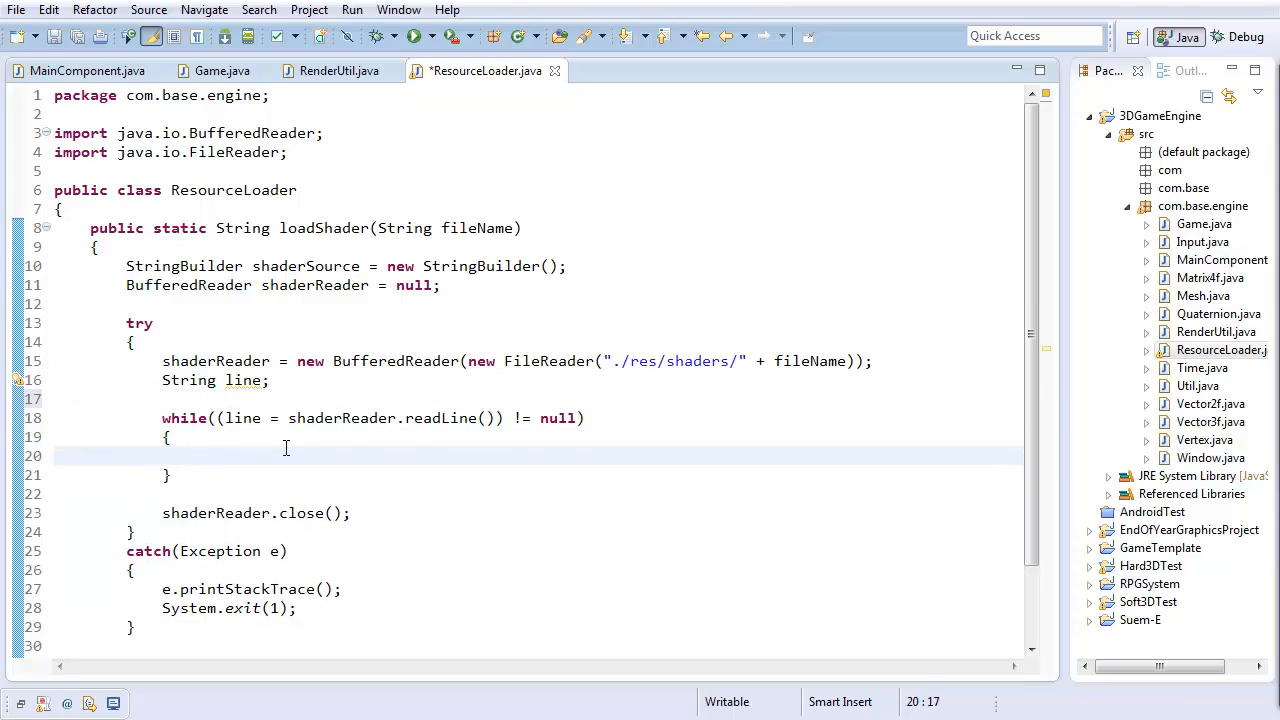
# Append each line and "\n" to shaderSource inside the while loop
pyautogui.write('shade')
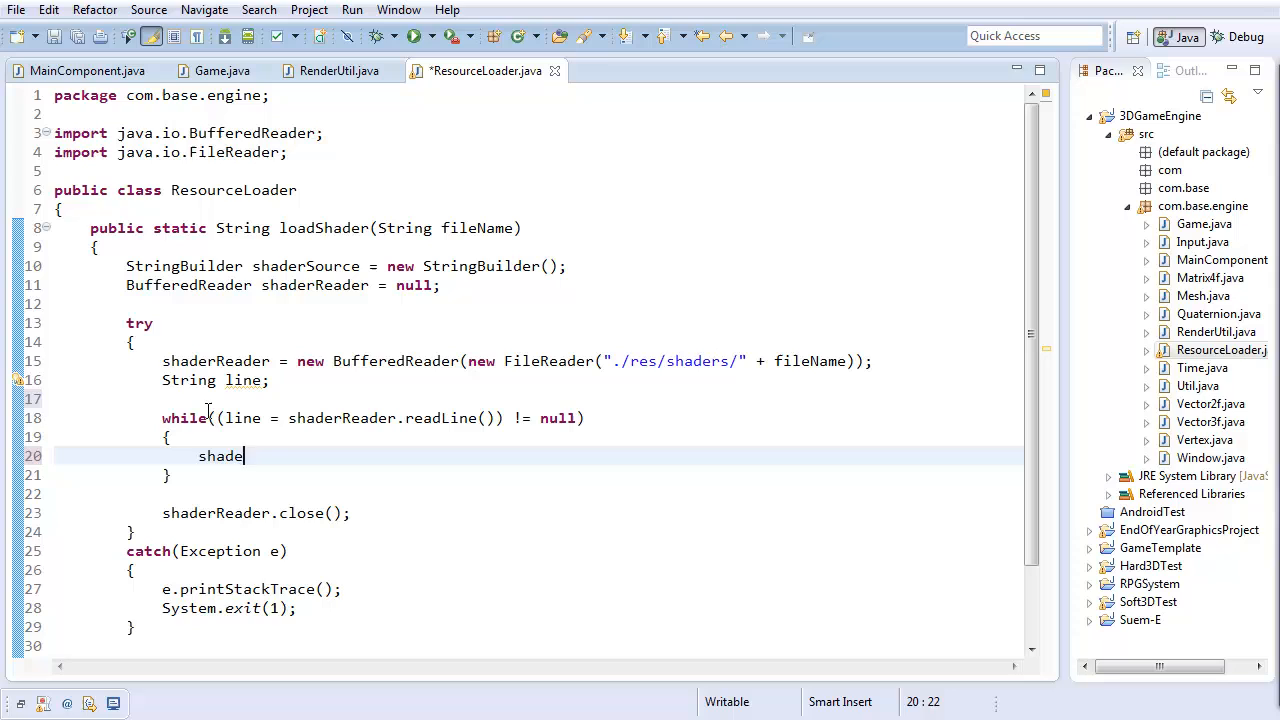
pyautogui.write('rSource.append(line')
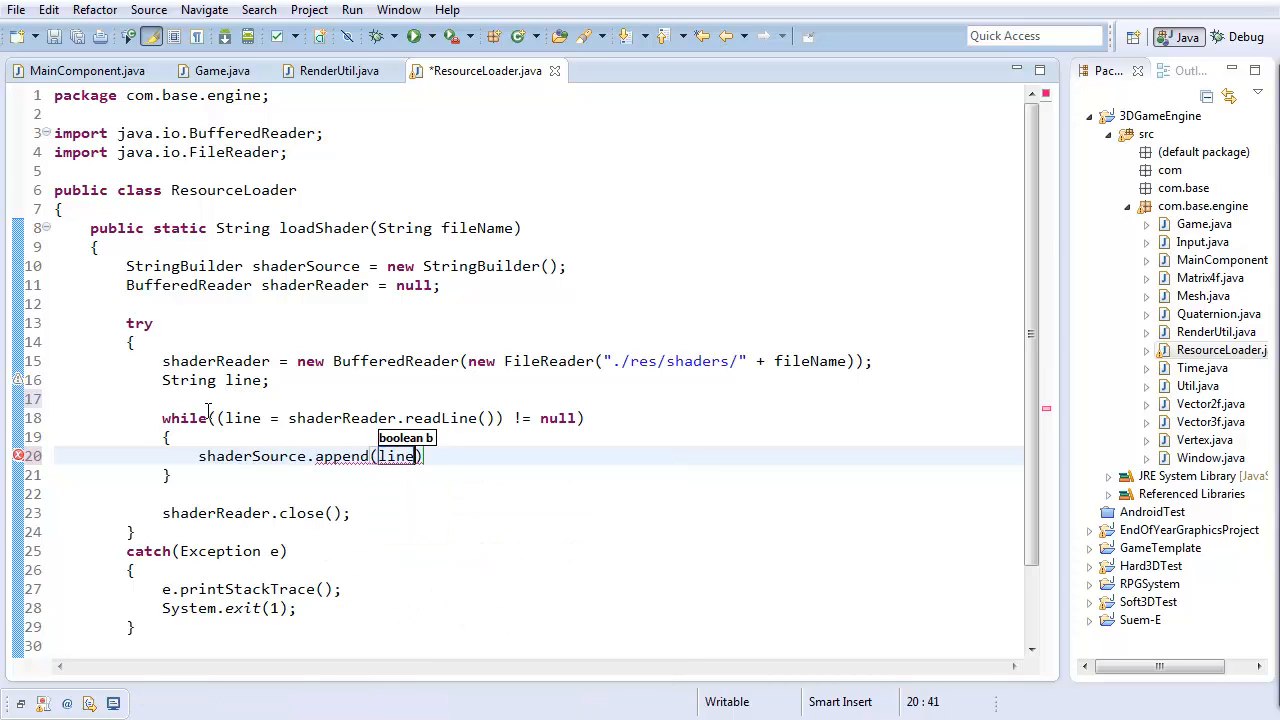
pyautogui.write('/')
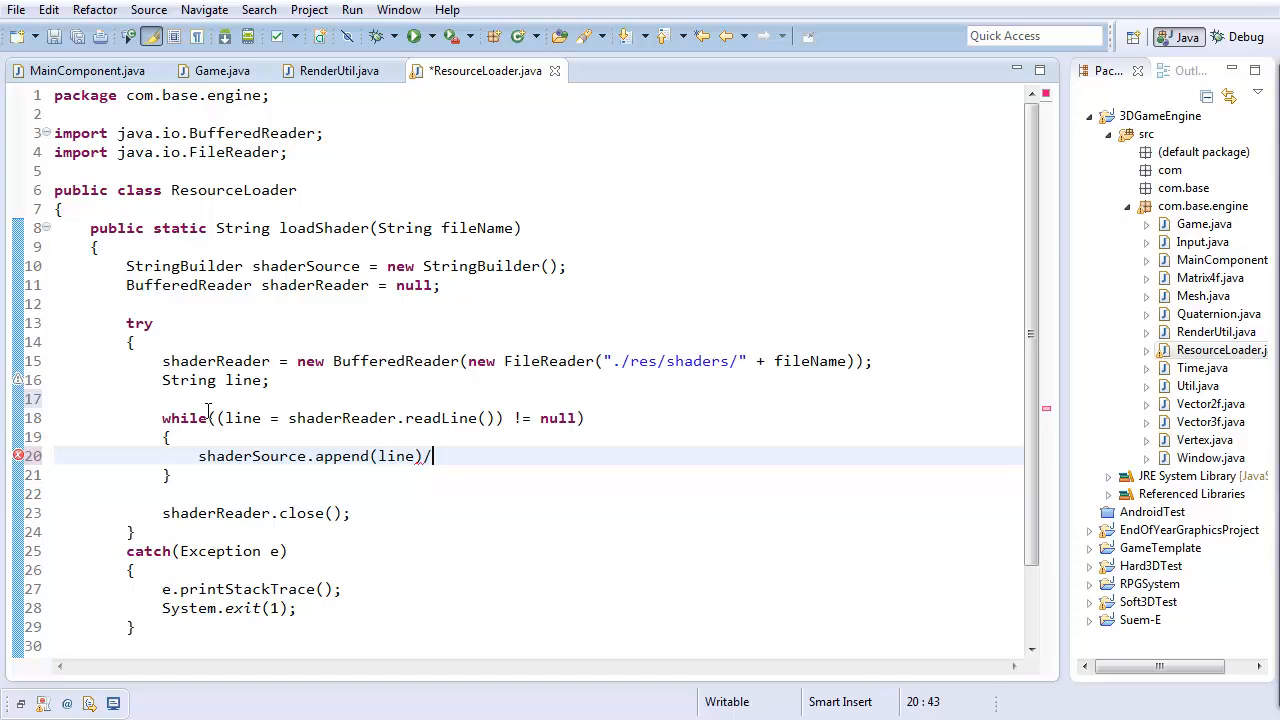
pyautogui.write('.p')
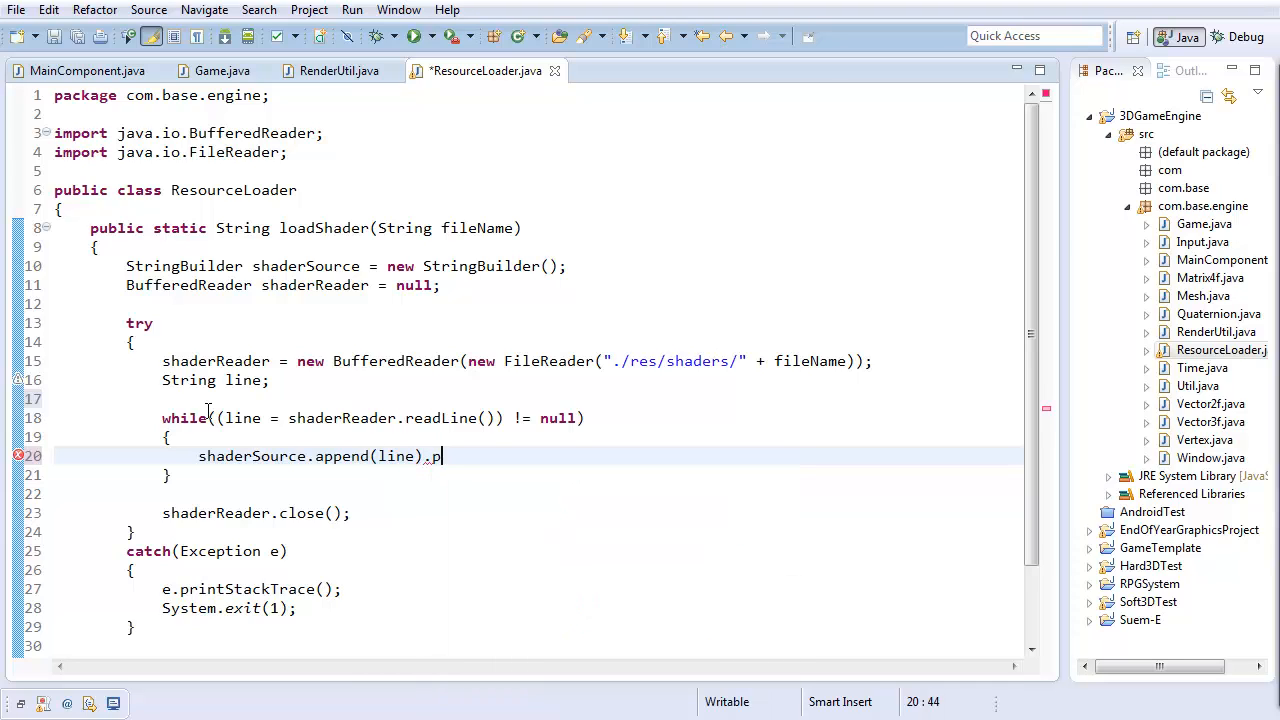
pyautogui.write('ppend')
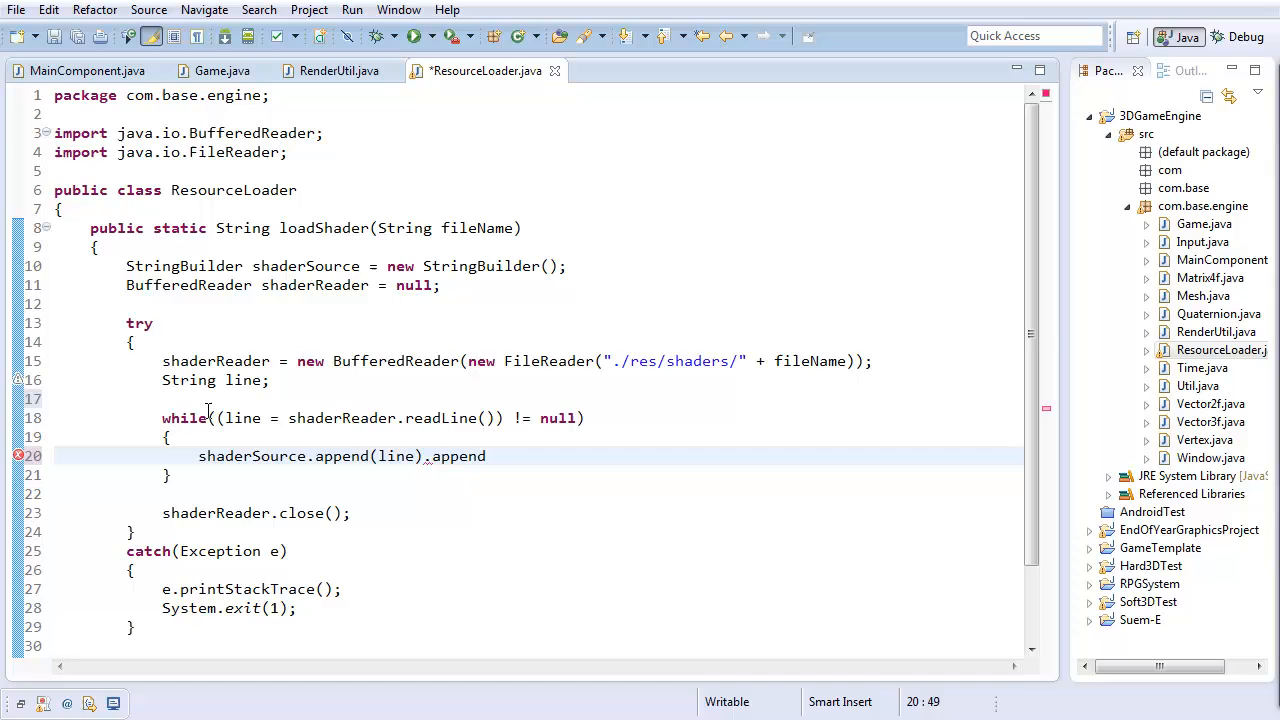
pyautogui.write('("')
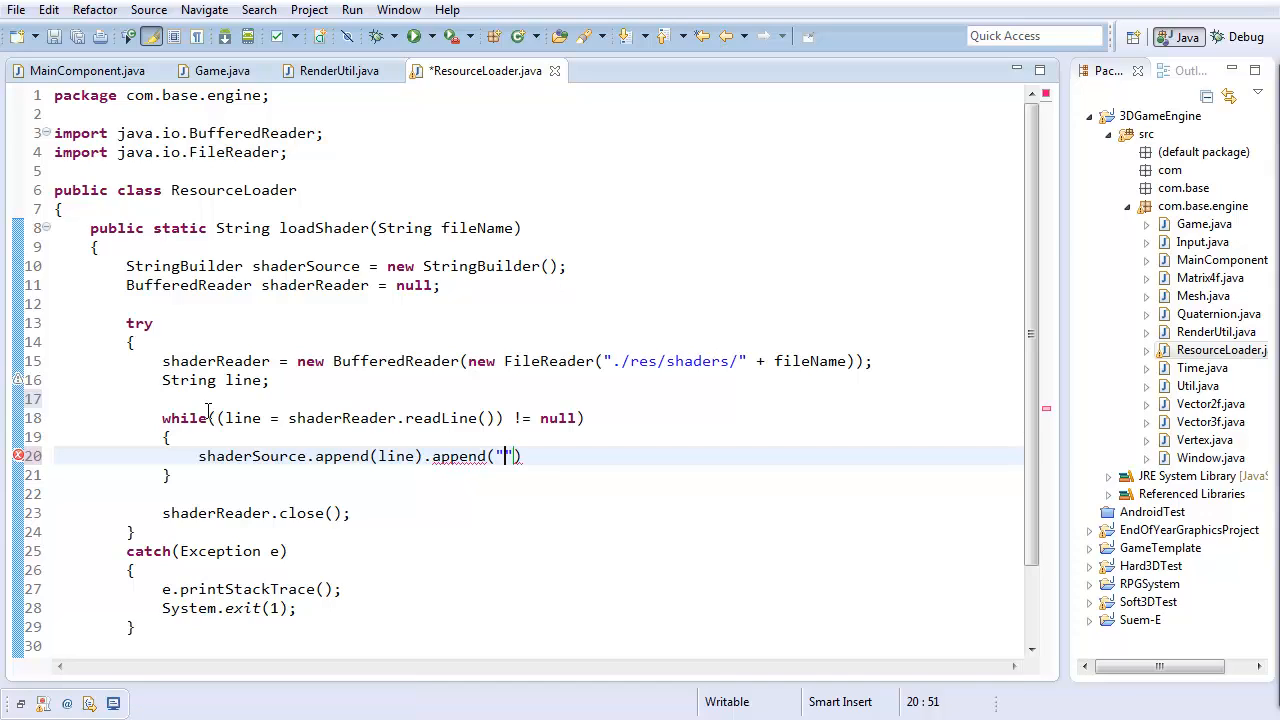
pyautogui.write('\\n");')
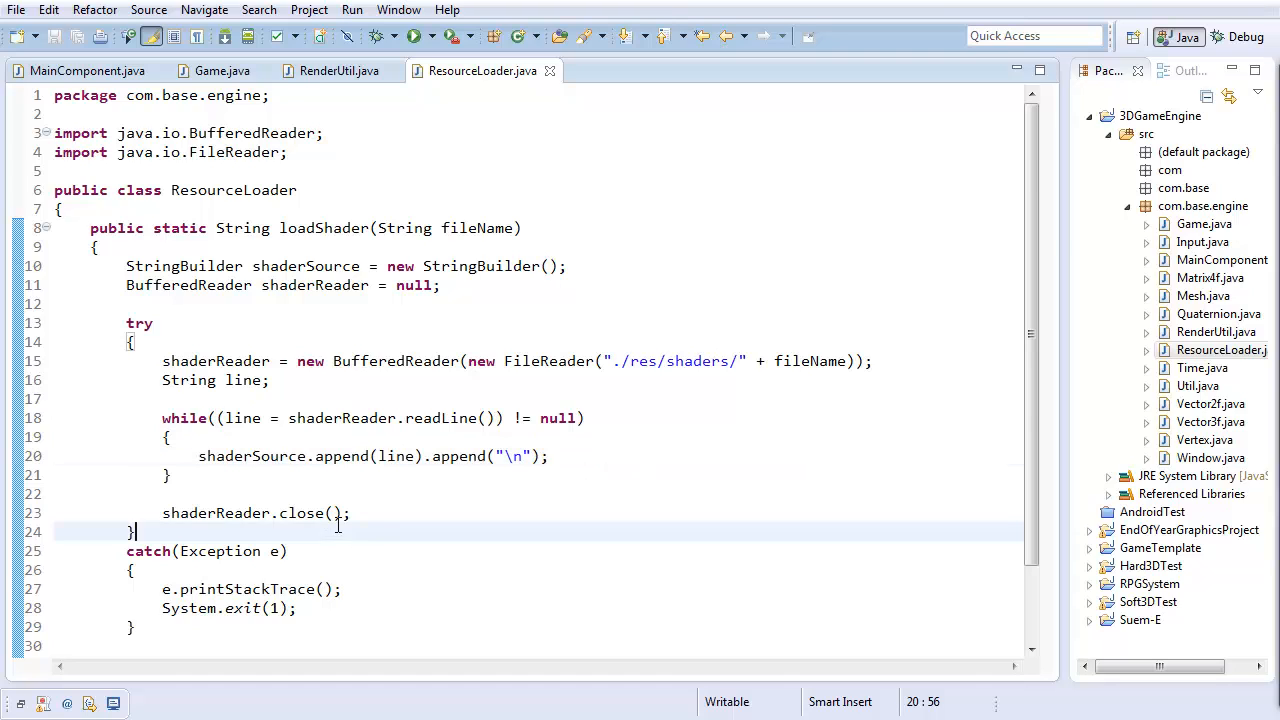
# Bring up the context menu for the com.base.engine package in the explorer
pyautogui.scroll(-3)
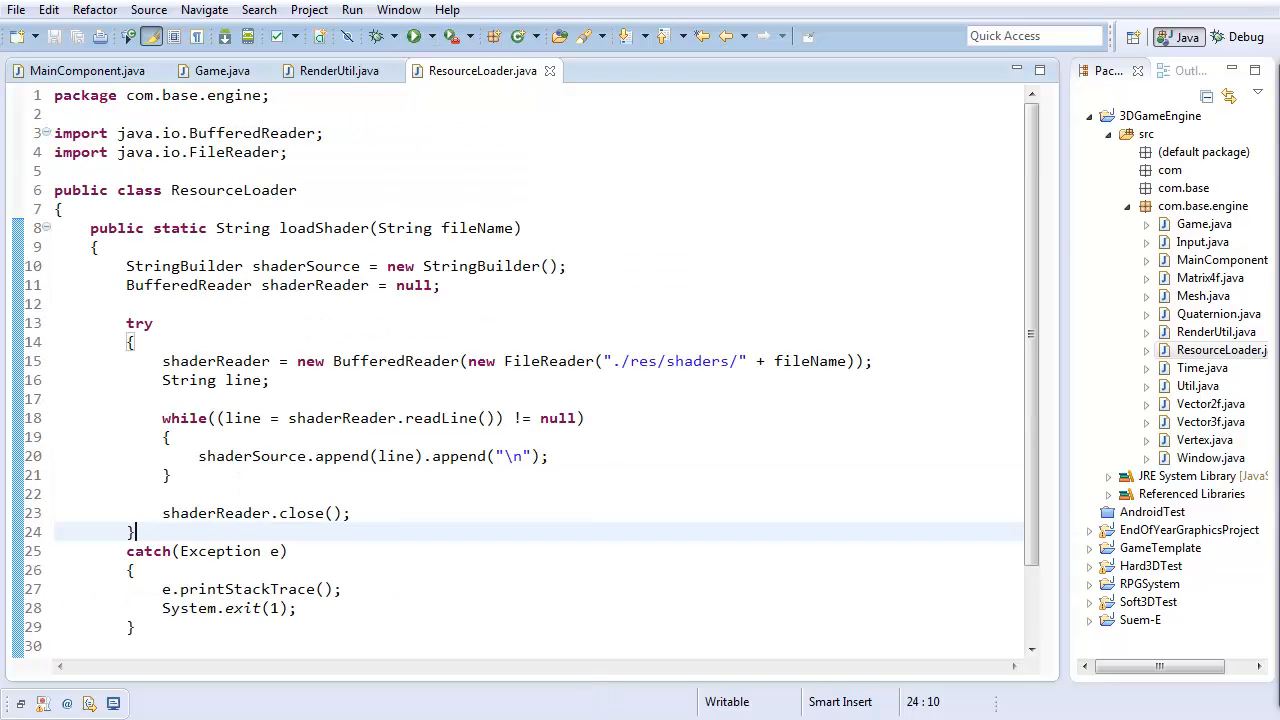
pyautogui.click(130, 342)
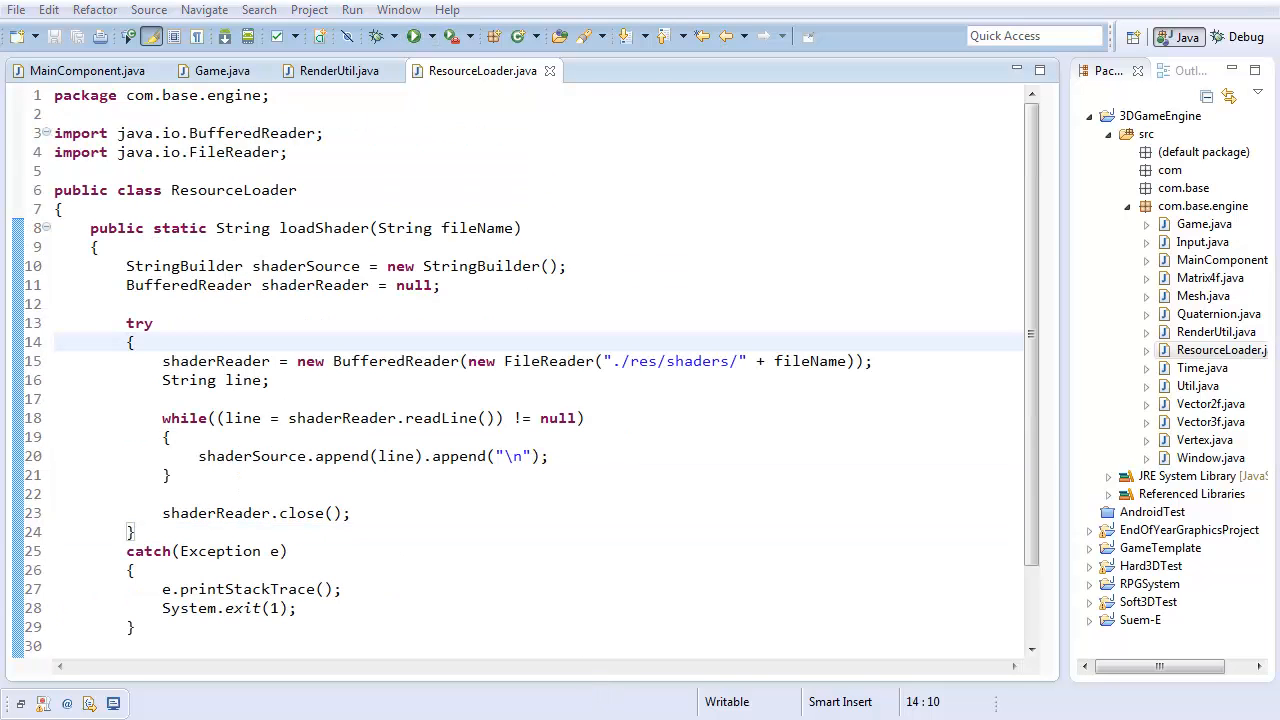
pyautogui.rightClick(1202, 206)
pyautogui.write('Shader')
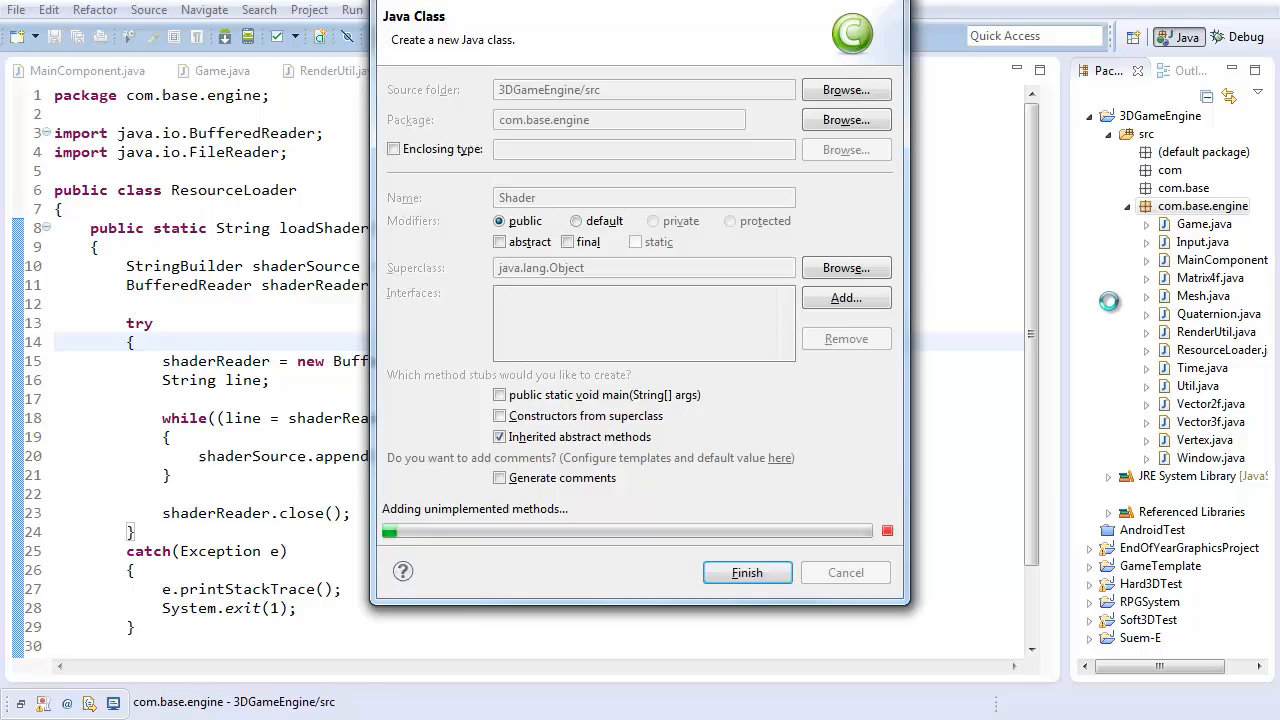
# Create the Shader class, declare private int program, and save
pyautogui.click(747, 572)
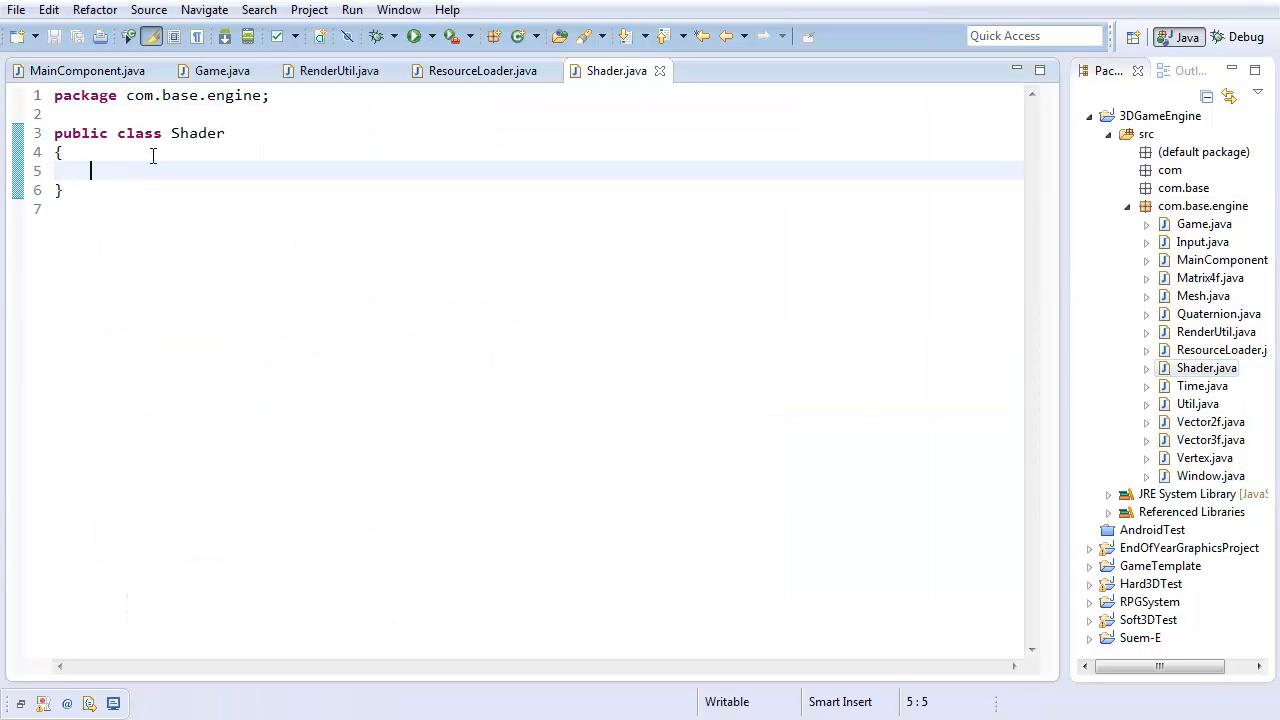
pyautogui.write('pr')
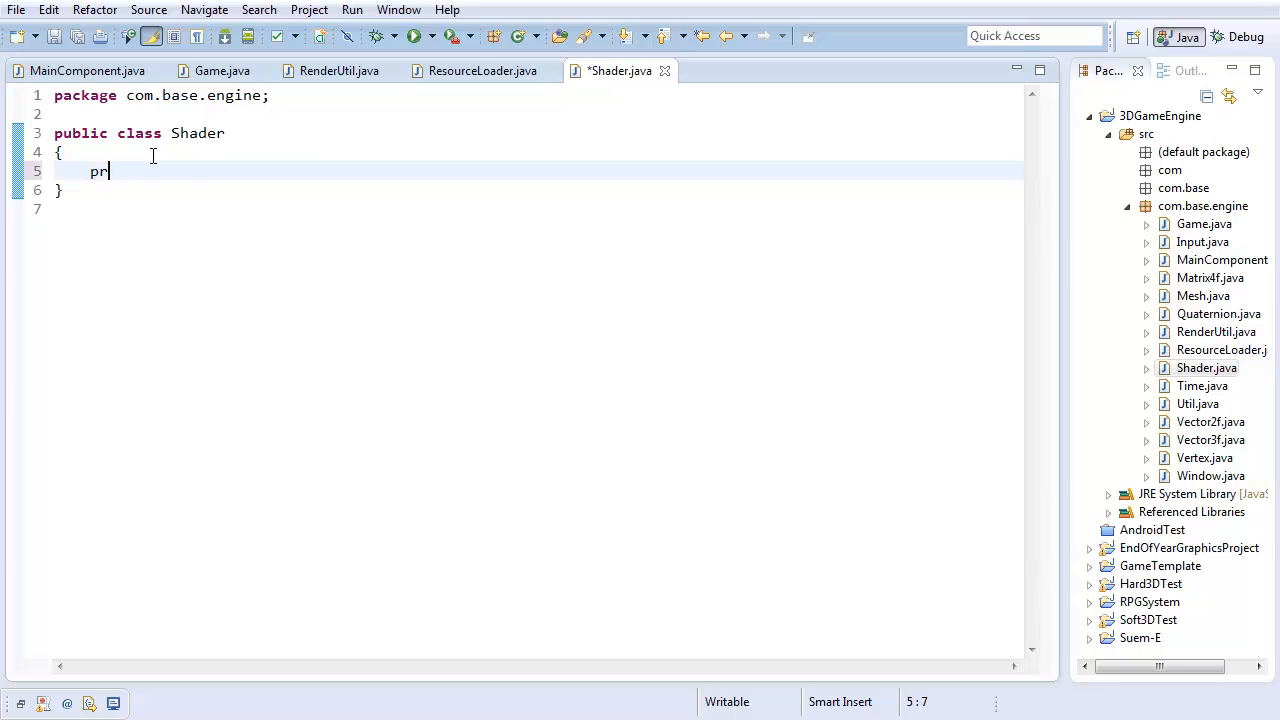
pyautogui.write('ivate int por')
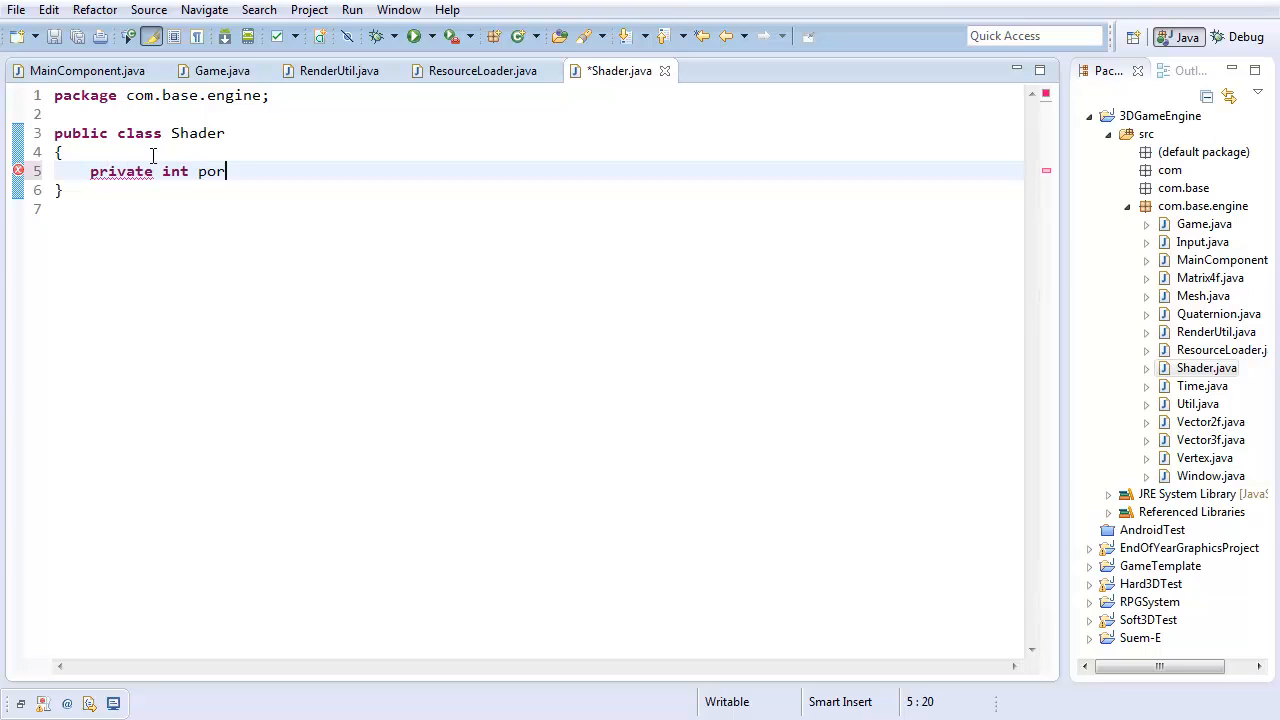
pyautogui.write('gram;')
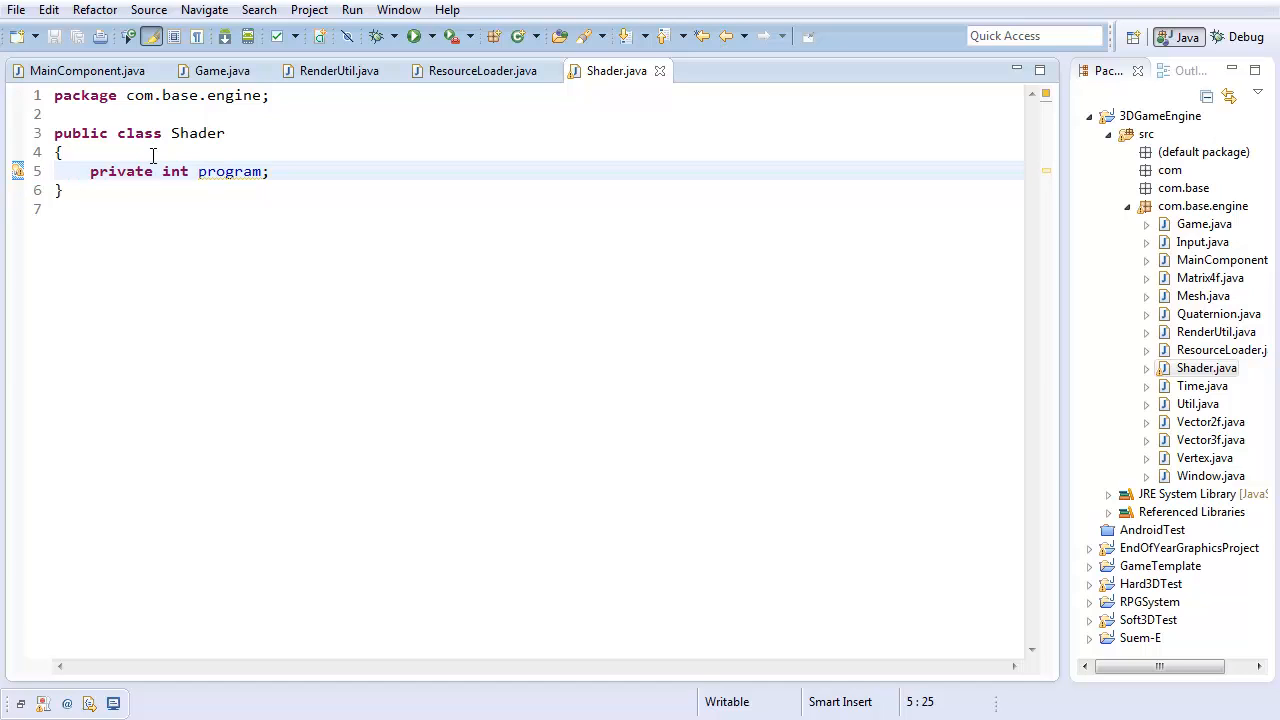
pyautogui.press('Return')
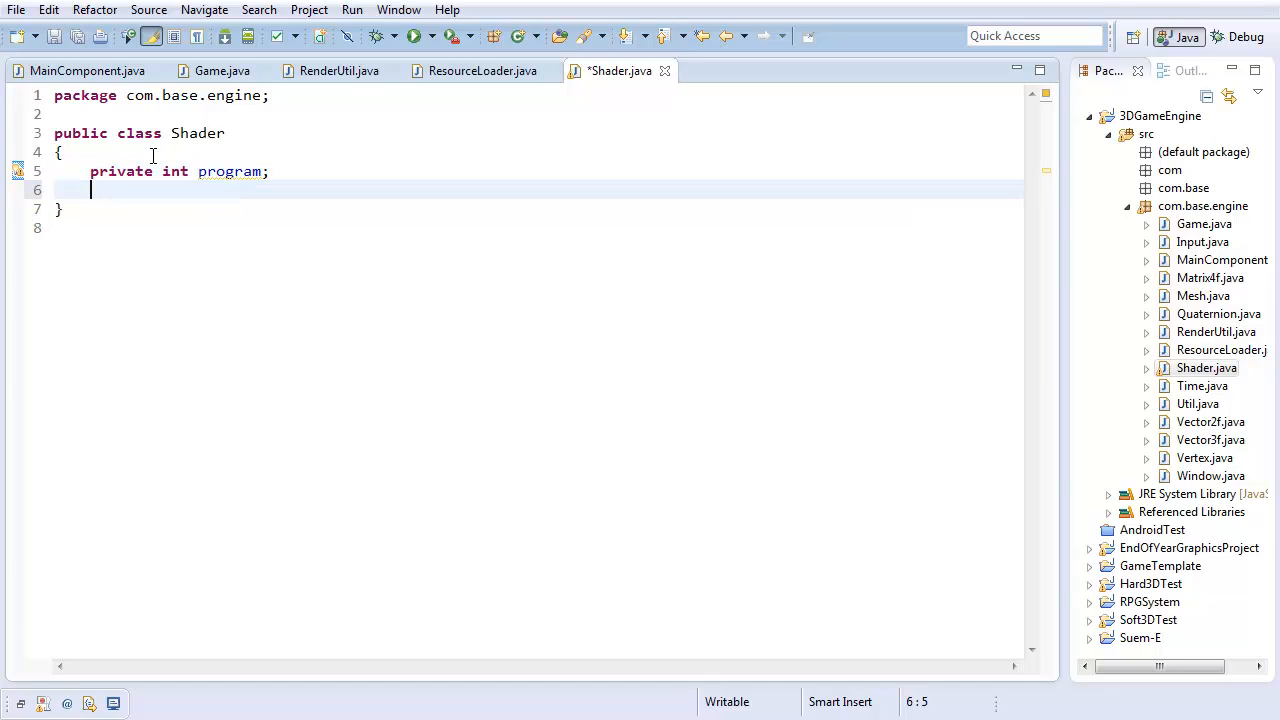
pyautogui.press('ctrl+s')
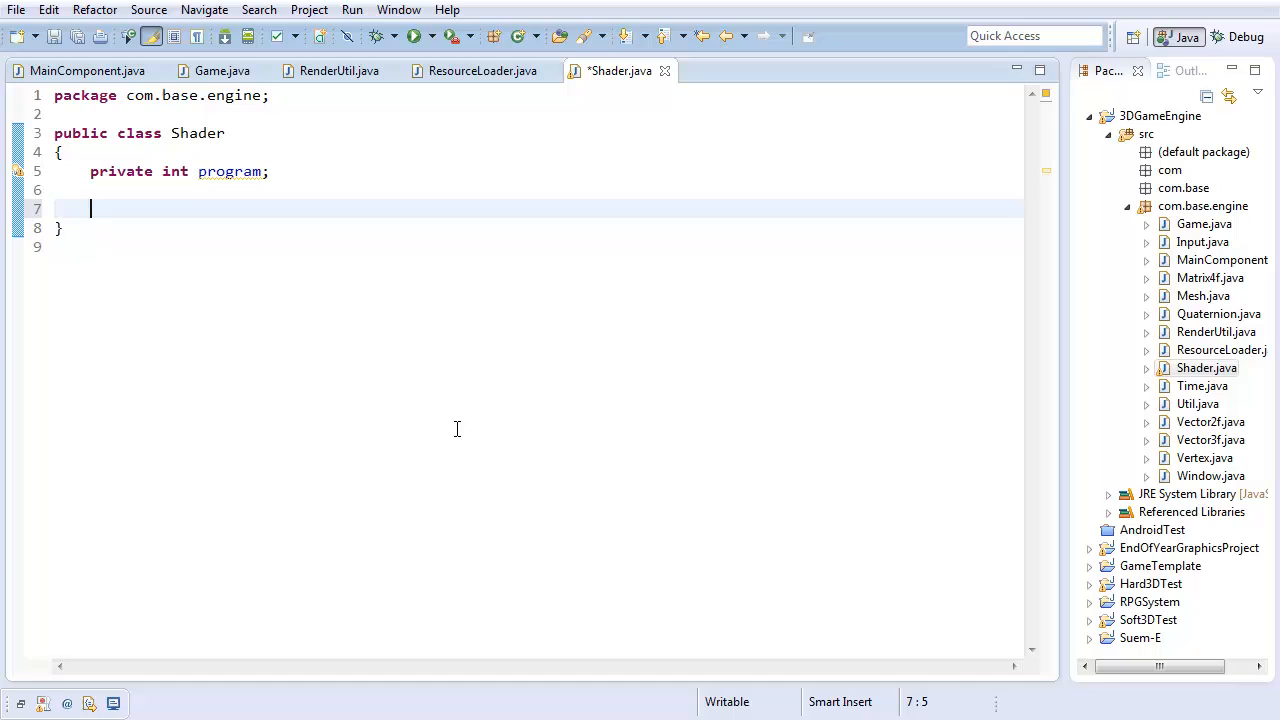
# Write a public Shader() constructor setting program = glCreateProgram()
pyautogui.write('public Shader()')
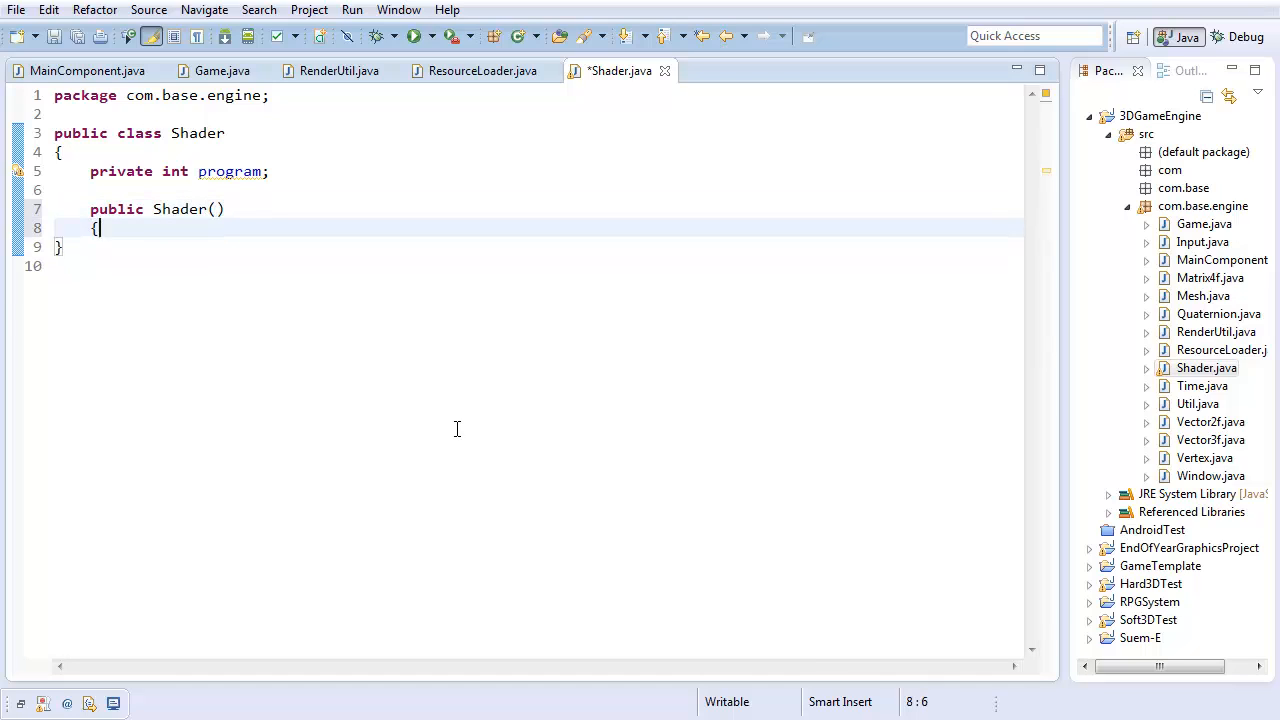
pyautogui.write('pro')
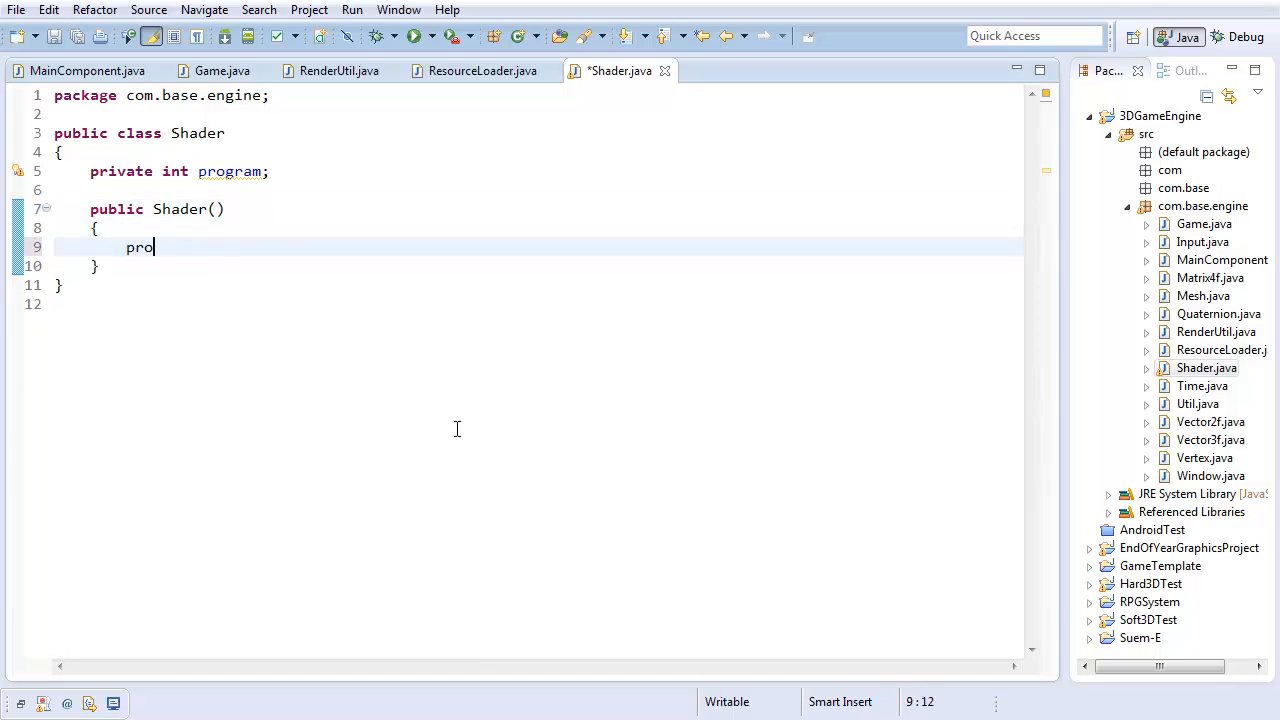
pyautogui.write('gram = glCreat')
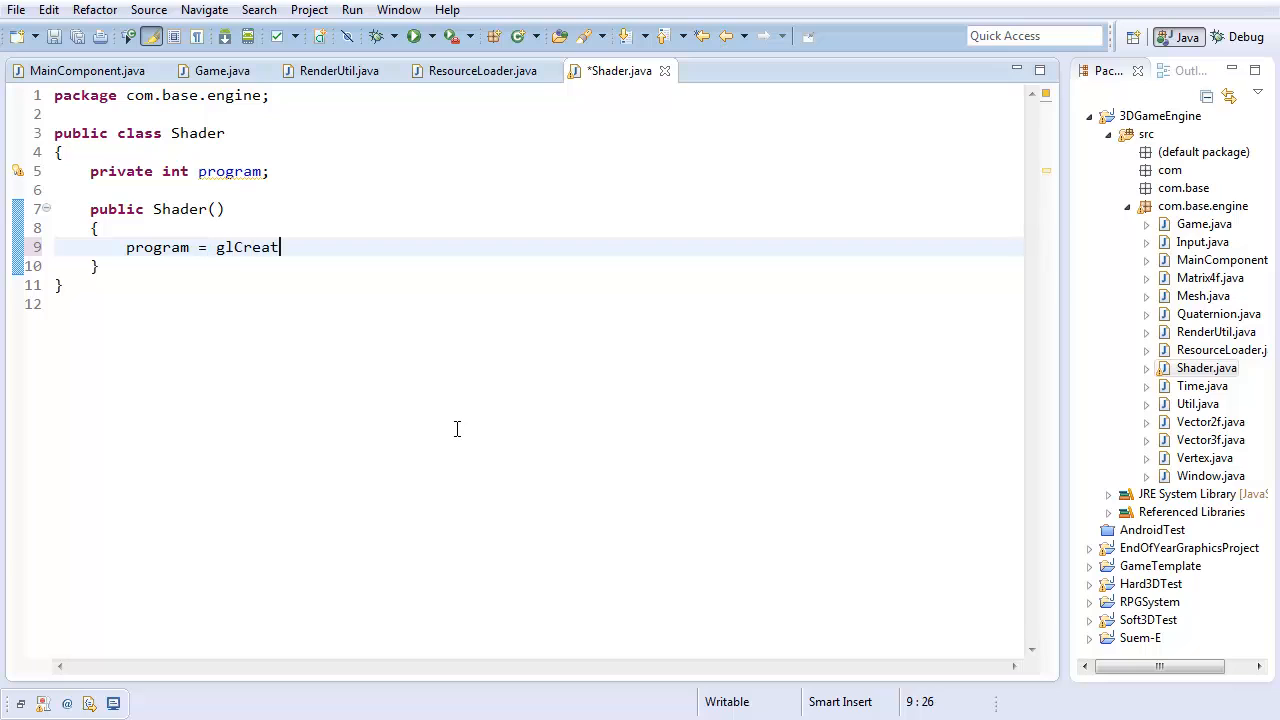
pyautogui.write('eProgram')
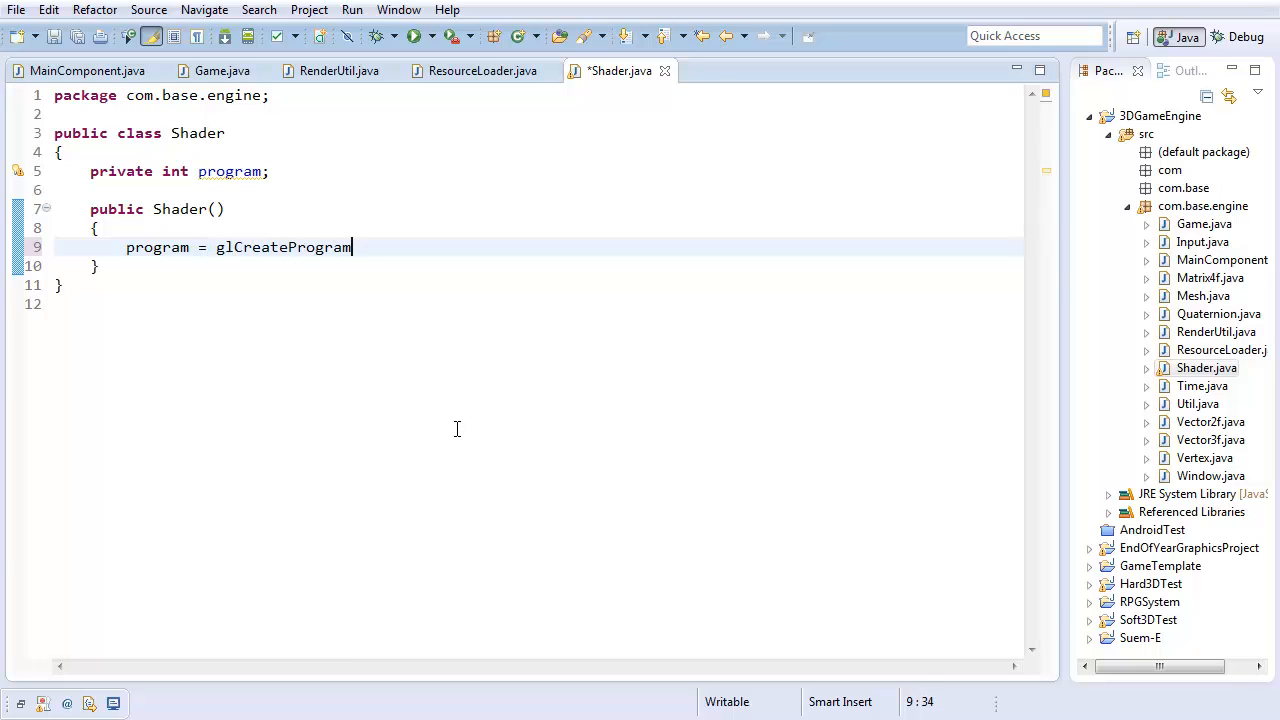
pyautogui.write('();')
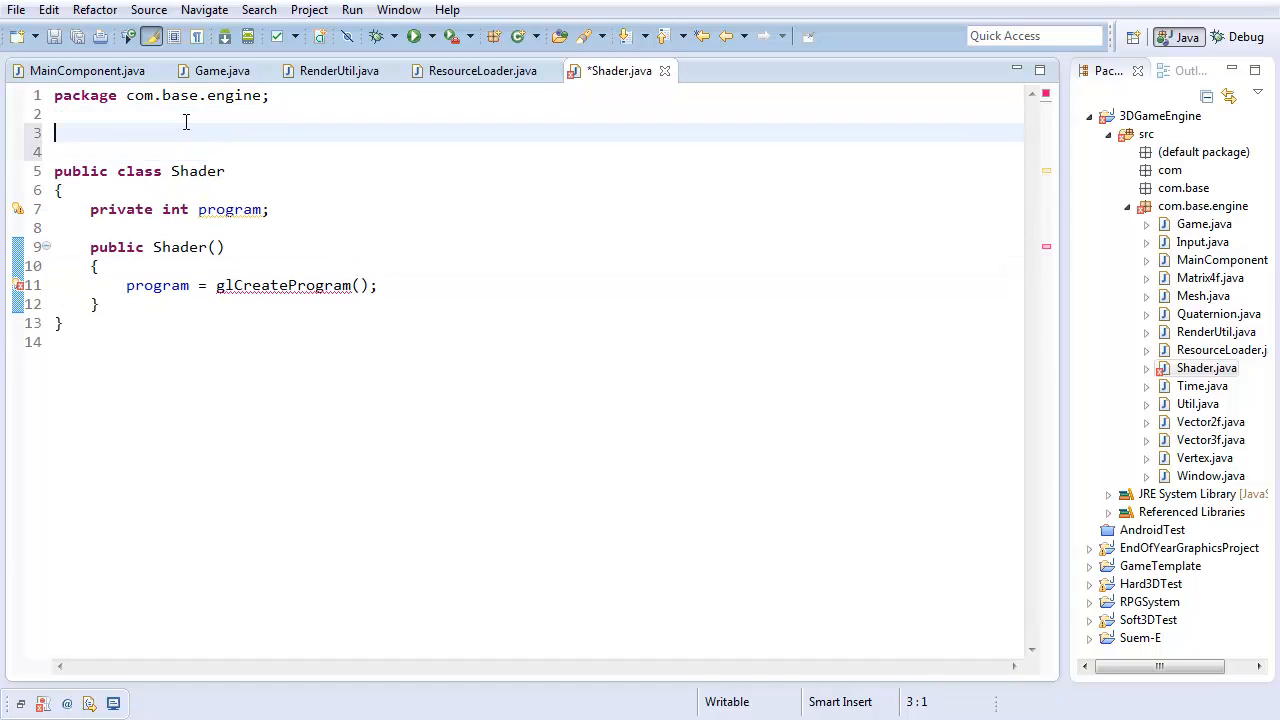
# Add import static org.lwjgl.opengl.GL20.* and save Shader.java
pyautogui.write('import stati')
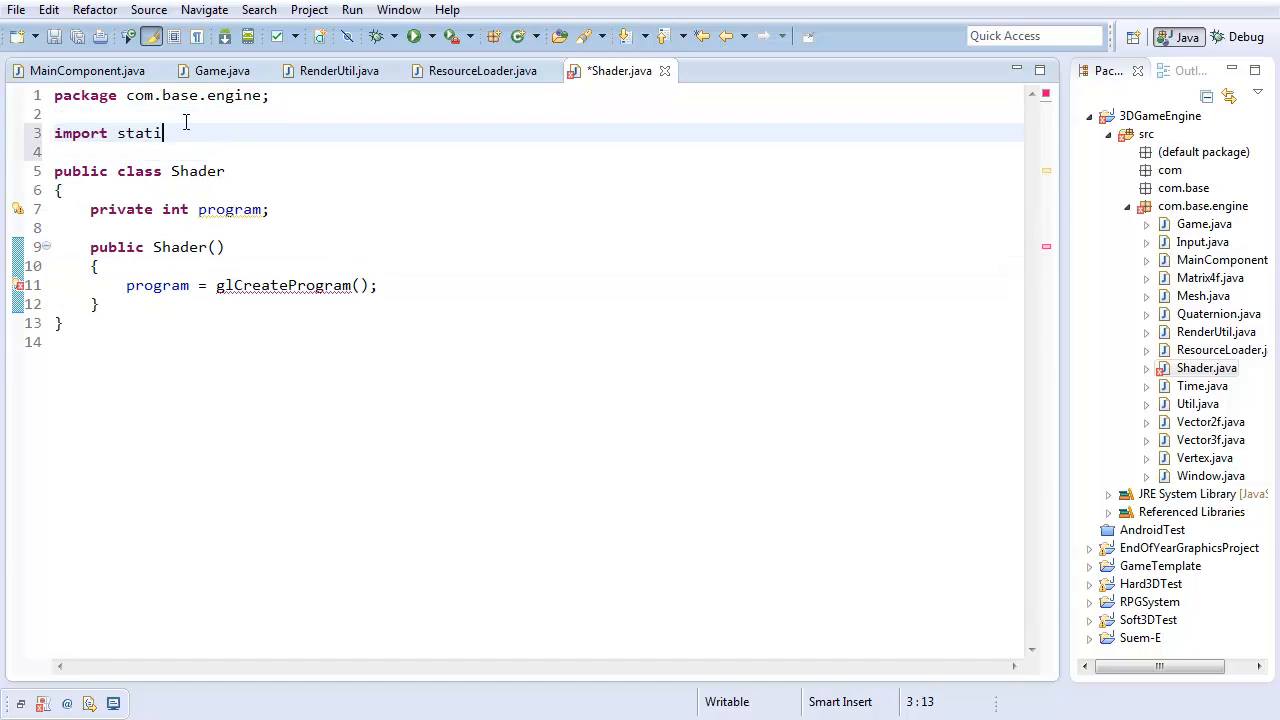
pyautogui.write('org.lwjgl.opengl.GL11')
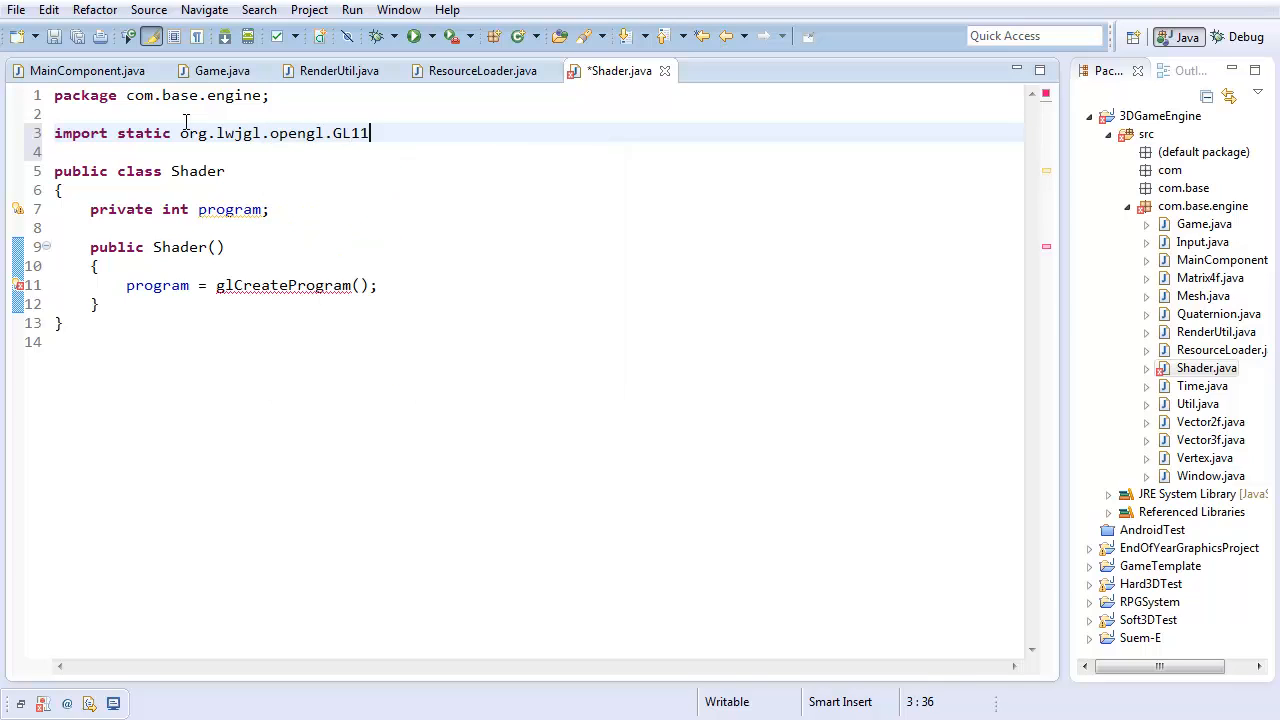
pyautogui.write('20.*;')
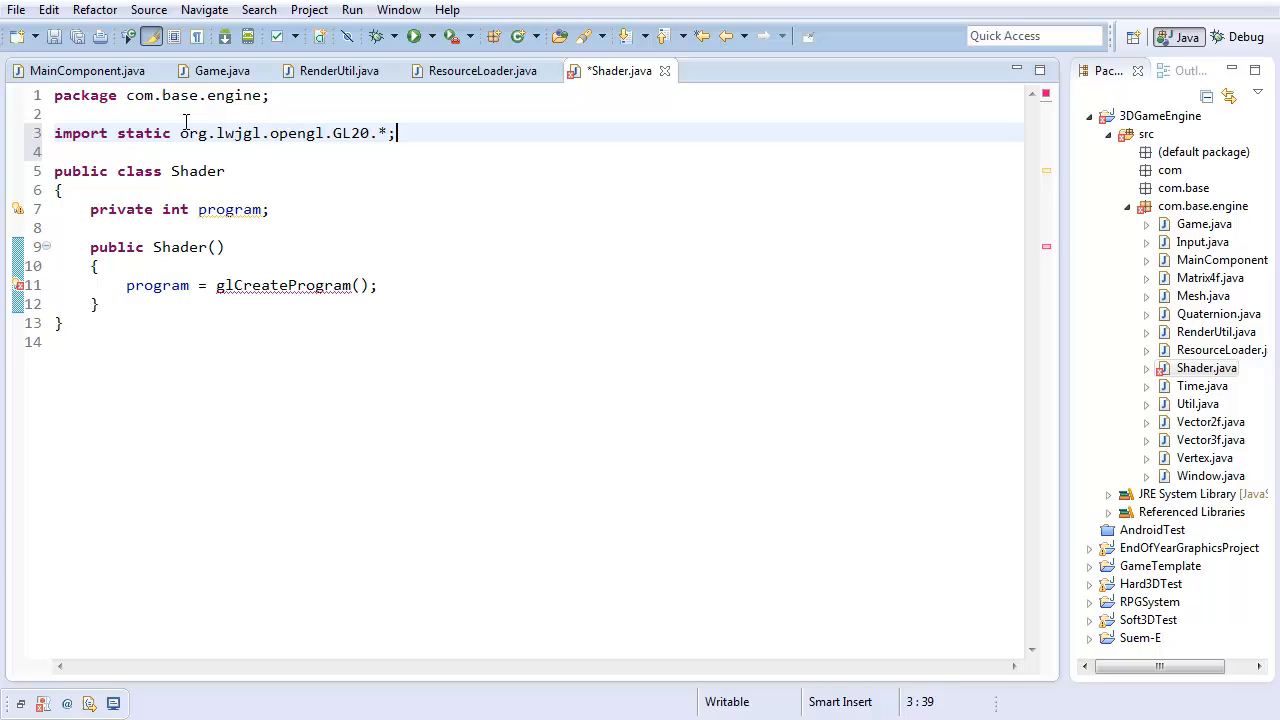
pyautogui.press('ctrl+s')
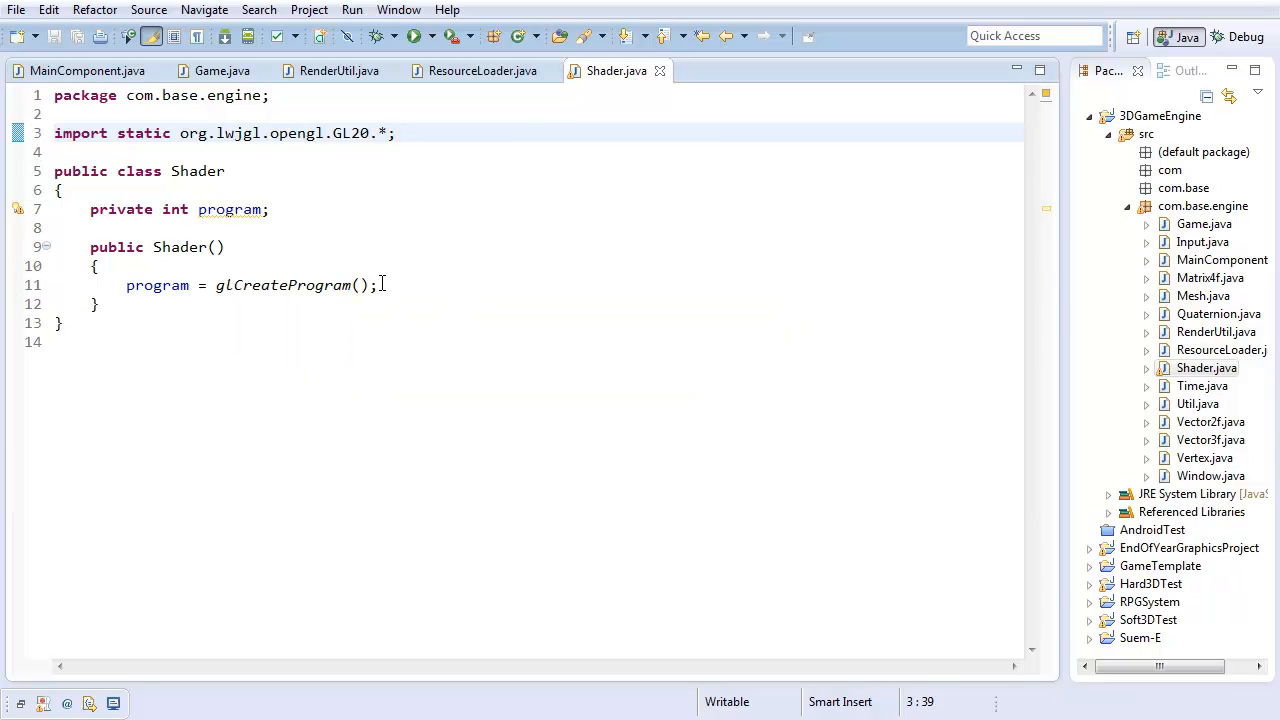
pyautogui.click(378, 285)
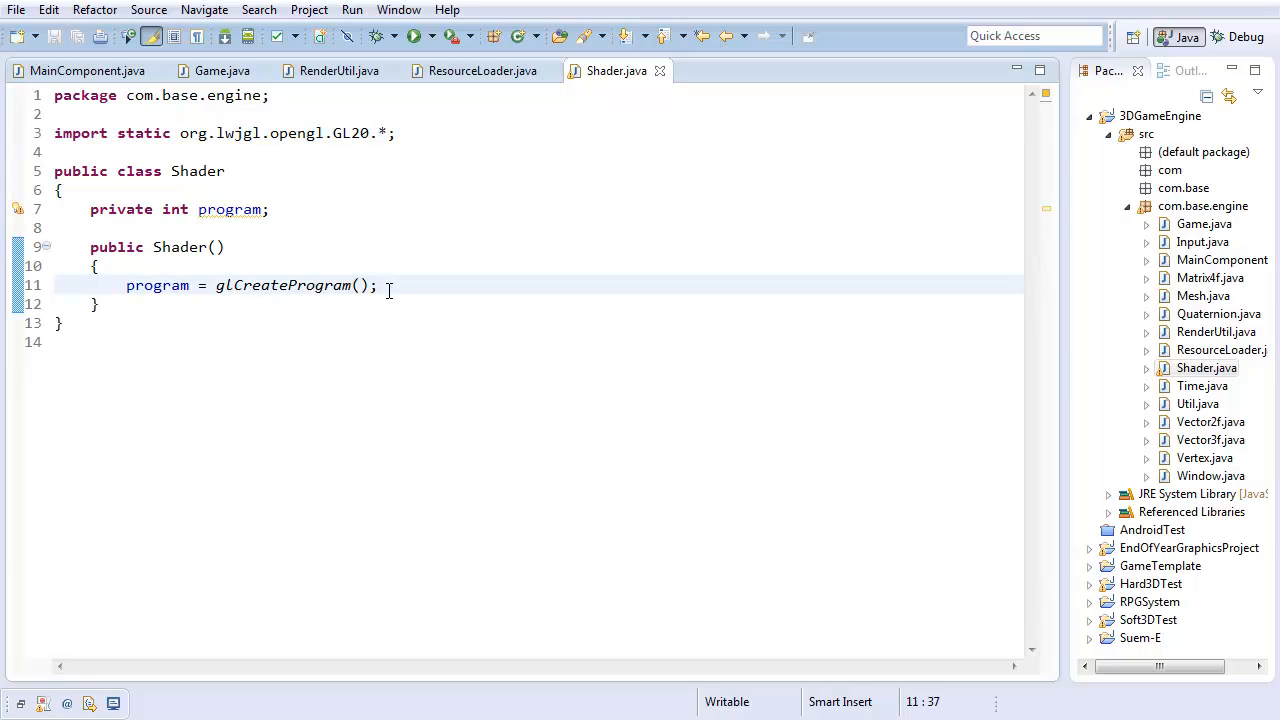
# Add if(program == 0) printing "Shader creation failed: Could not find valid memory in constructor" and exiting
pyautogui.press('Enter')
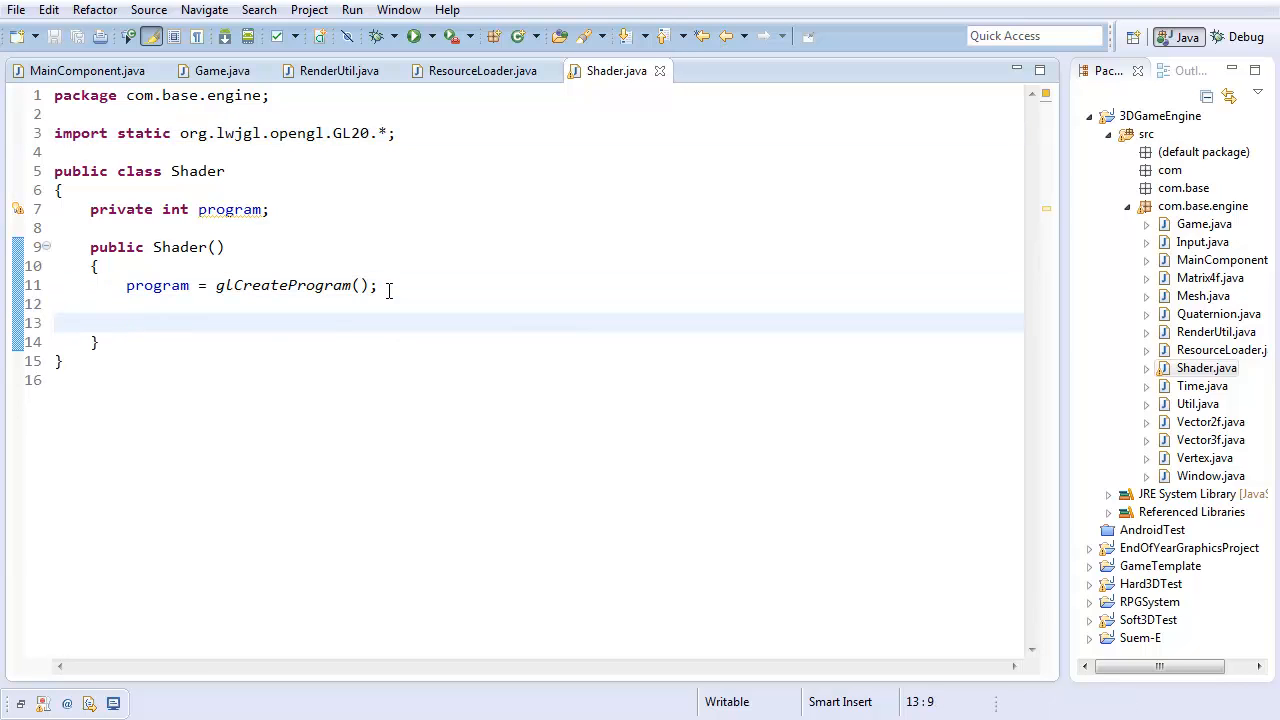
pyautogui.write('if9')
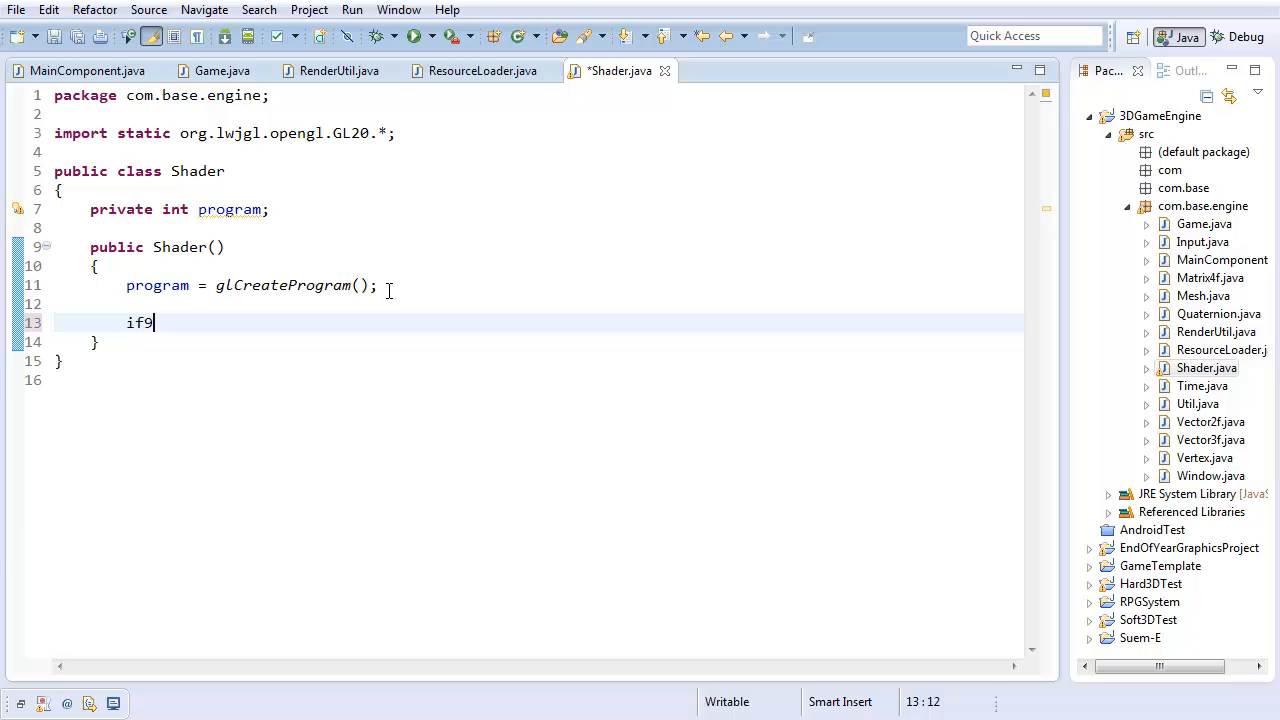
pyautogui.write('(program == 0')
pyautogui.write('{')
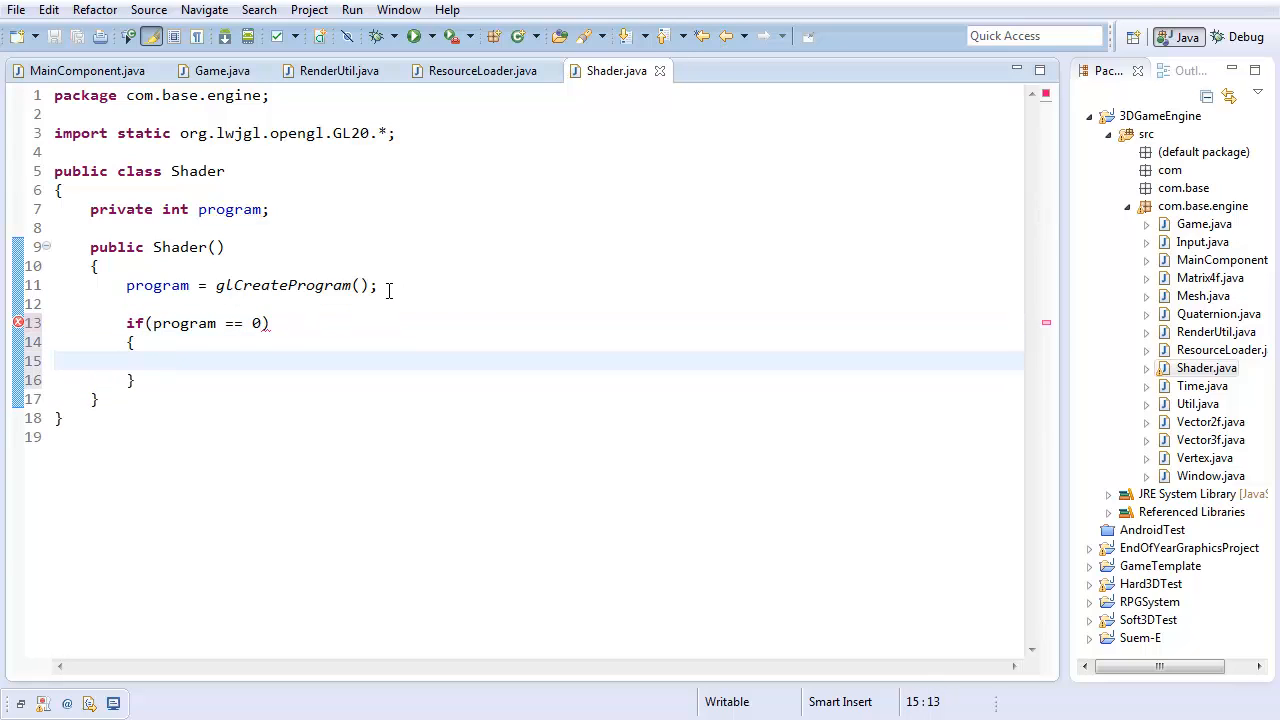
pyautogui.write('S')
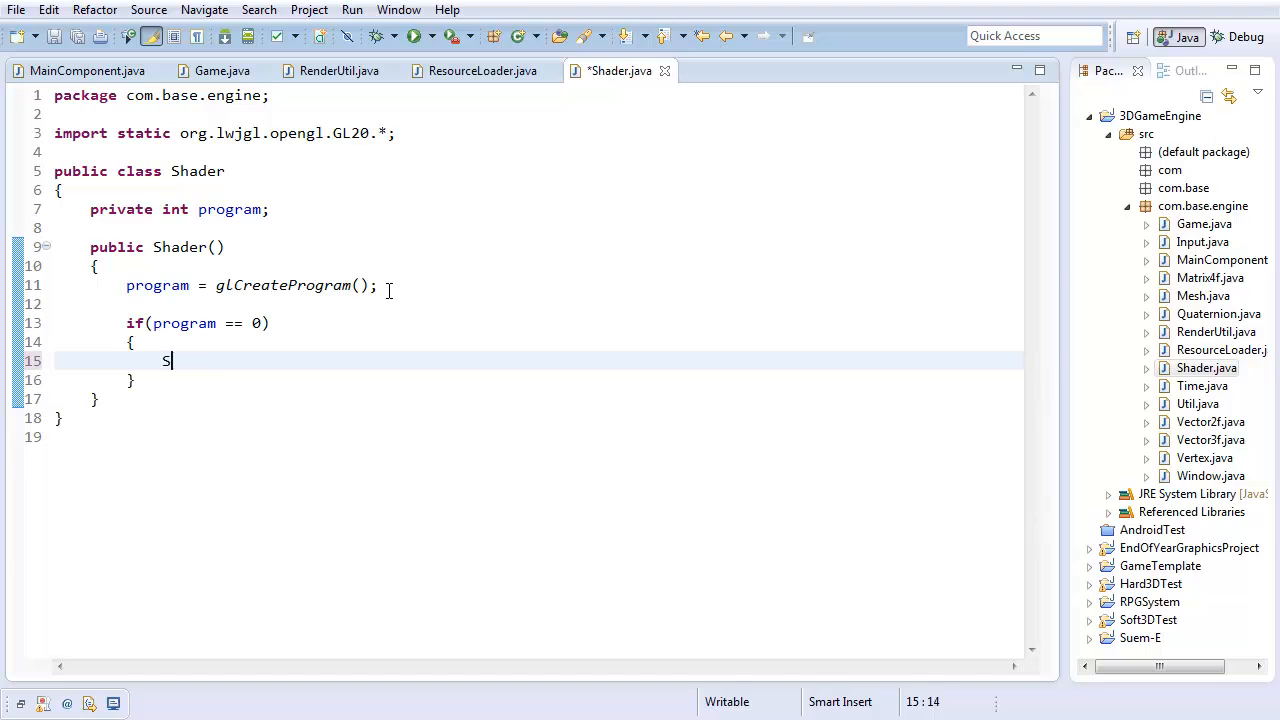
pyautogui.write('ystem.err.println("");')
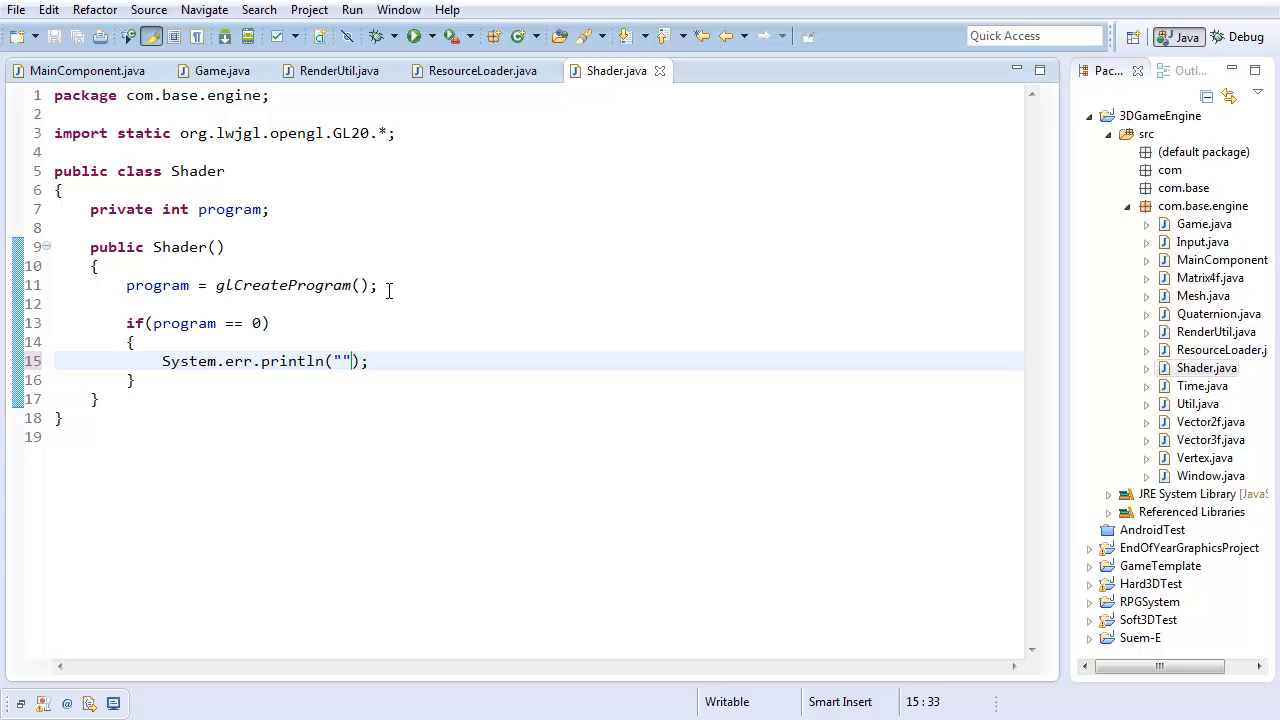
pyautogui.write('Shad')
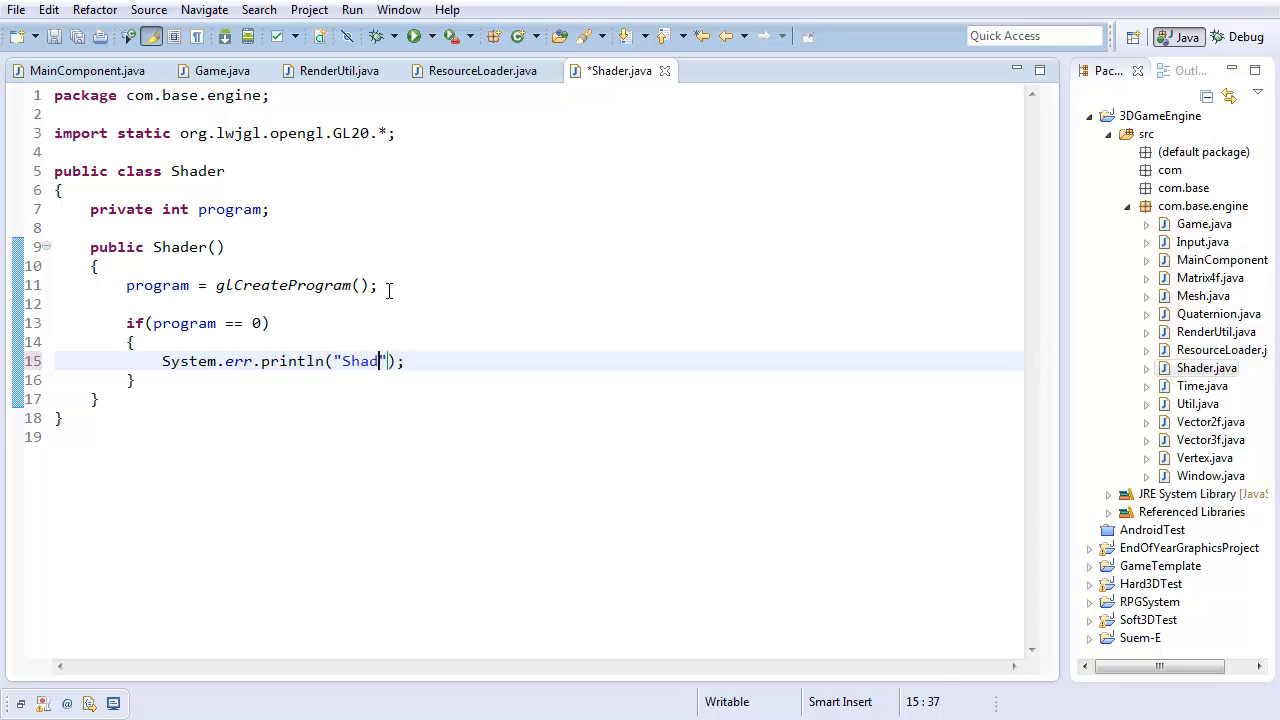
pyautogui.write('er creation')
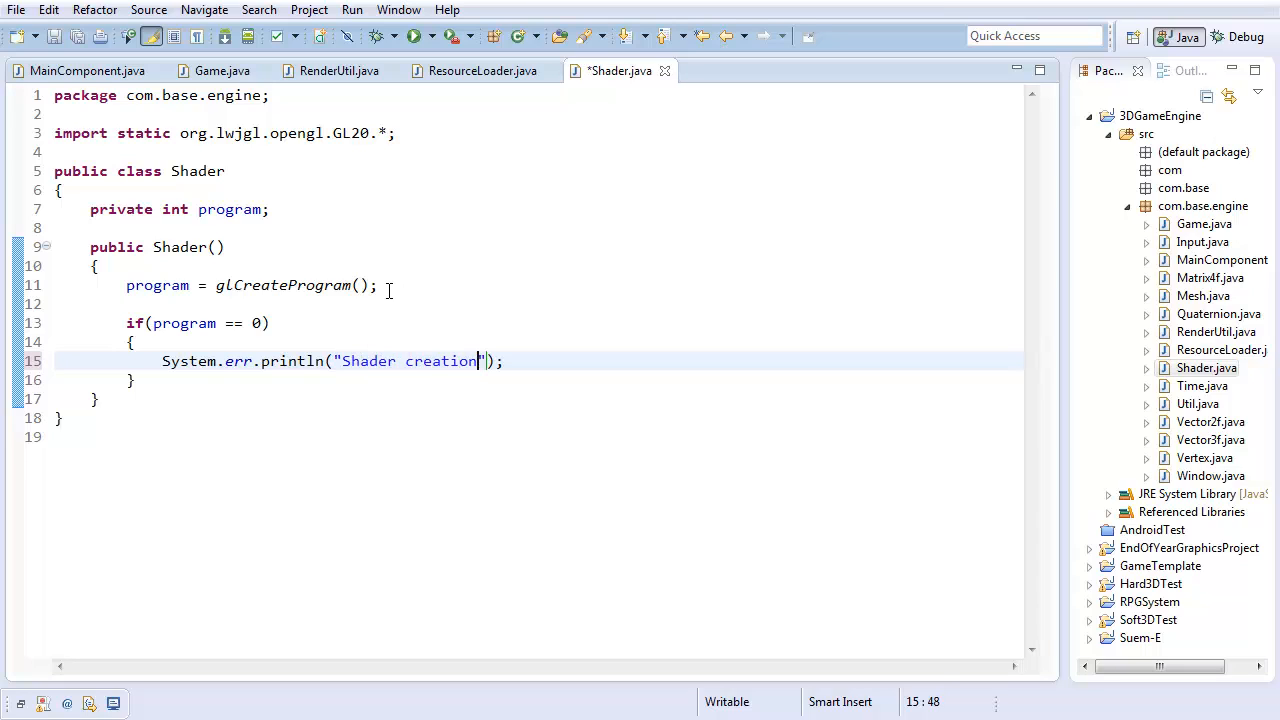
pyautogui.write('failed: Could')
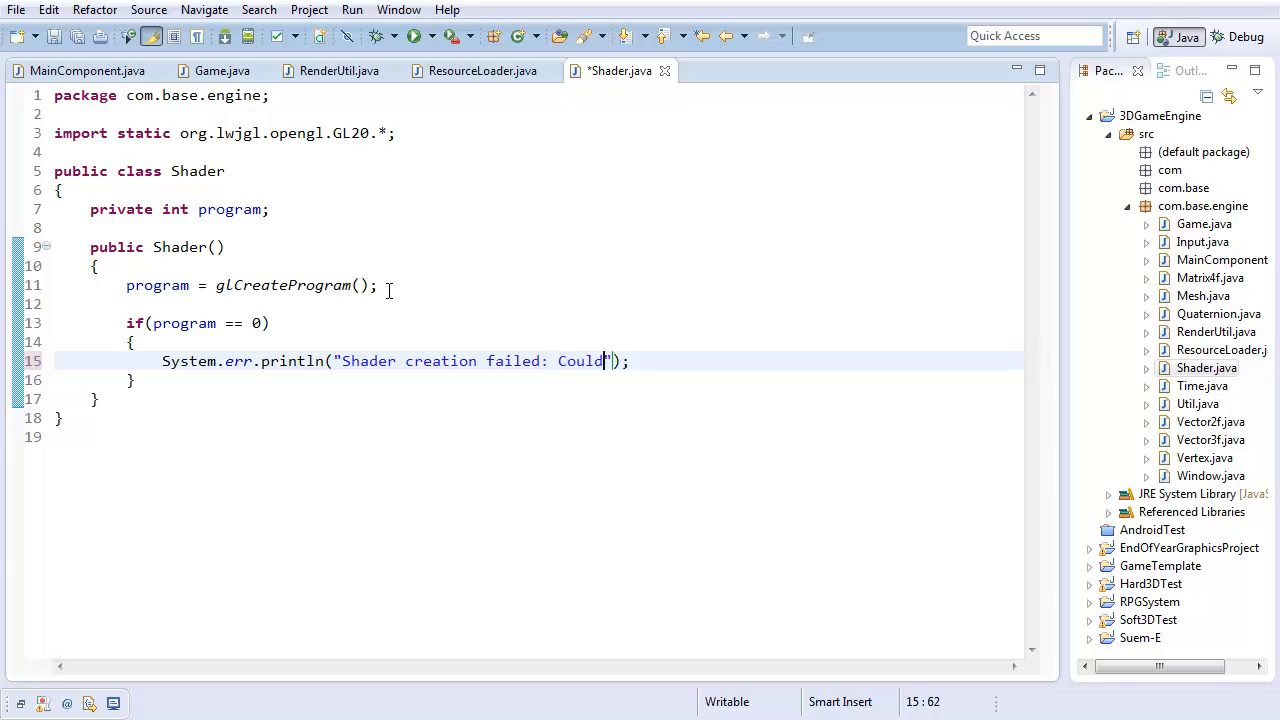
pyautogui.write('not find valid')
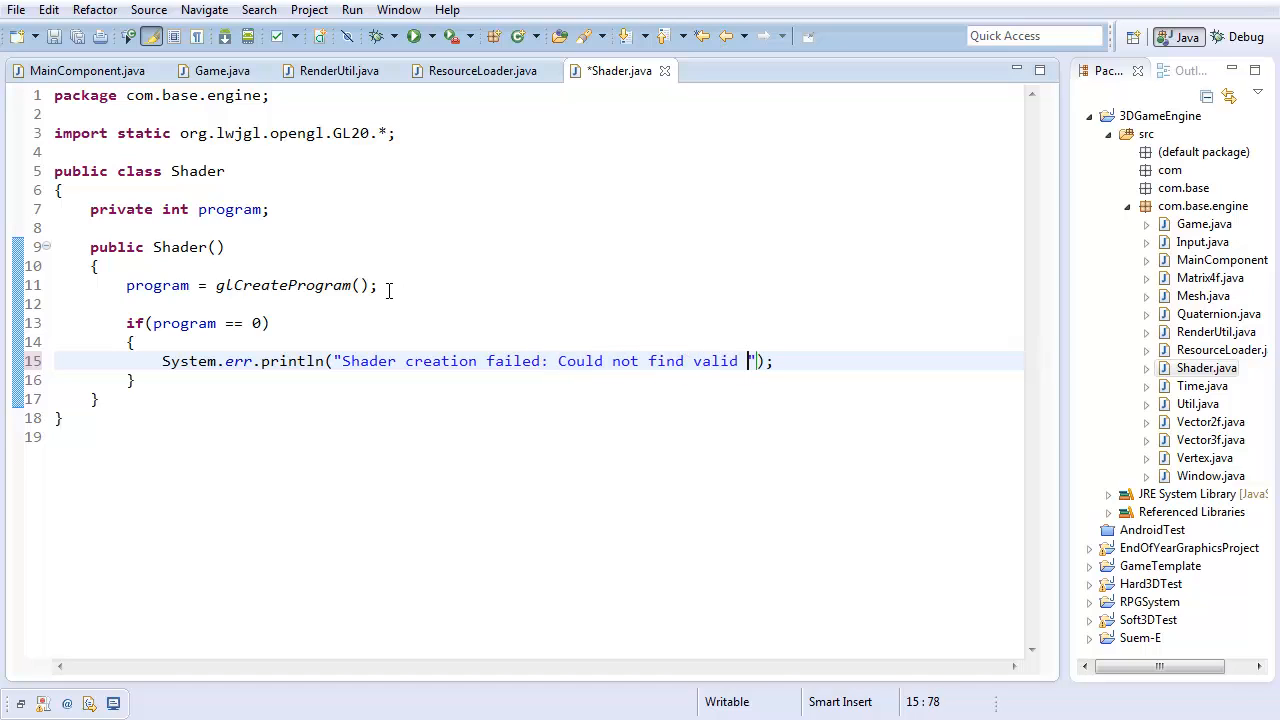
pyautogui.write('memory location')
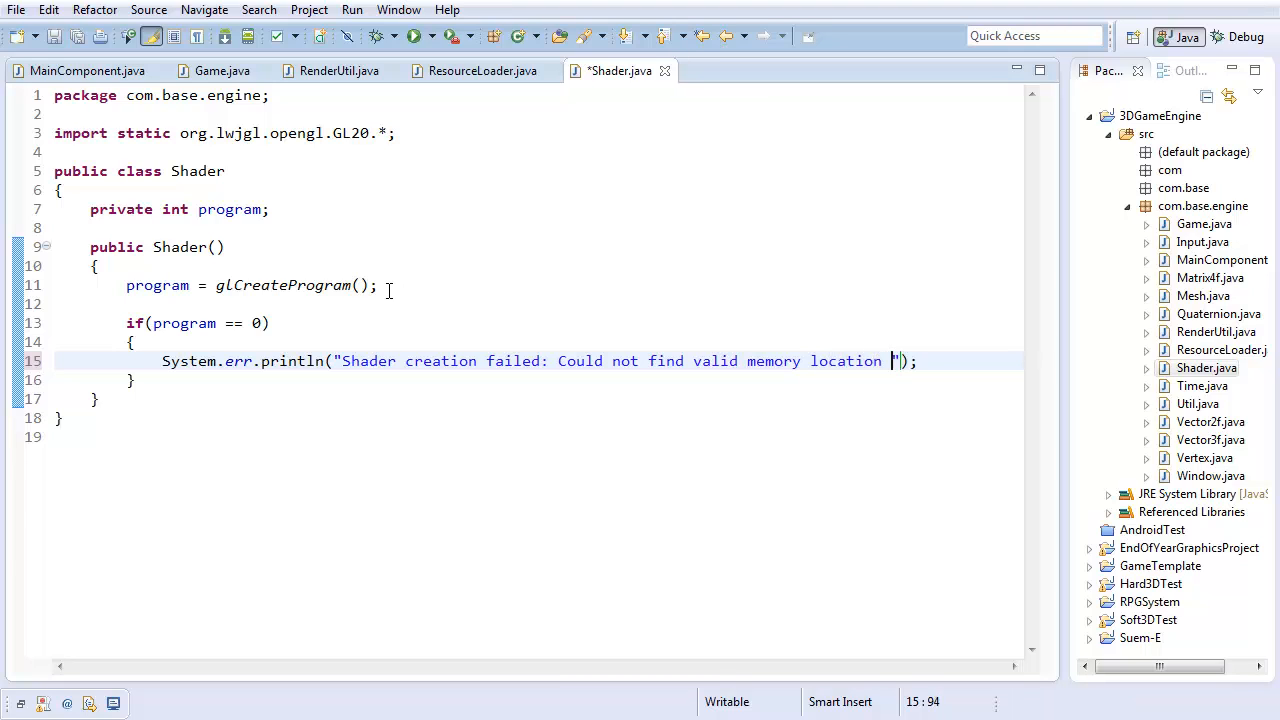
pyautogui.write('in constructor')
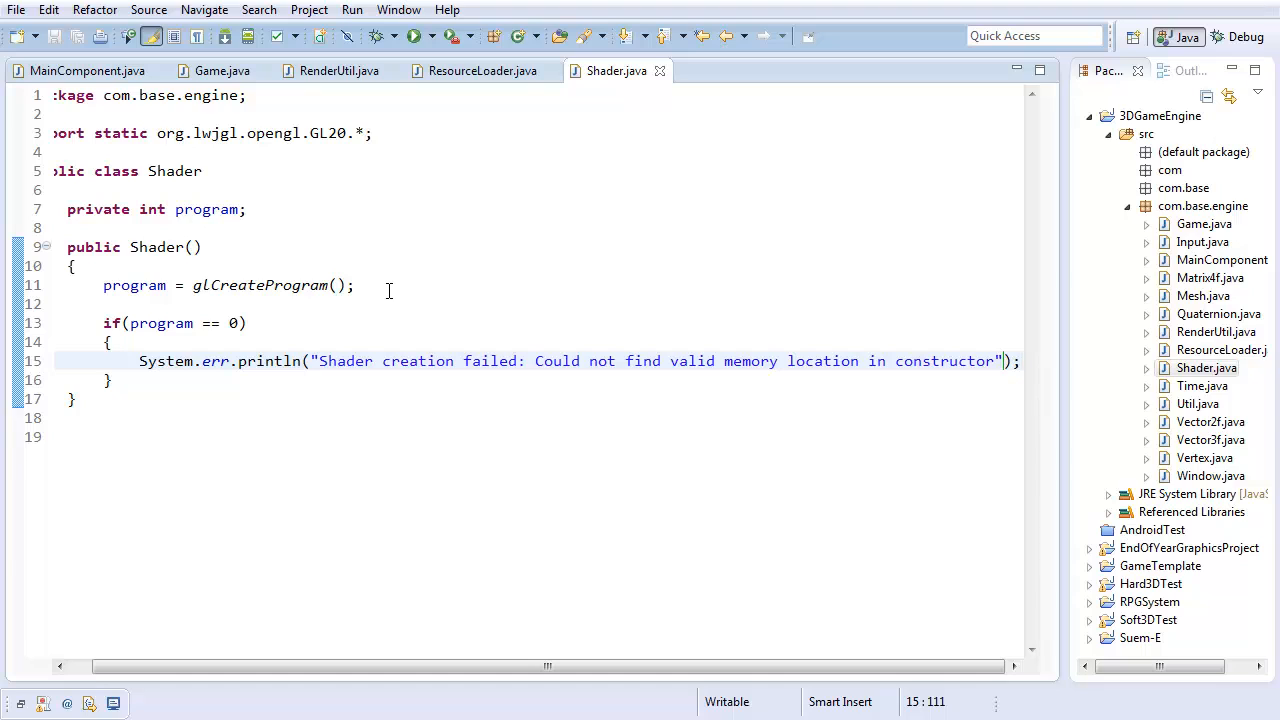
pyautogui.write('System.exit(1);')
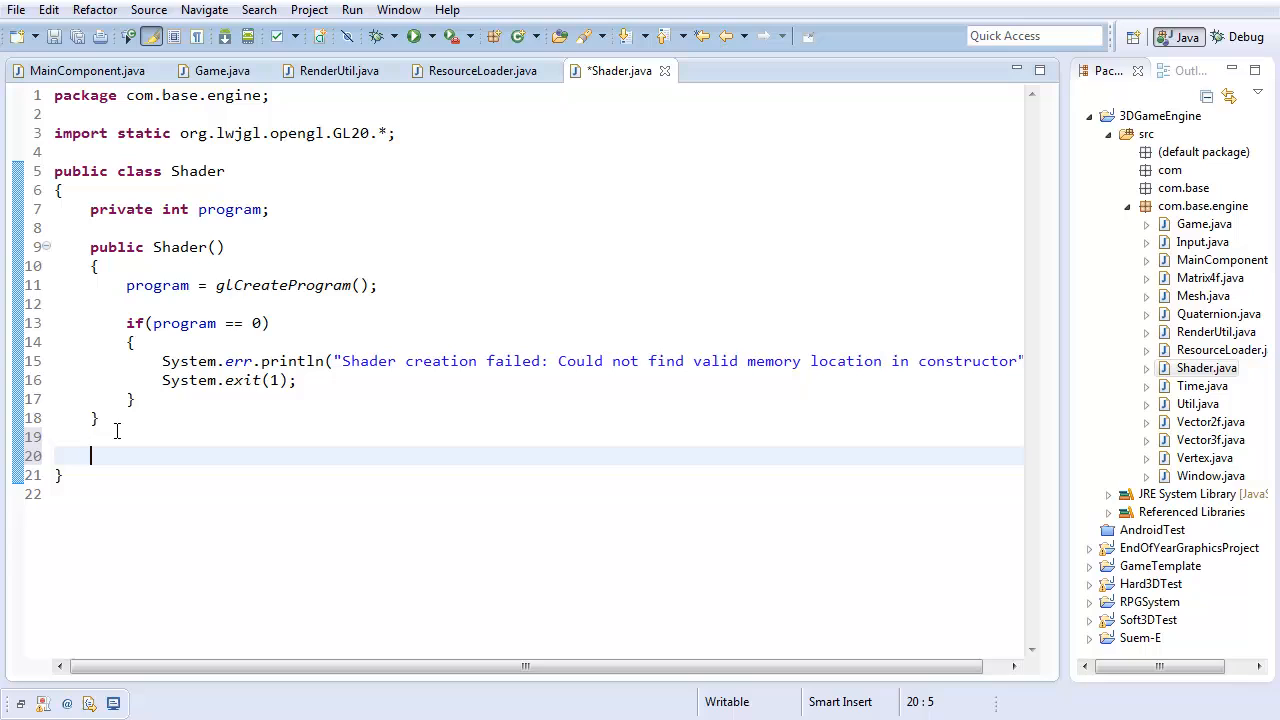
# Add empty addVertexShader, addFragmentShader and addGeometryShader methods, each taking String text
pyautogui.write('public')
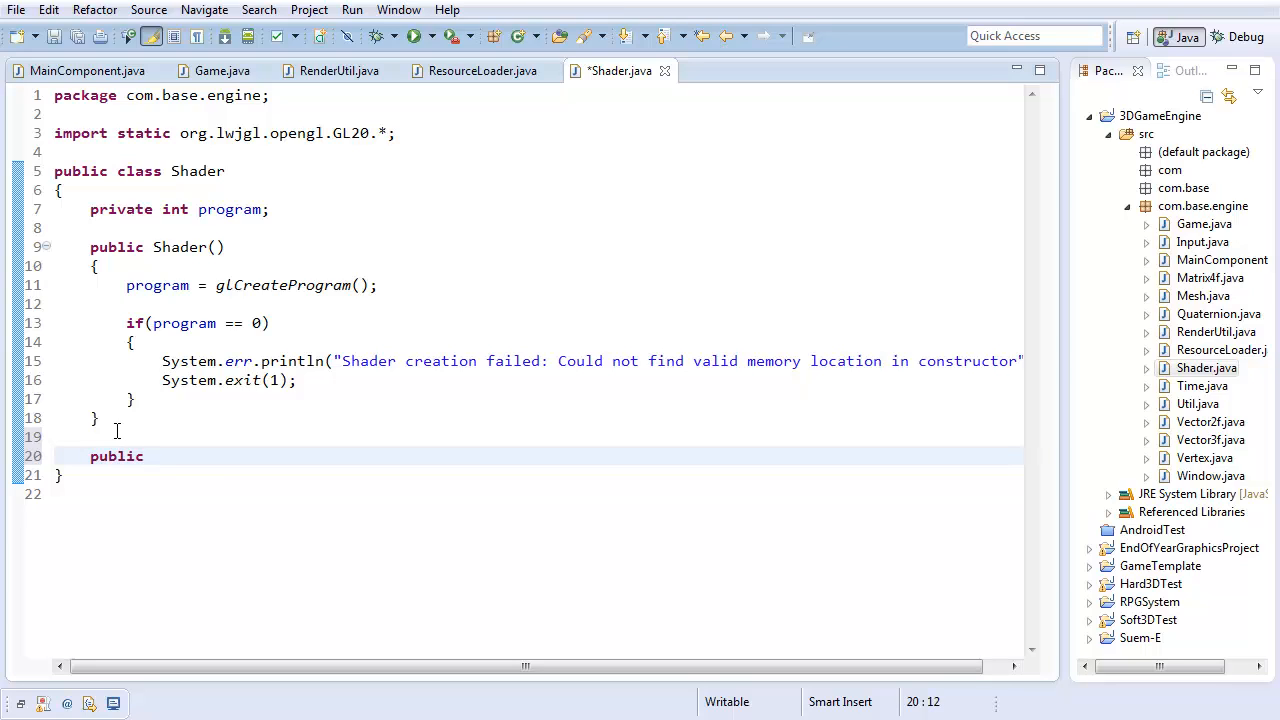
pyautogui.write('void addVertexha')
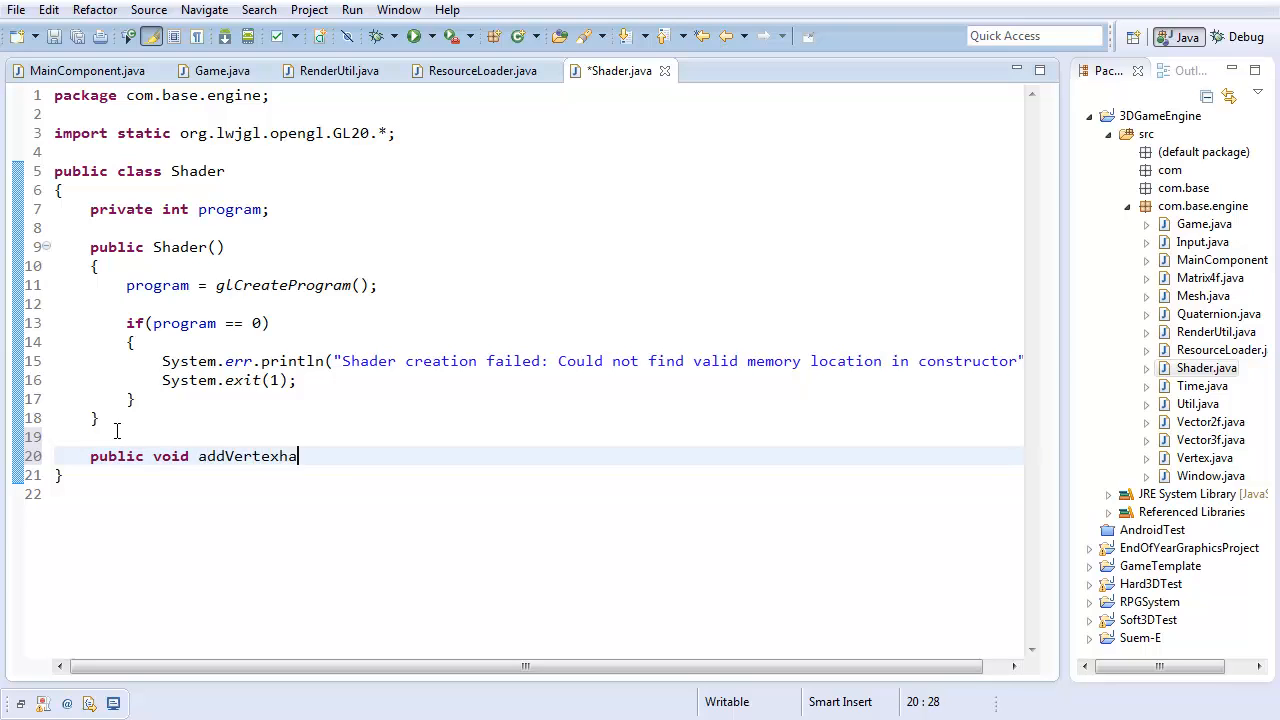
pyautogui.write('Shader(String )')
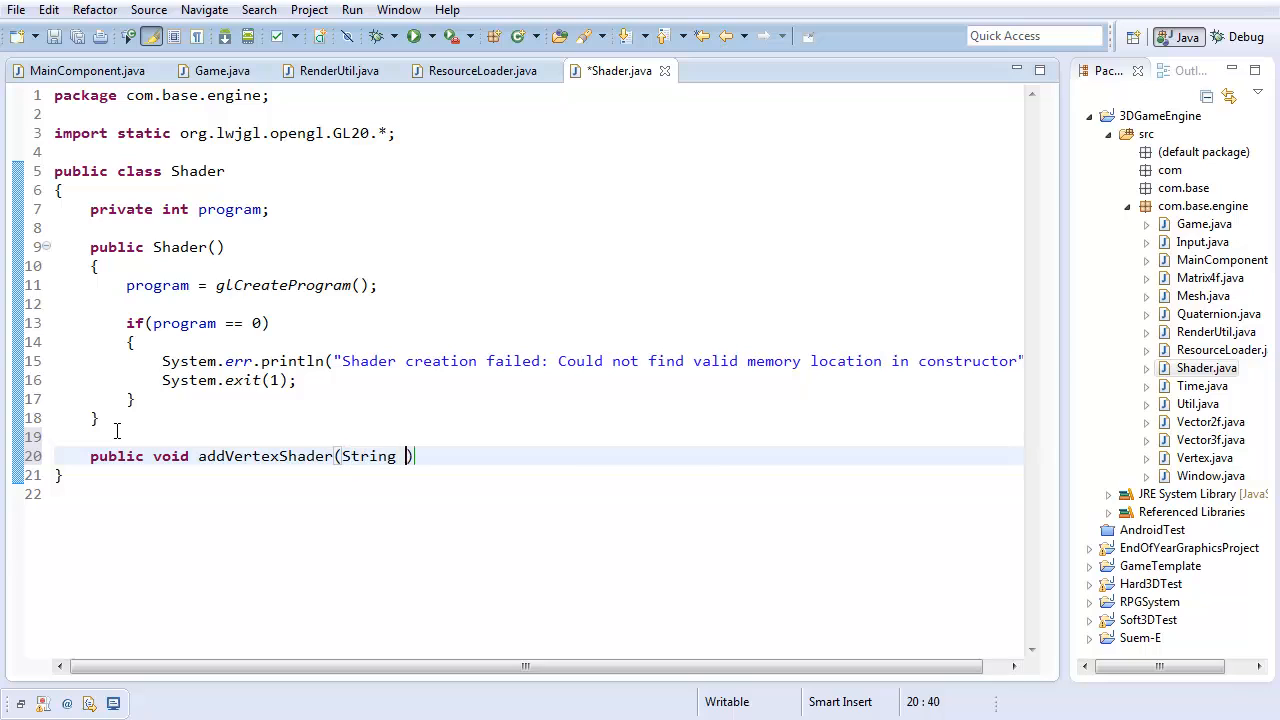
pyautogui.write('text')
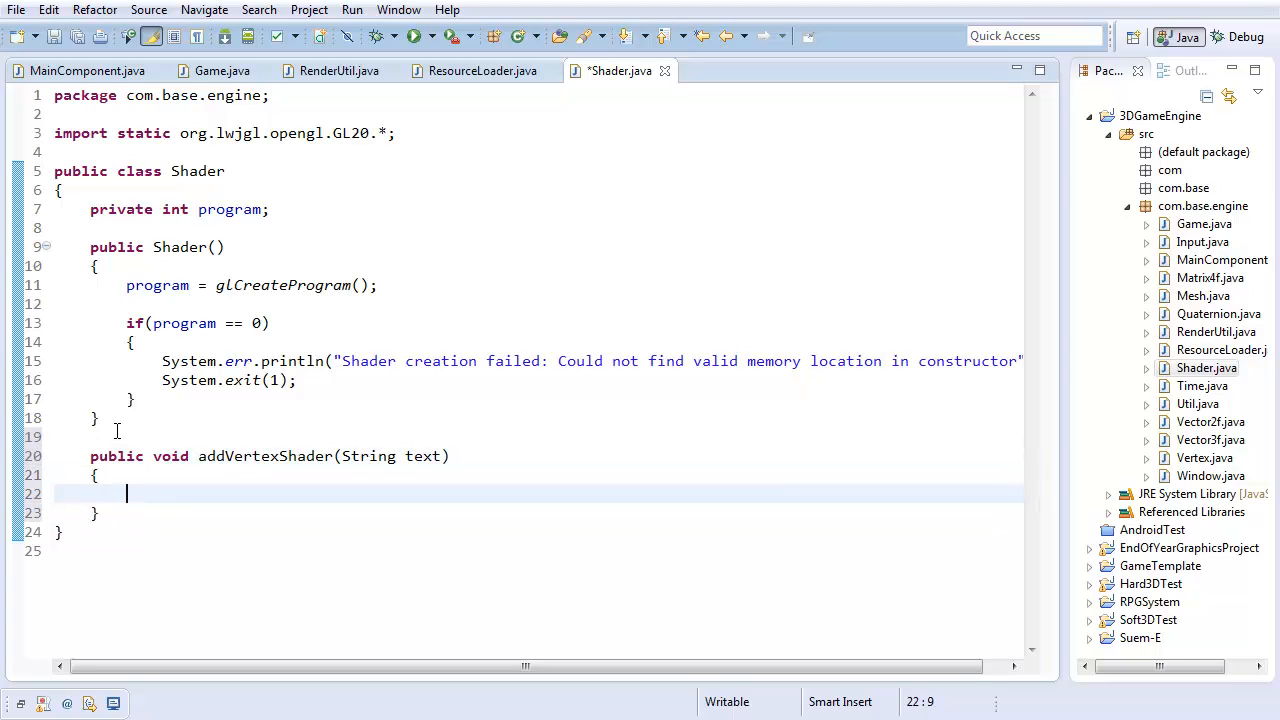
pyautogui.write('public voi')
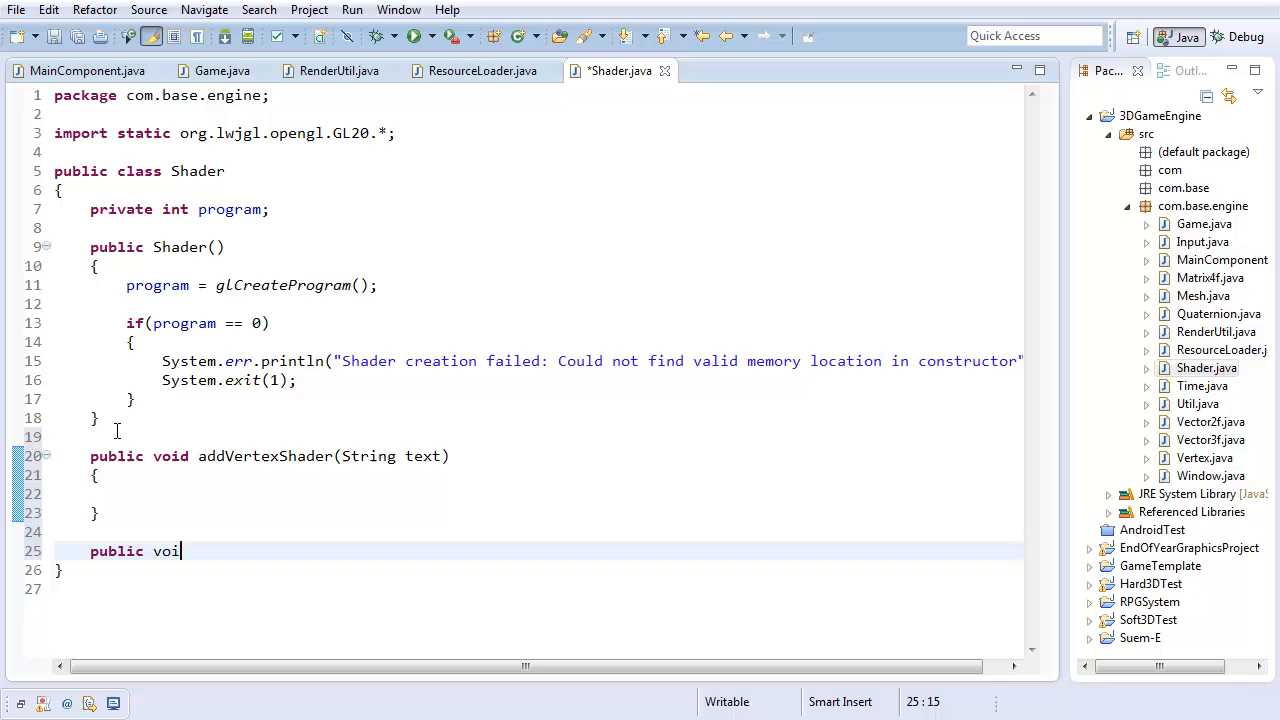
pyautogui.write('d addFragment')
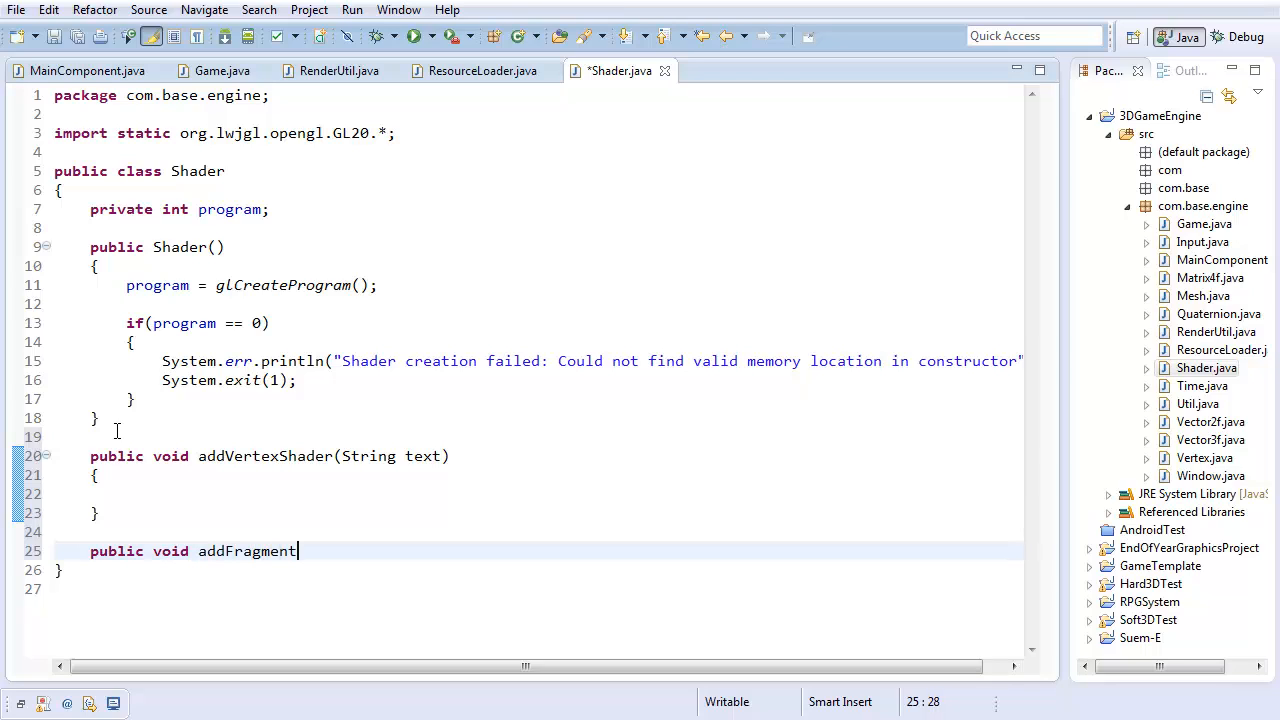
pyautogui.write('Shader(String text)')
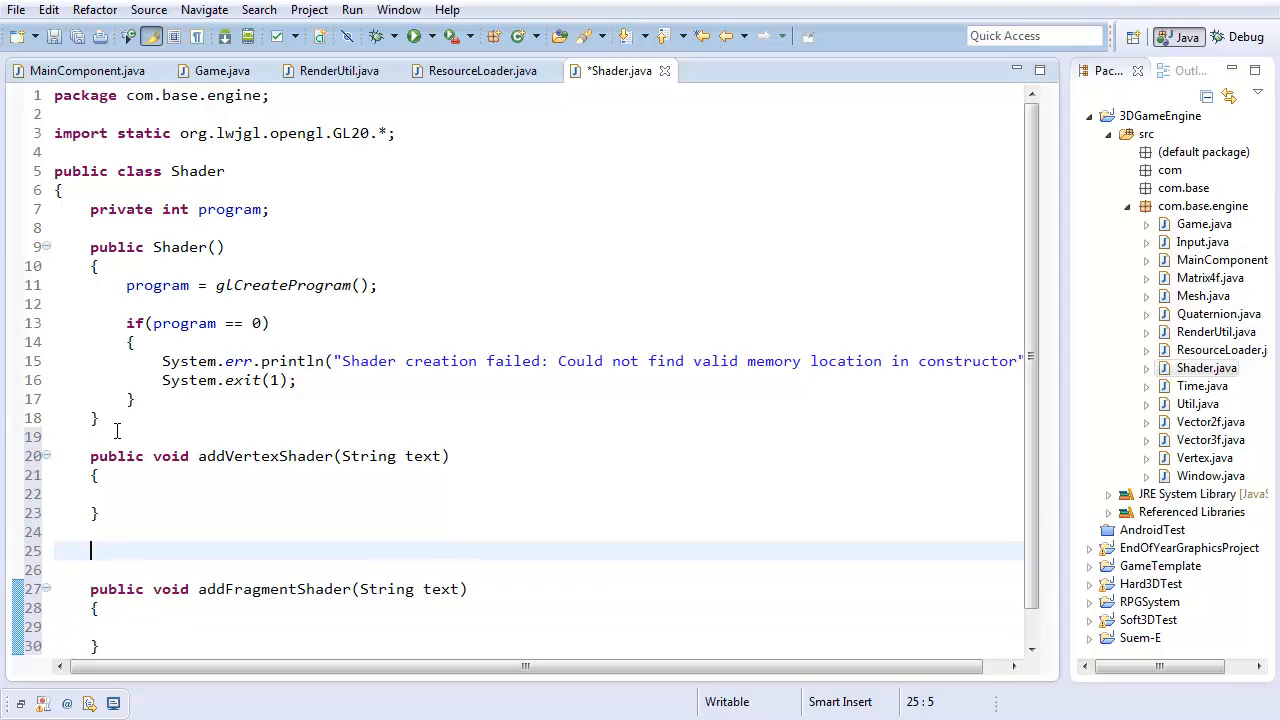
pyautogui.write('public void addGeometryShader(String text')
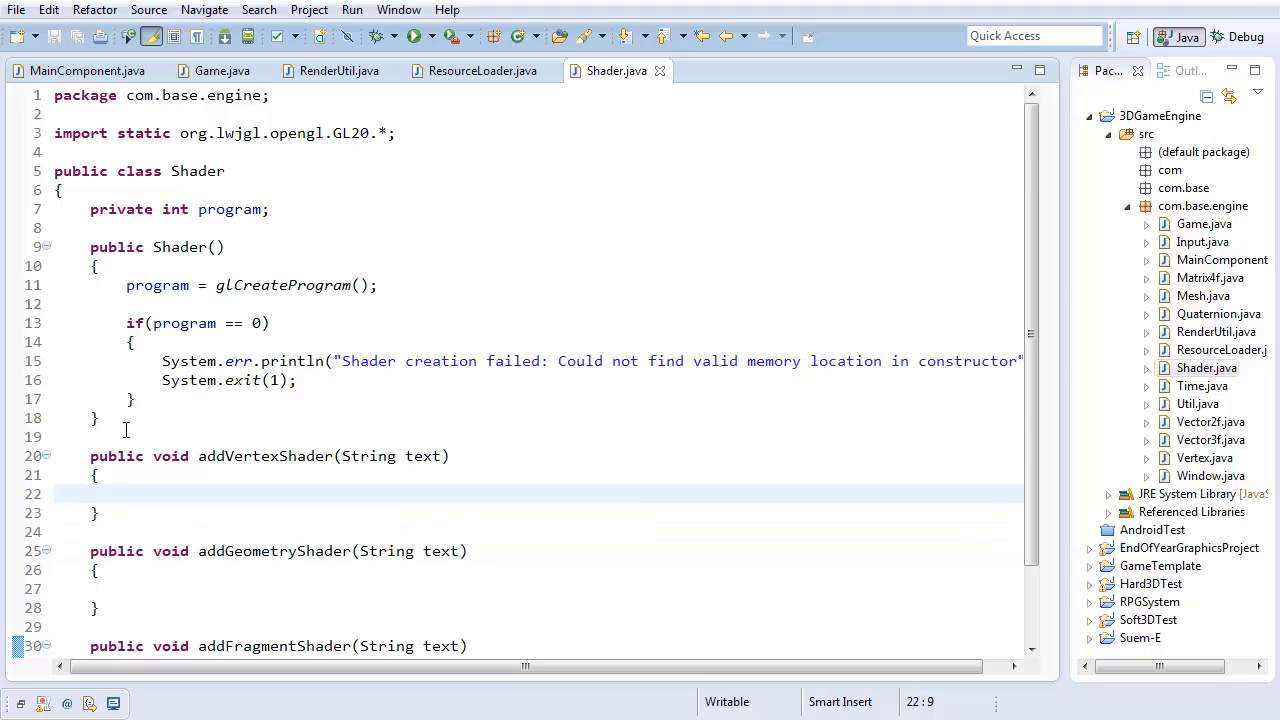
# Begin a private void addProgram() method
pyautogui.write('priv')
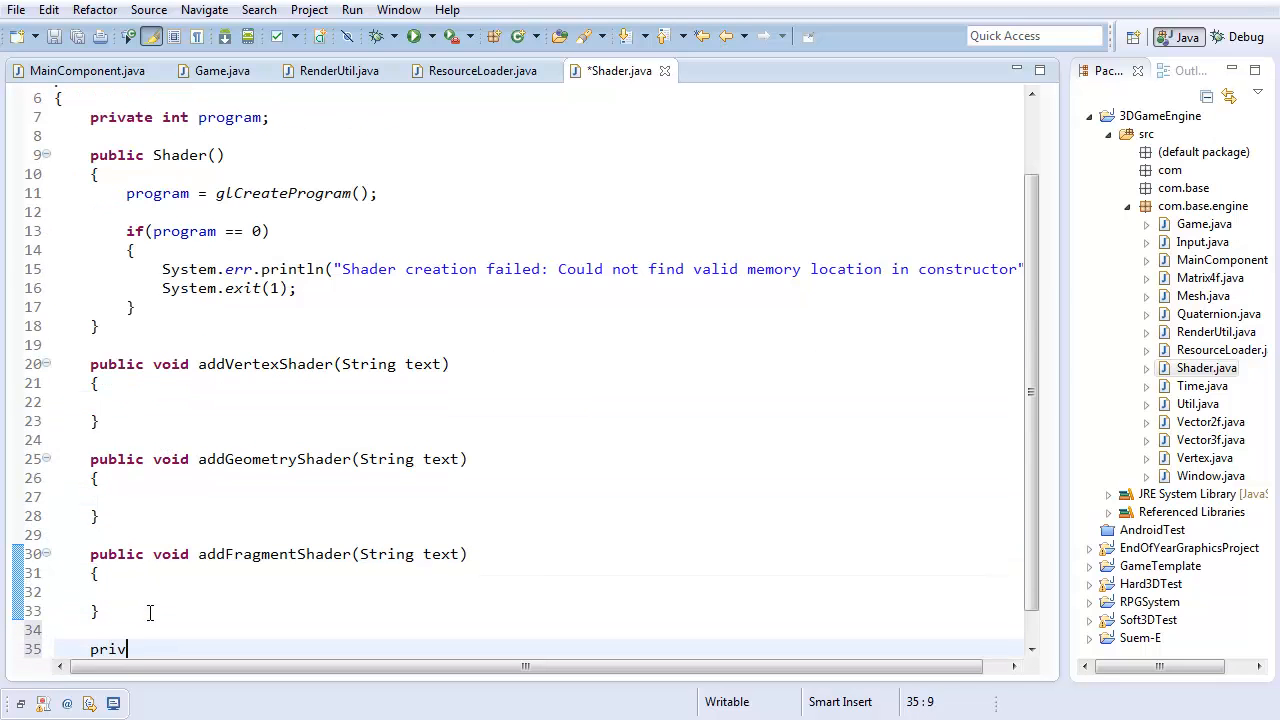
pyautogui.write('ate voi')
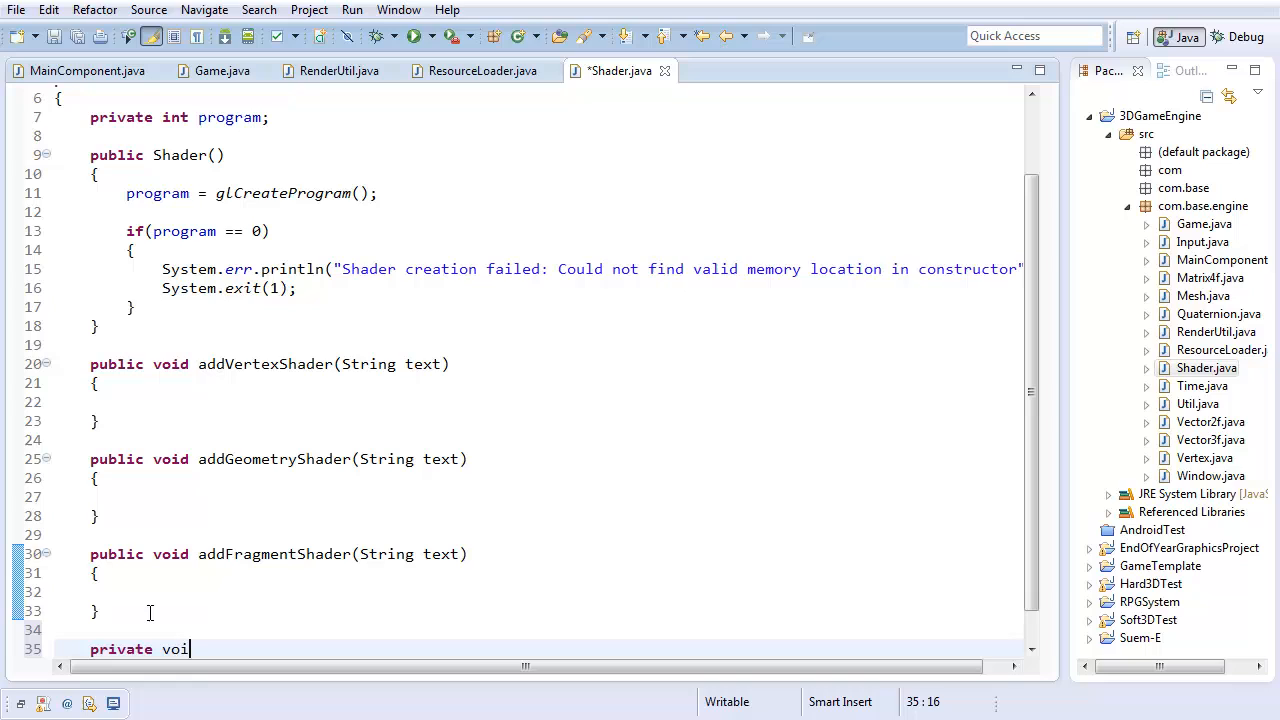
pyautogui.write('d addProgram()')
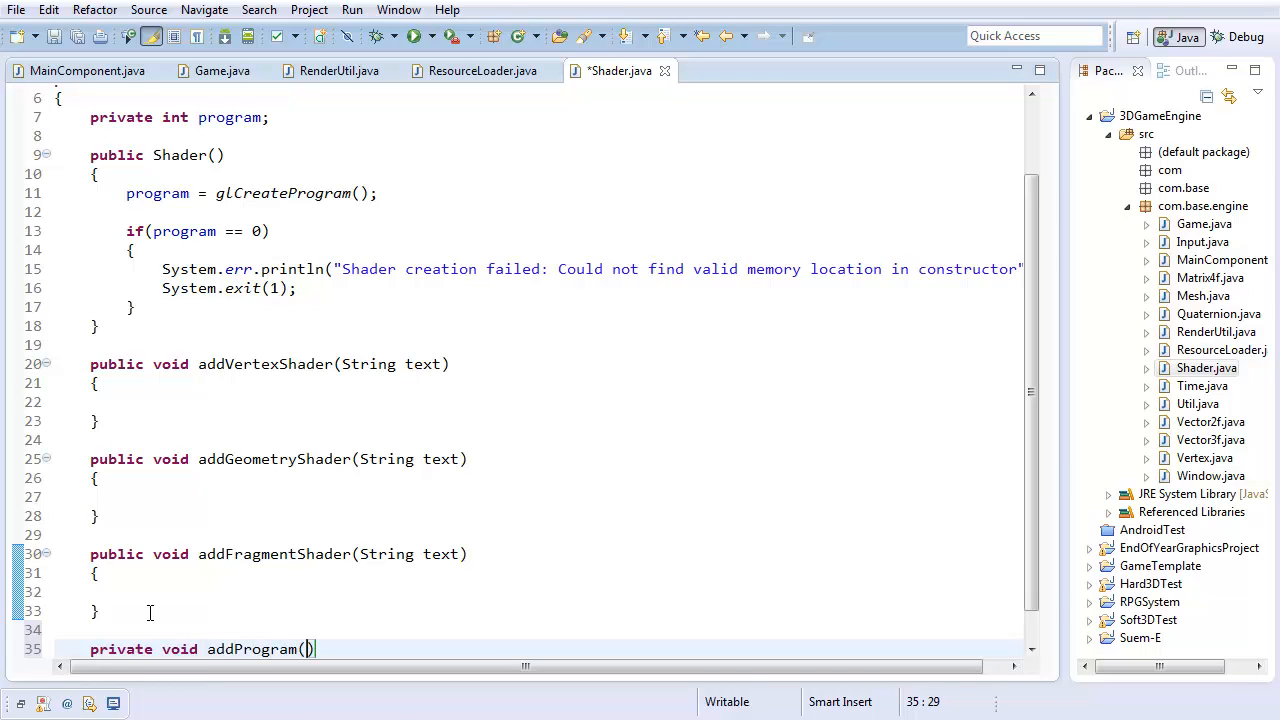
# Give addProgram (String text, int type) parameters; addVertexShader calls it with GL_VERTEX_SHADER
pyautogui.write('String text, int type')
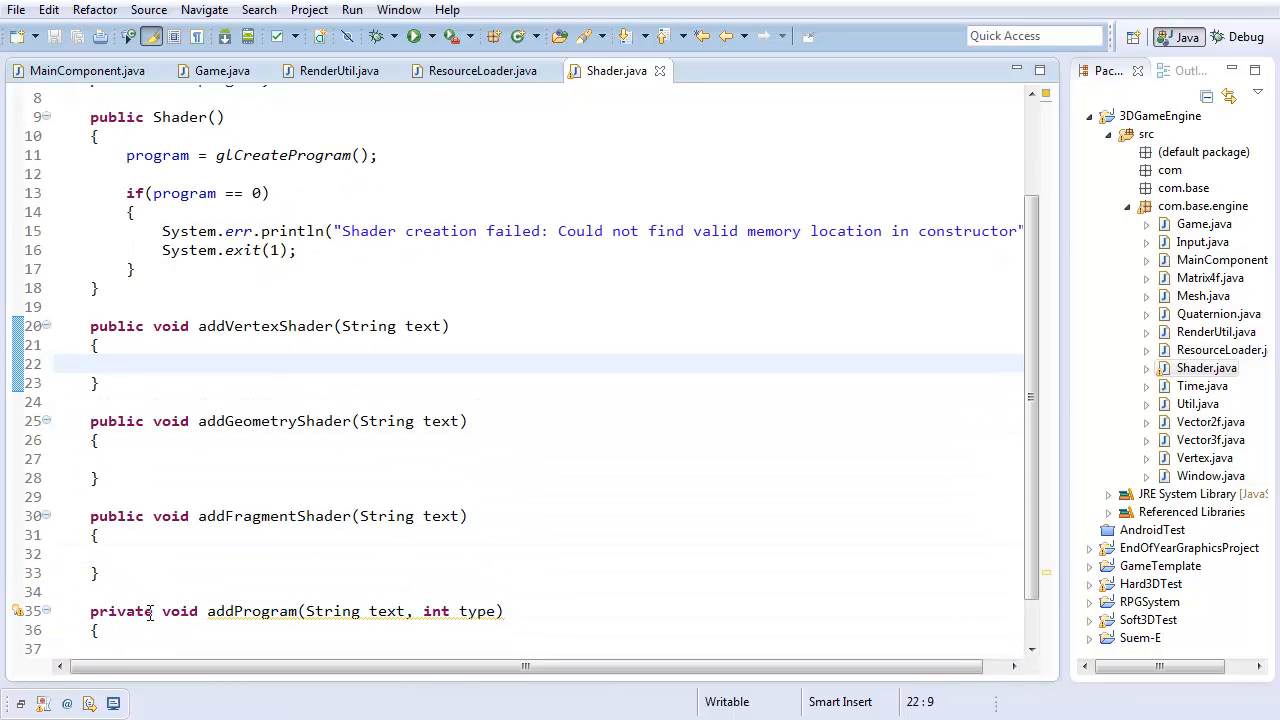
pyautogui.write('addProgram(text,')
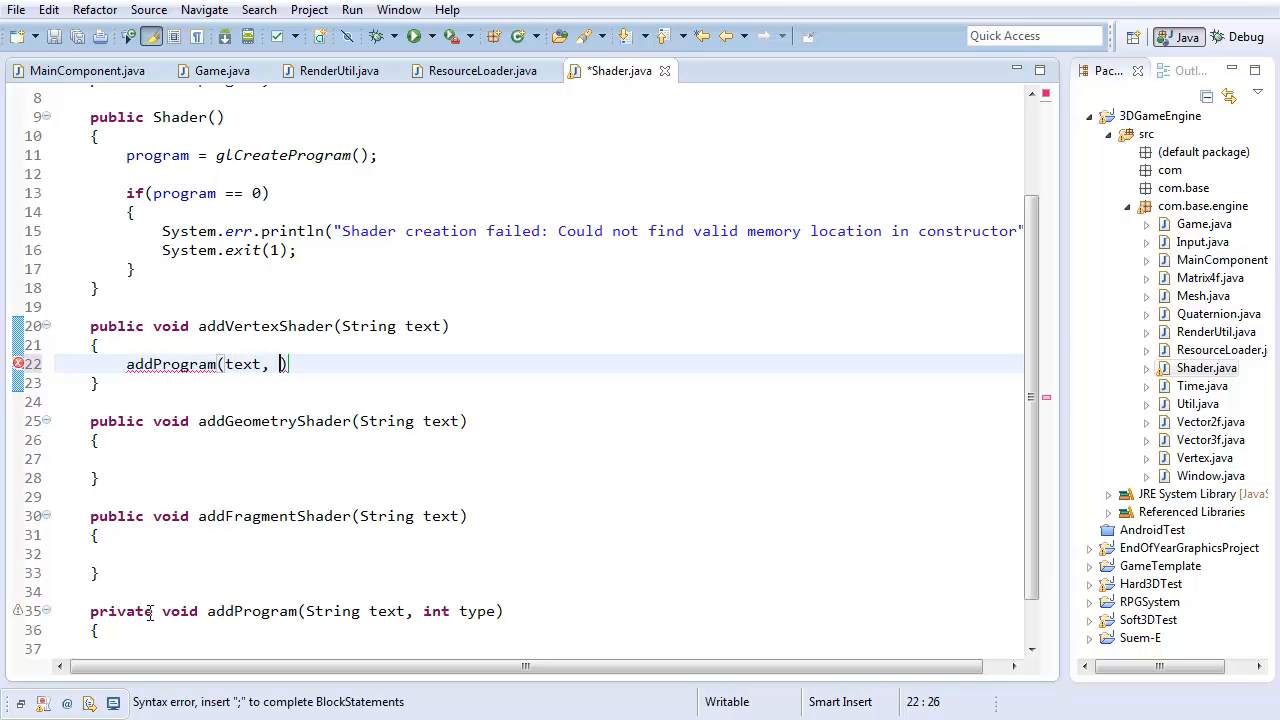
pyautogui.write('GL_VERTEX_')
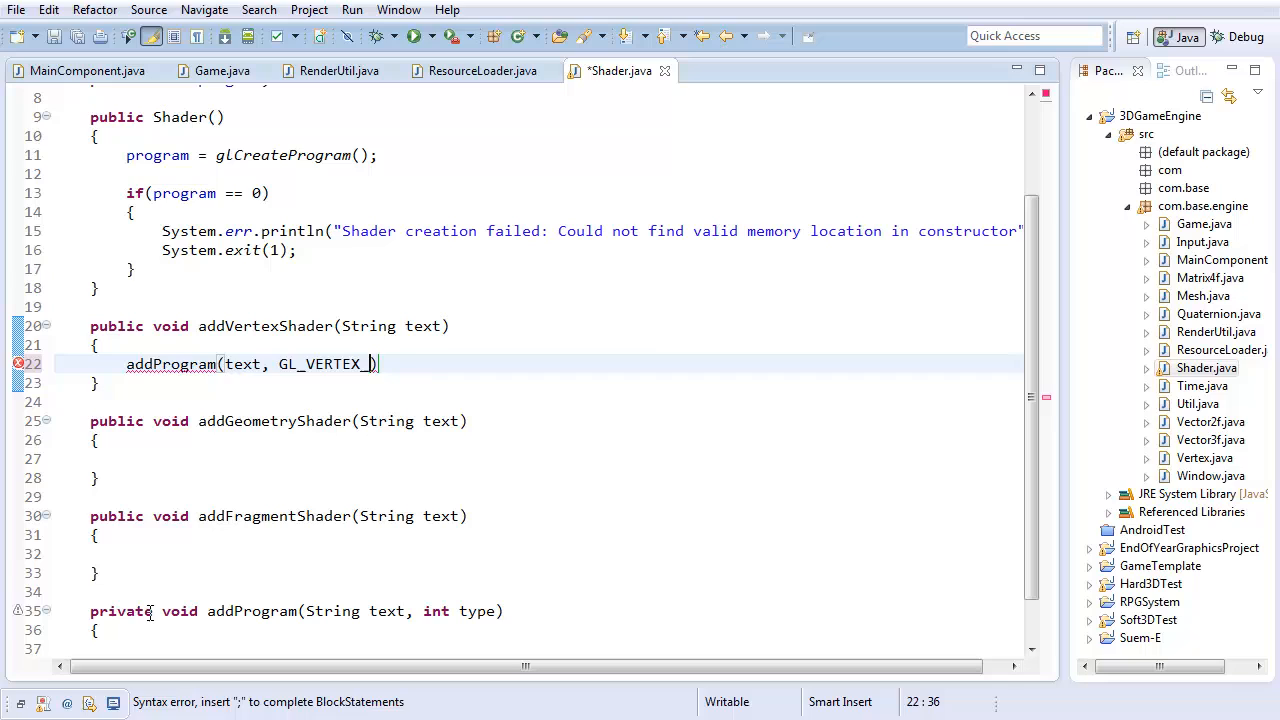
pyautogui.write('SHADER);')
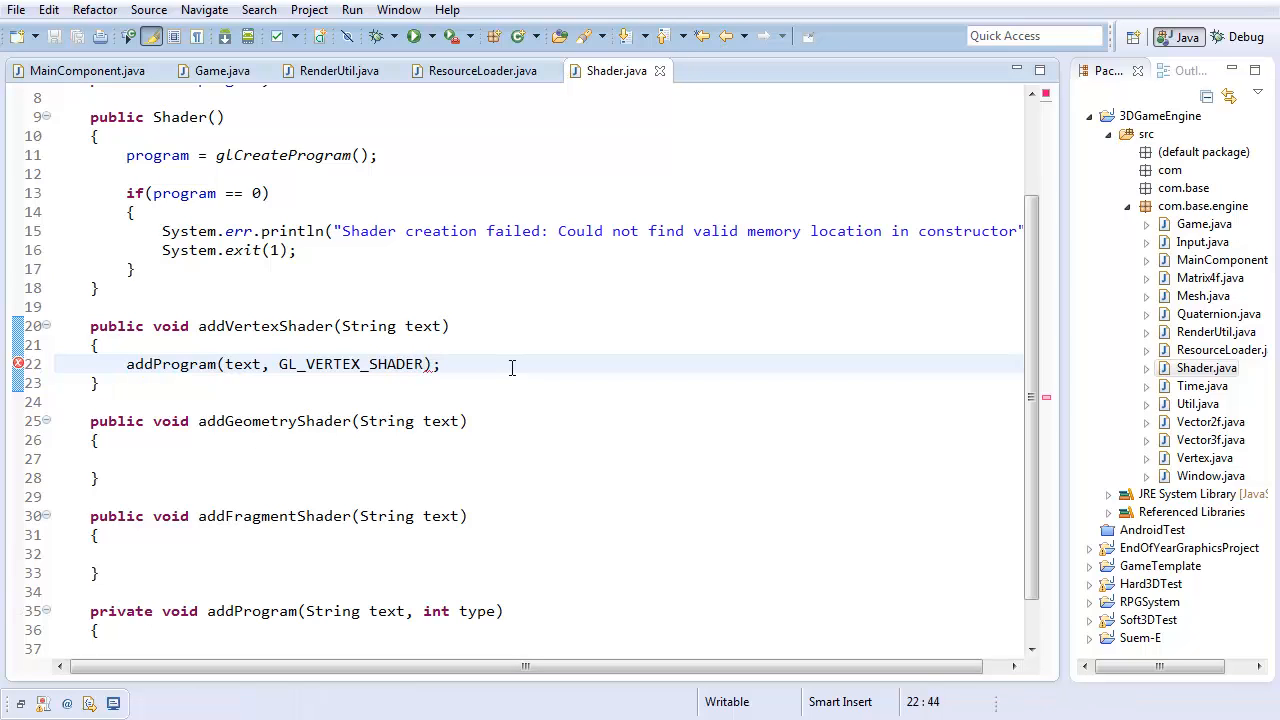
# Call addProgram with GL_FRAGMENT_SHADER and GL_GEOMETRY_SHADER in the other two methods, then save
pyautogui.click(98, 534)
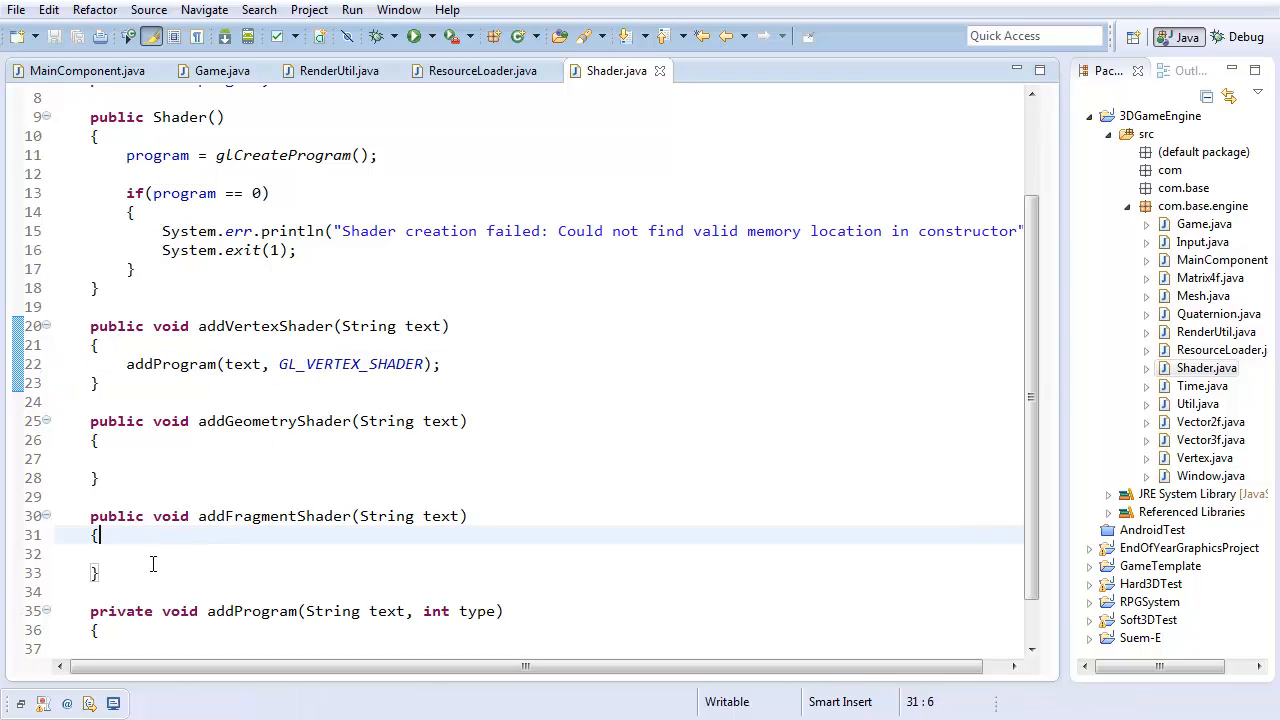
pyautogui.write('addProgram(text, GL_VERTEX_SHADER);')
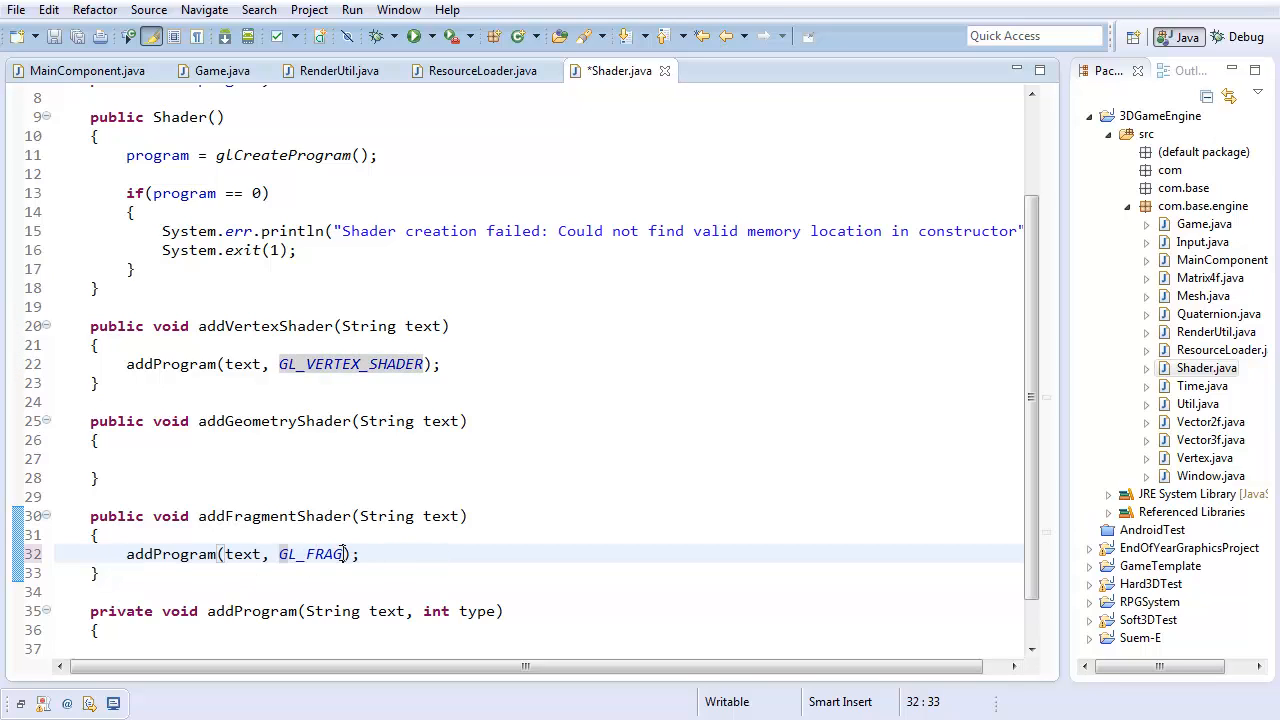
pyautogui.write('MENT_SHADER')
pyautogui.click(542, 459)
pyautogui.write('addProgram(text, GL_GEO);')
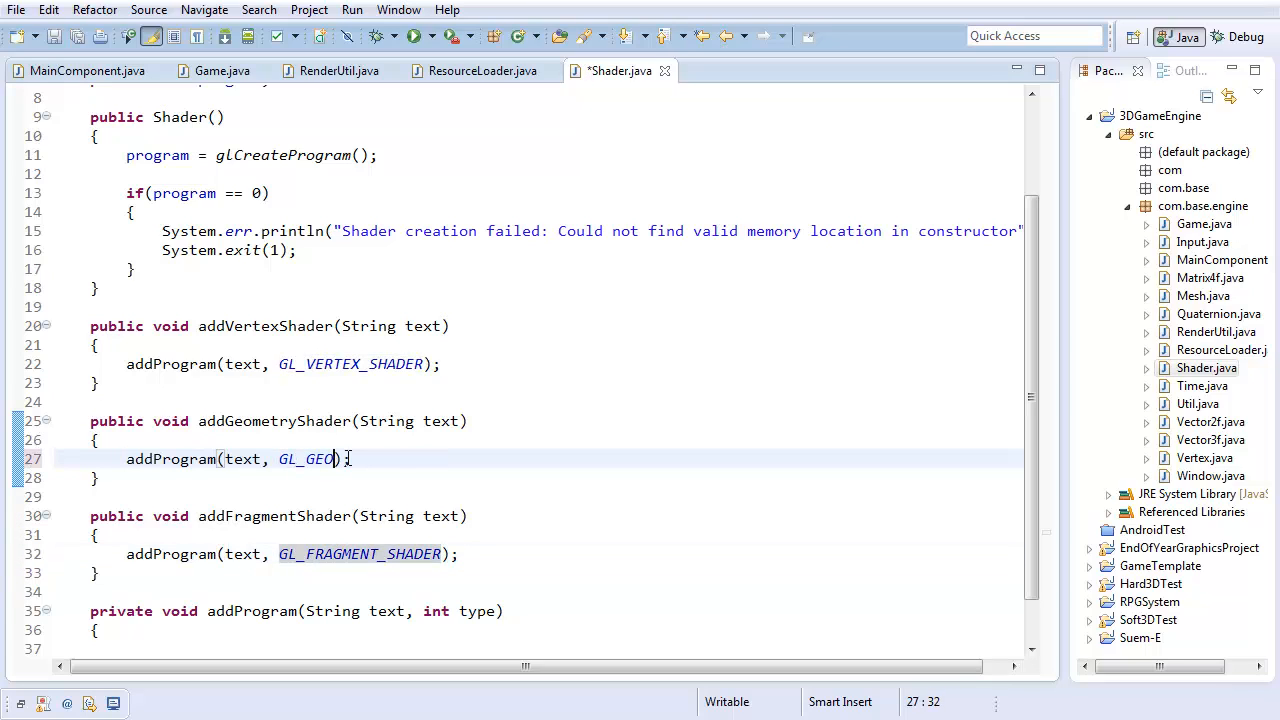
pyautogui.write('METRY_SHADER')
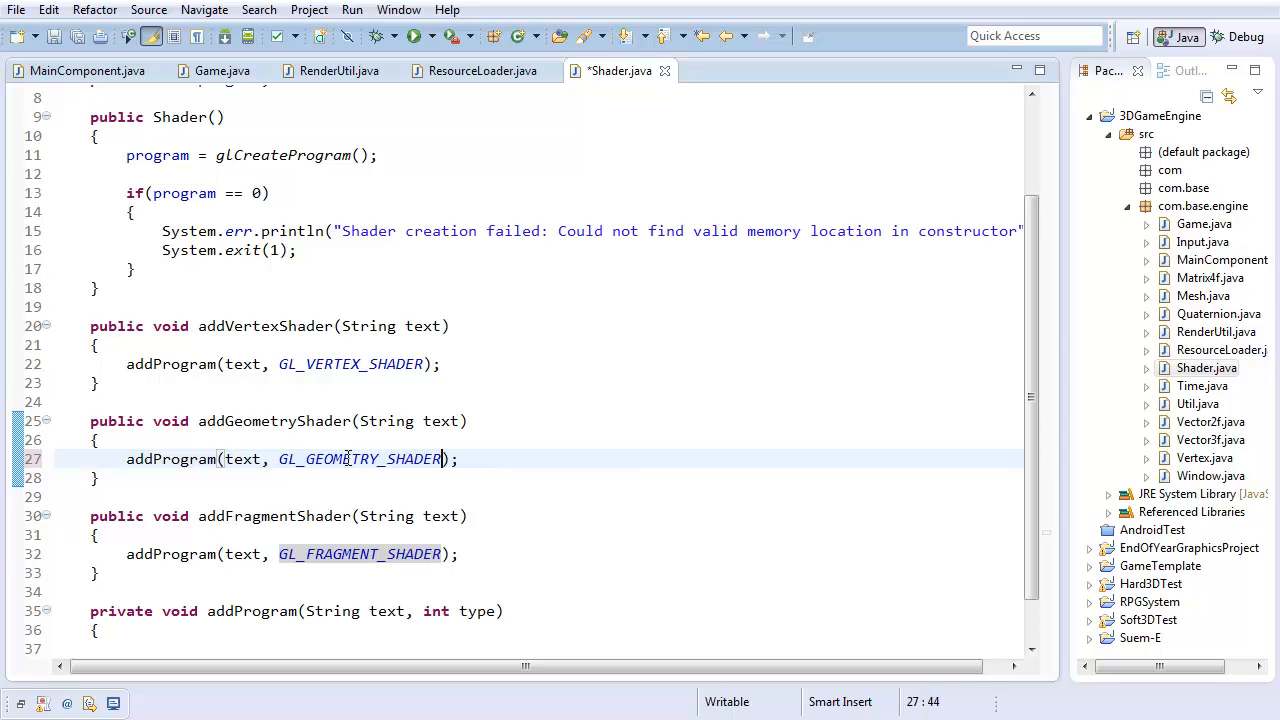
pyautogui.press('ctrl+s')
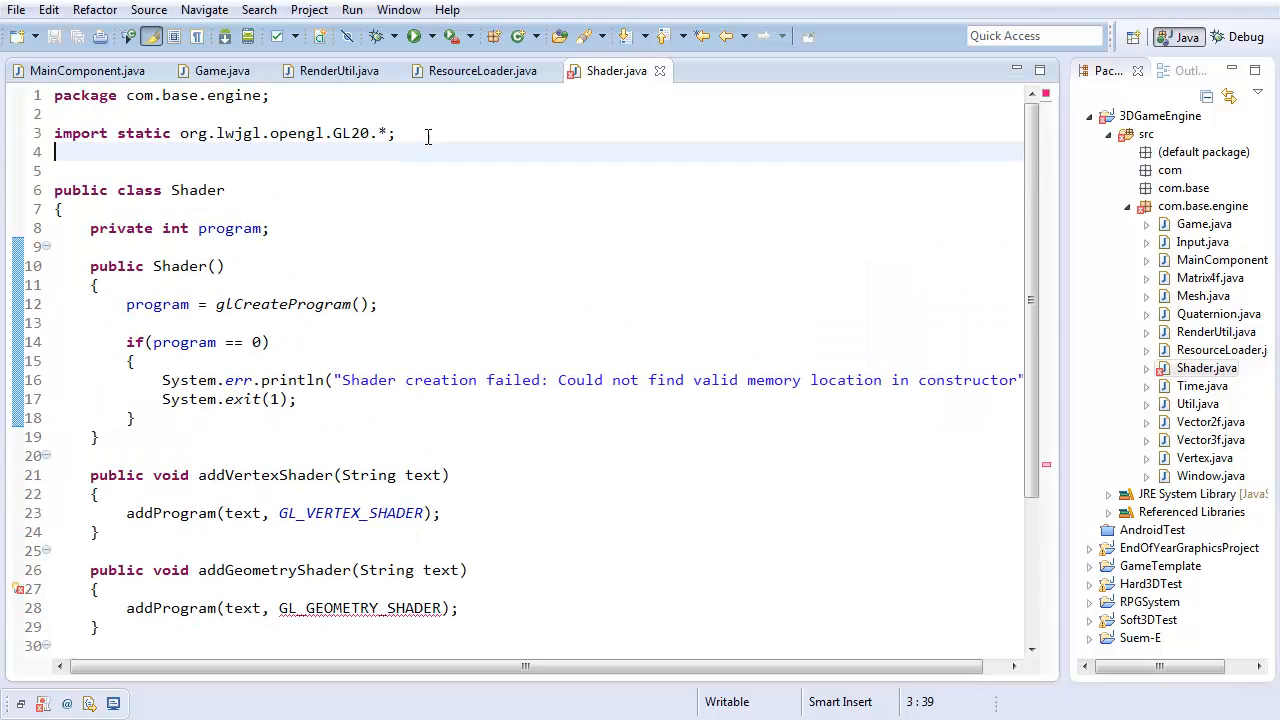
# Add import static org.lwjgl.opengl.GL32.* below the GL20 import
pyautogui.write('import static org.l')
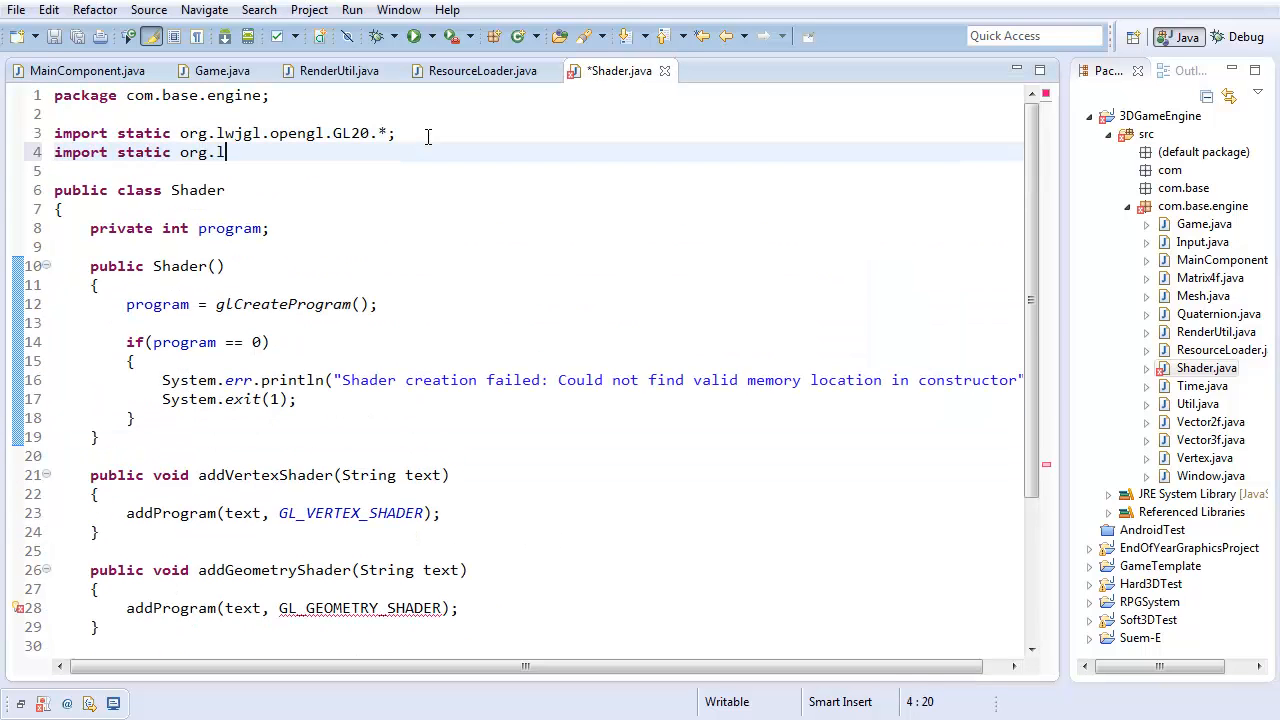
pyautogui.write('wjgl.')
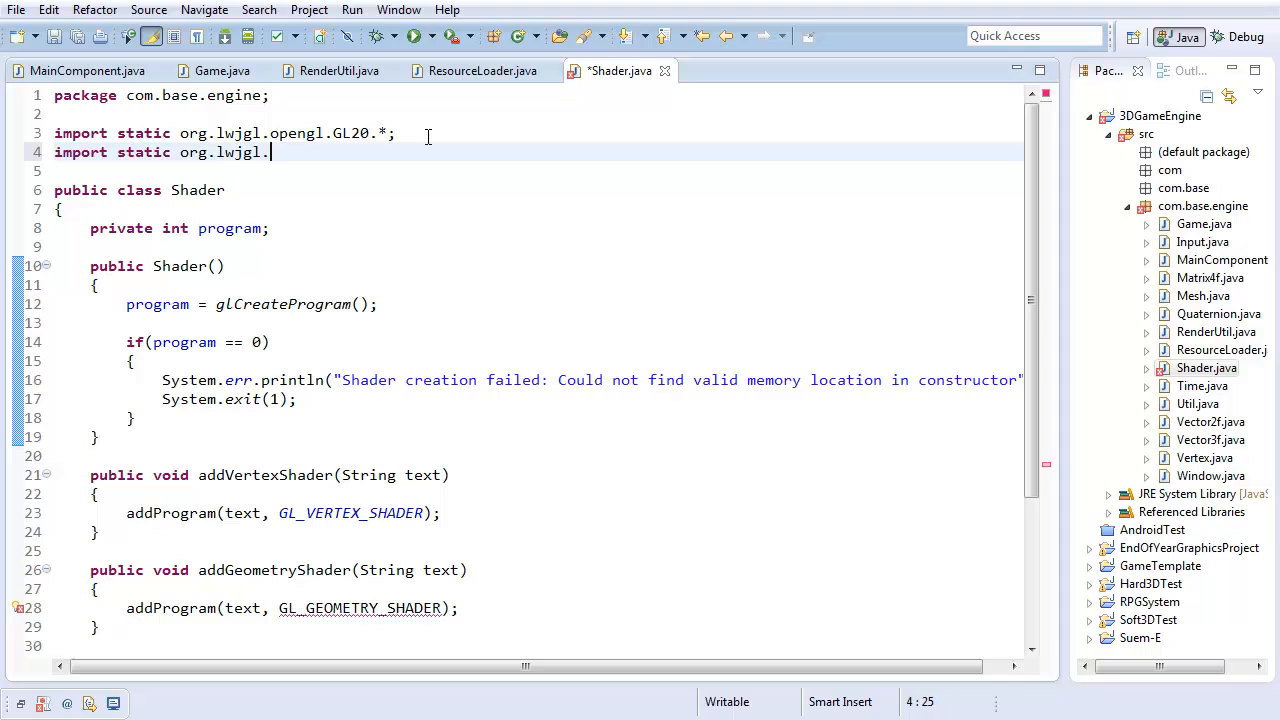
pyautogui.write('opengl.GL3')
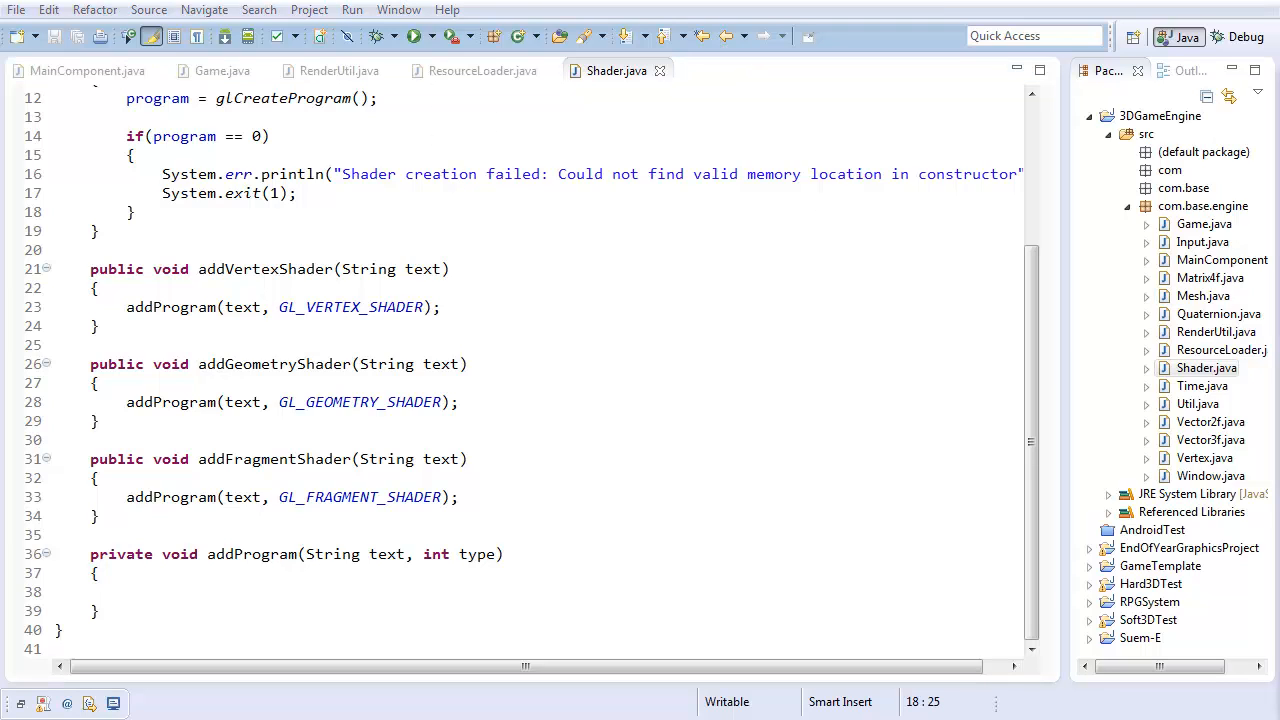
# Create the shader in addProgram with int shader = glCreateShader(type)
pyautogui.click(159, 591)
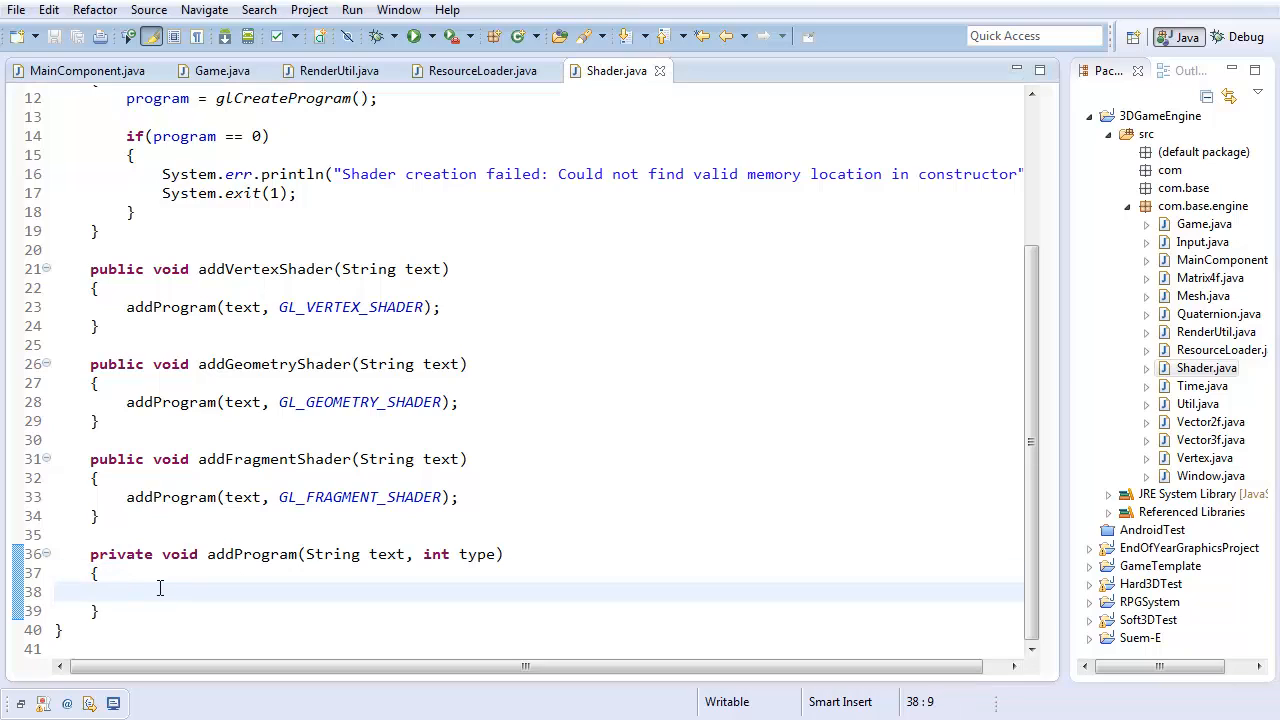
pyautogui.write('int shad')
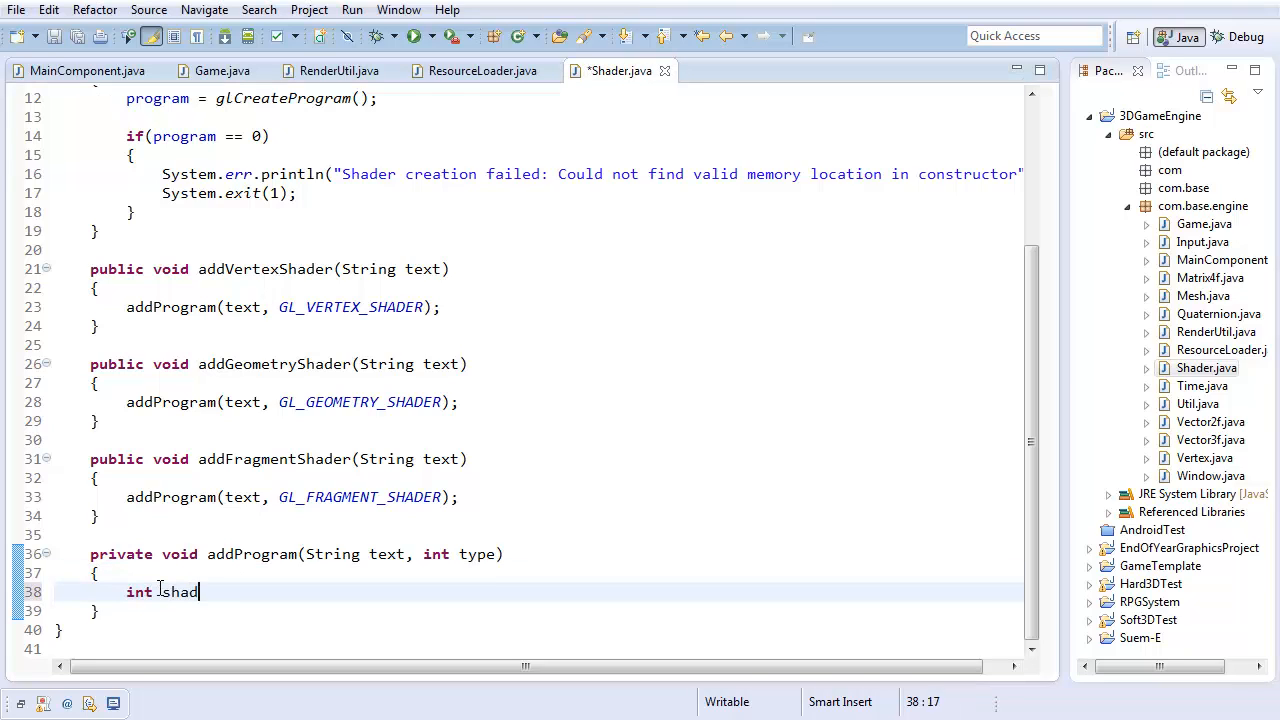
pyautogui.write('er = glCreat')
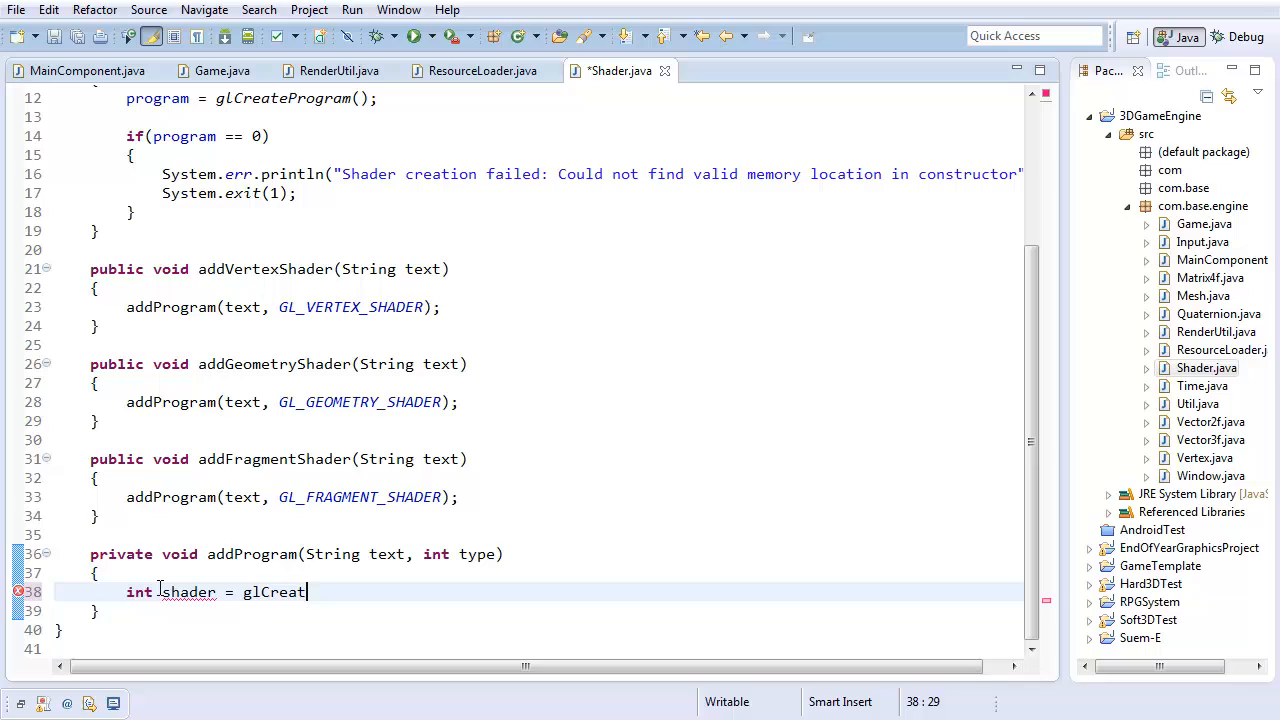
pyautogui.write('eShader(type);')
pyautogui.write('if(')
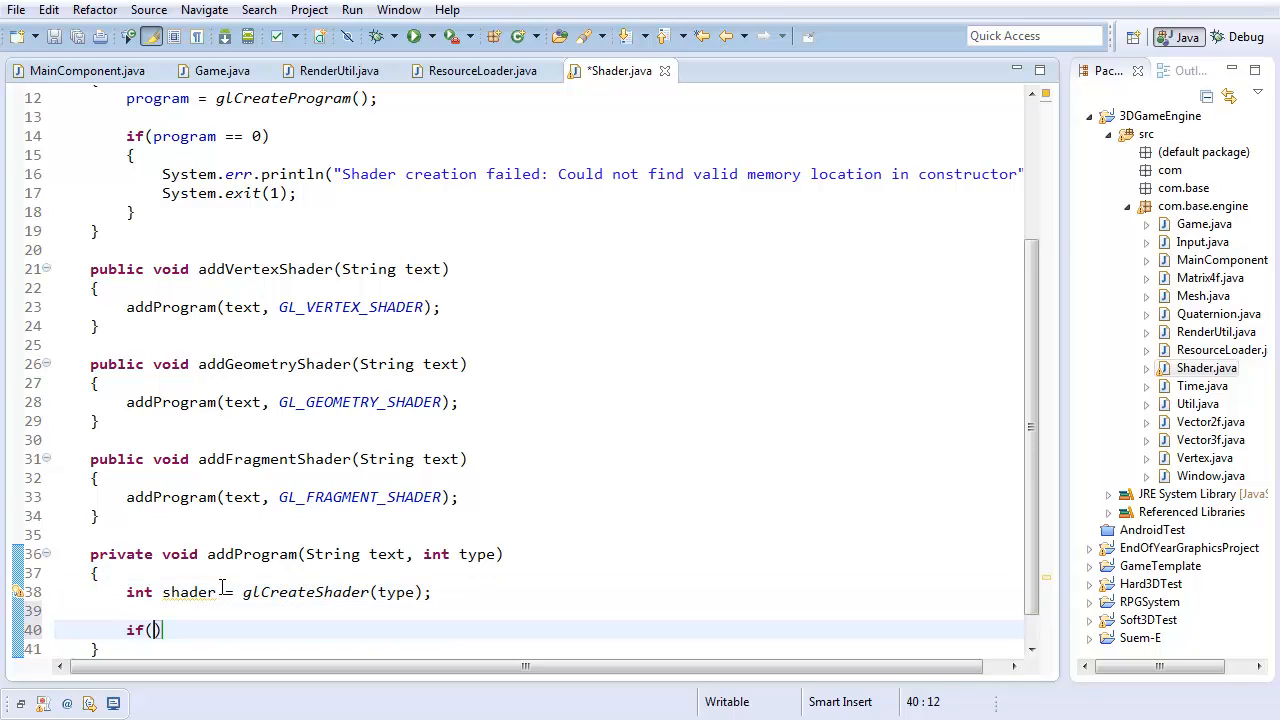
# Add if(shader == 0) printing an error and calling System.exit(1), then save
pyautogui.write('shader == 0')
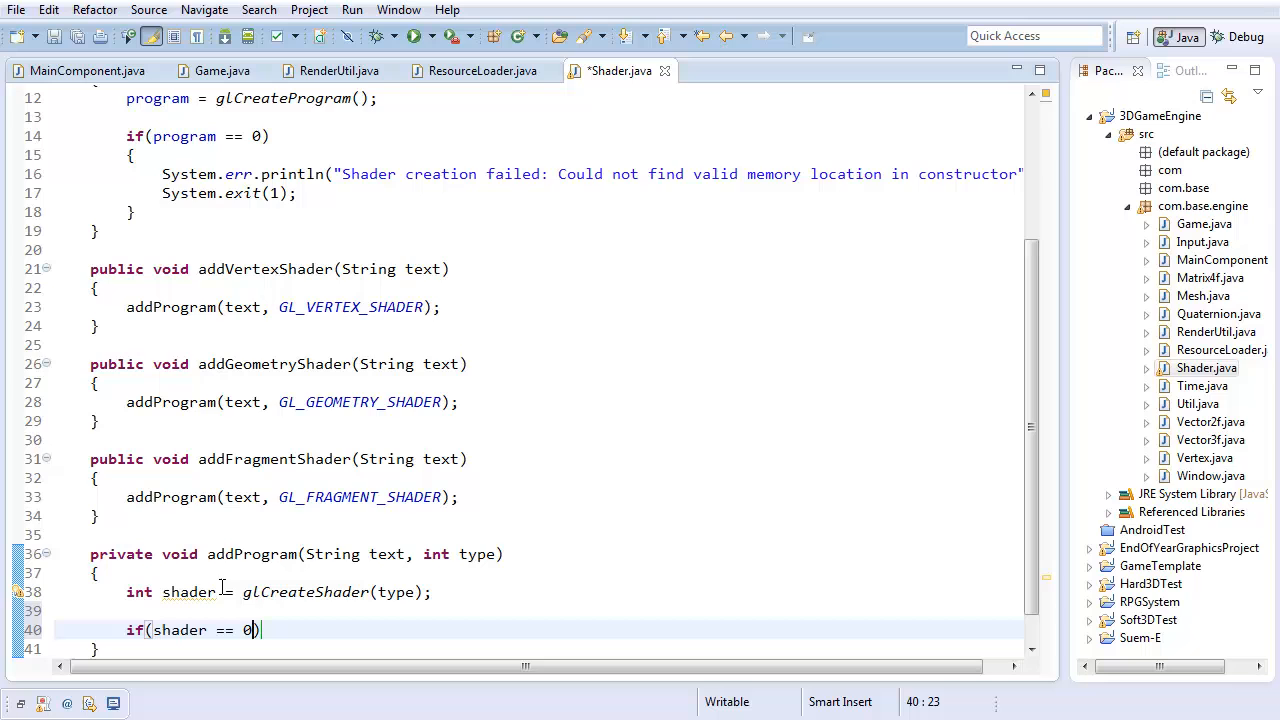
pyautogui.scroll(-3)
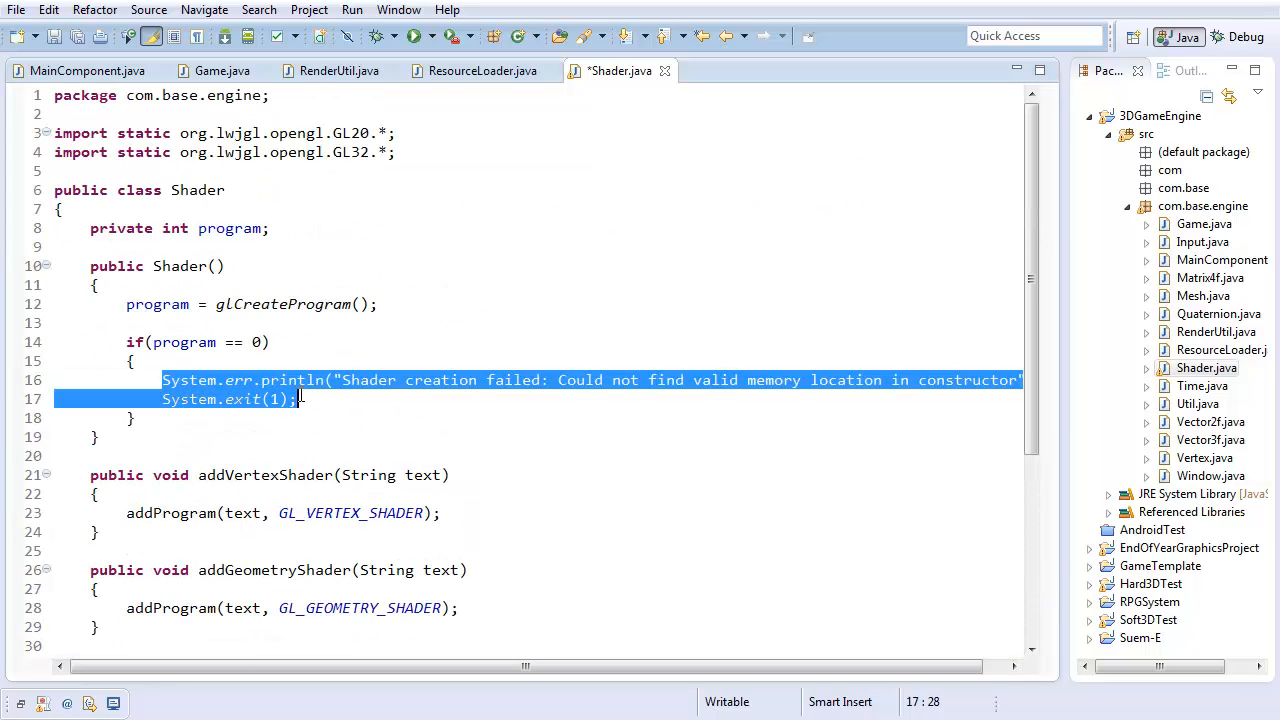
pyautogui.scroll(-3)
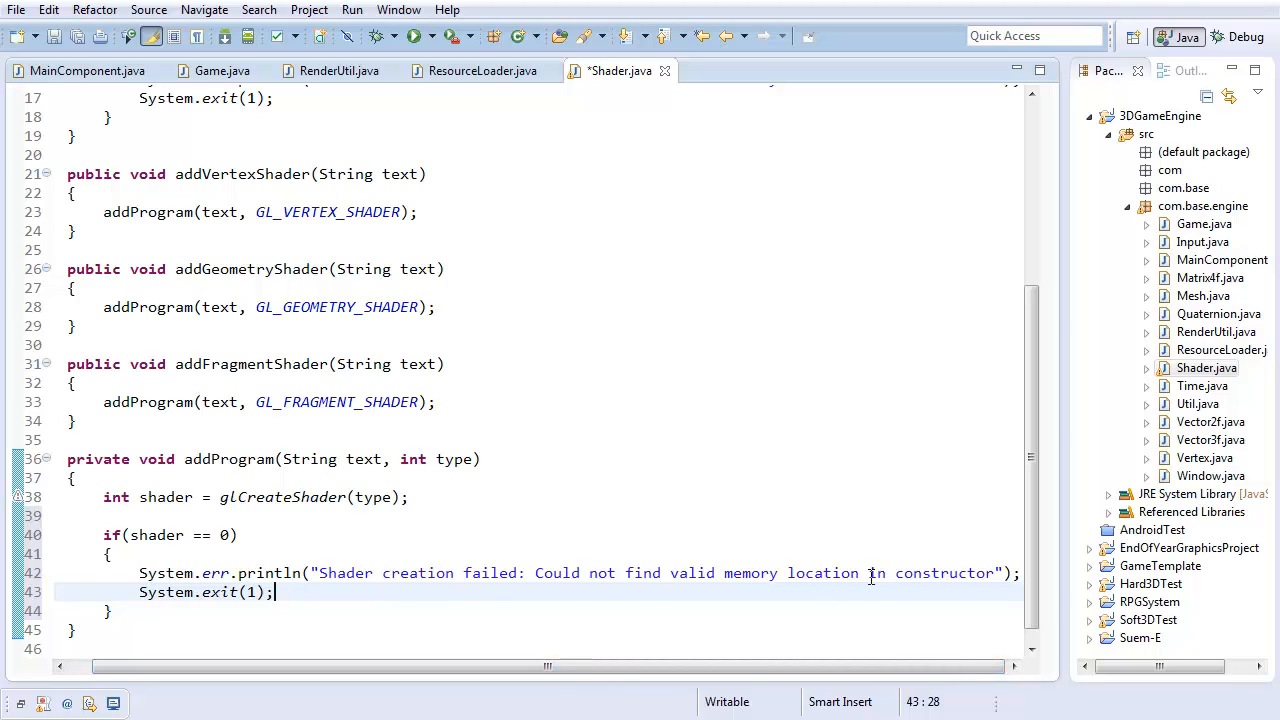
pyautogui.write('when adding')
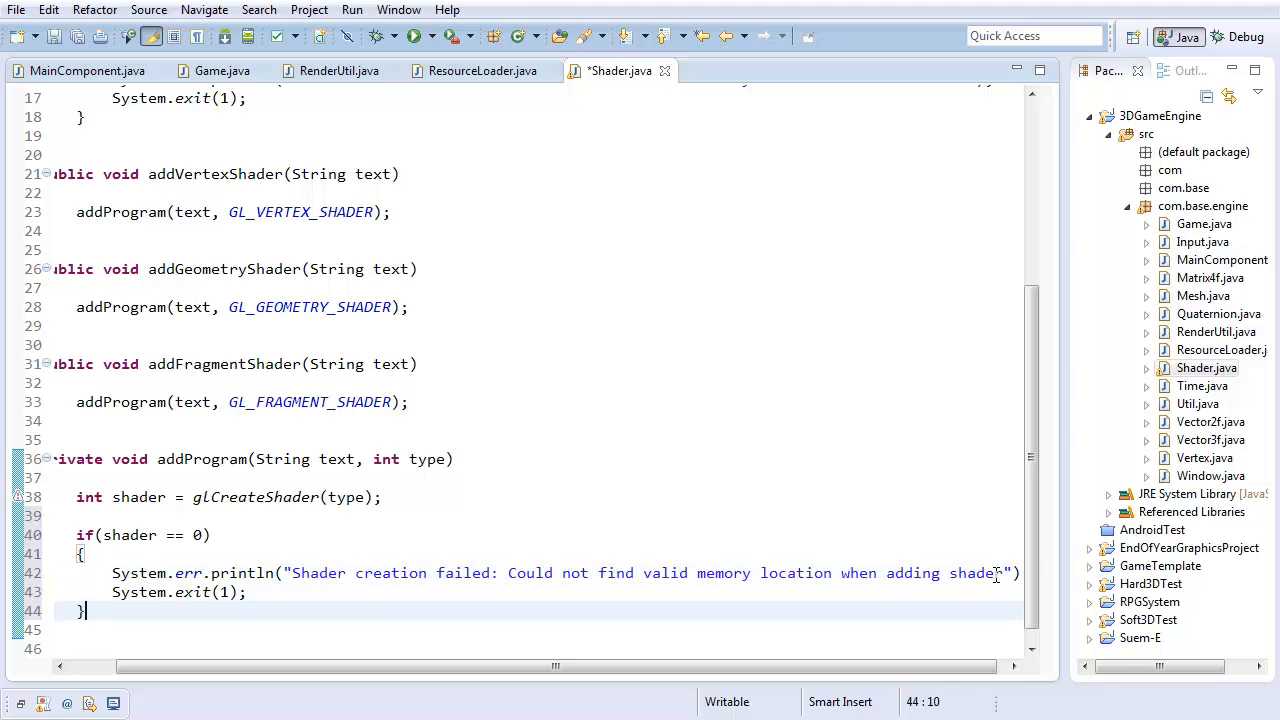
pyautogui.press('ctrl+s')
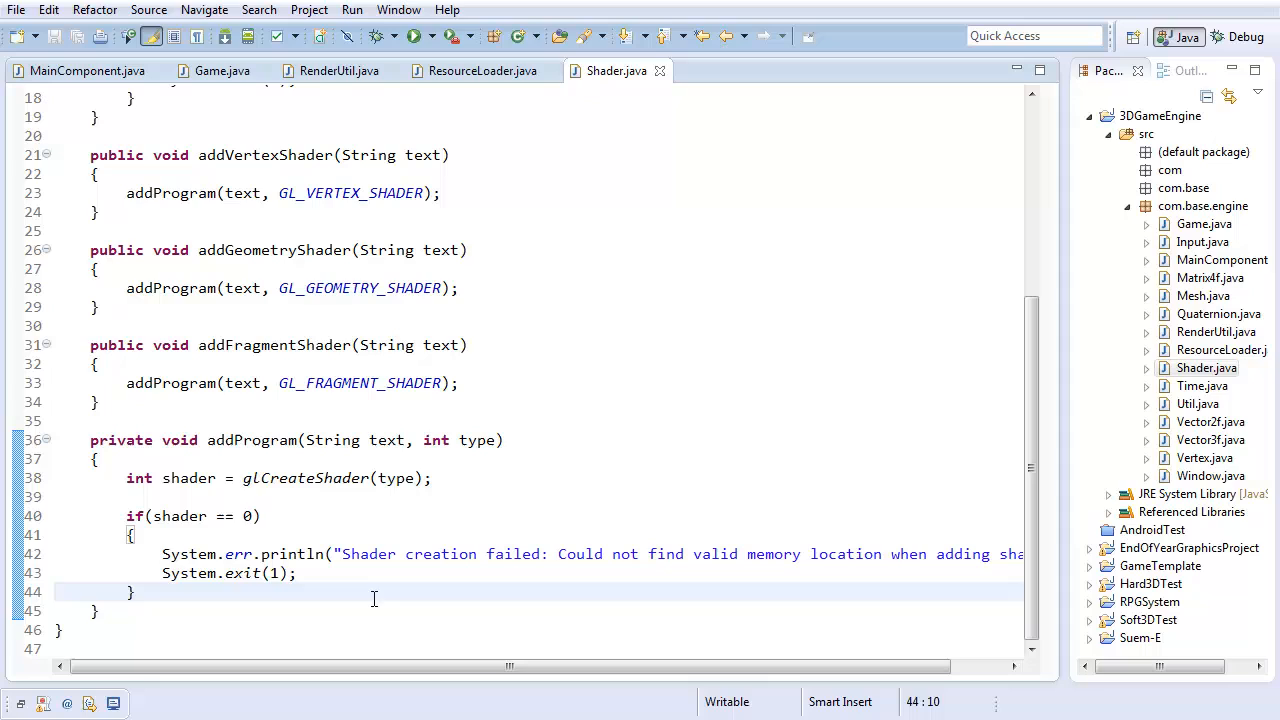
# Call glShaderSource(shader, text) and then glCompileShader(shader) in addProgram
pyautogui.write('glShd')
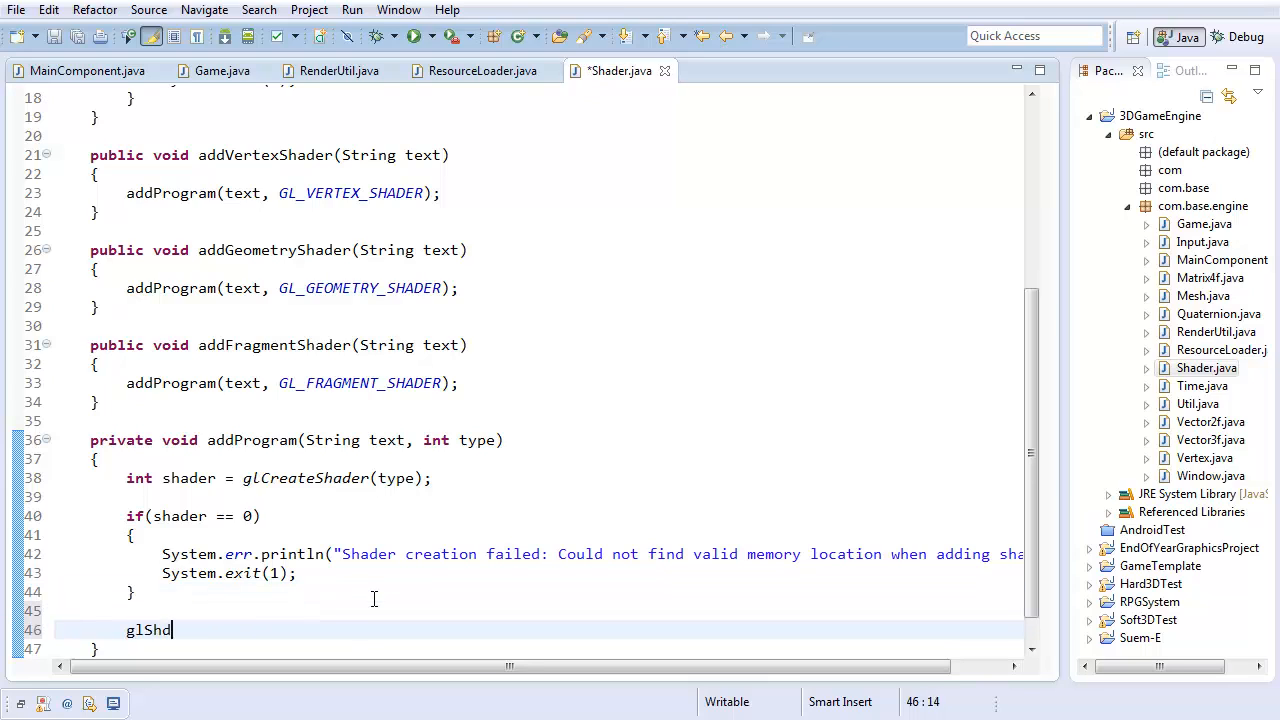
pyautogui.write('glShaderSource()')
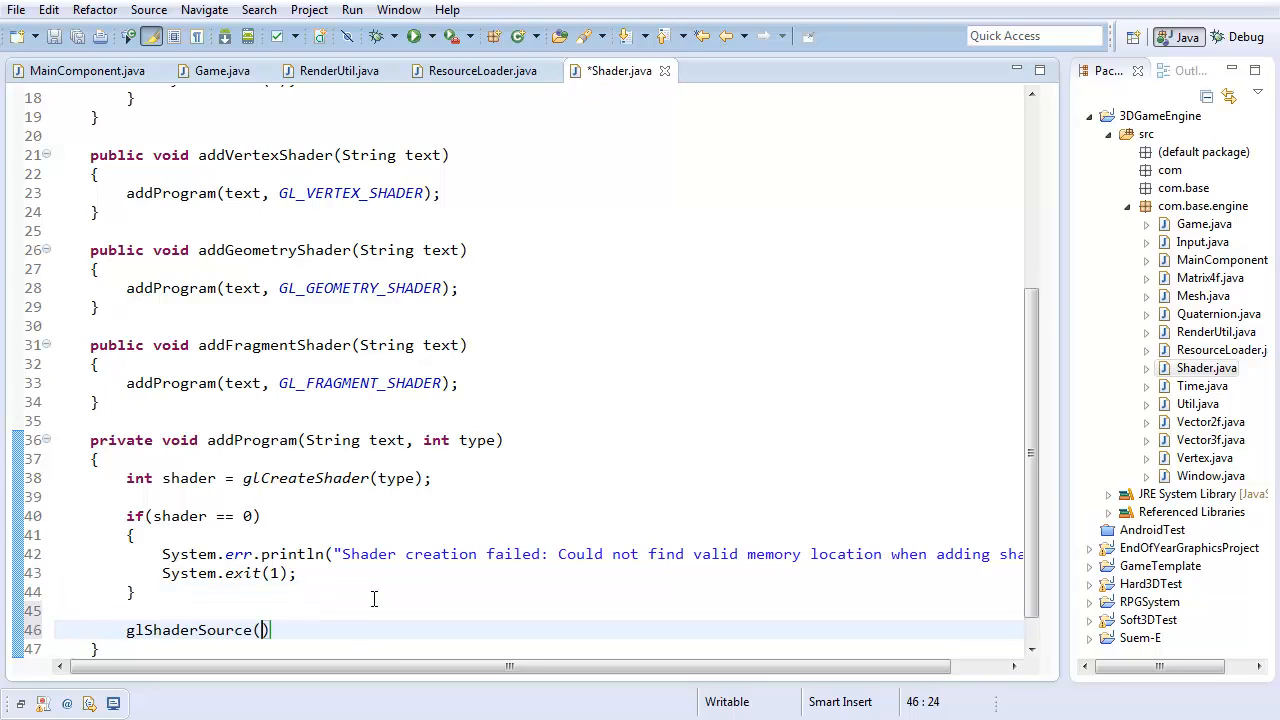
pyautogui.write('s')
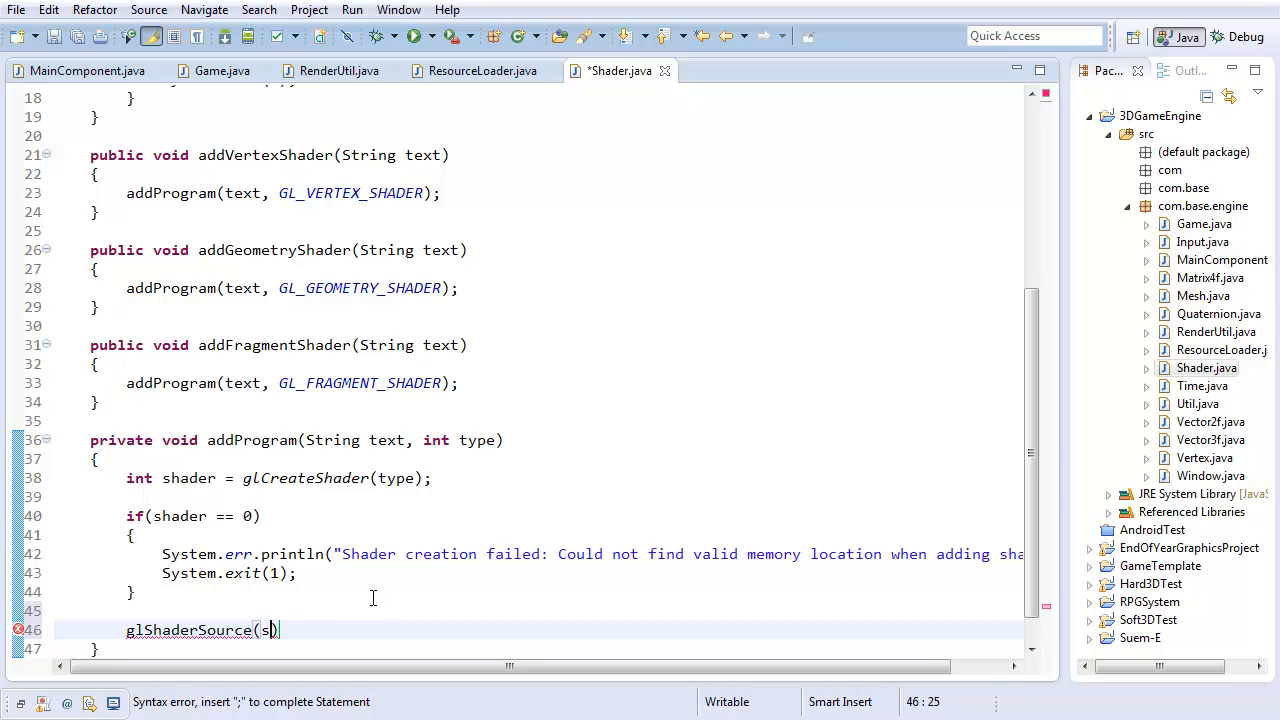
pyautogui.write('hader, text')
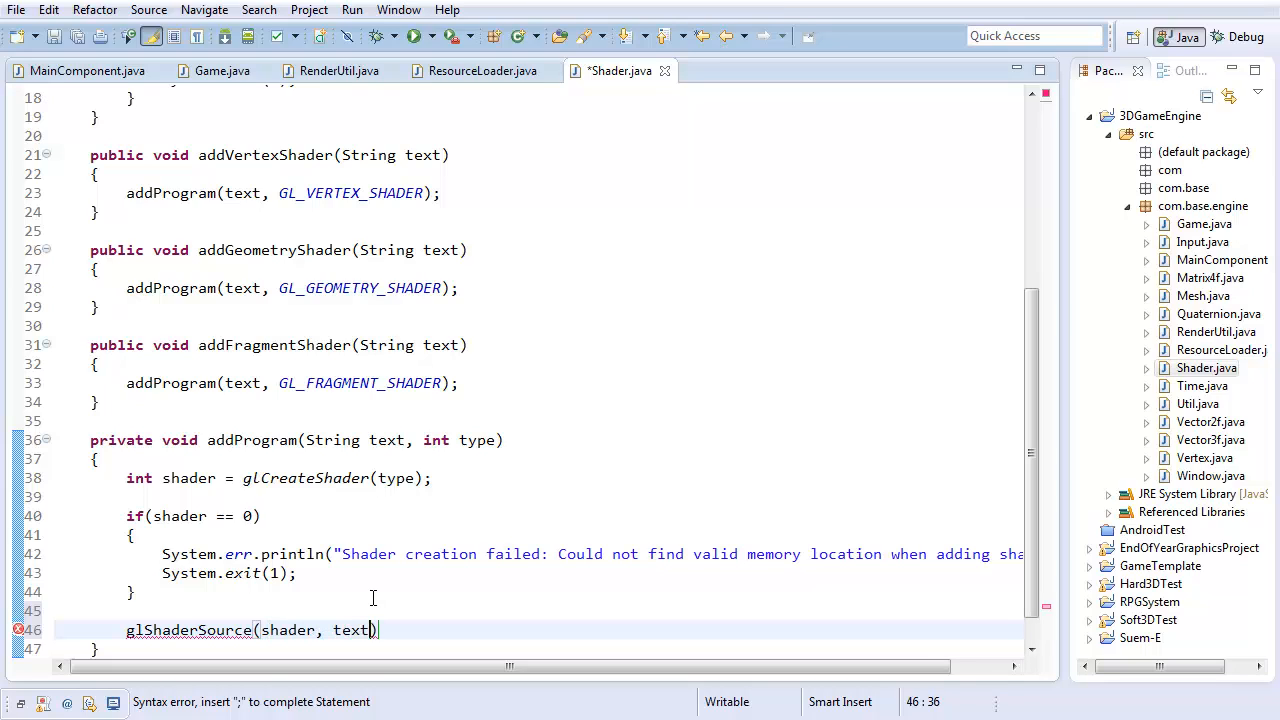
pyautogui.write(';')
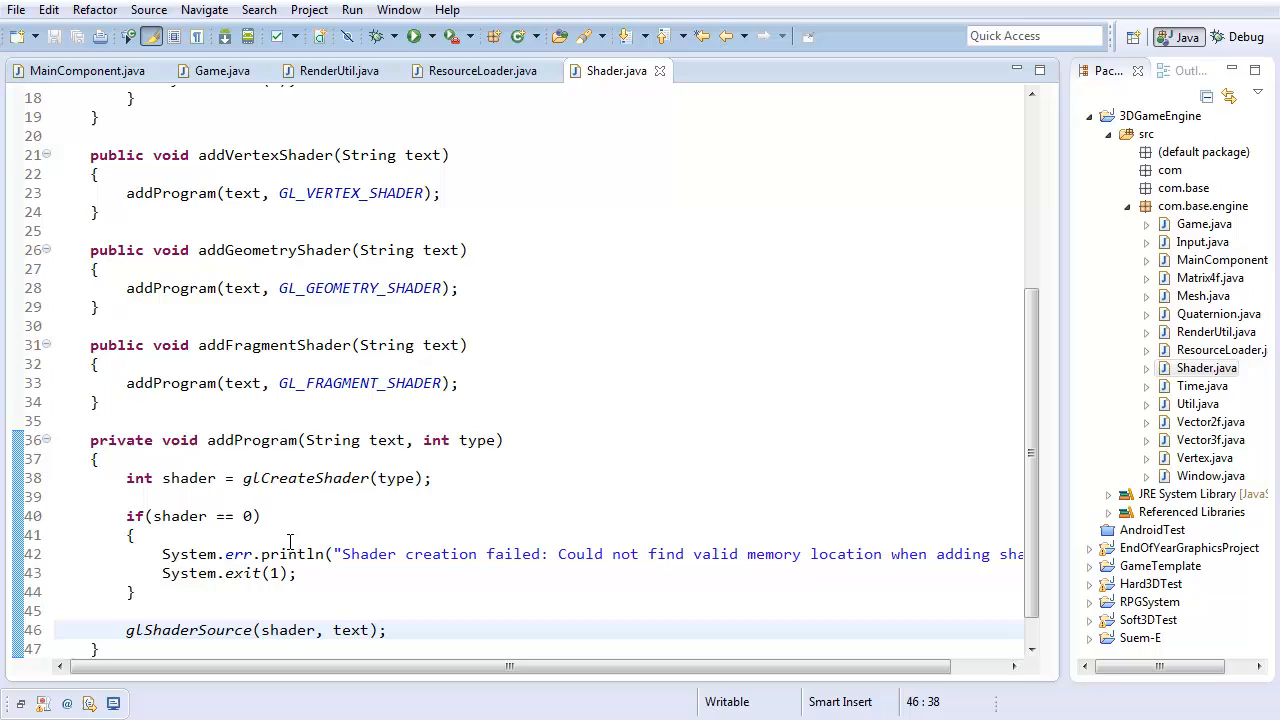
pyautogui.write('glCm')
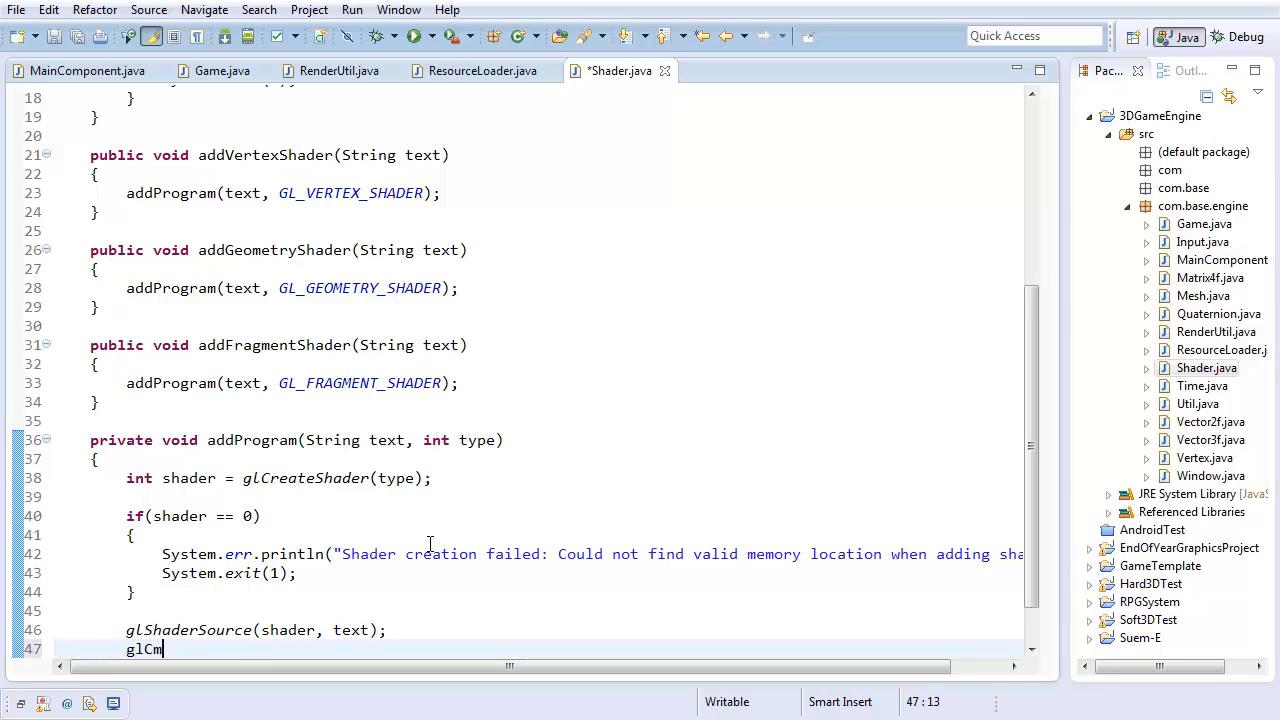
pyautogui.write('i')
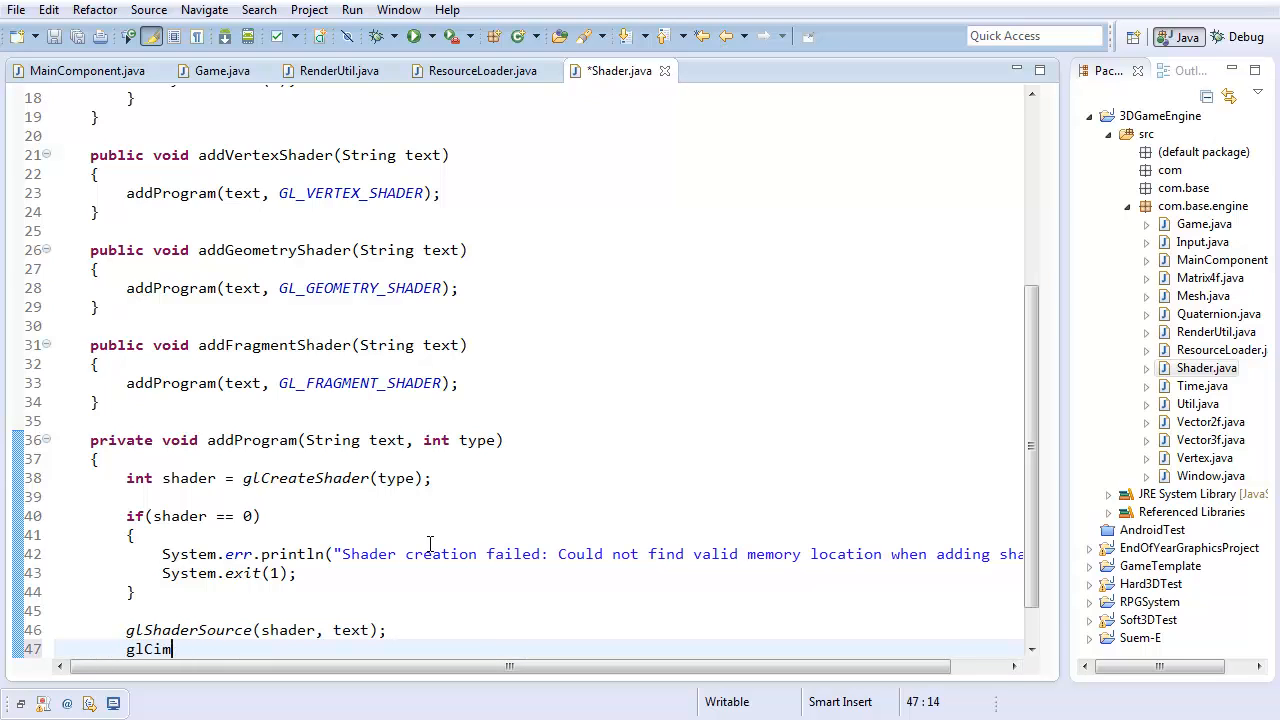
pyautogui.write('ompileSha')
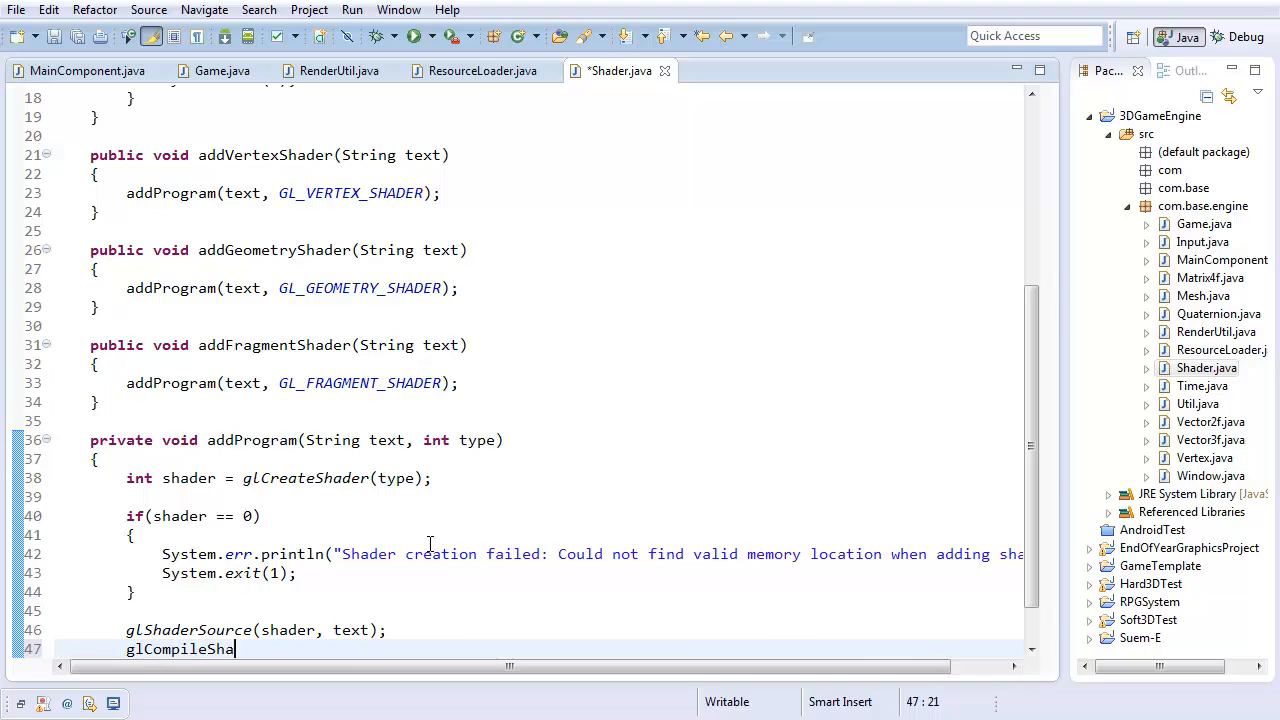
pyautogui.write('der(shader);')
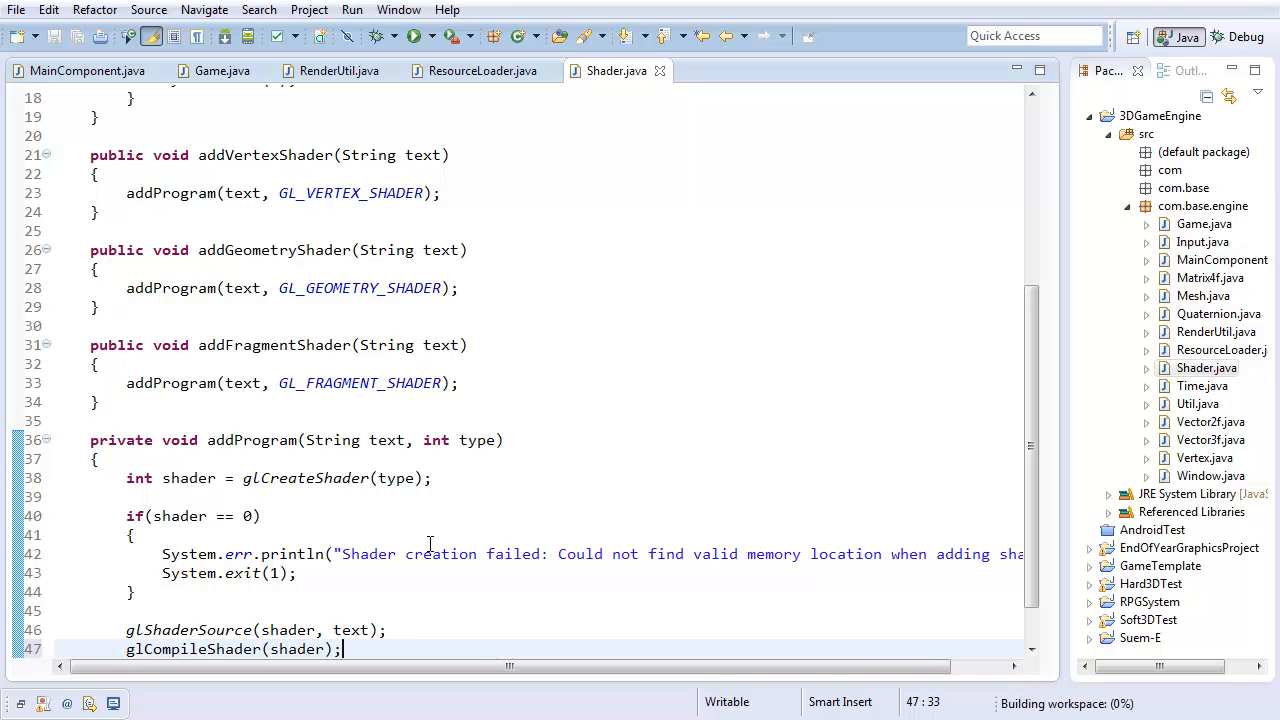
pyautogui.scroll(-3)
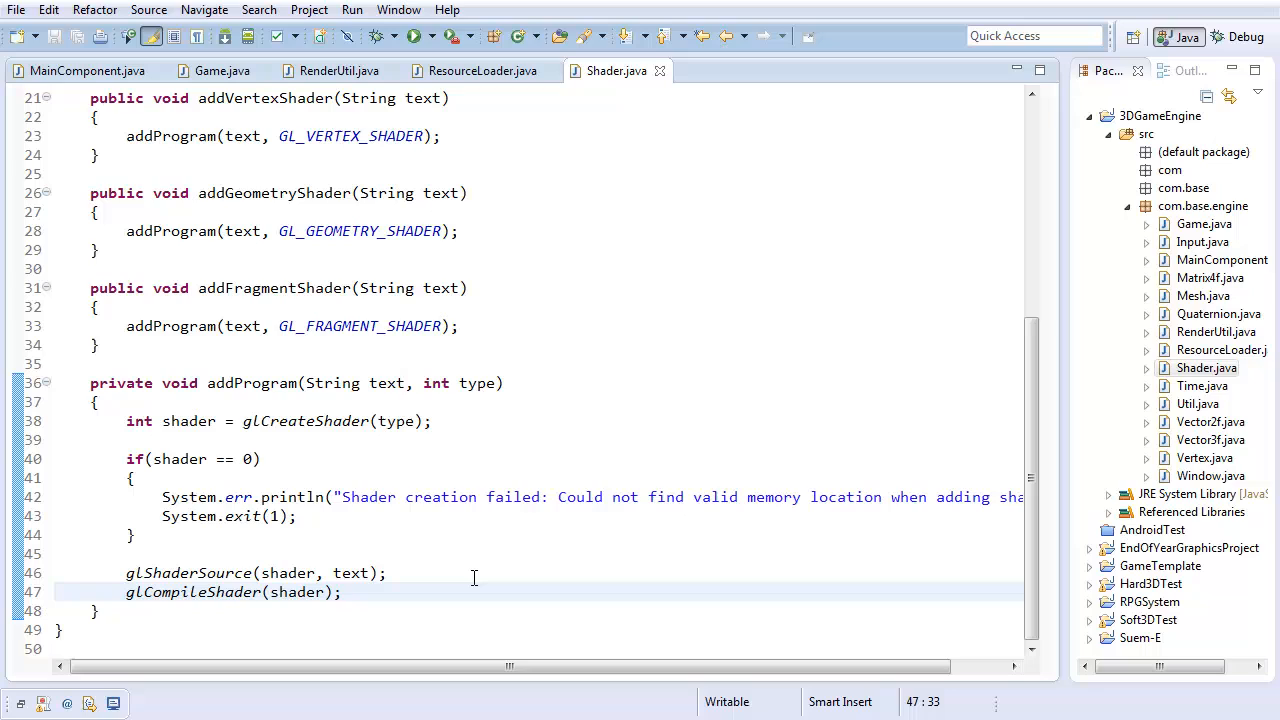
pyautogui.click(342, 592)
pyautogui.write('if(')
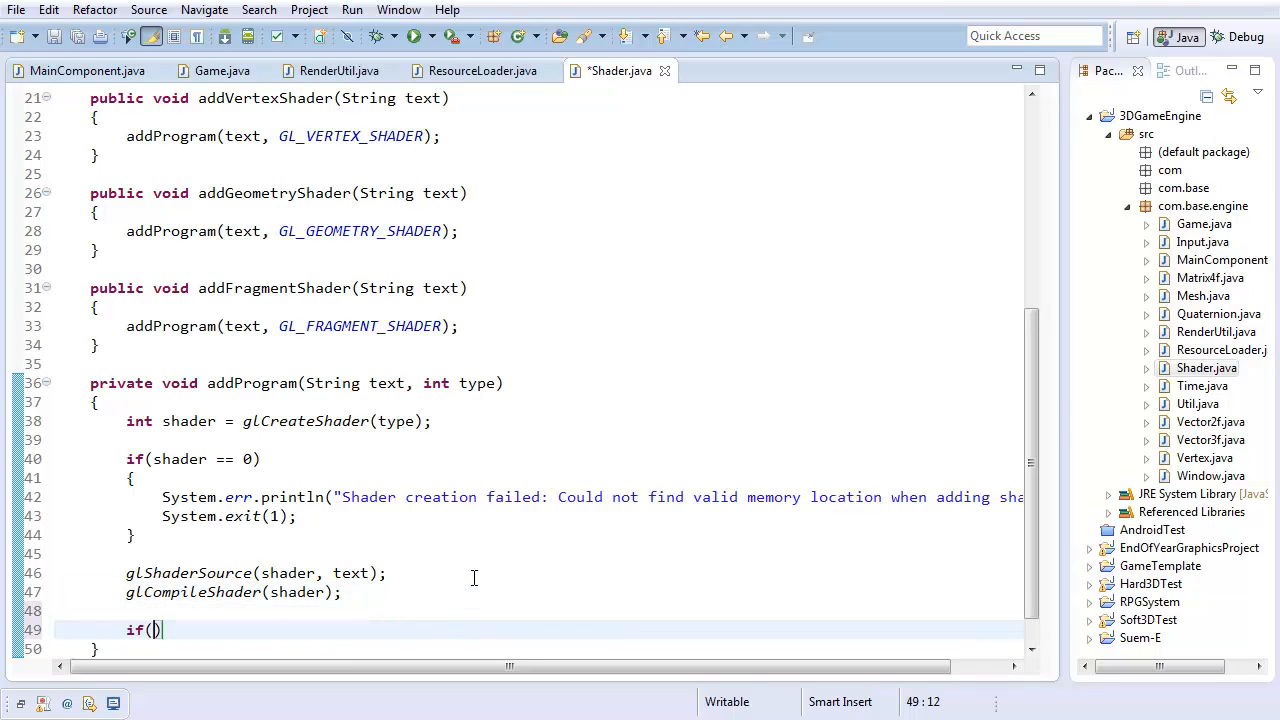
# On GL_COMPILE_STATUS == 0, print glGetShaderInfoLog(shader, 1024) and call System.exit(1)
pyautogui.write('gl')
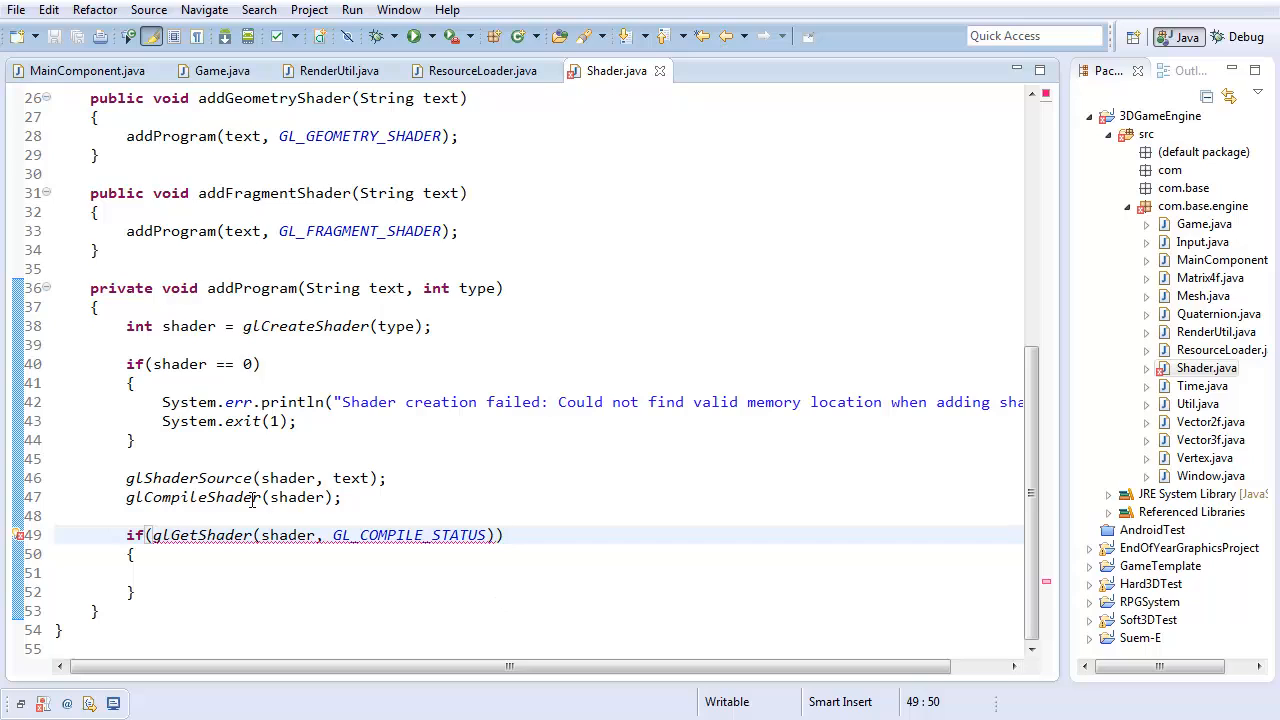
pyautogui.write('== 0')
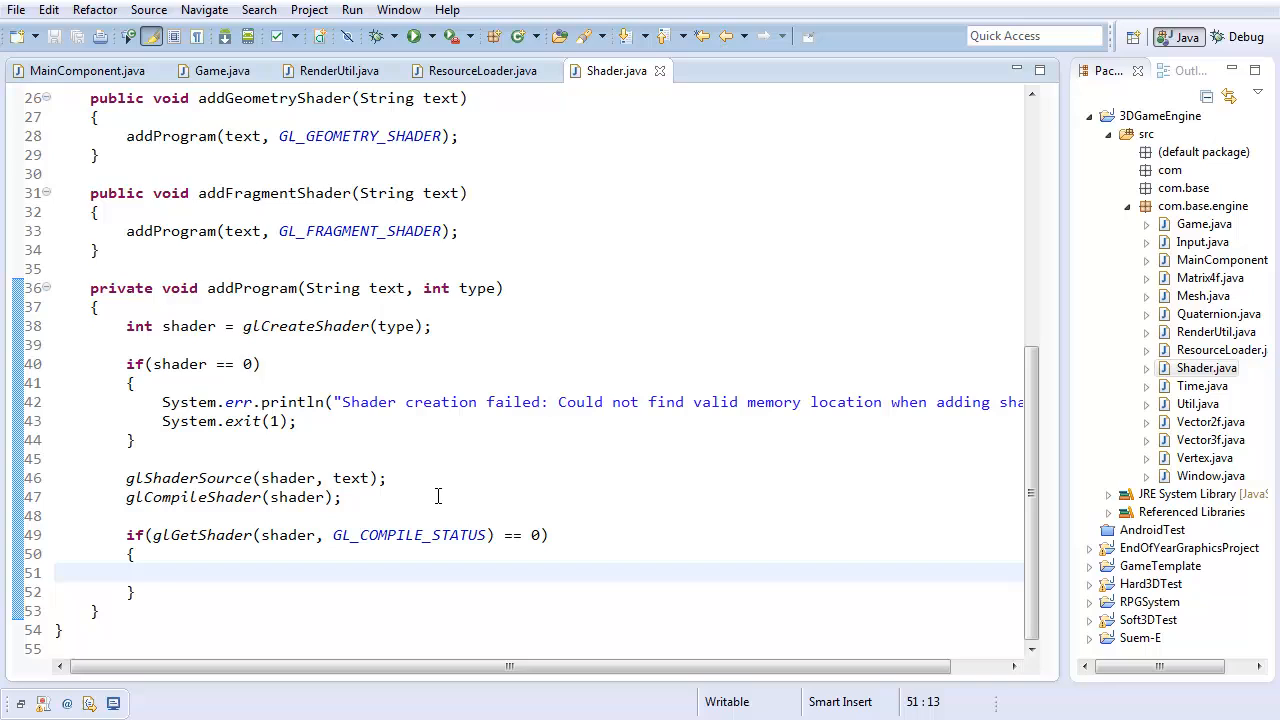
pyautogui.write('System.ouit.')
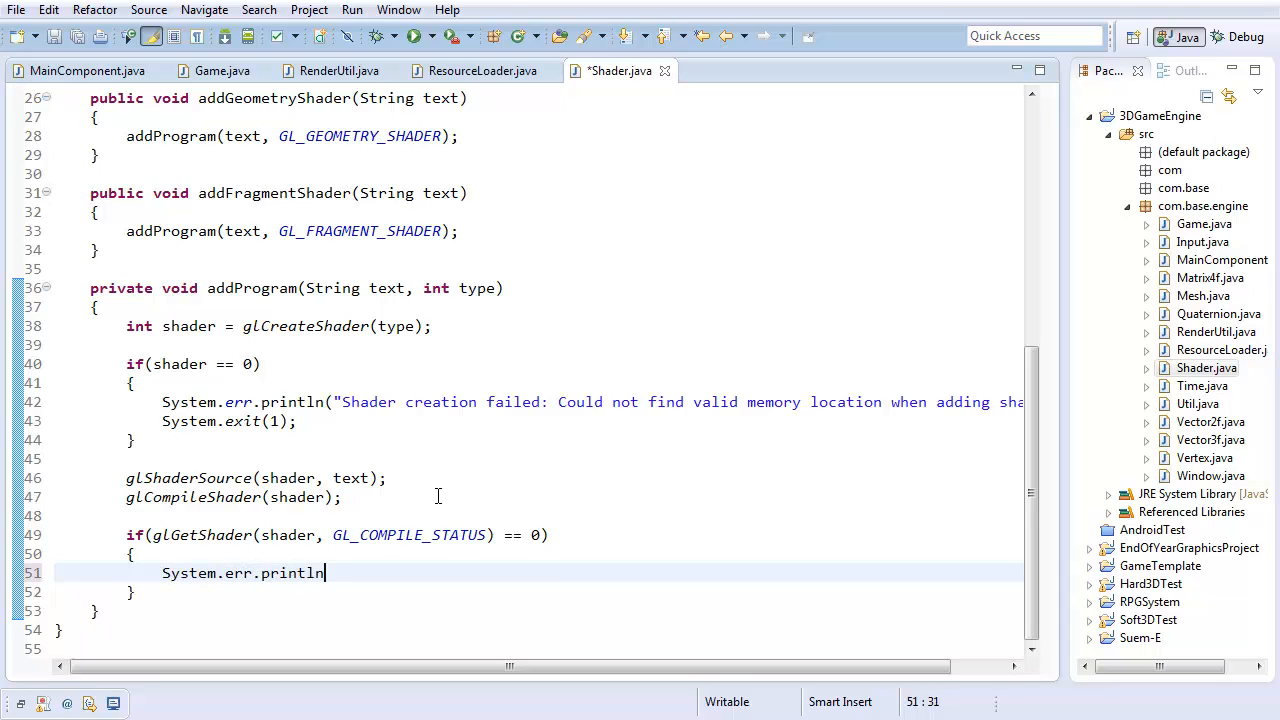
pyautogui.write('()')
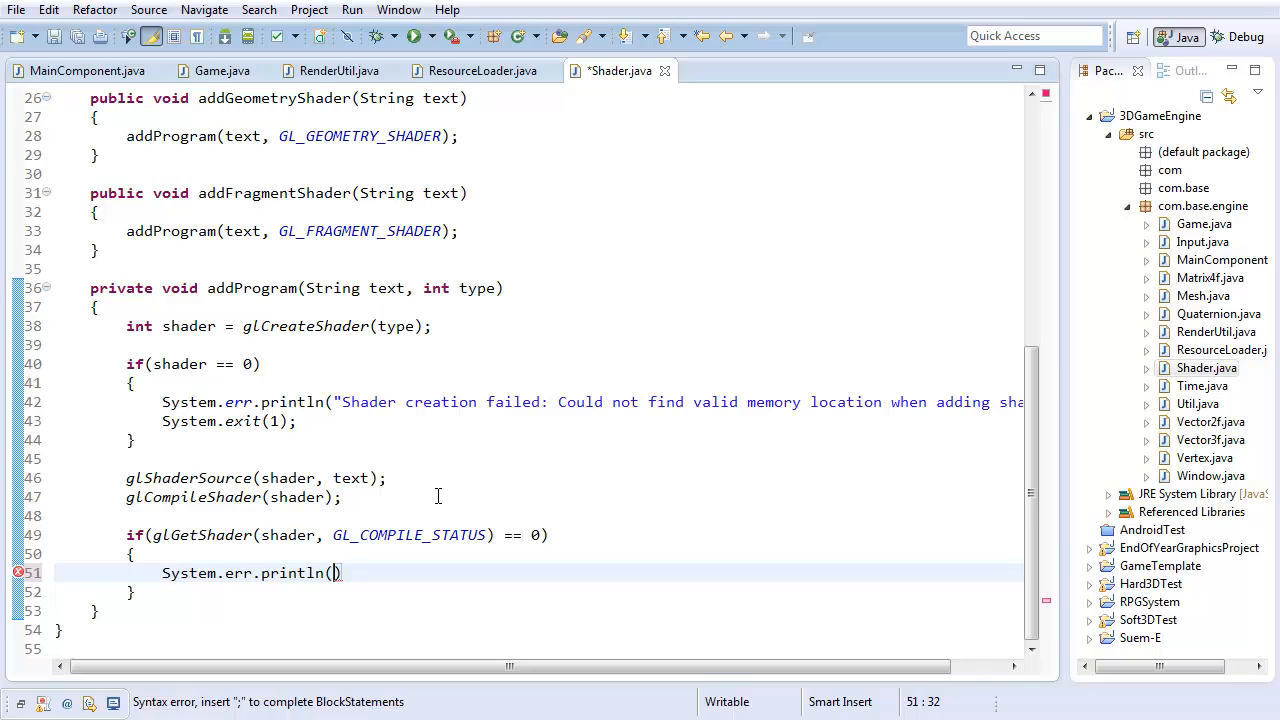
pyautogui.write('glGetShaderInfoLog(')
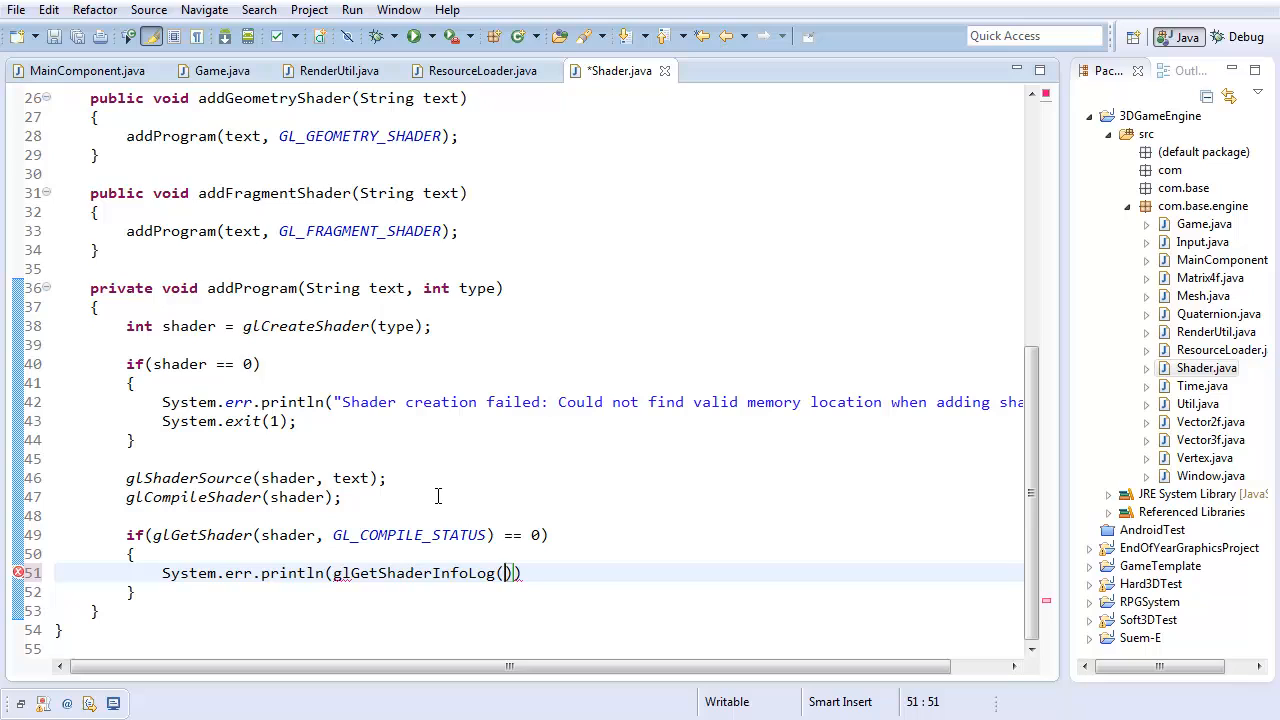
pyautogui.write('shader')
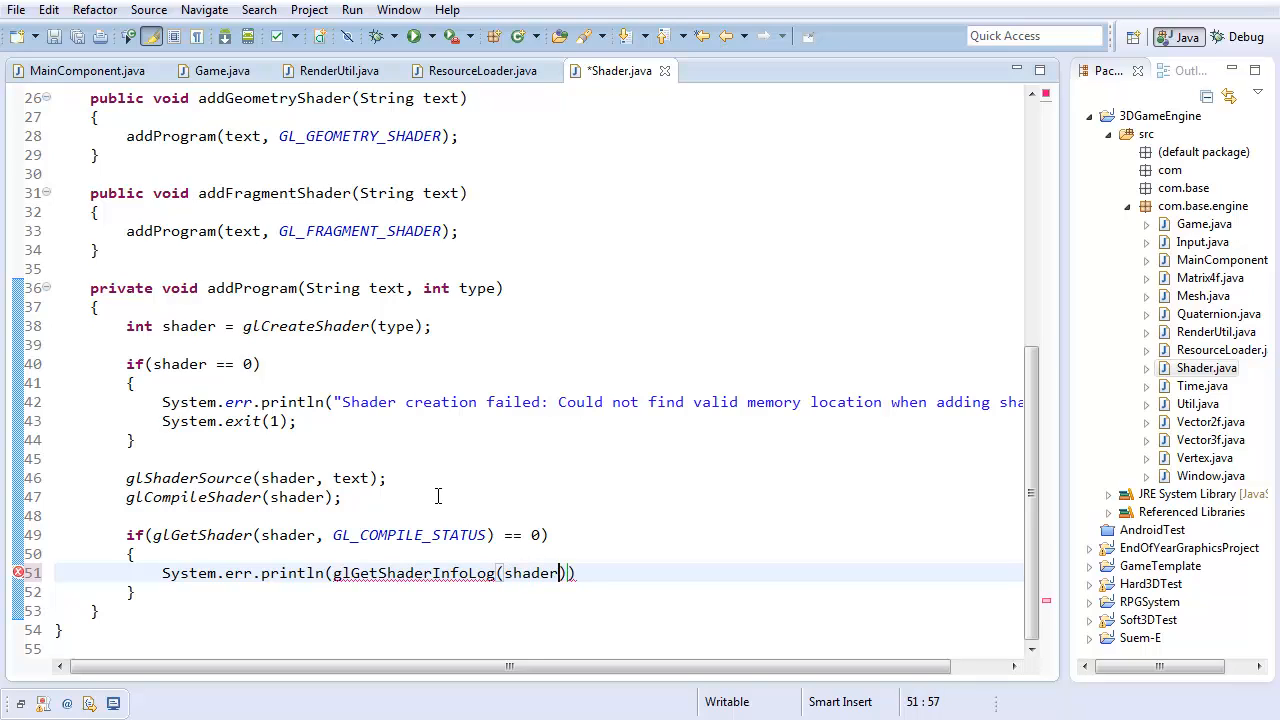
pyautogui.write(', 1')
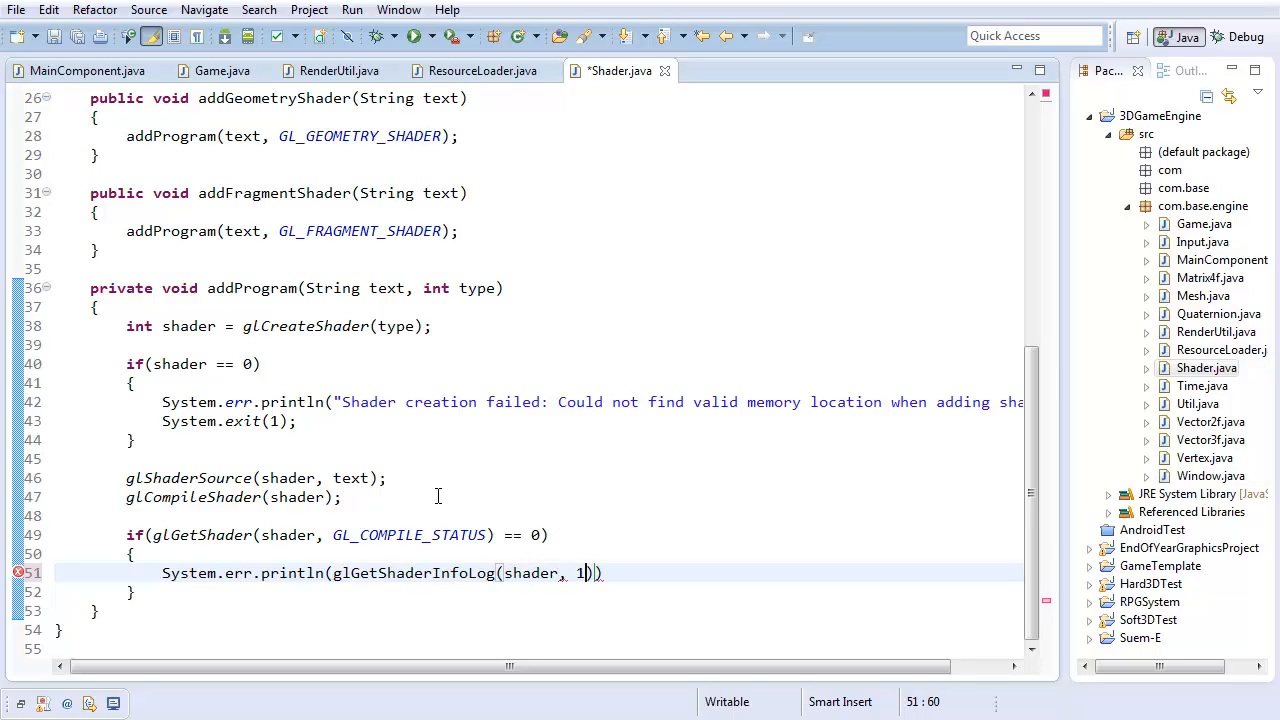
pyautogui.write('024);')
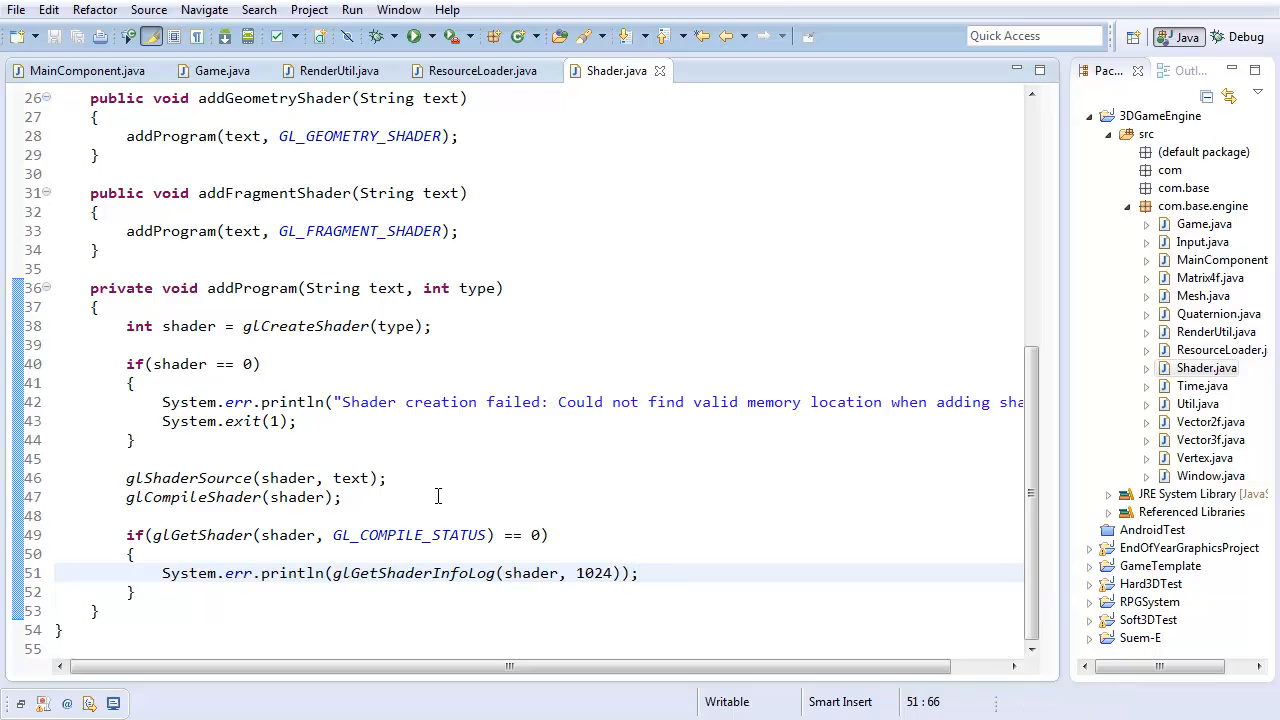
pyautogui.write('System.ex')
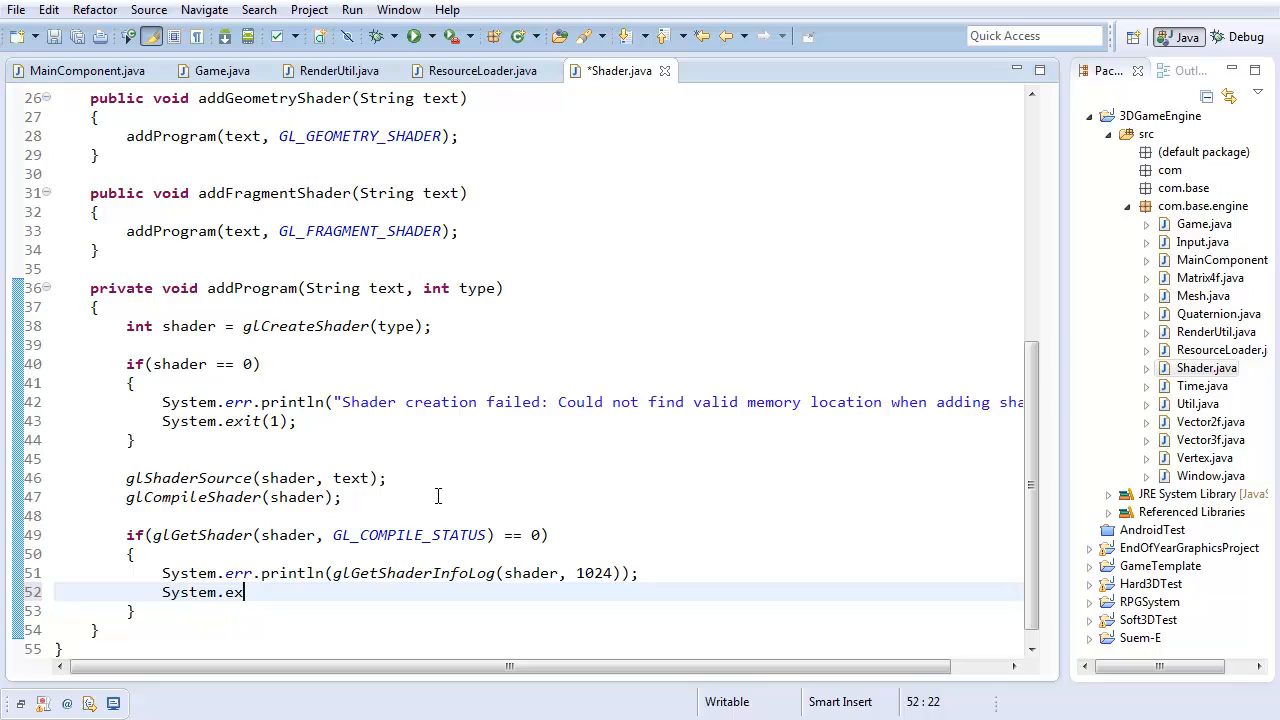
pyautogui.write('it(1);')
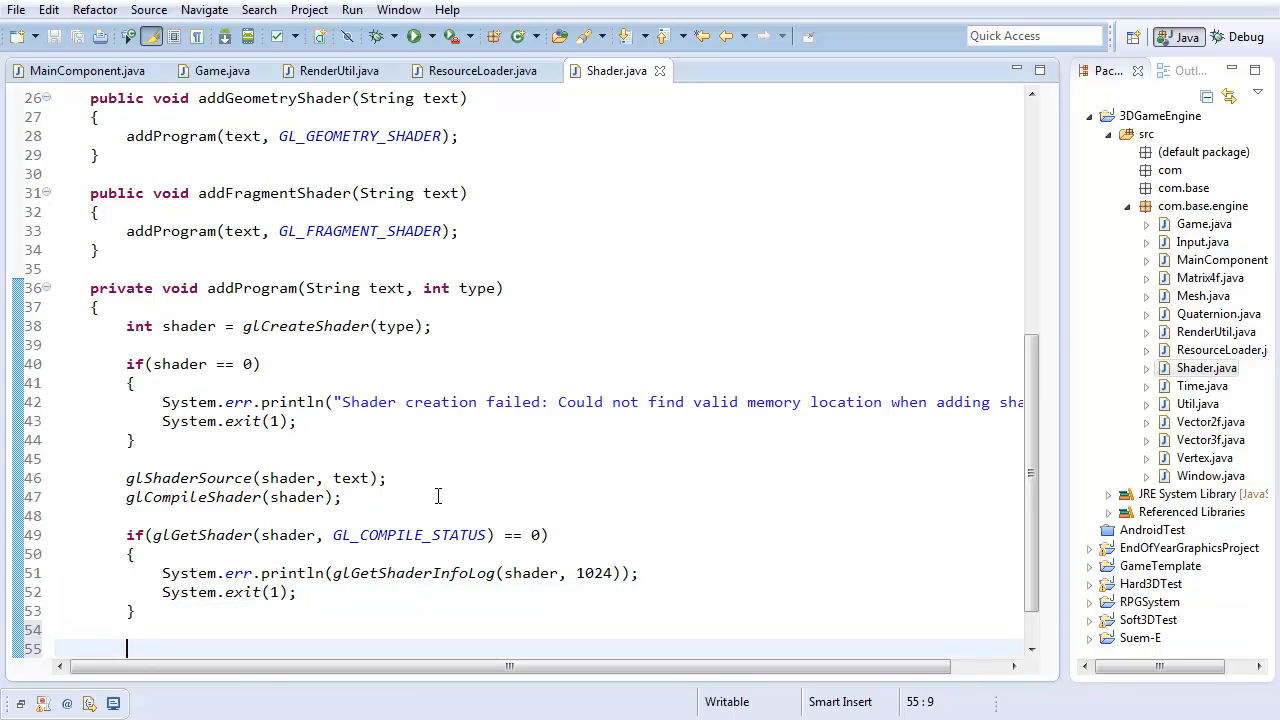
# Call glAttachShader(shader, program) after the compile-status check
pyautogui.scroll(3)
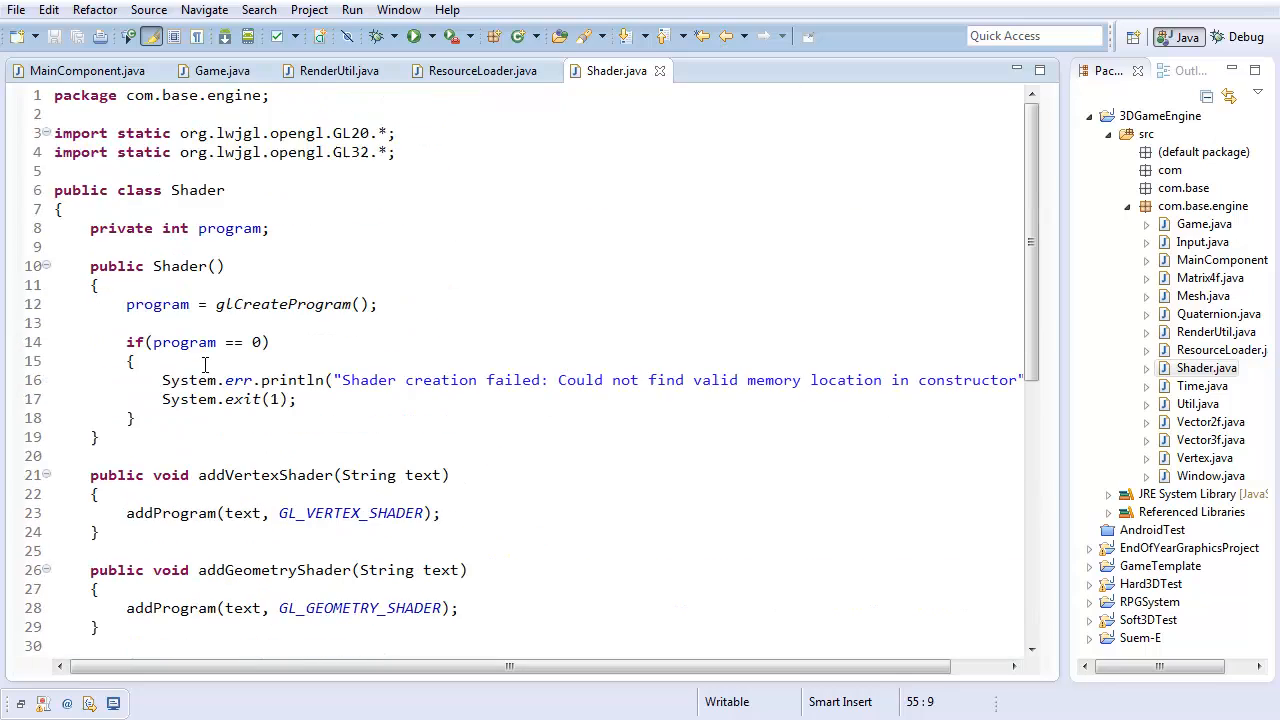
pyautogui.scroll(-3)
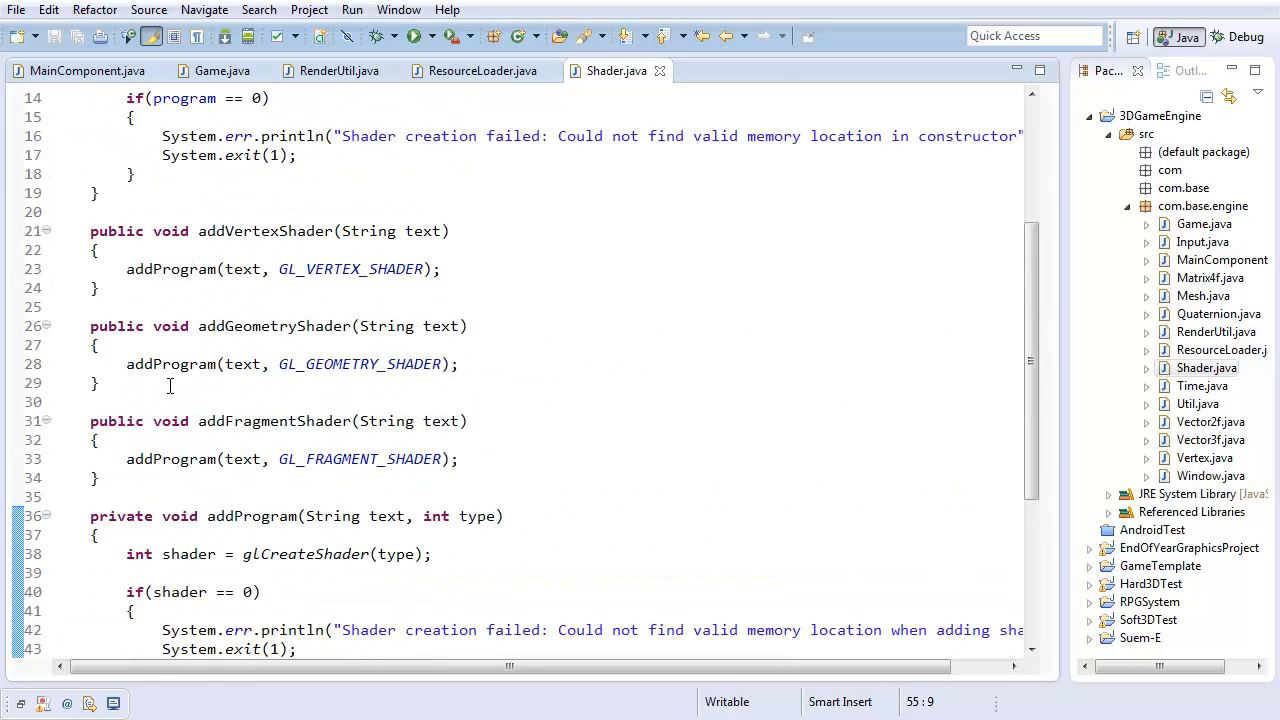
pyautogui.scroll(-3)
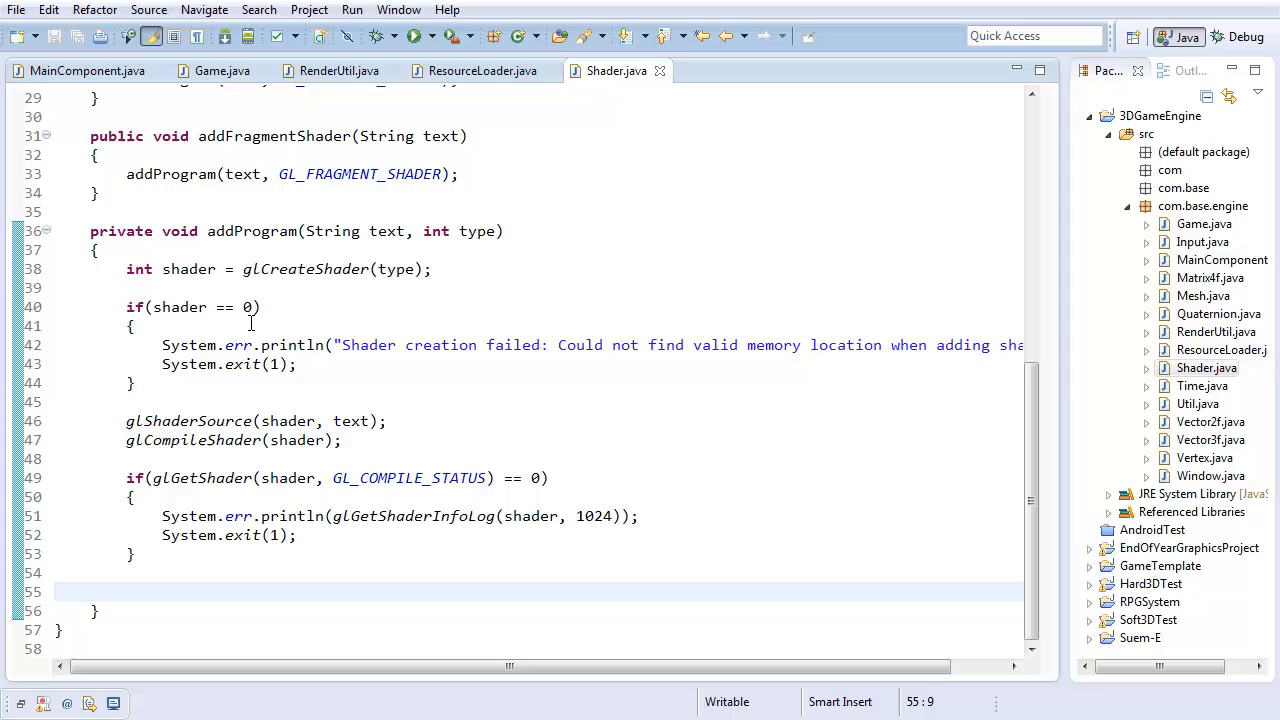
pyautogui.write('glAttachShader(shader, program);')
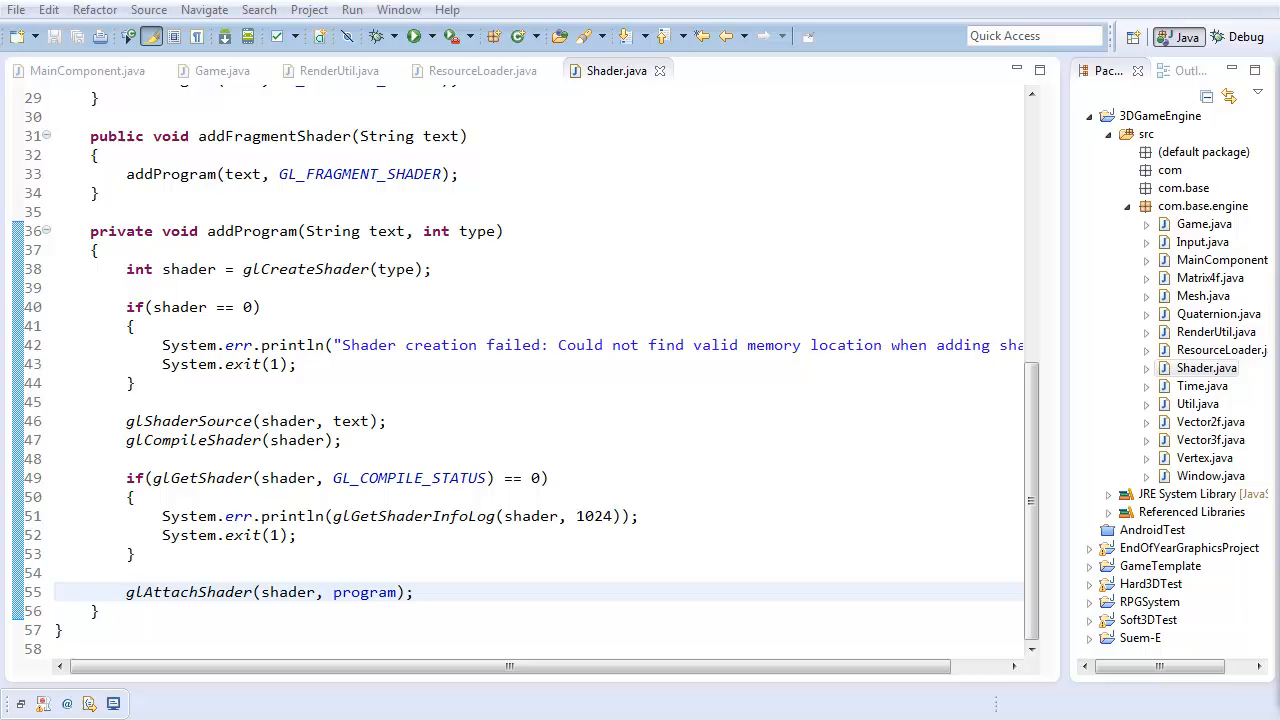
pyautogui.moveTo(698, 631)
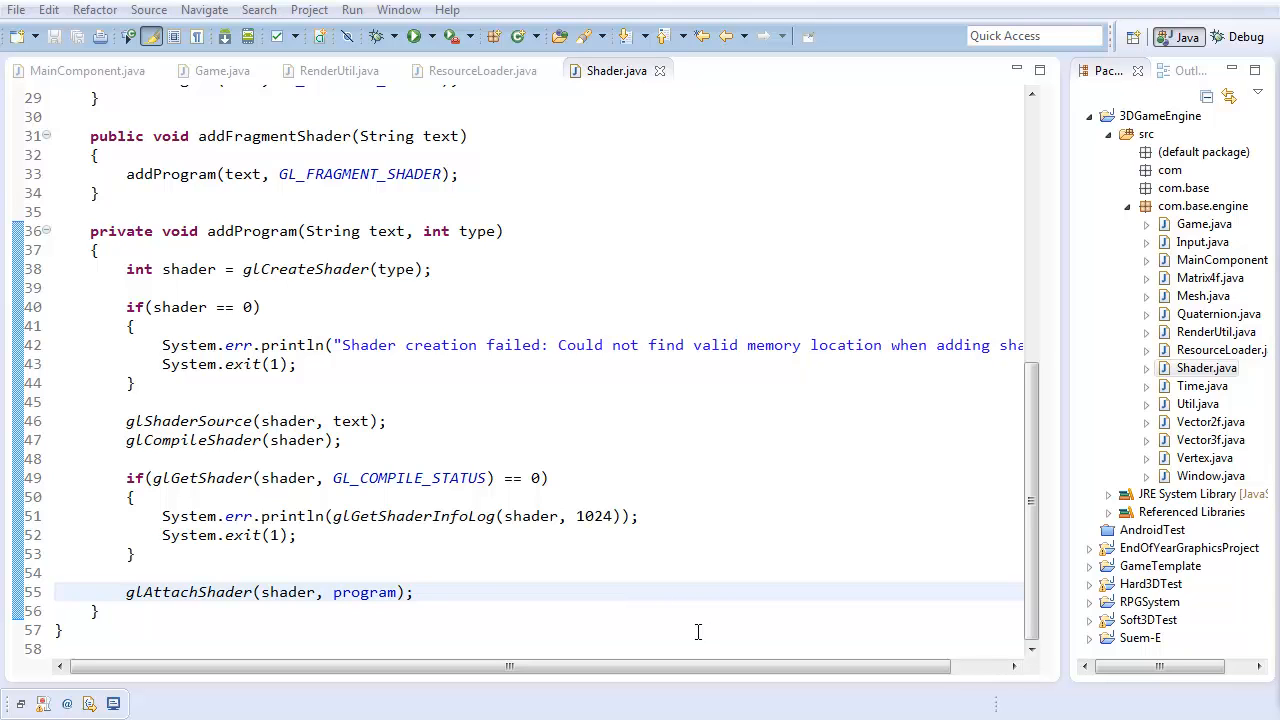
pyautogui.scroll(3)
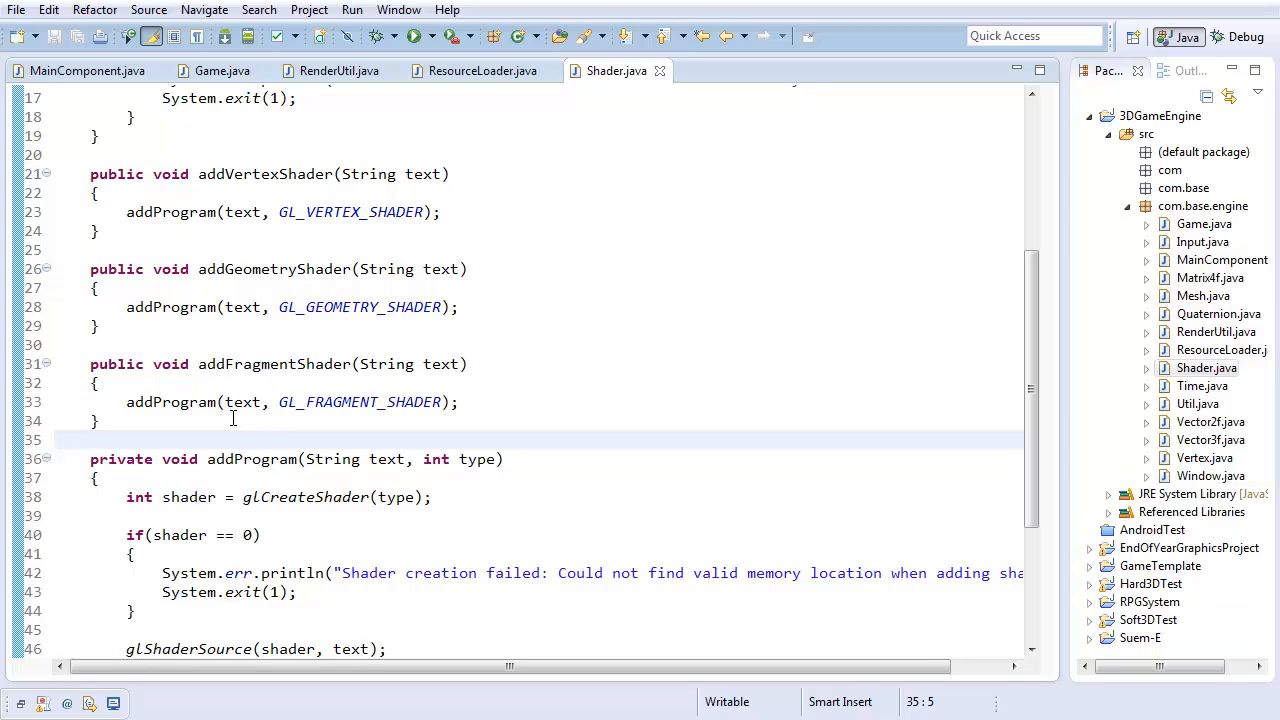
pyautogui.moveTo(267, 380)
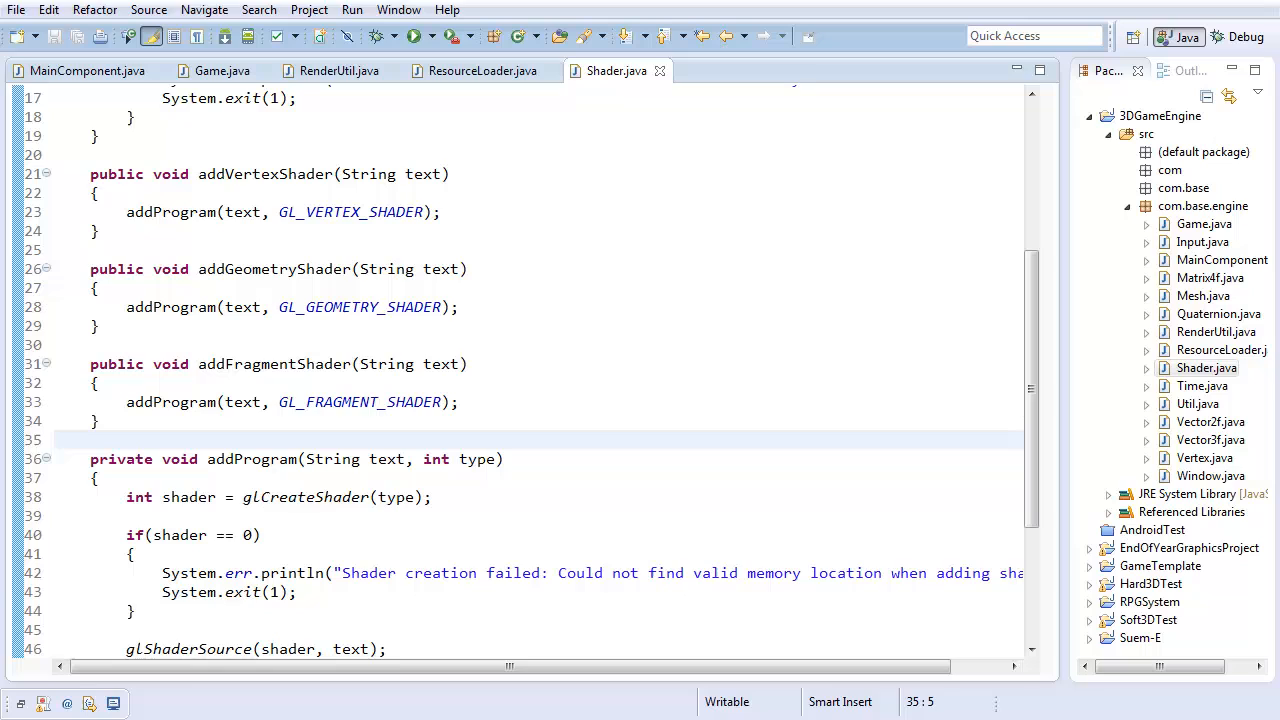
# Add a public void compileShader() method above addProgram
pyautogui.press('Enter')
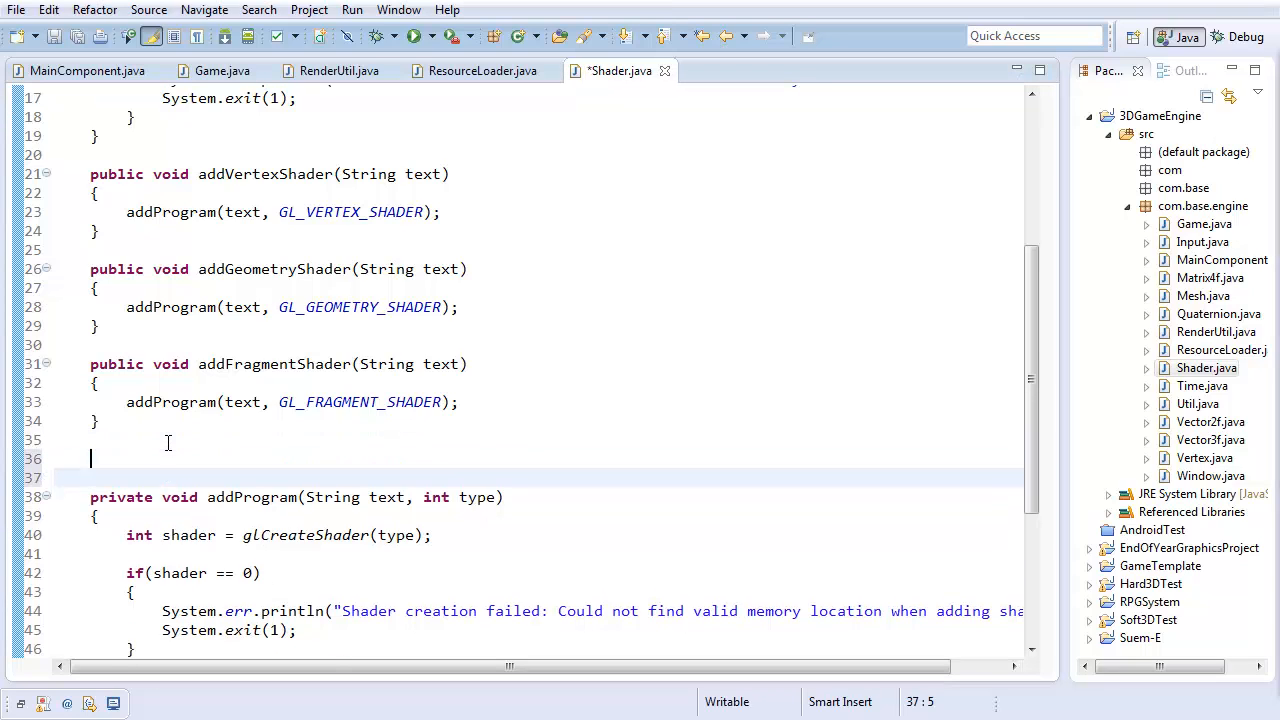
pyautogui.write('public void')
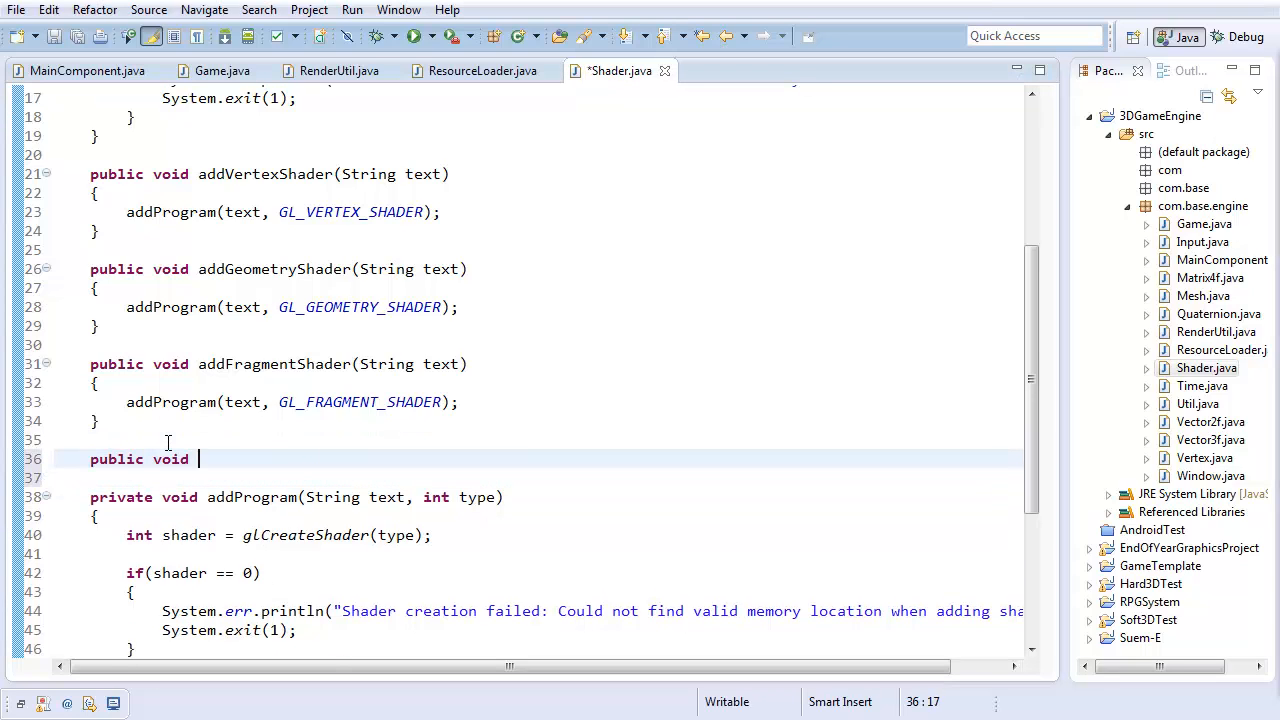
pyautogui.write('c')
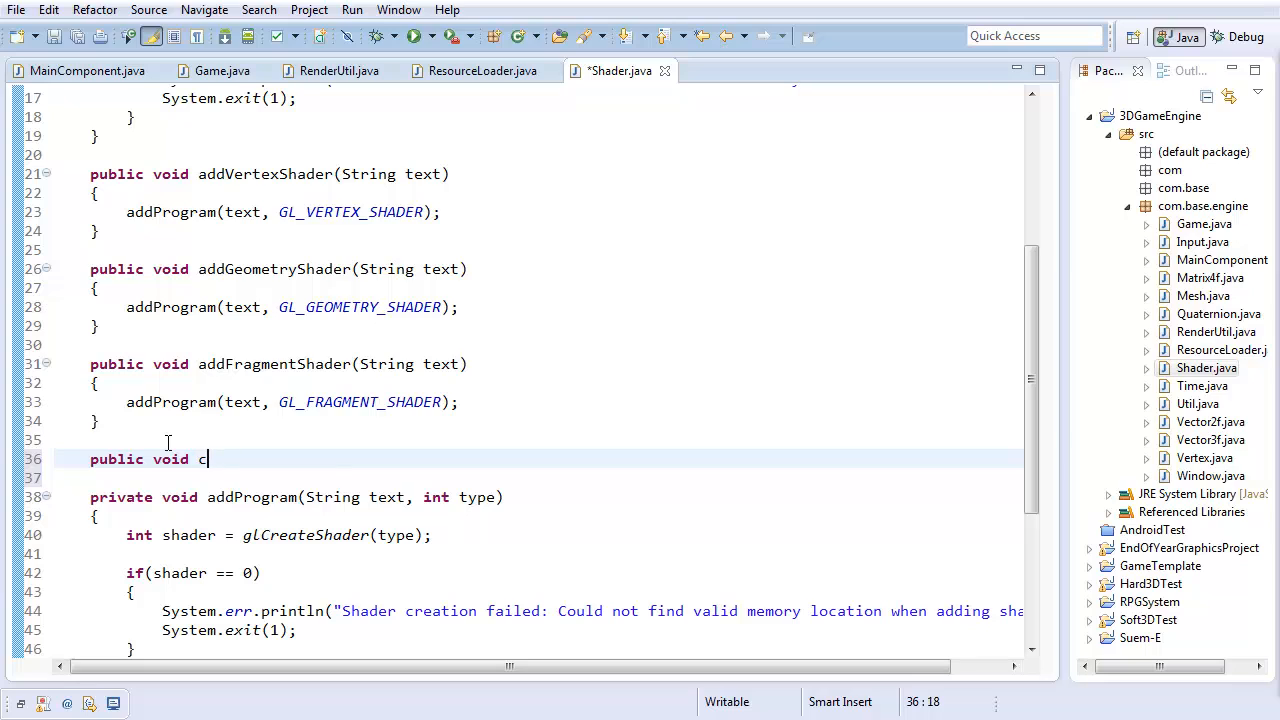
pyautogui.write('ompileShader')
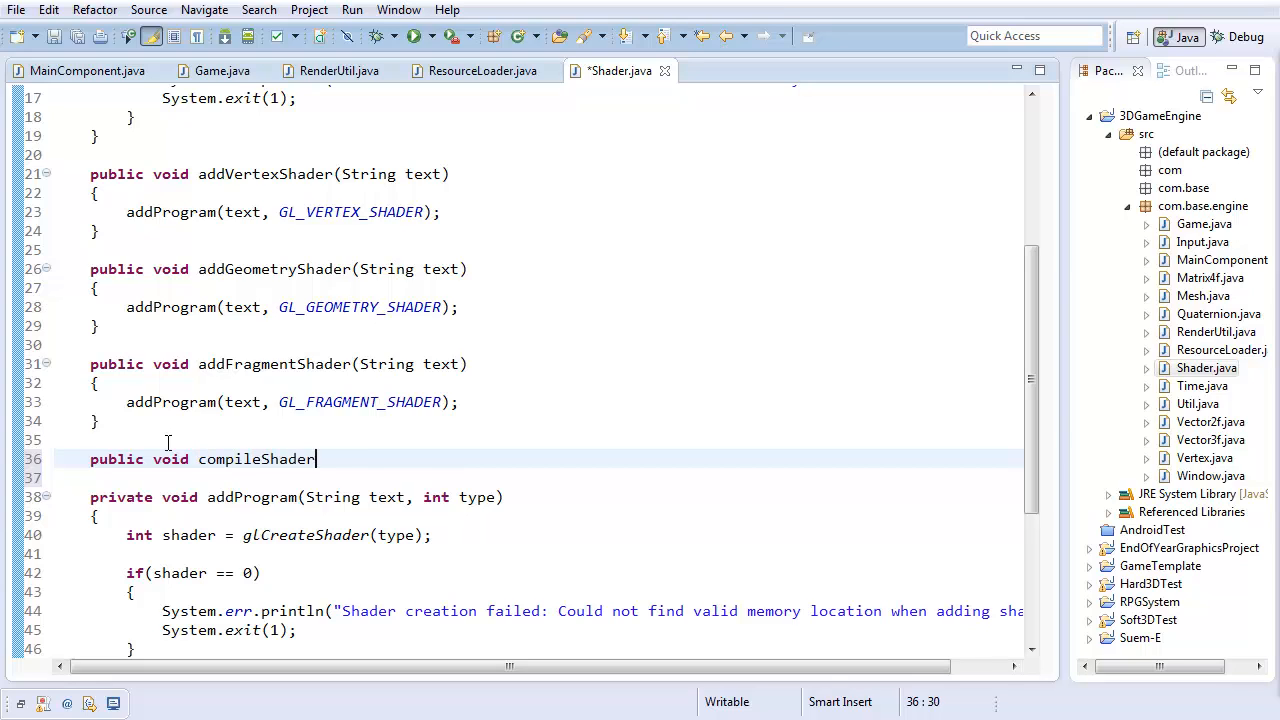
pyautogui.write('()')
pyautogui.write('{')
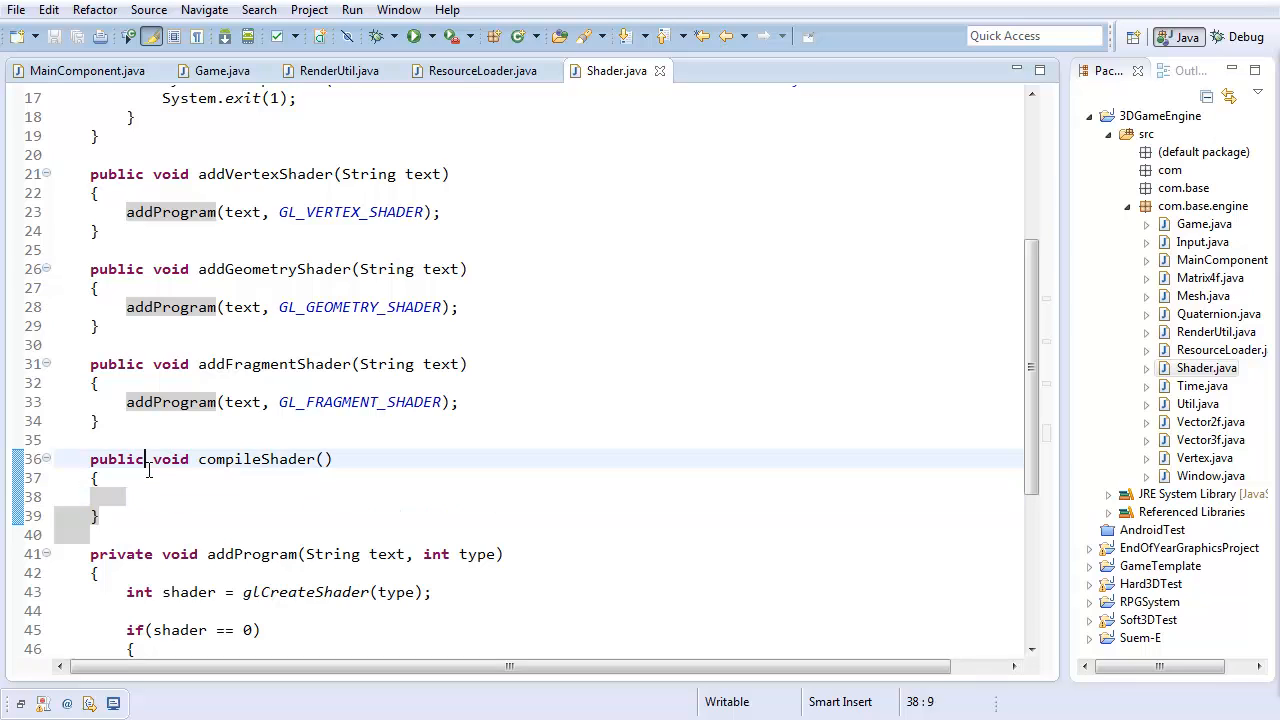
# Call glLinkProgram(program) and copy in the status-check if block, using program
pyautogui.scroll(-3)
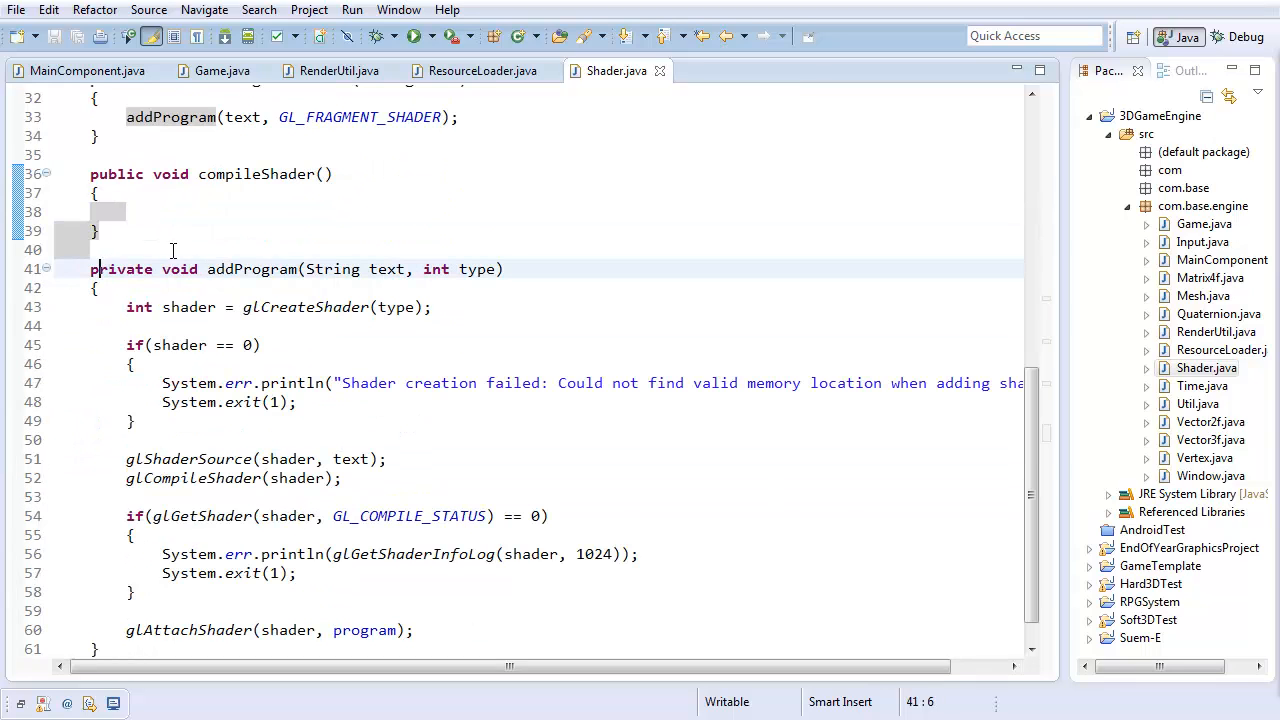
pyautogui.moveTo(91, 269); pyautogui.dragTo(341, 477)
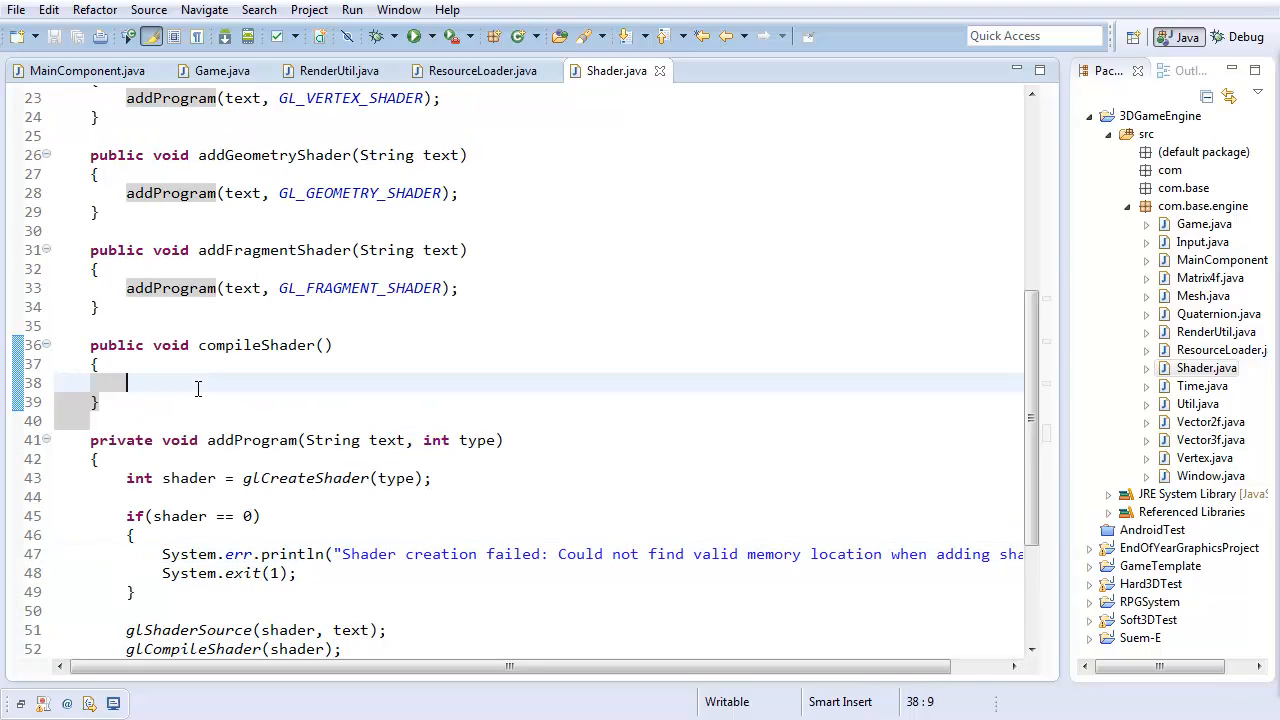
pyautogui.write('gl')
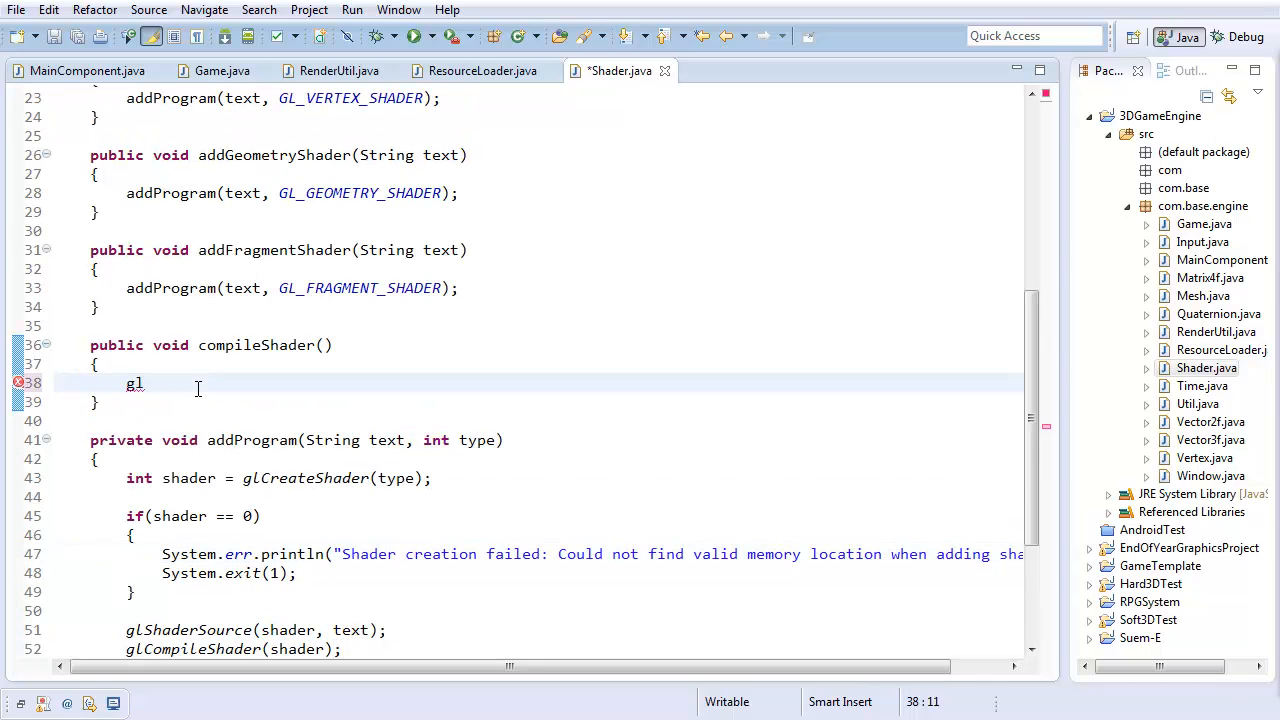
pyautogui.write('L')
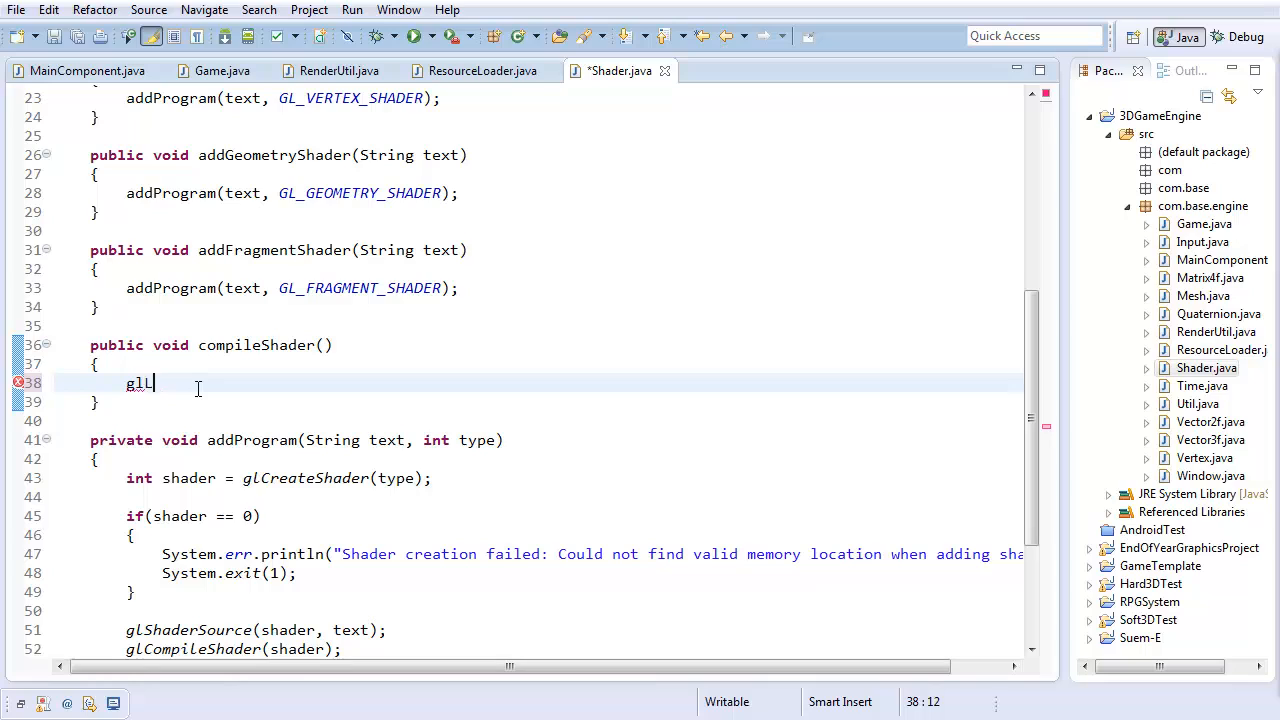
pyautogui.write('inkProgram')
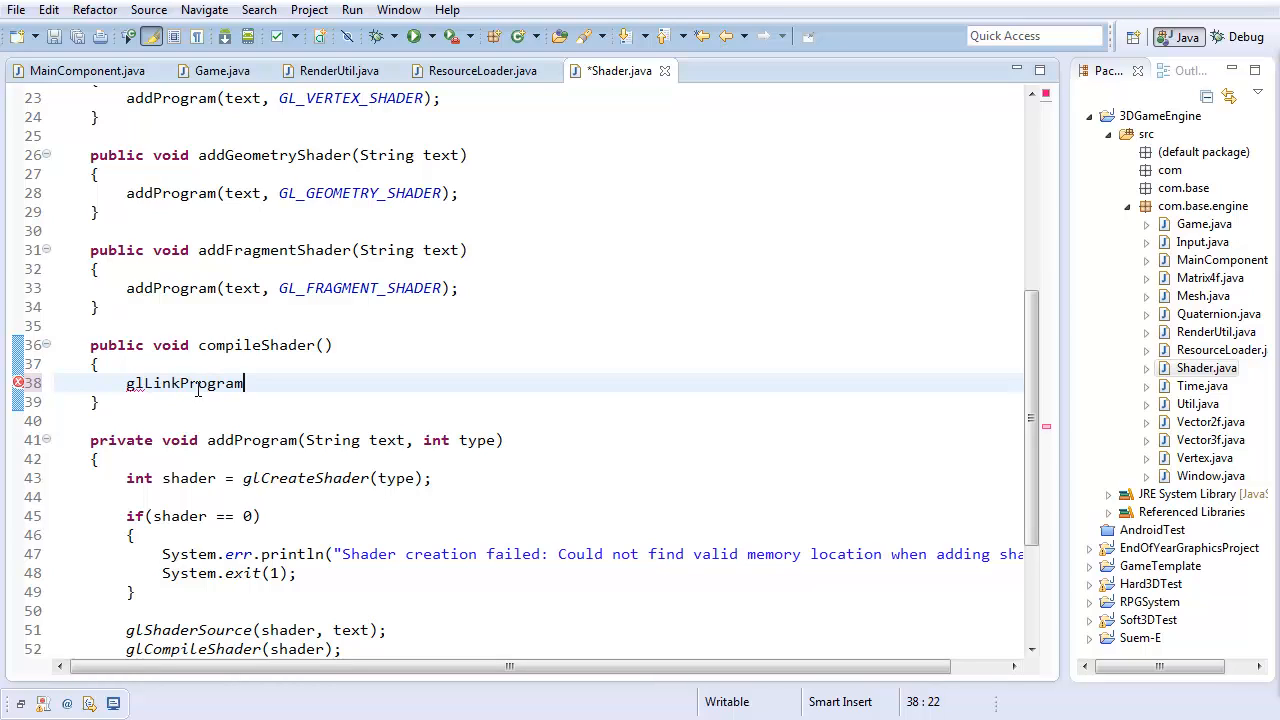
pyautogui.write('(po')
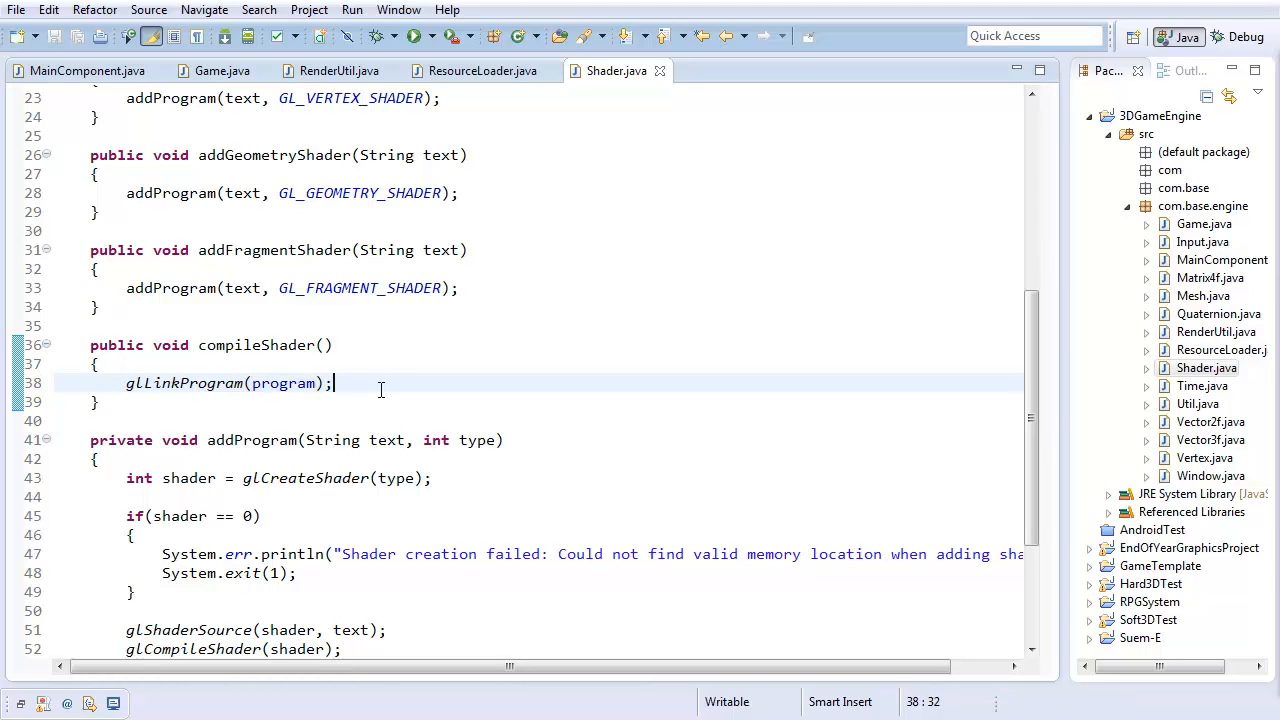
pyautogui.scroll(-3)
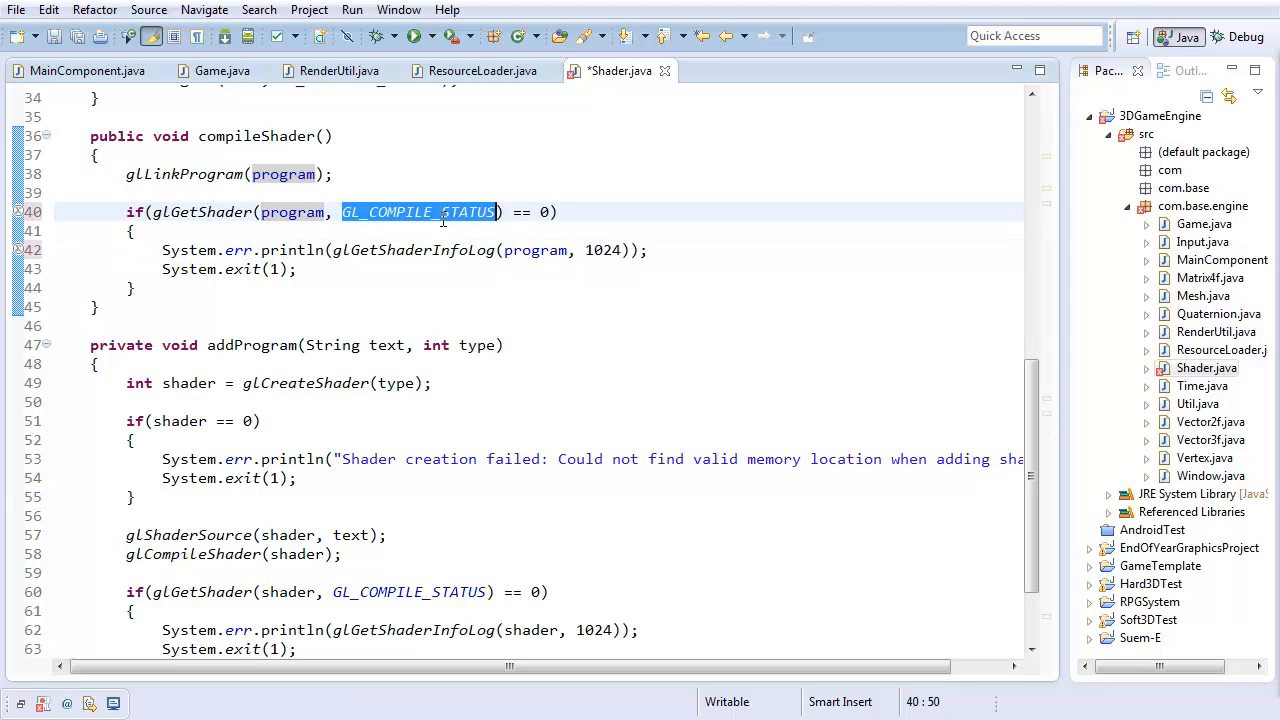
# Change the check to GL_LINK_STATUS and add glValidateProgram(program)
pyautogui.write('GL_LINK')
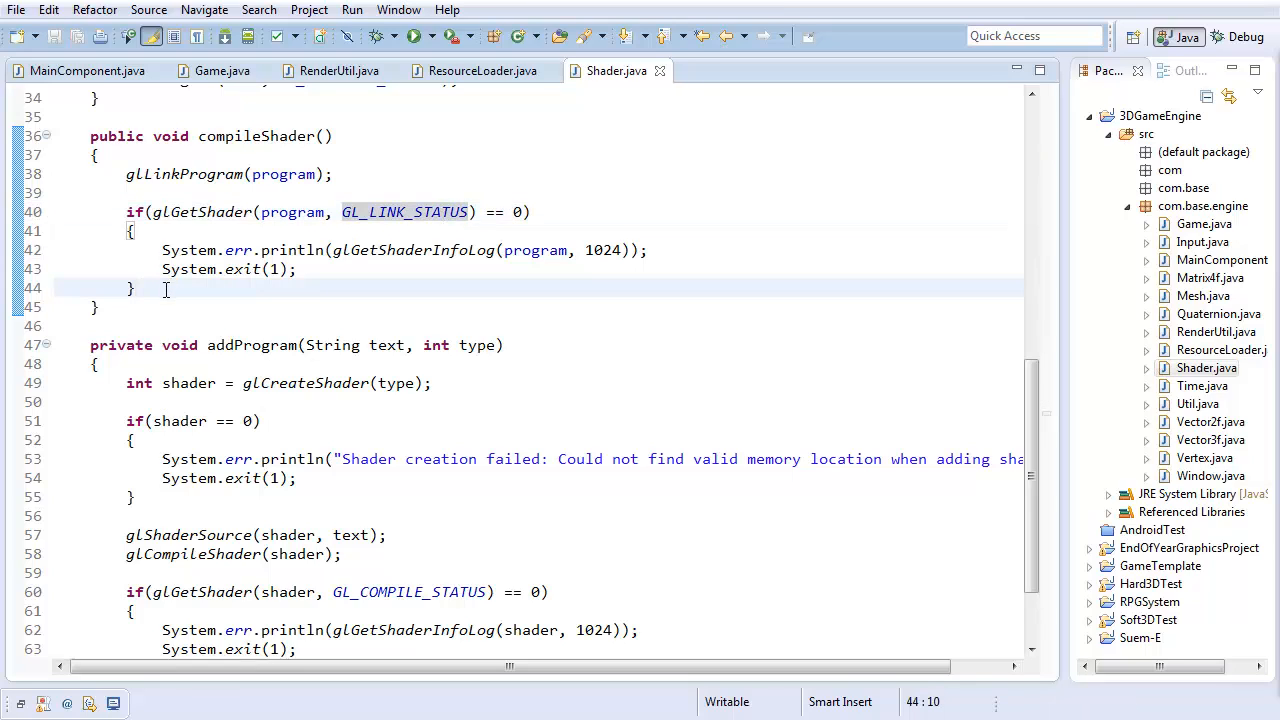
pyautogui.press('Return')
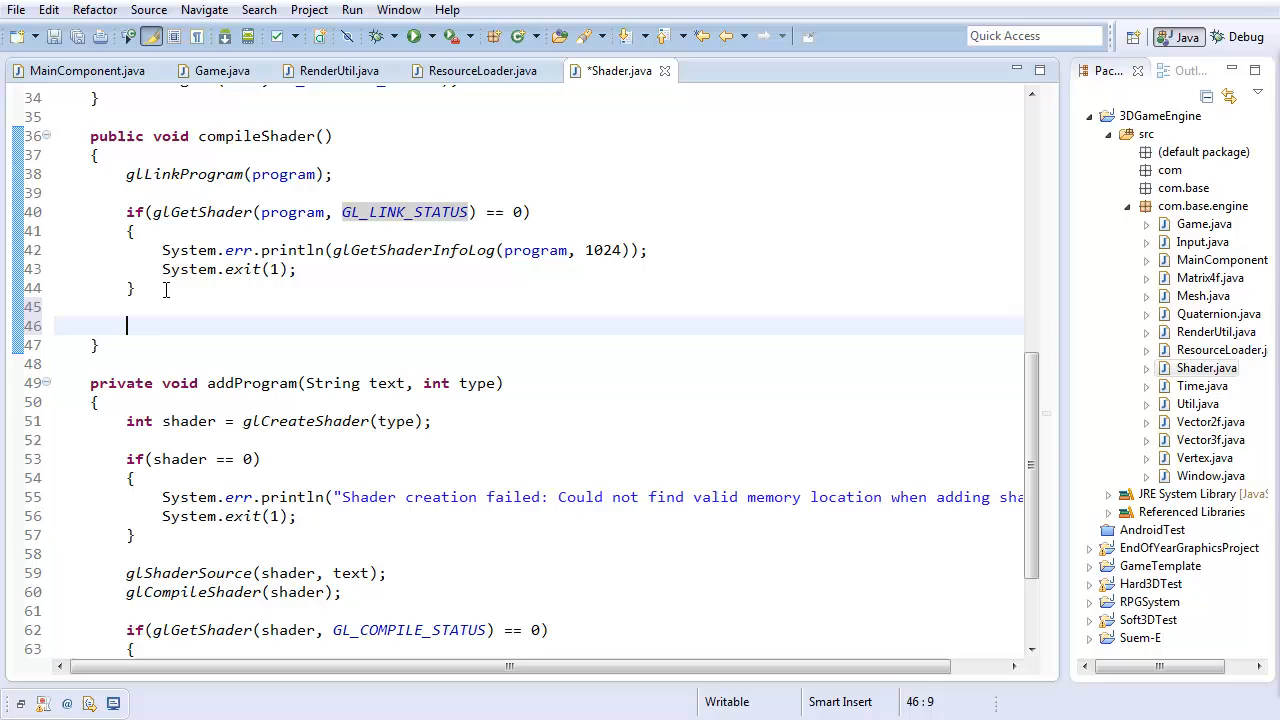
pyautogui.write('glValidateProgram(')
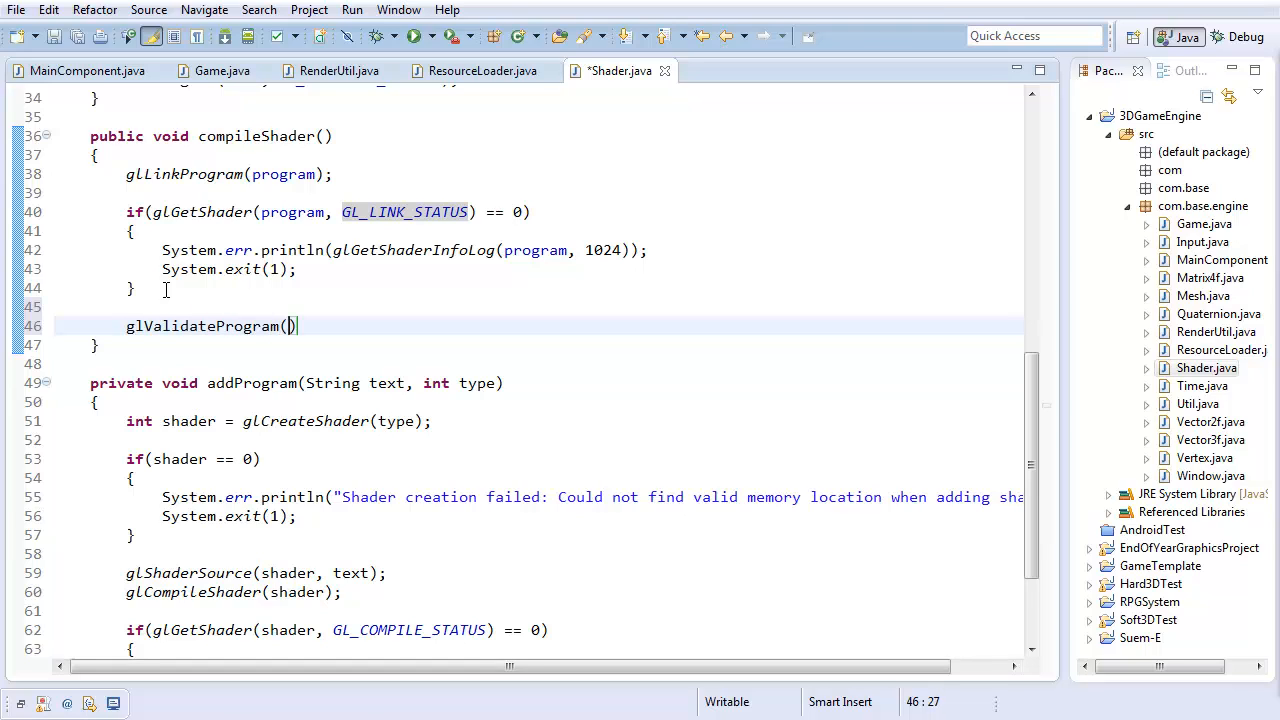
pyautogui.write('program);')
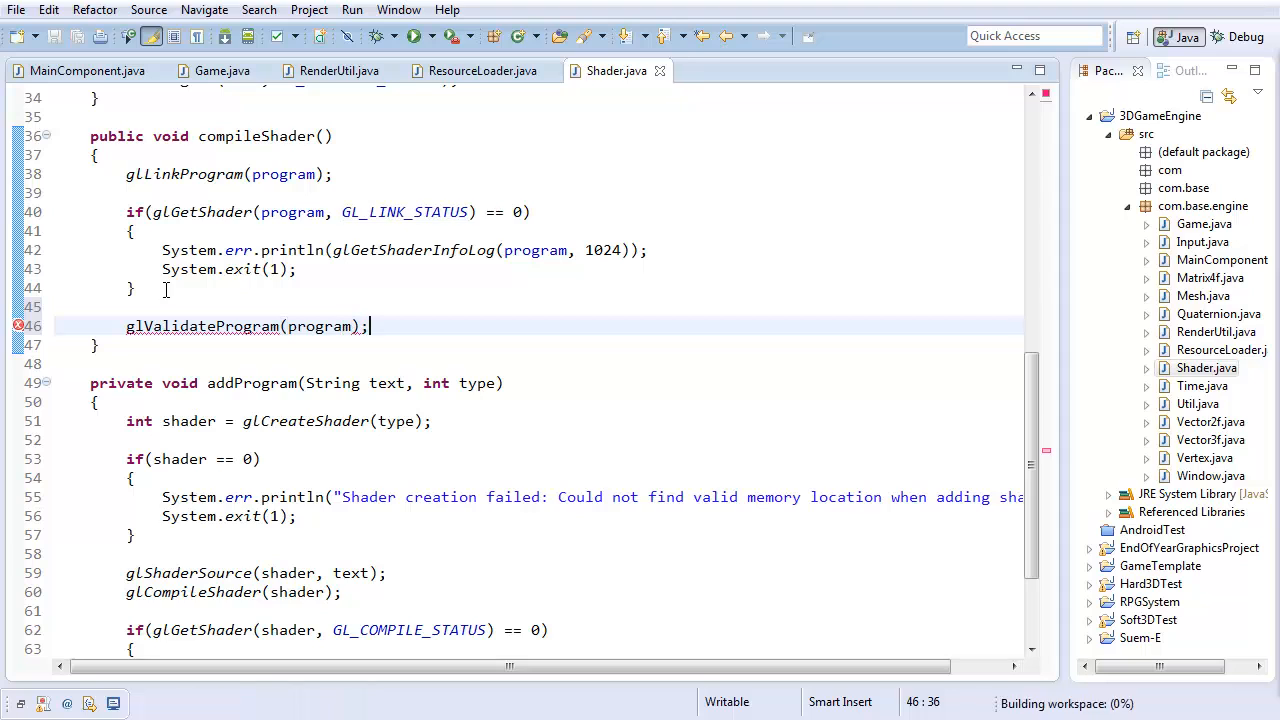
# Add a second check block using GL_VALIDATE_STATUS
pyautogui.click(424, 326)
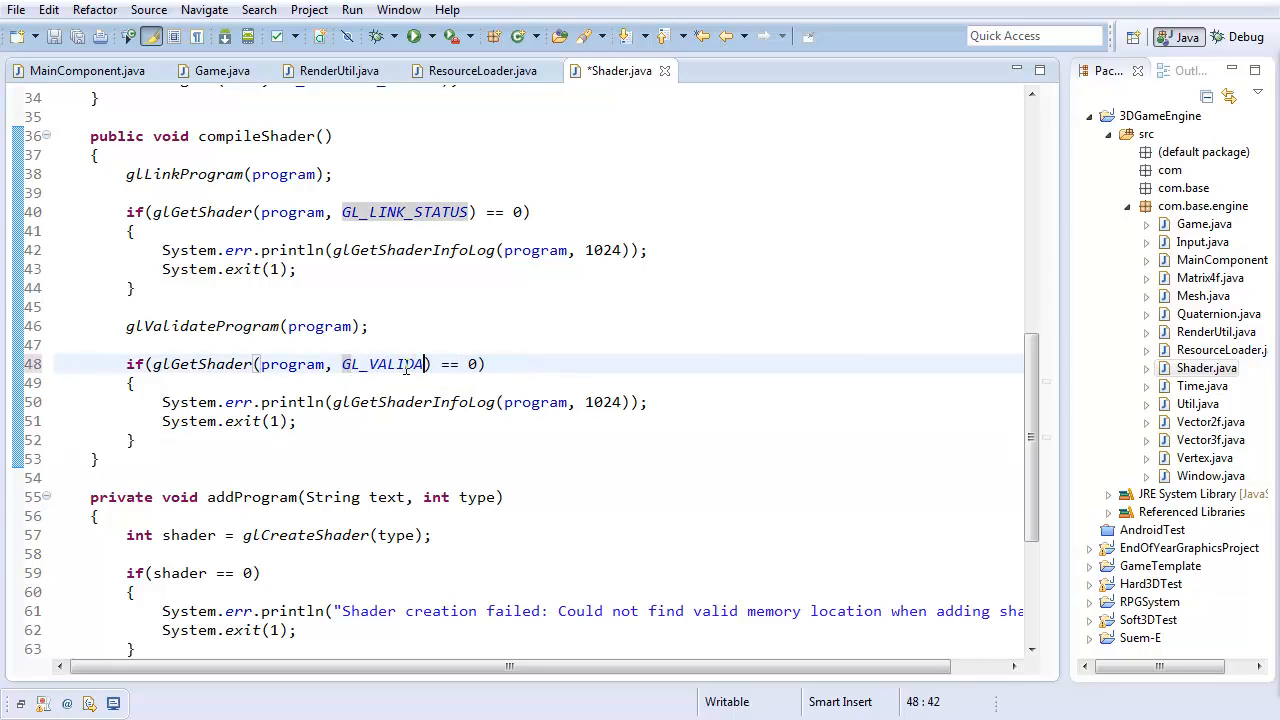
pyautogui.write('TE_STATUS')
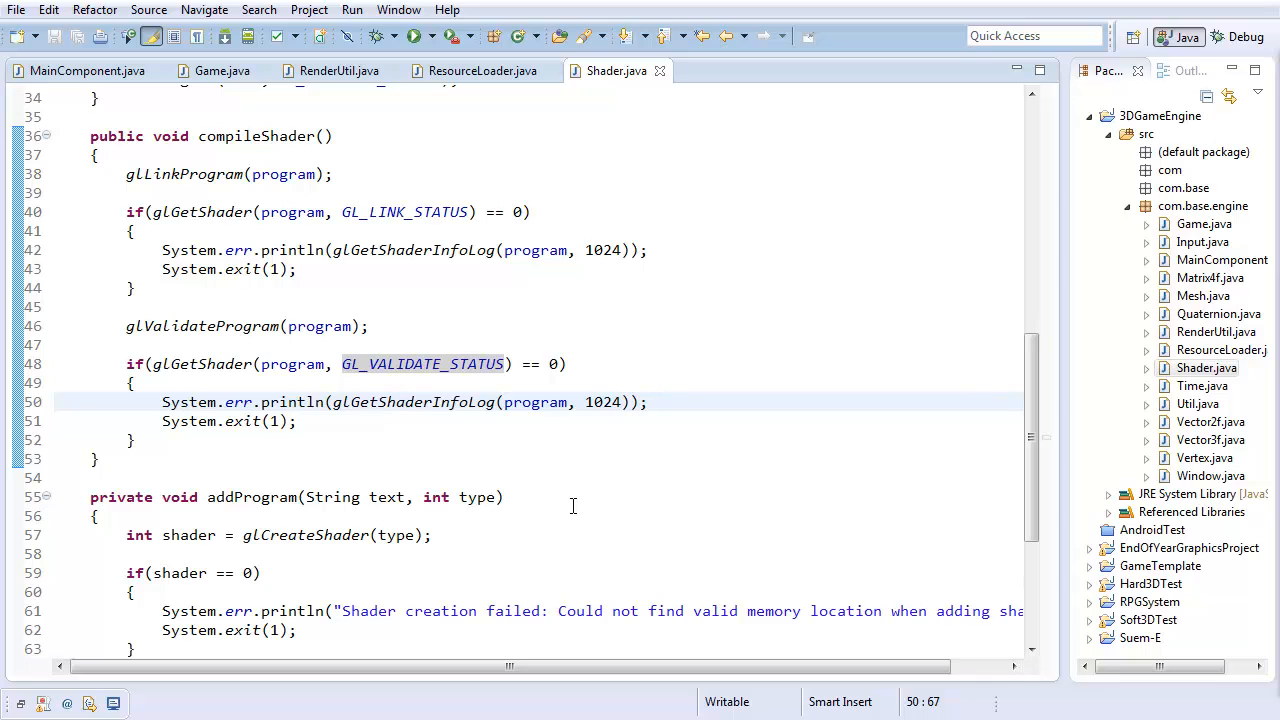
pyautogui.scroll(3)
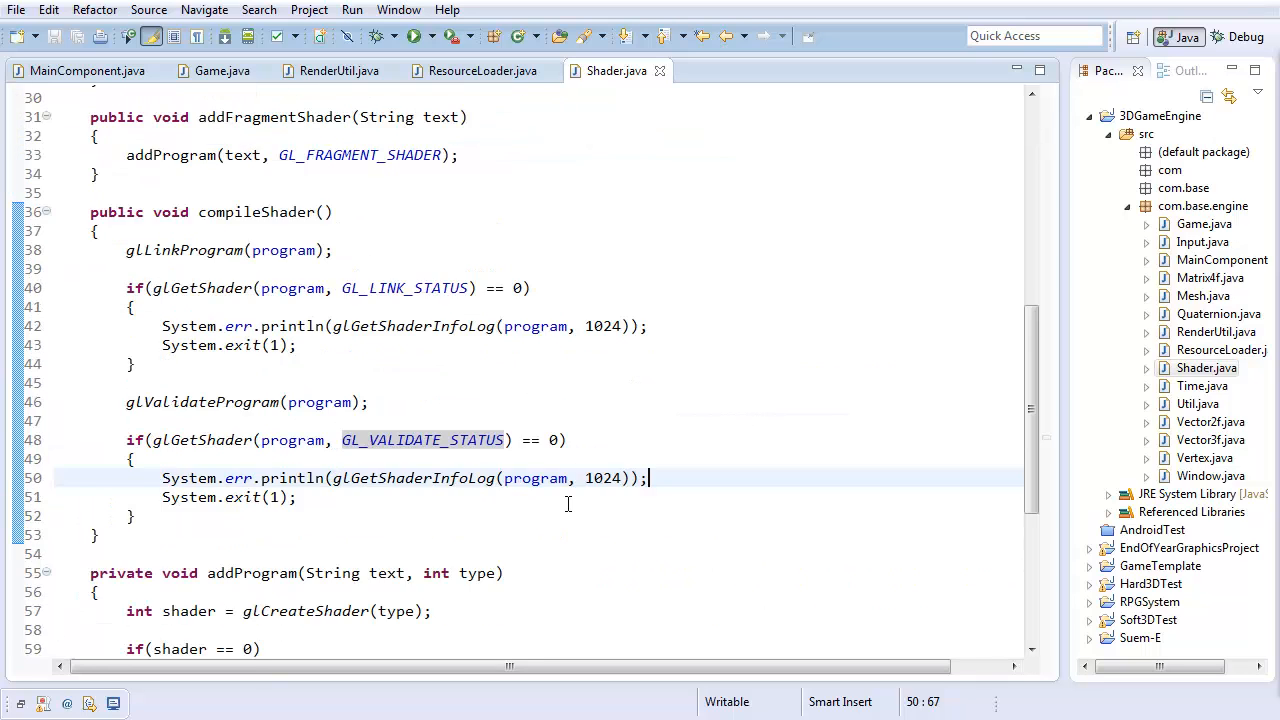
pyautogui.scroll(3)
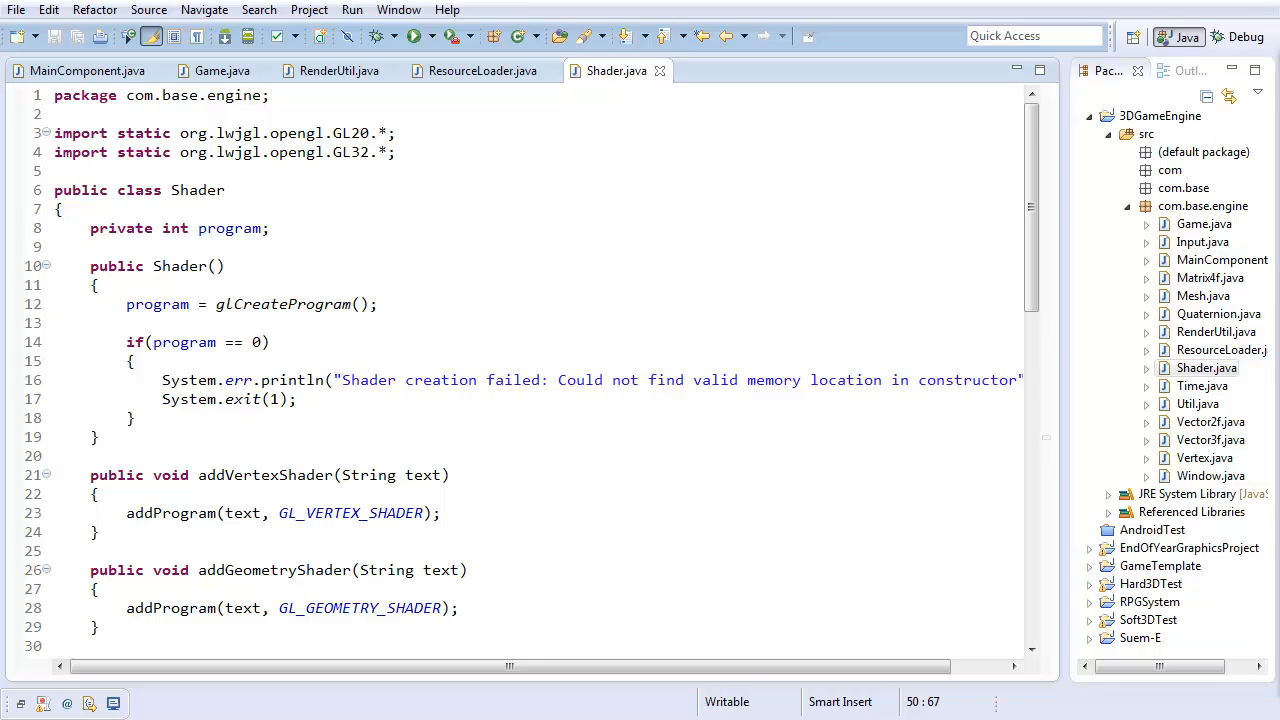
# Add public void bind() calling glUseProgram(program) just after the constructor
pyautogui.scroll(-3)
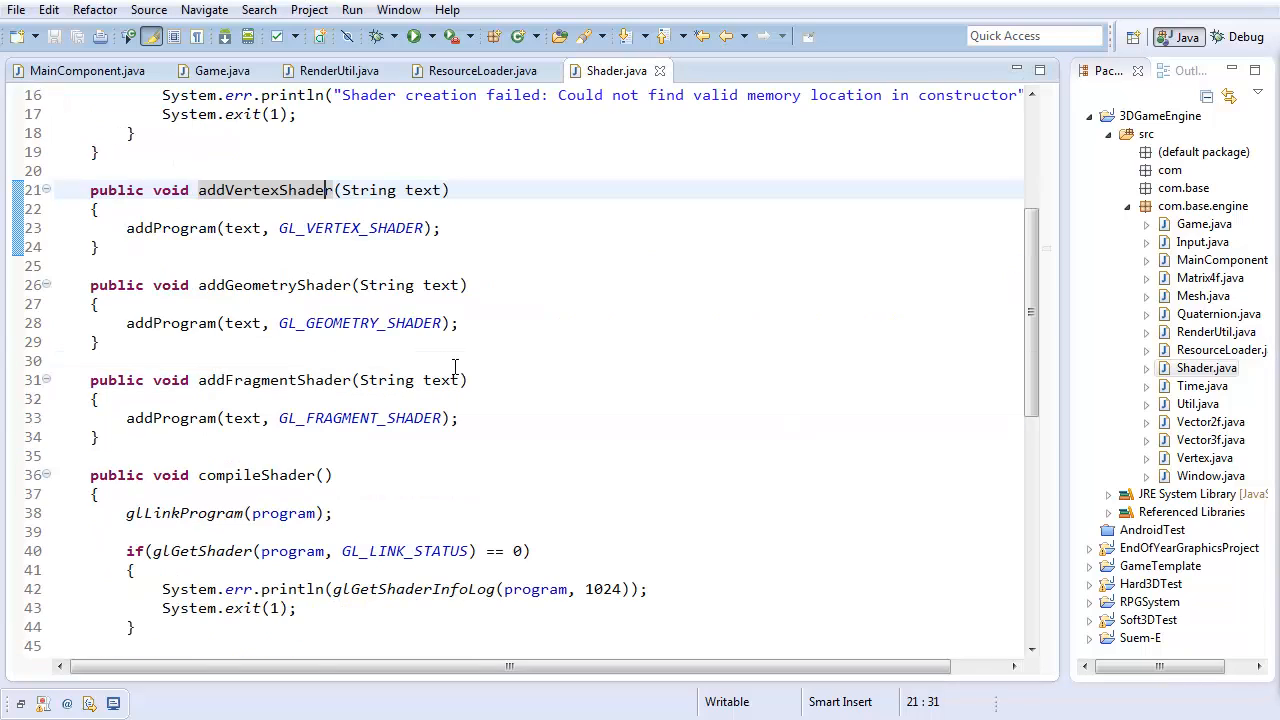
pyautogui.moveTo(516, 440)
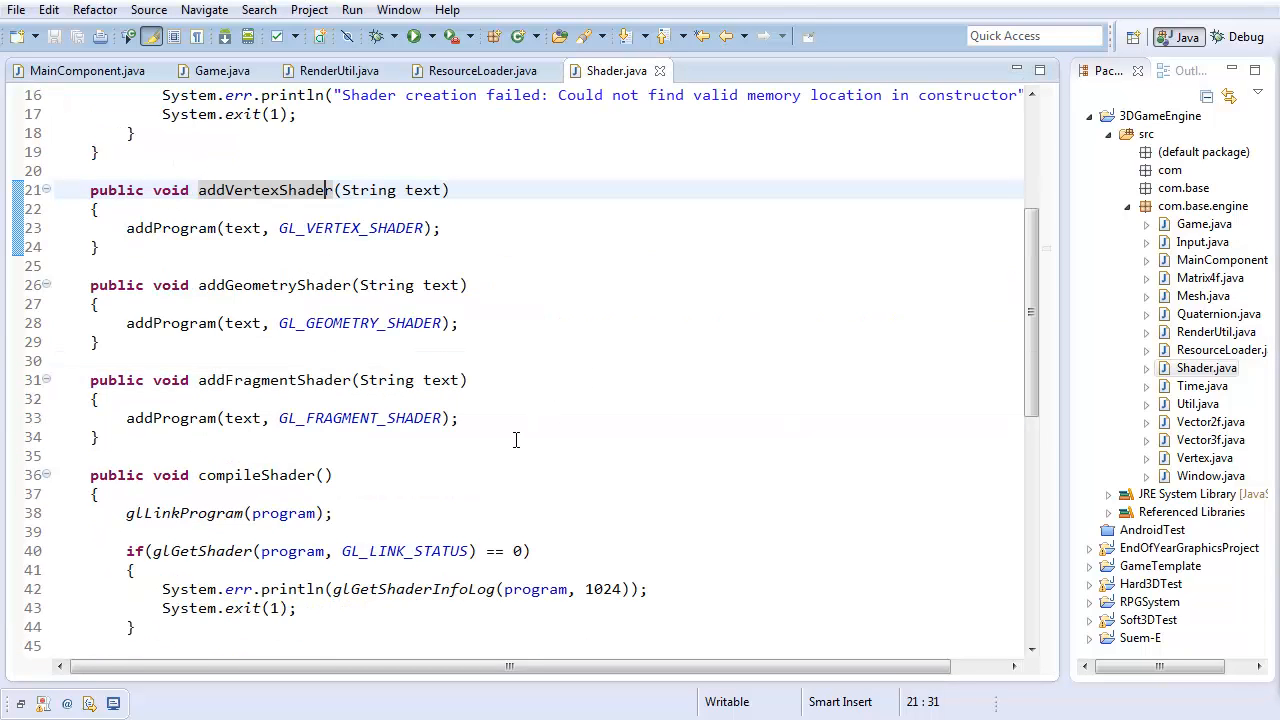
pyautogui.moveTo(467, 430)
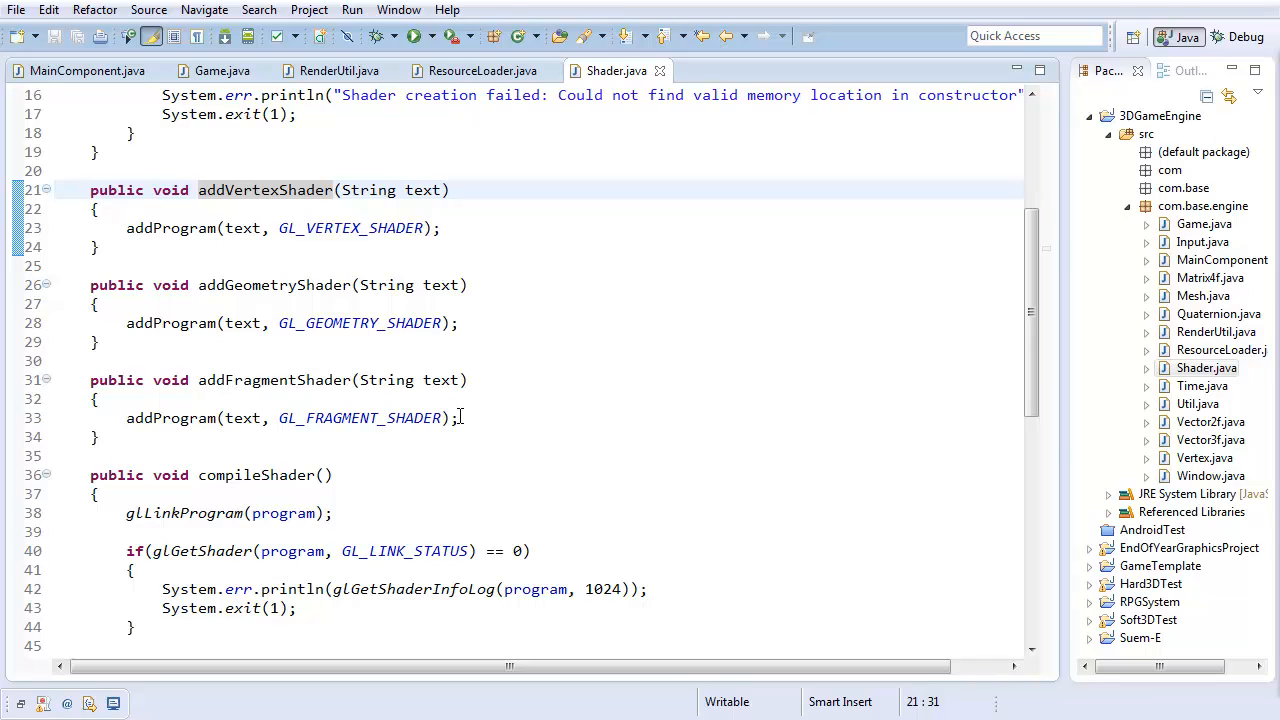
pyautogui.click(150, 170)
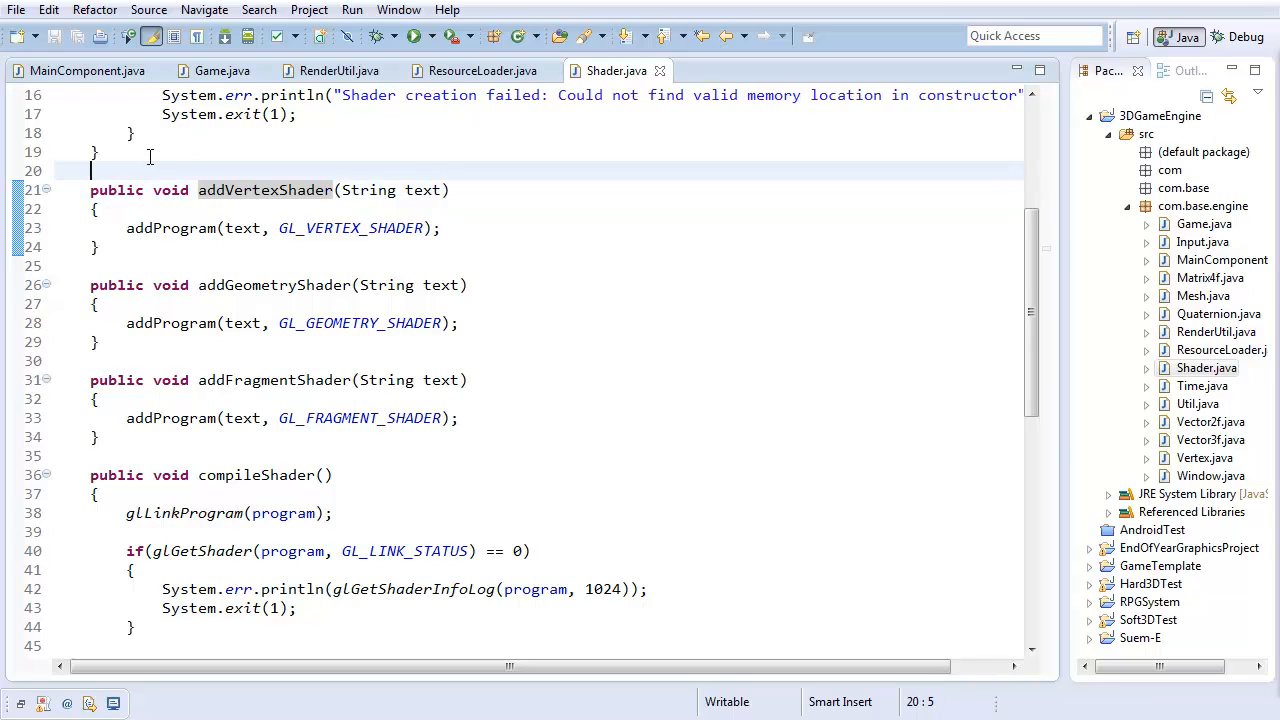
pyautogui.write('public void b')
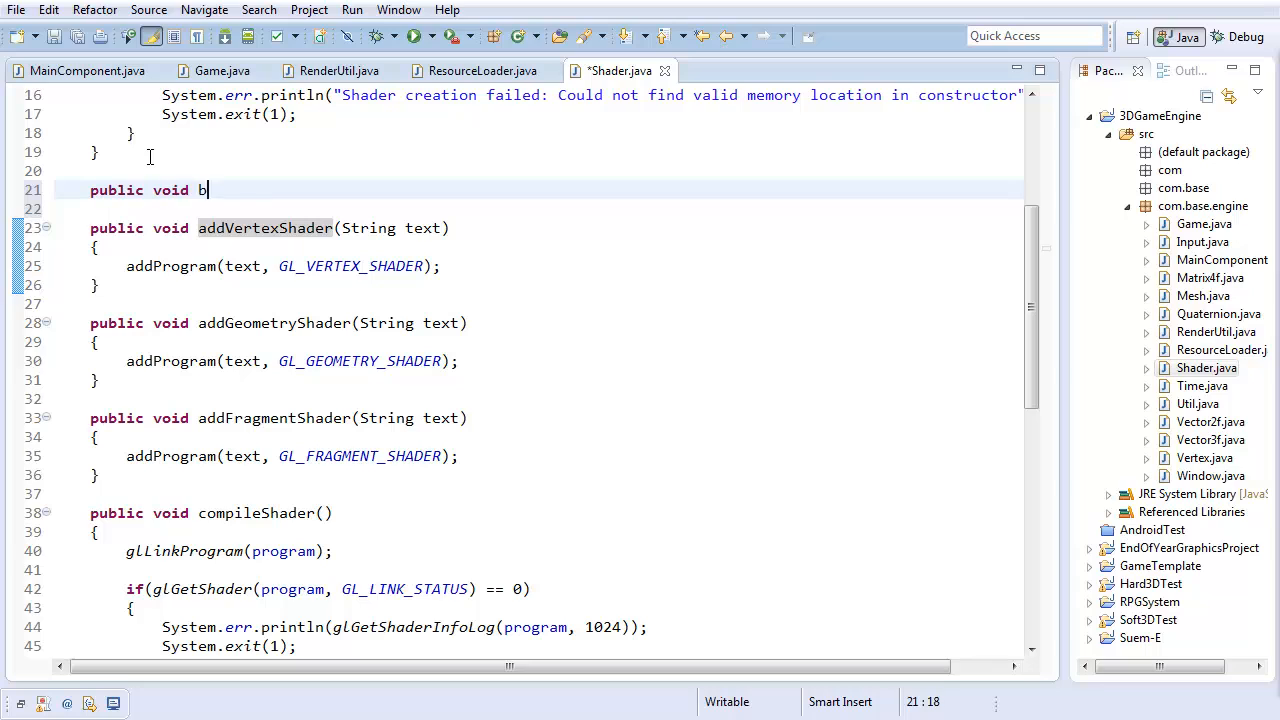
pyautogui.write('ind()')
pyautogui.write('{')
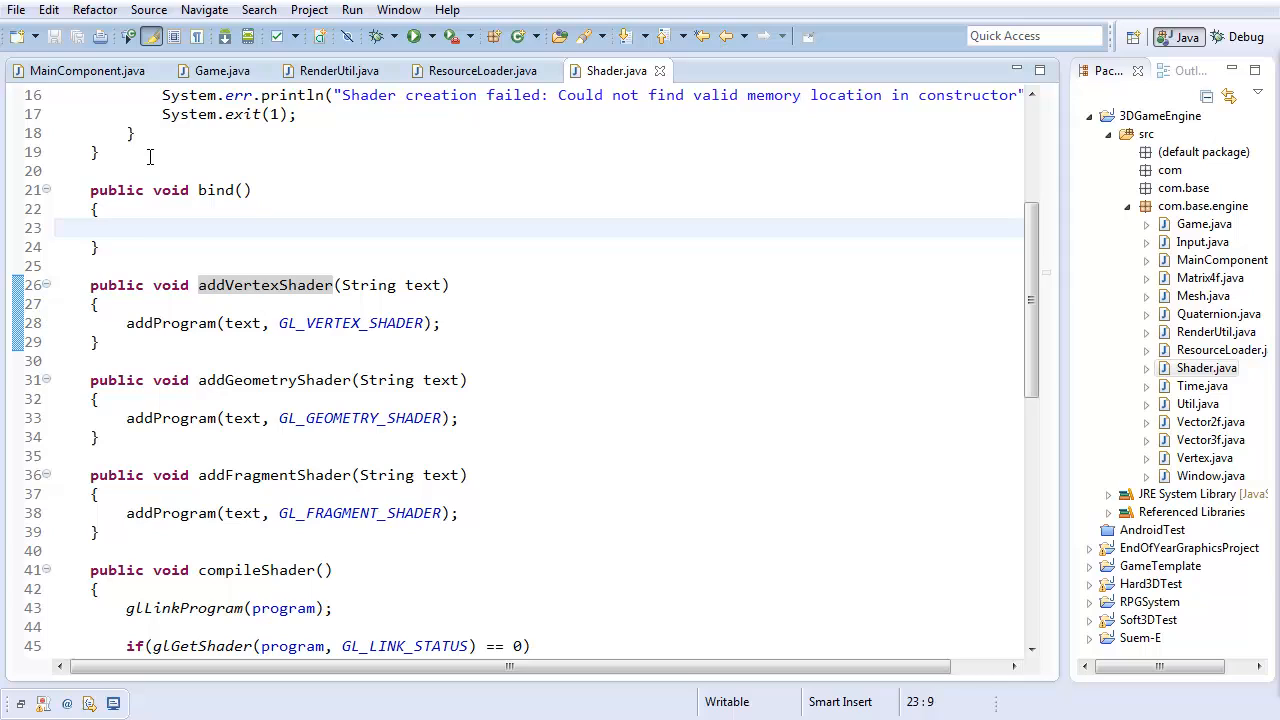
pyautogui.write('glUseProgram(program);')
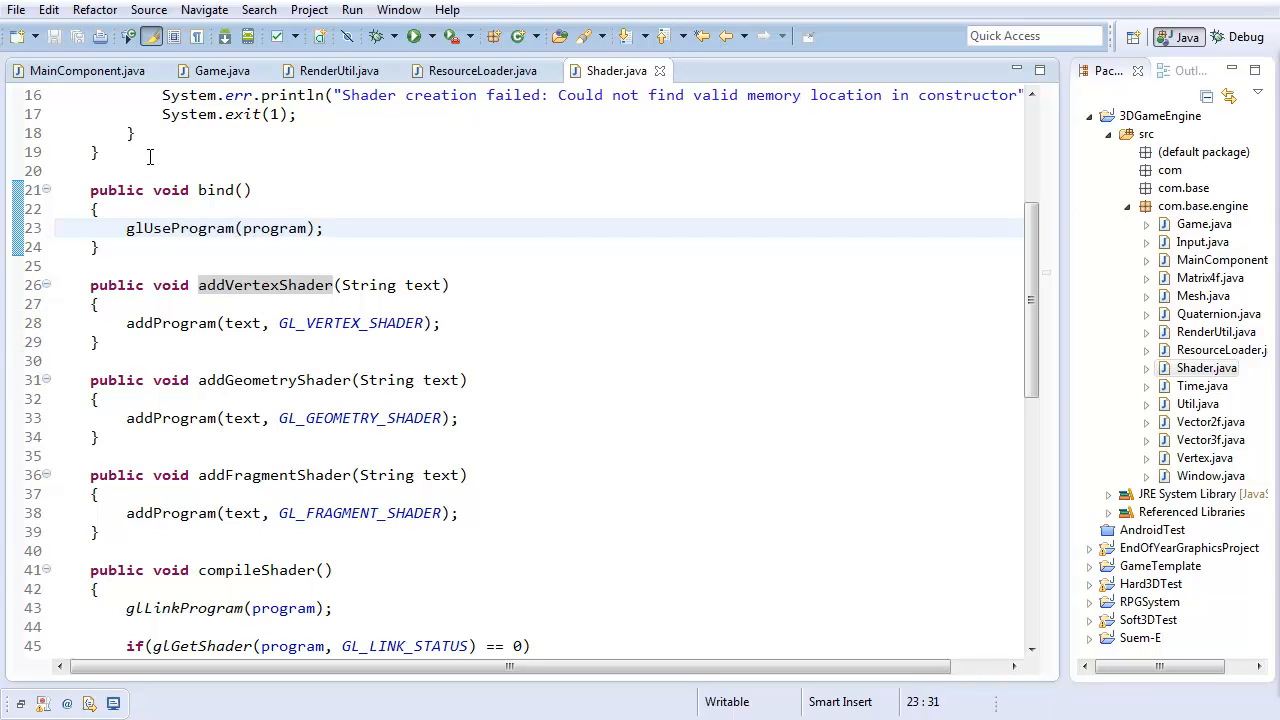
pyautogui.scroll(3)
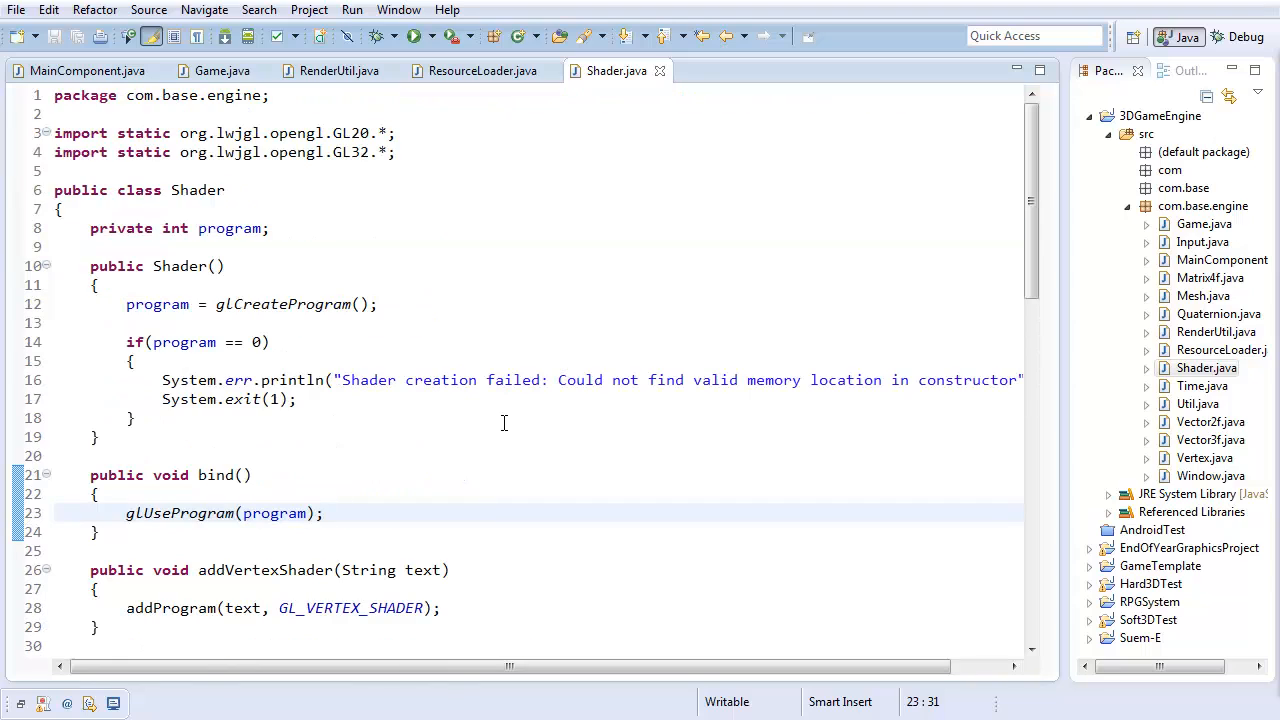